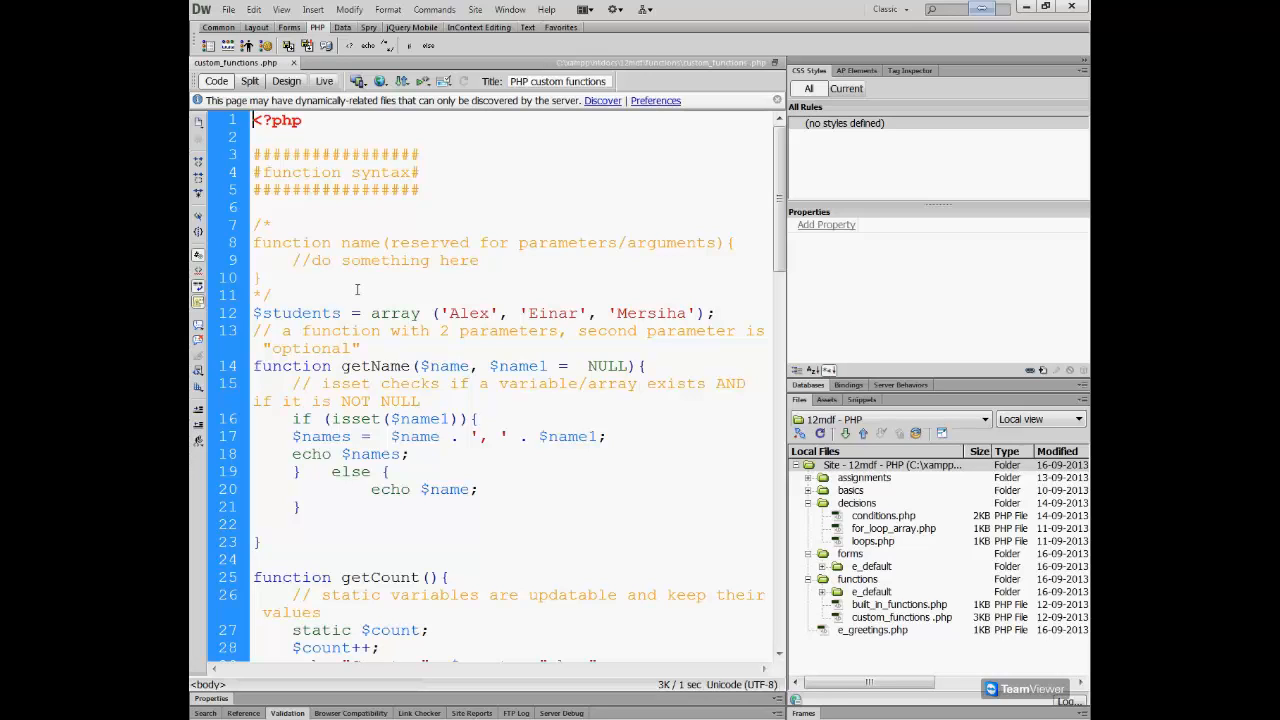
Collapse the docked panel group so custom_functions.php code fills the window.
left_click(252, 120)
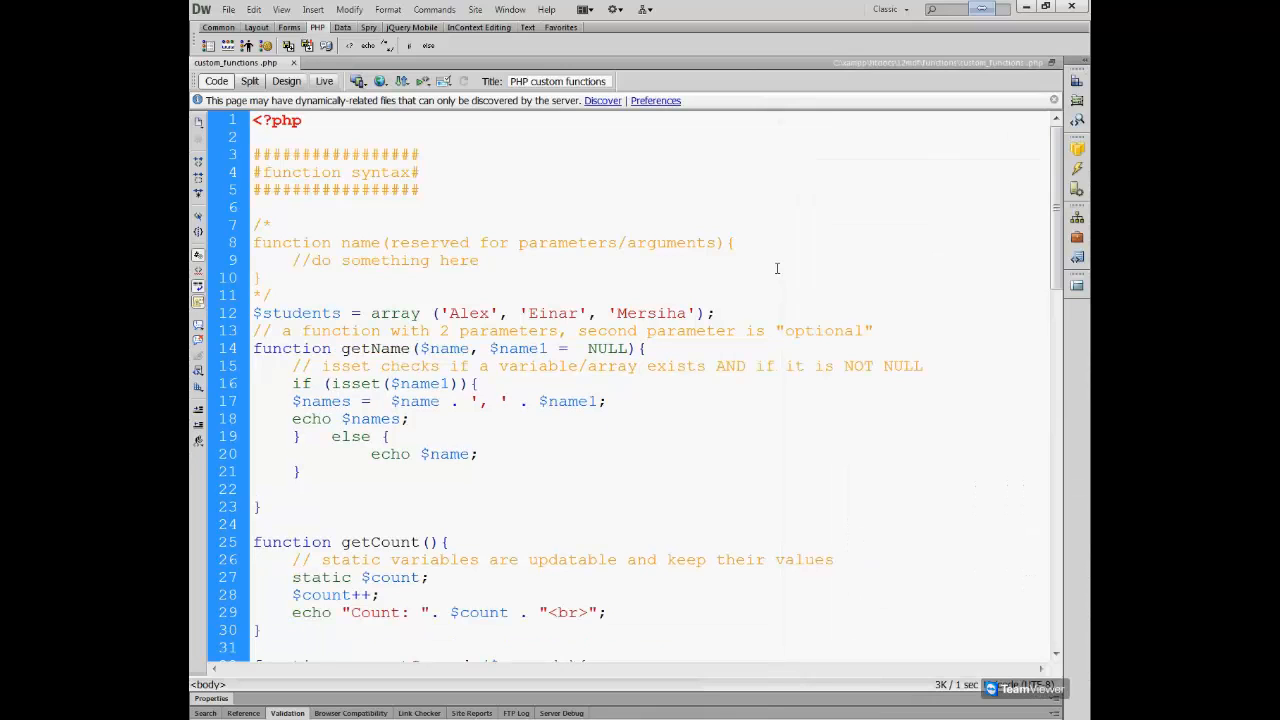
left_click(252, 120)
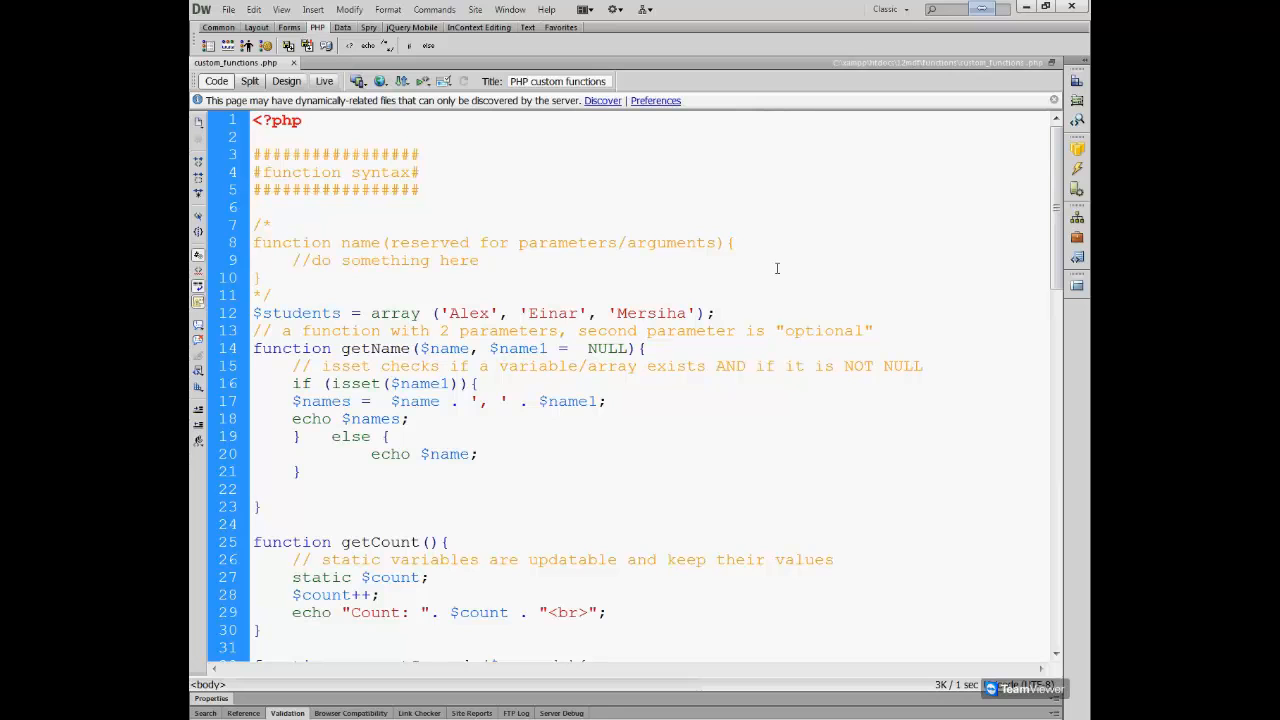
Create a new blank PHP page with the HTML 5 doctype from File > New.
left_click(228, 8)
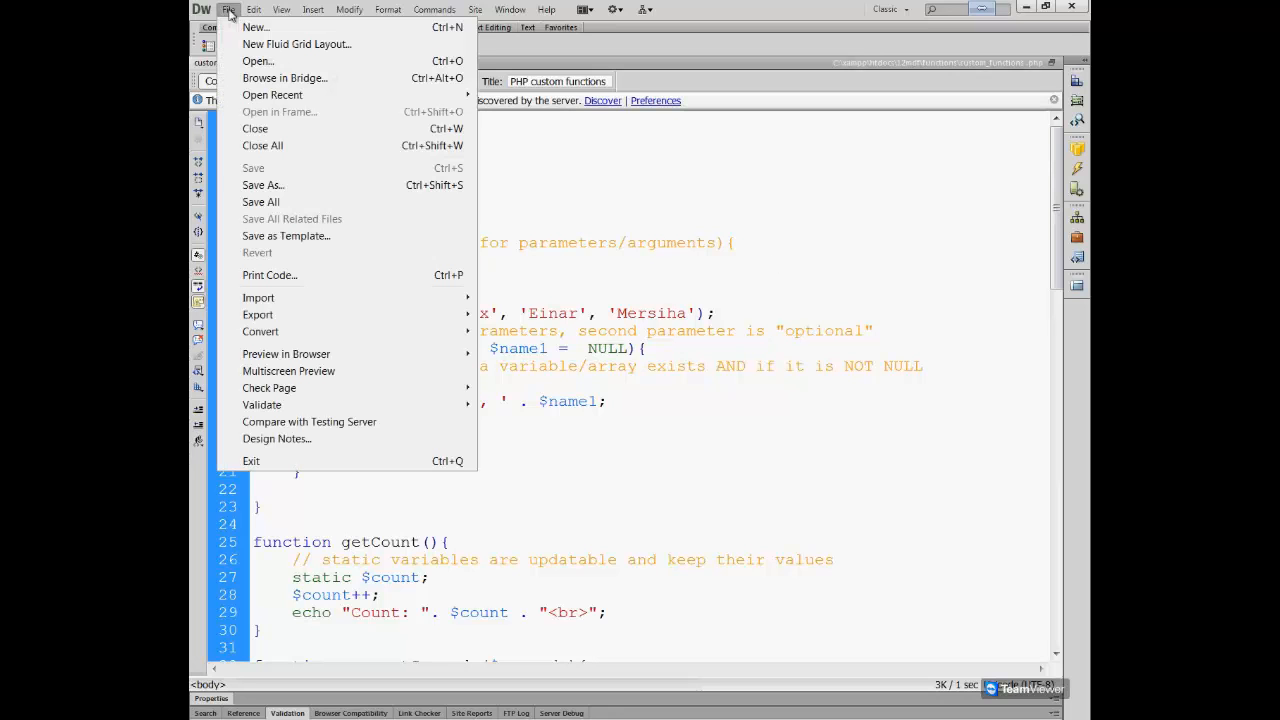
left_click(256, 28)
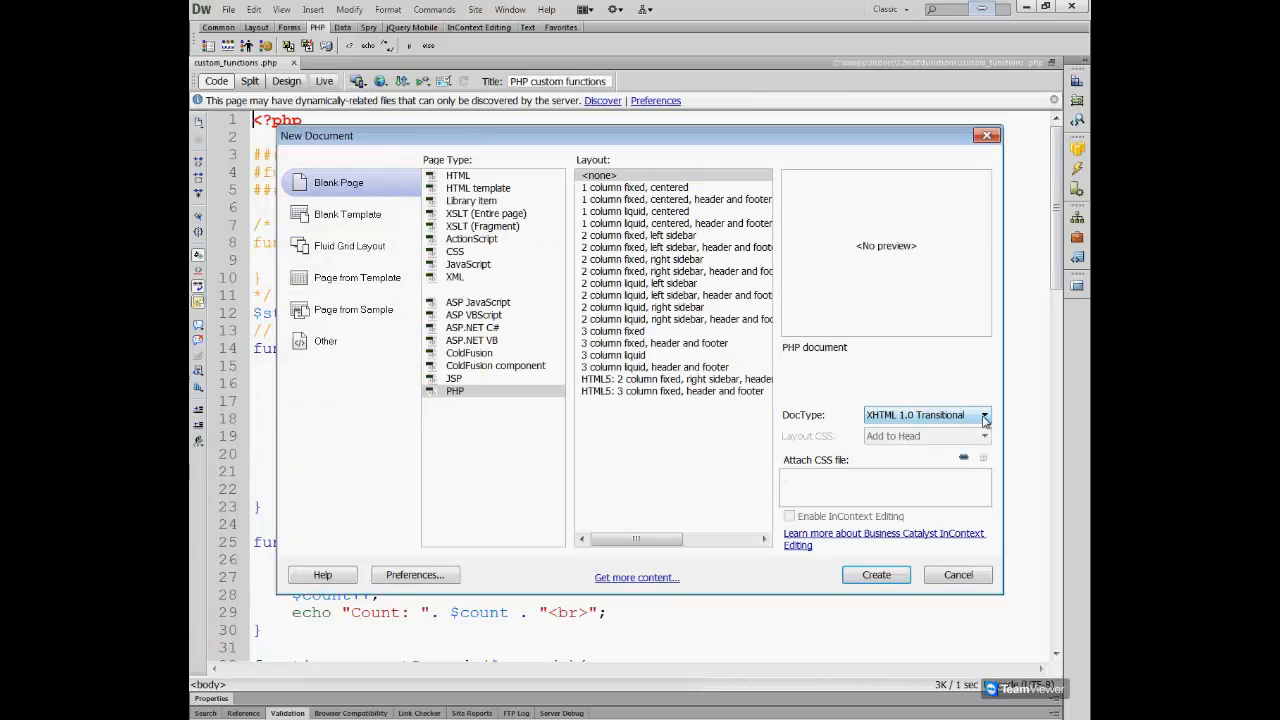
left_click(984, 414)
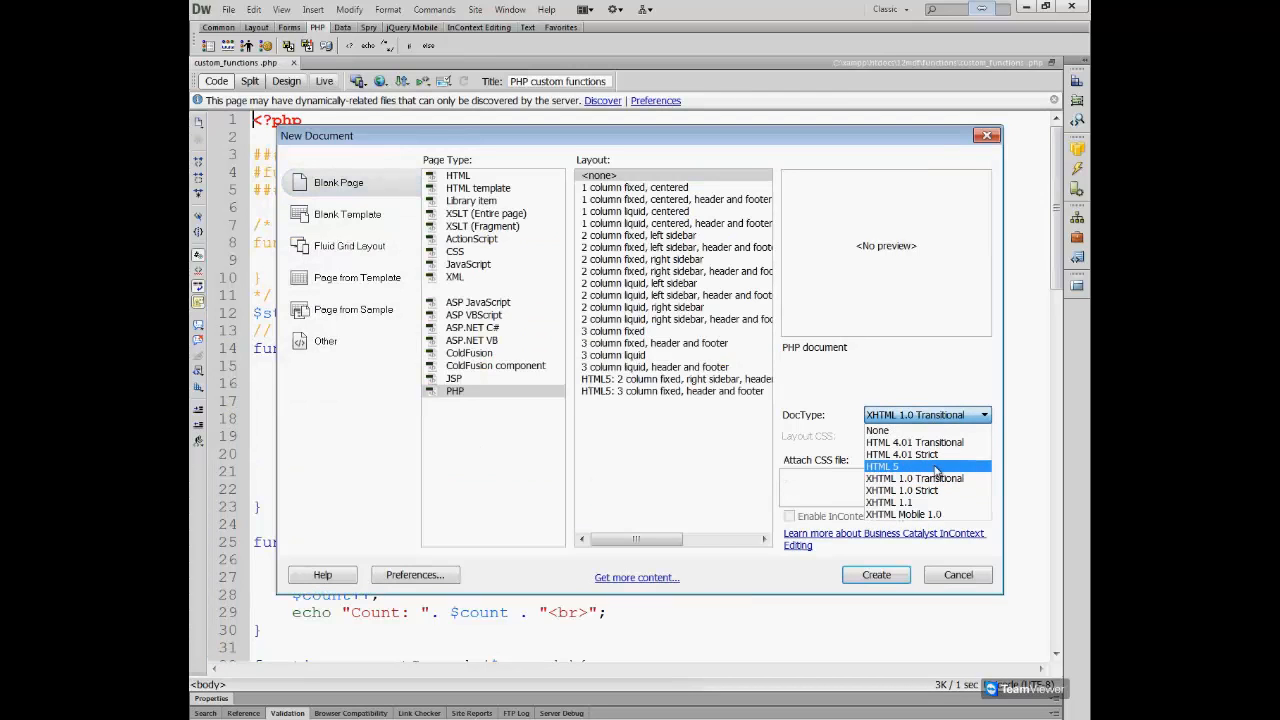
left_click(882, 466)
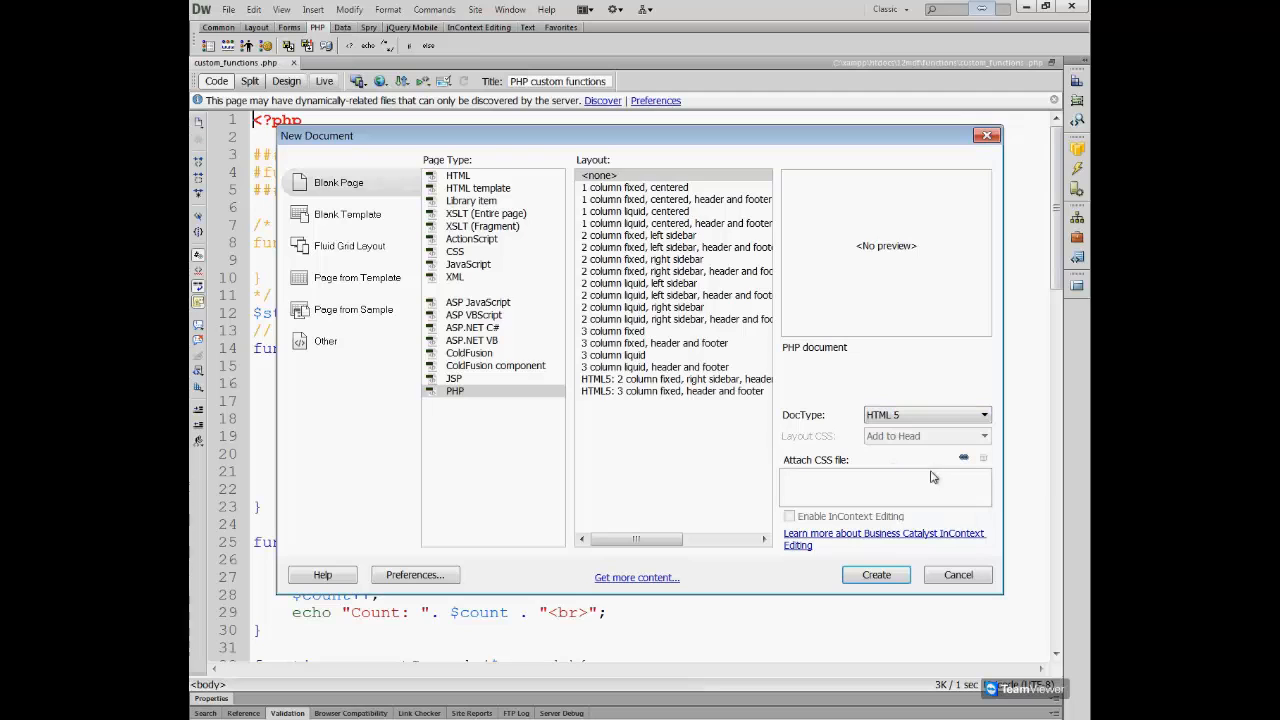
left_click(874, 574)
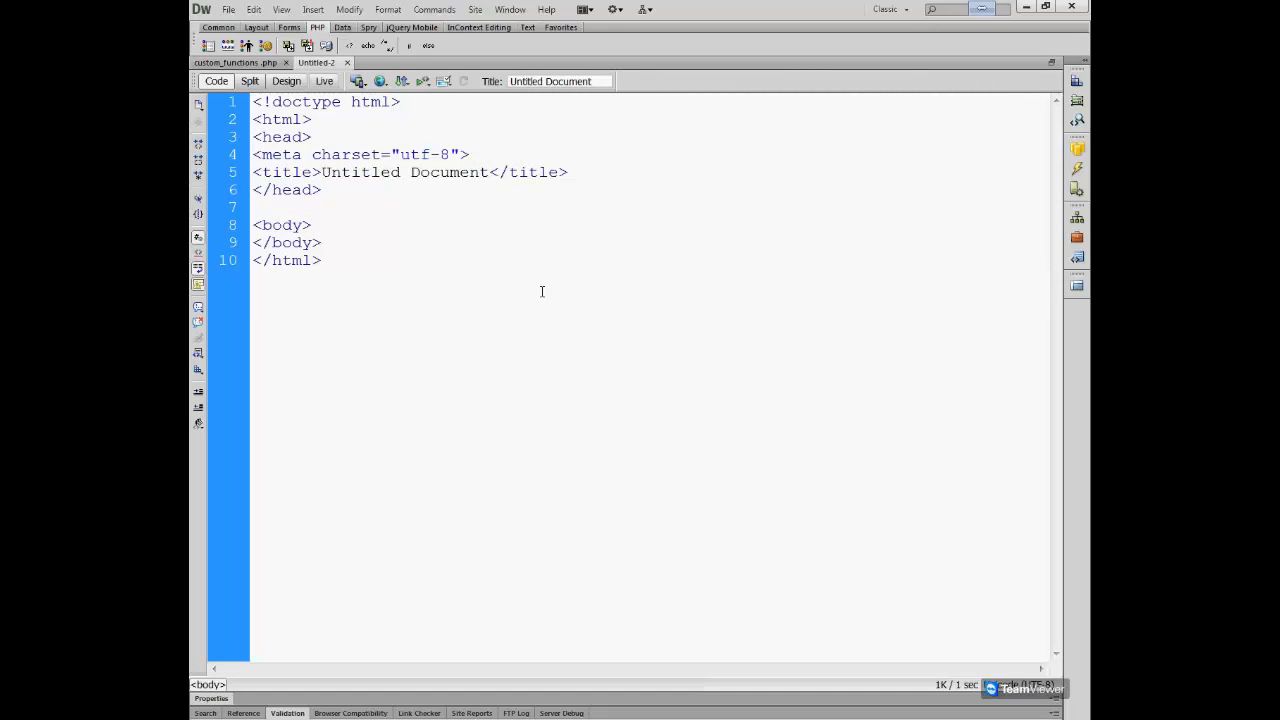
Replace 'Untitled Document' with 'Simple form input' as the page title, then set the insertion point after the body tag.
left_click(312, 224)
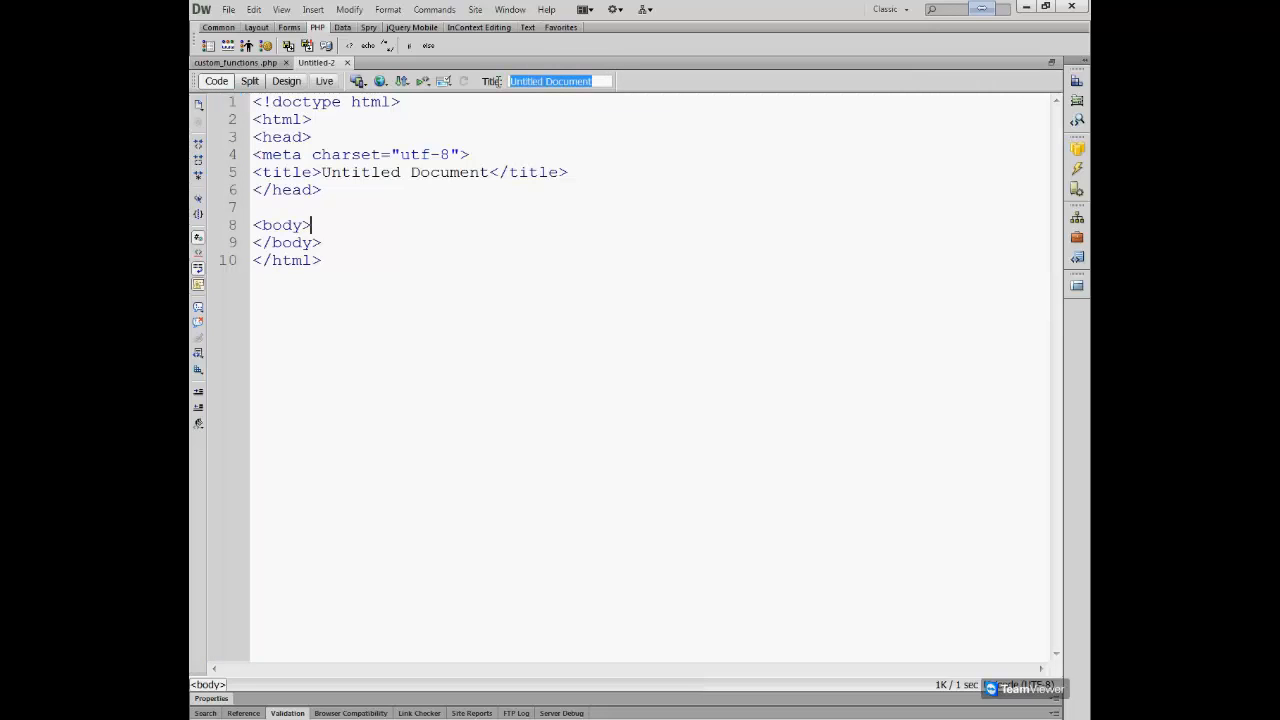
type("Simple")
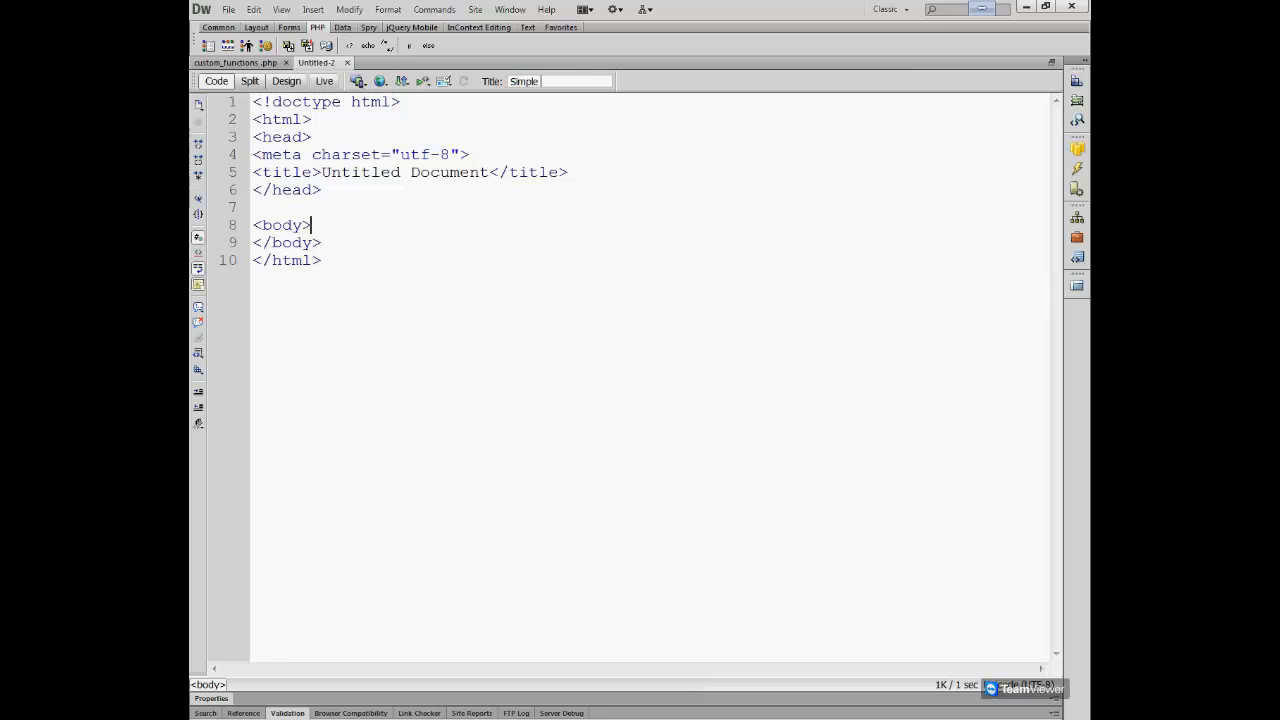
type("Simple form input")
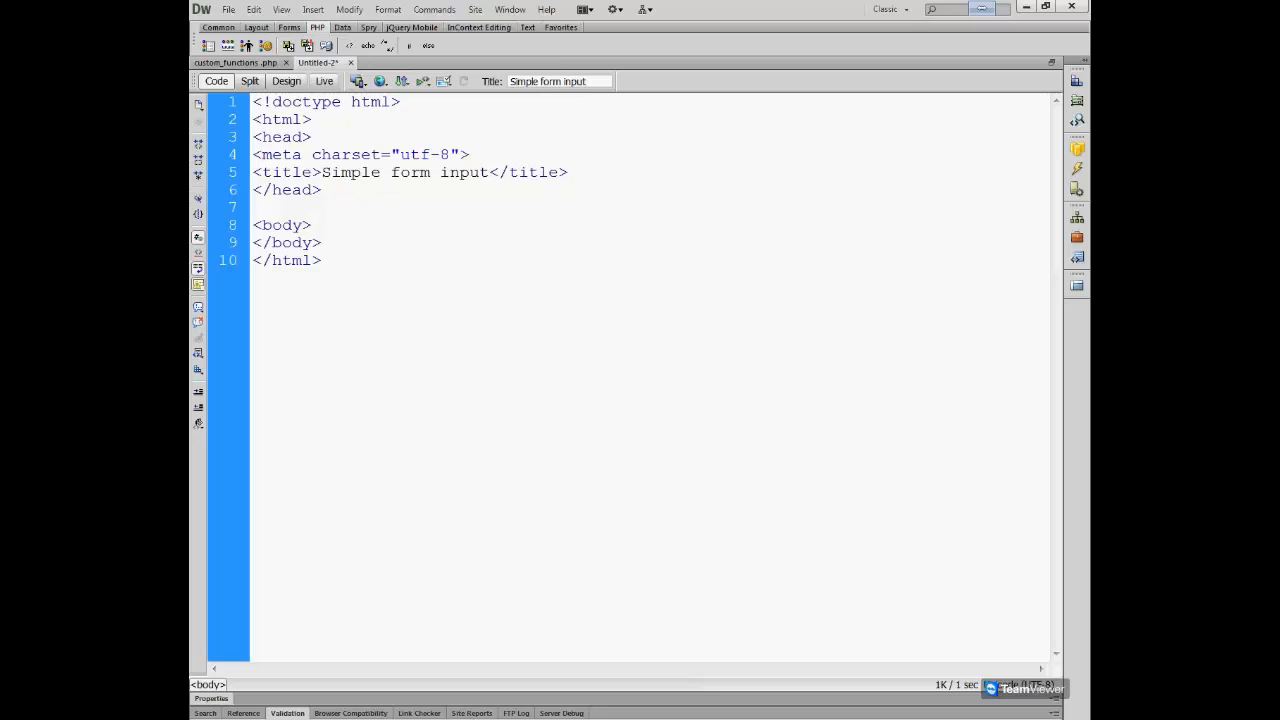
left_click(312, 224)
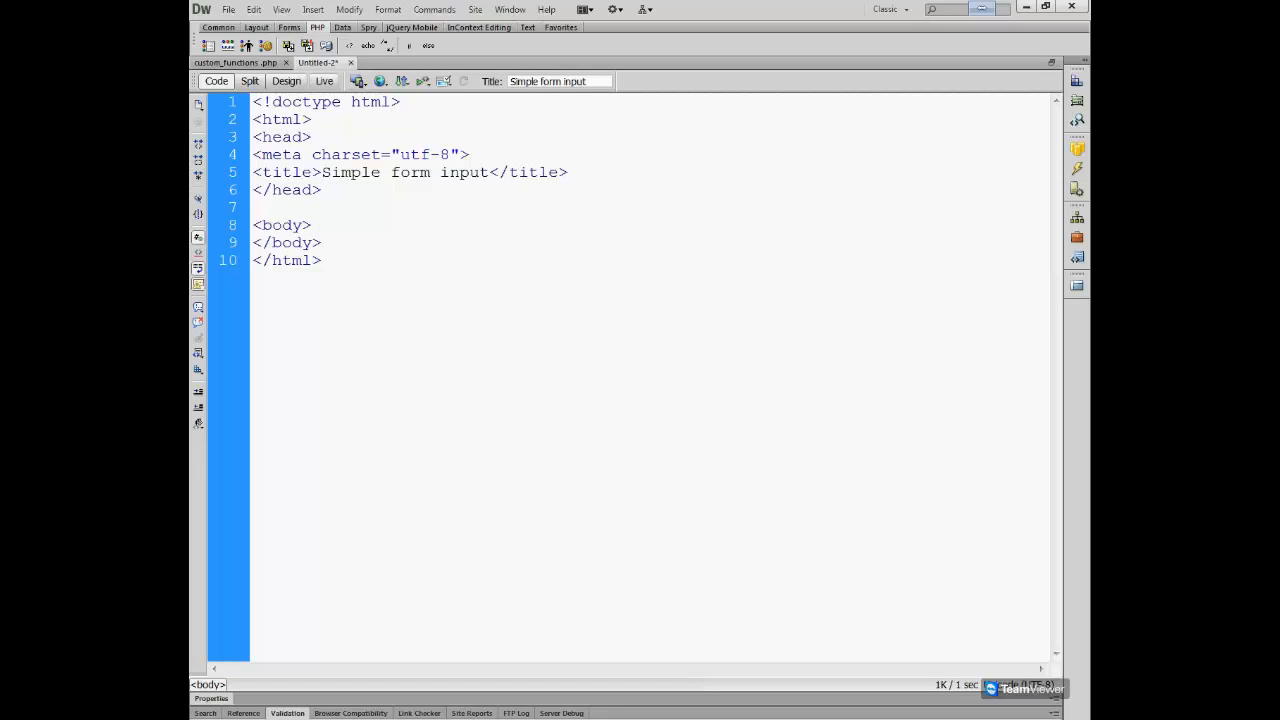
left_click(312, 224)
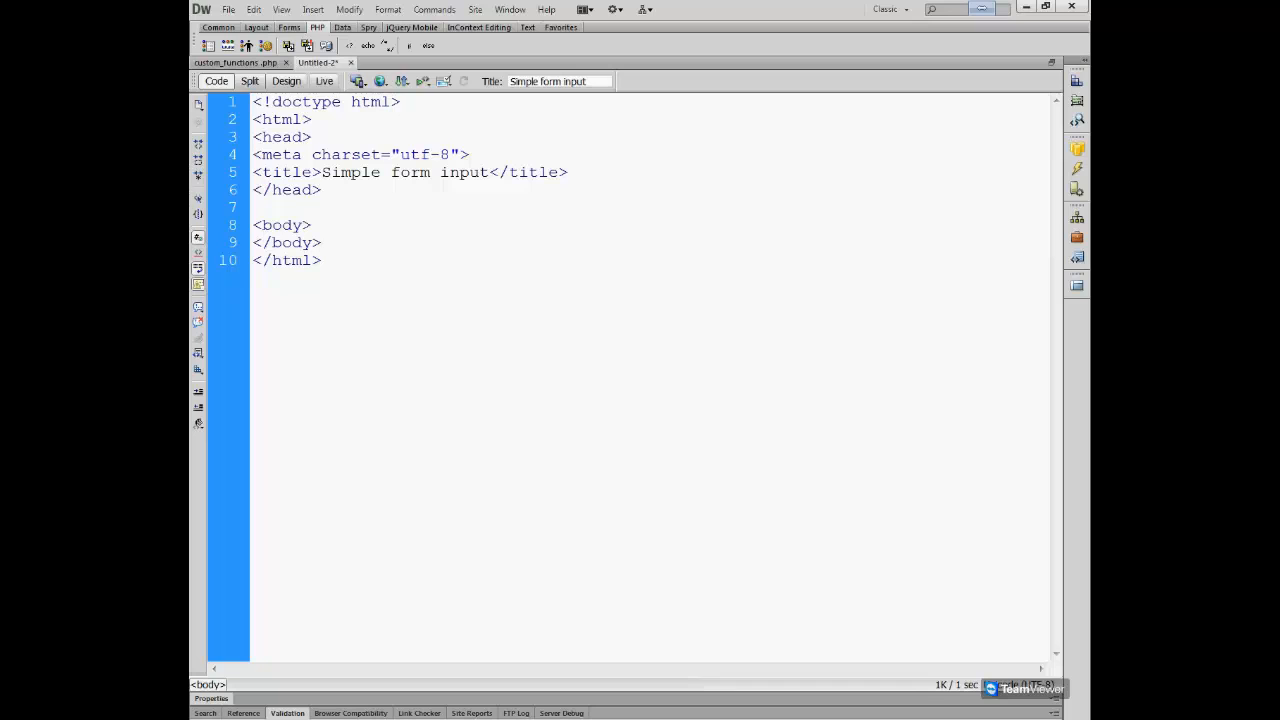
left_click(312, 224)
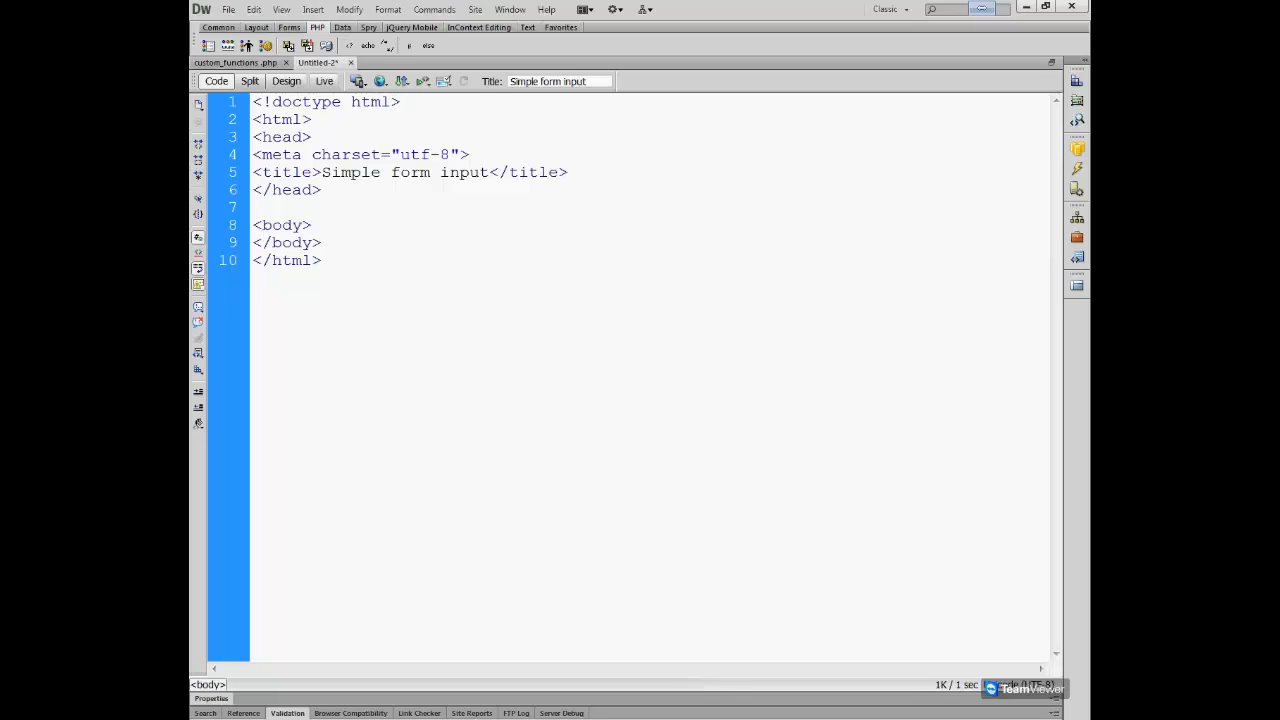
left_click(312, 224)
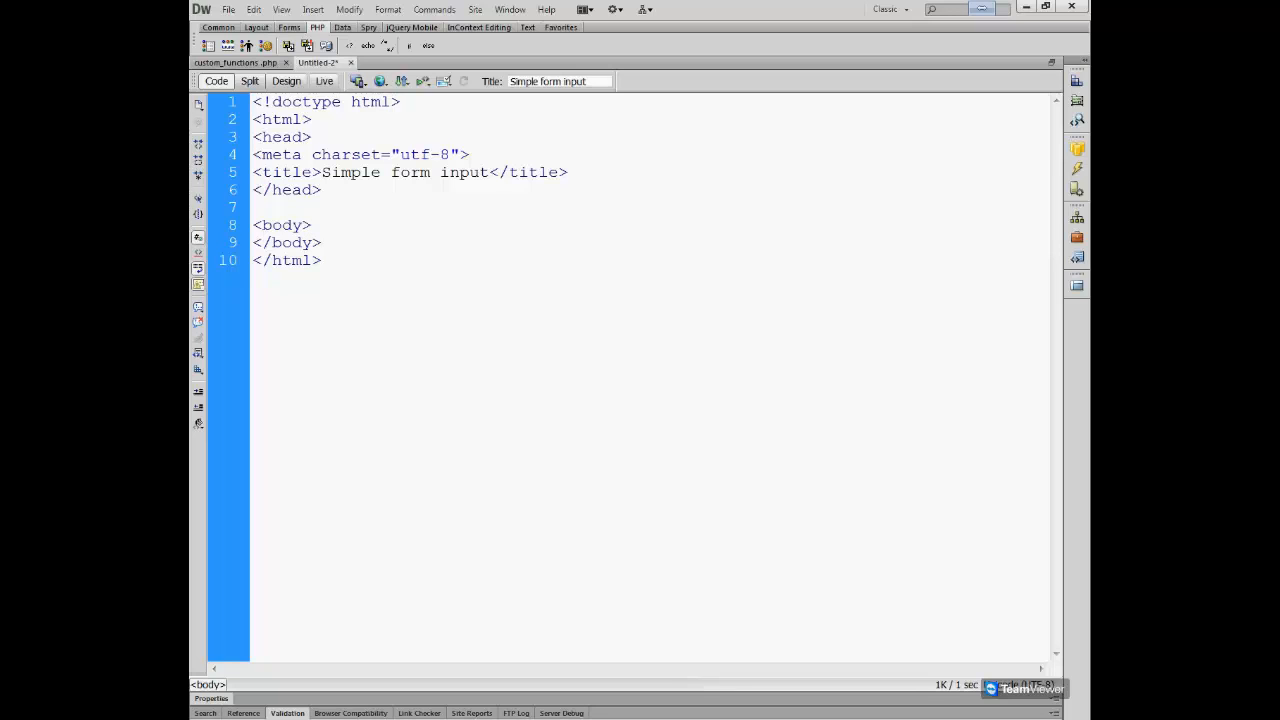
left_click(312, 224)
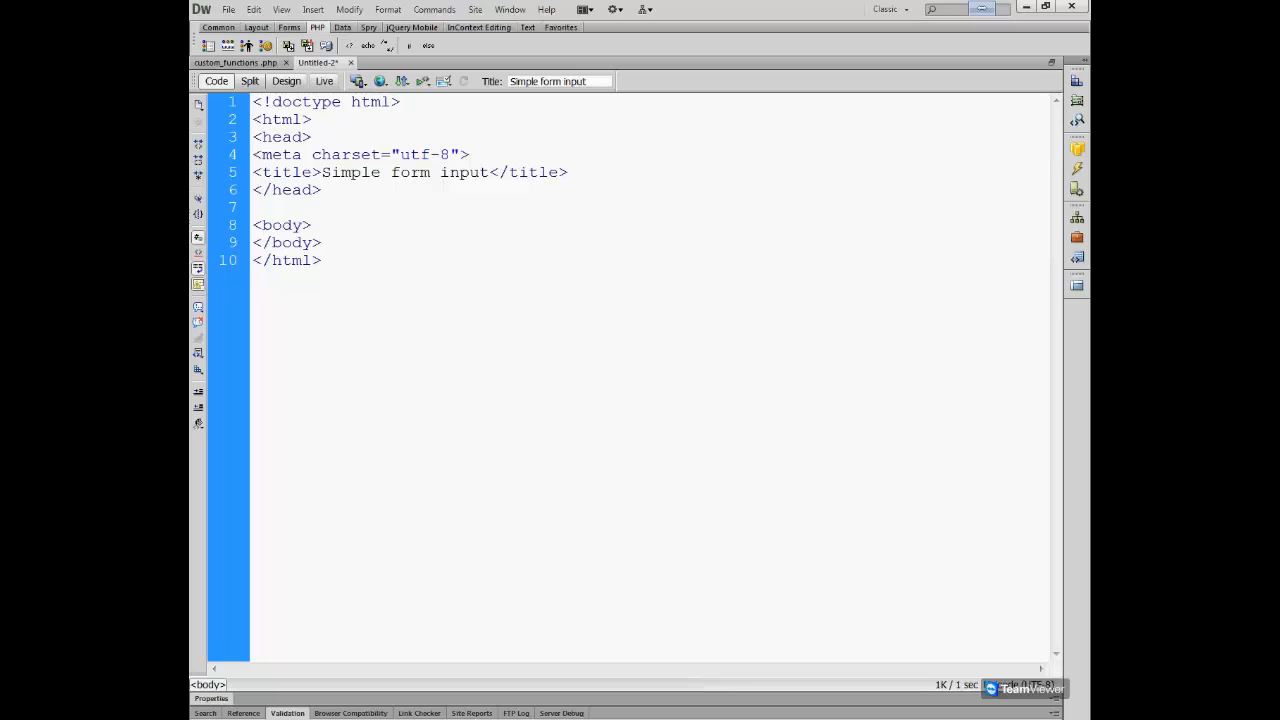
left_click(312, 224)
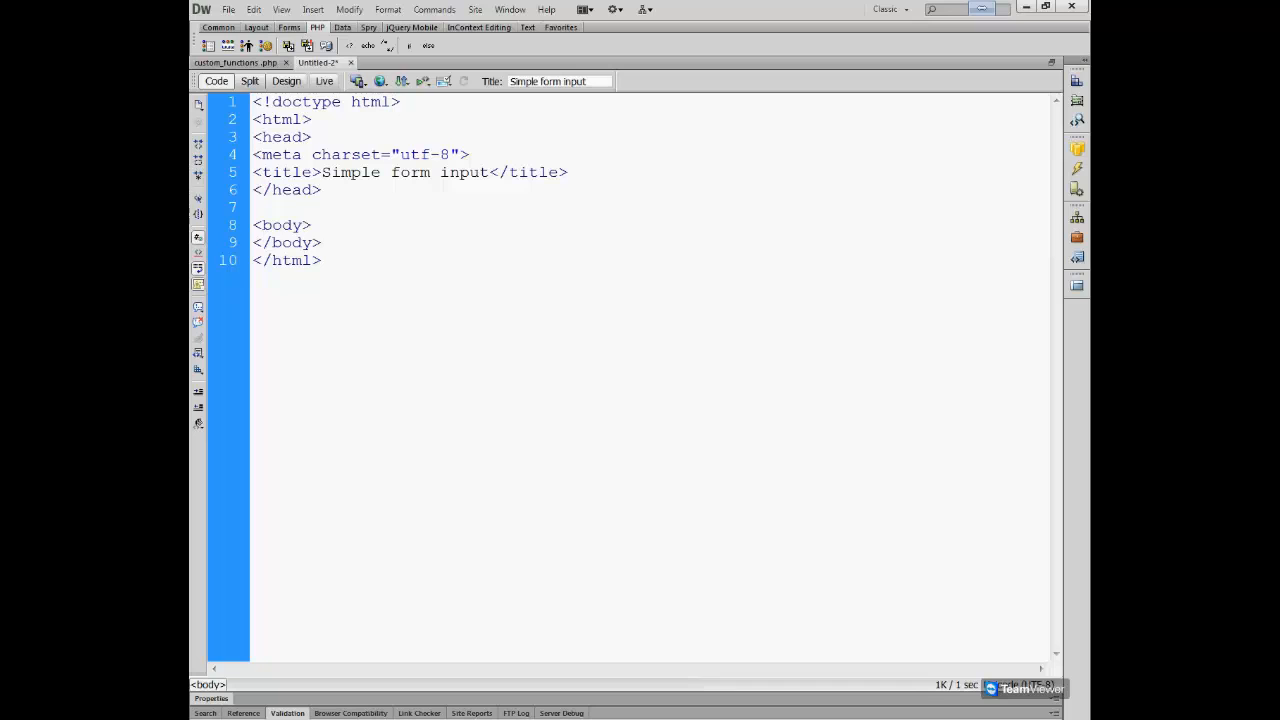
left_click(312, 224)
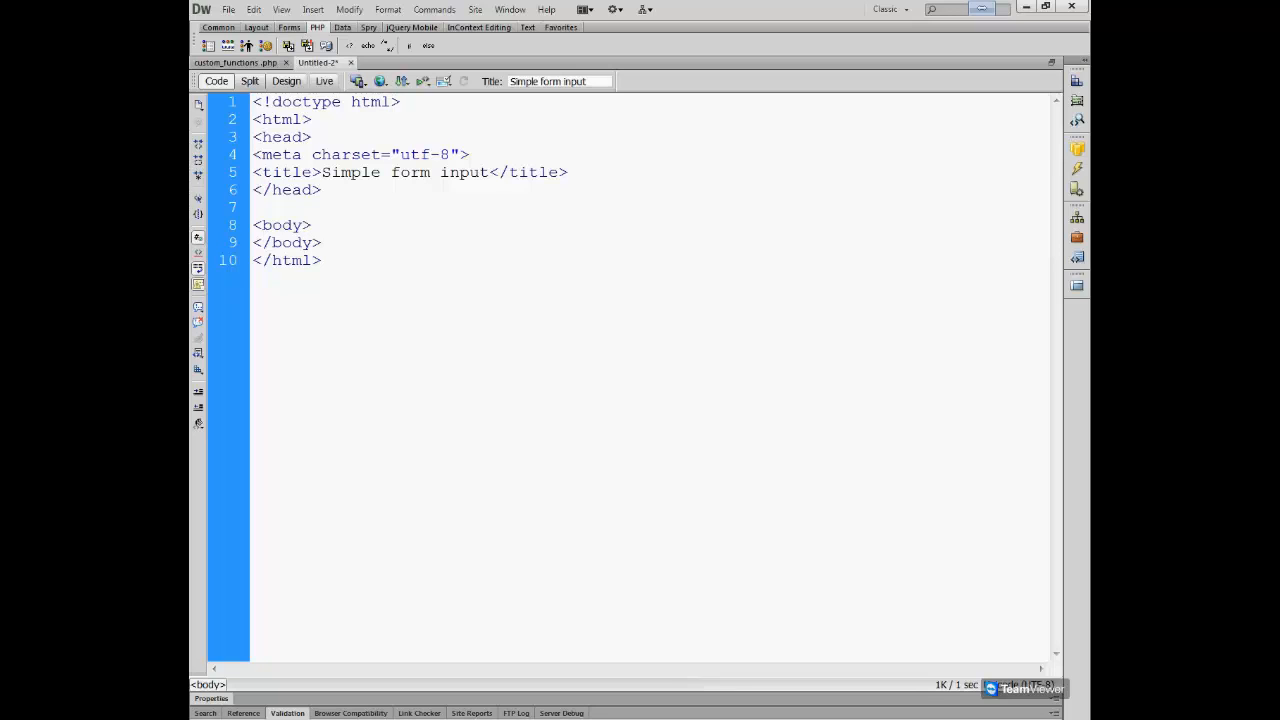
left_click(312, 224)
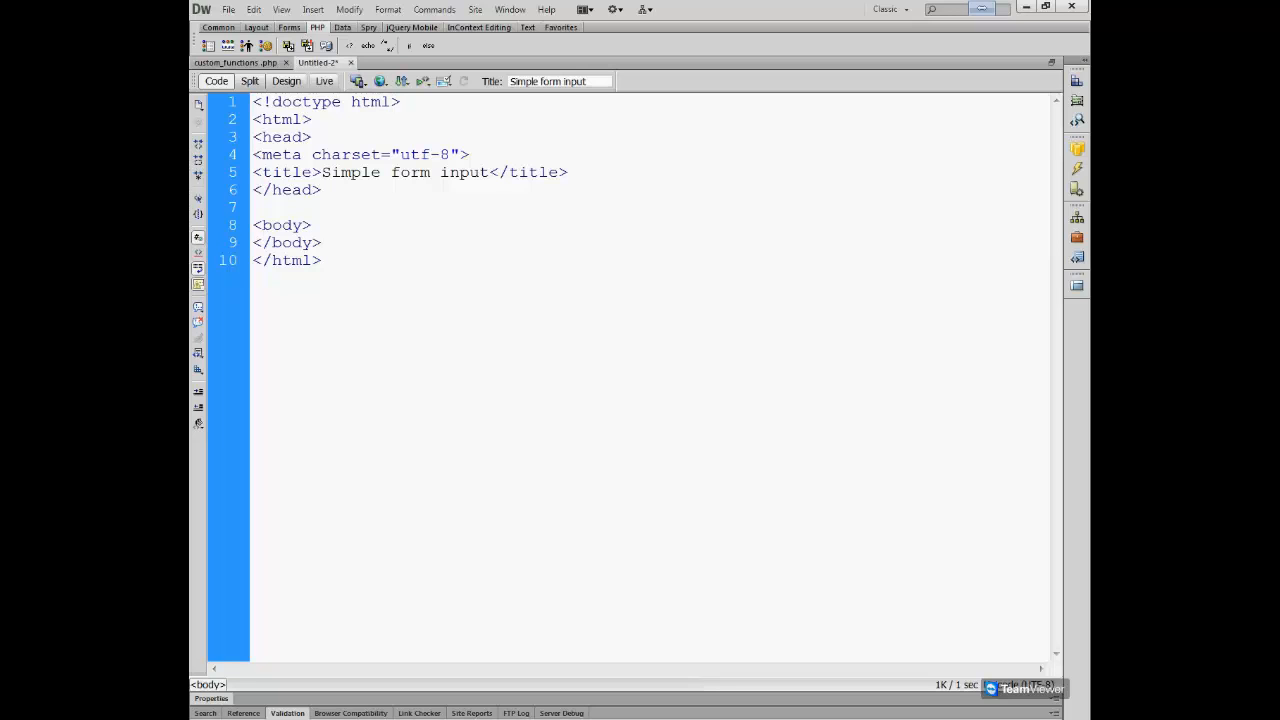
left_click(312, 224)
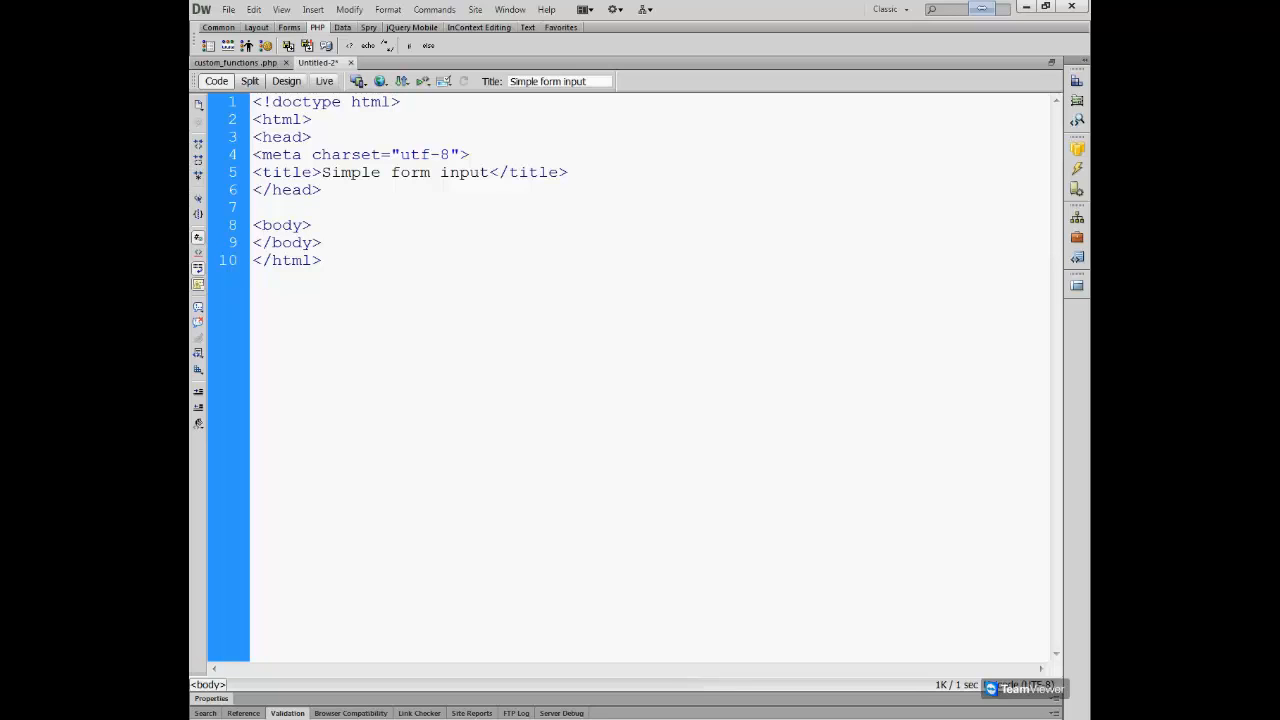
left_click(312, 224)
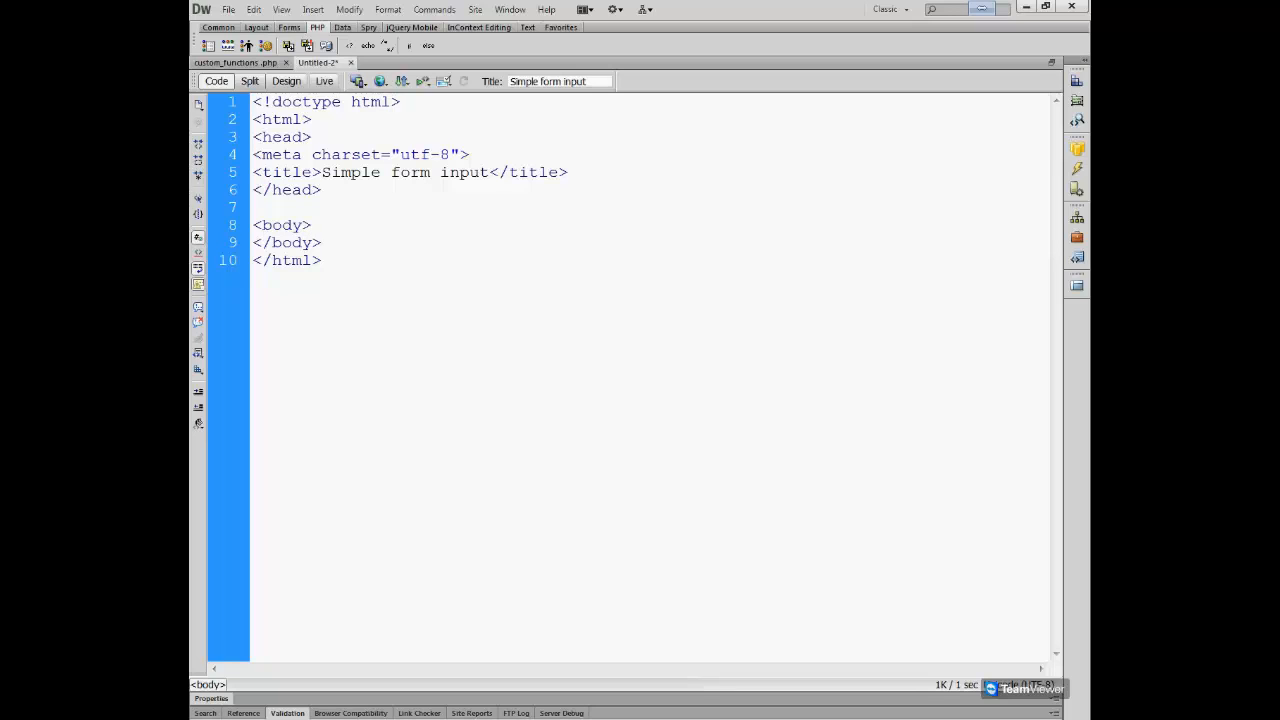
left_click(312, 224)
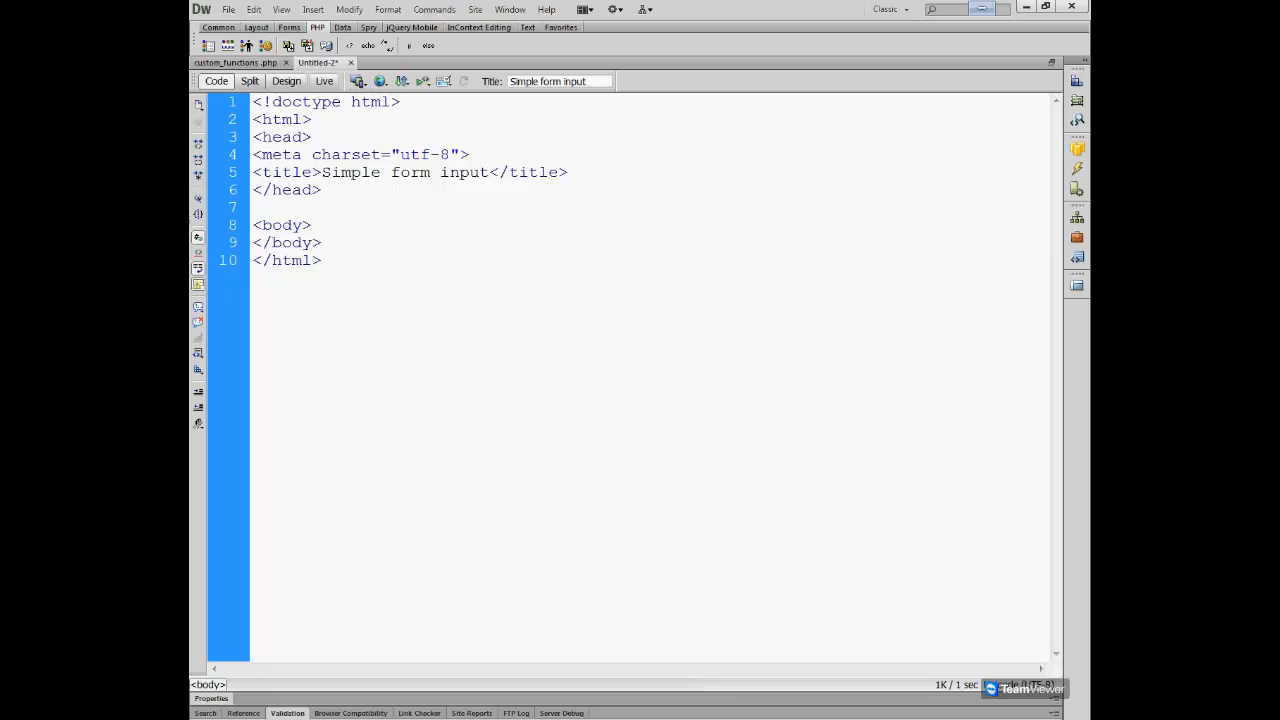
left_click(312, 224)
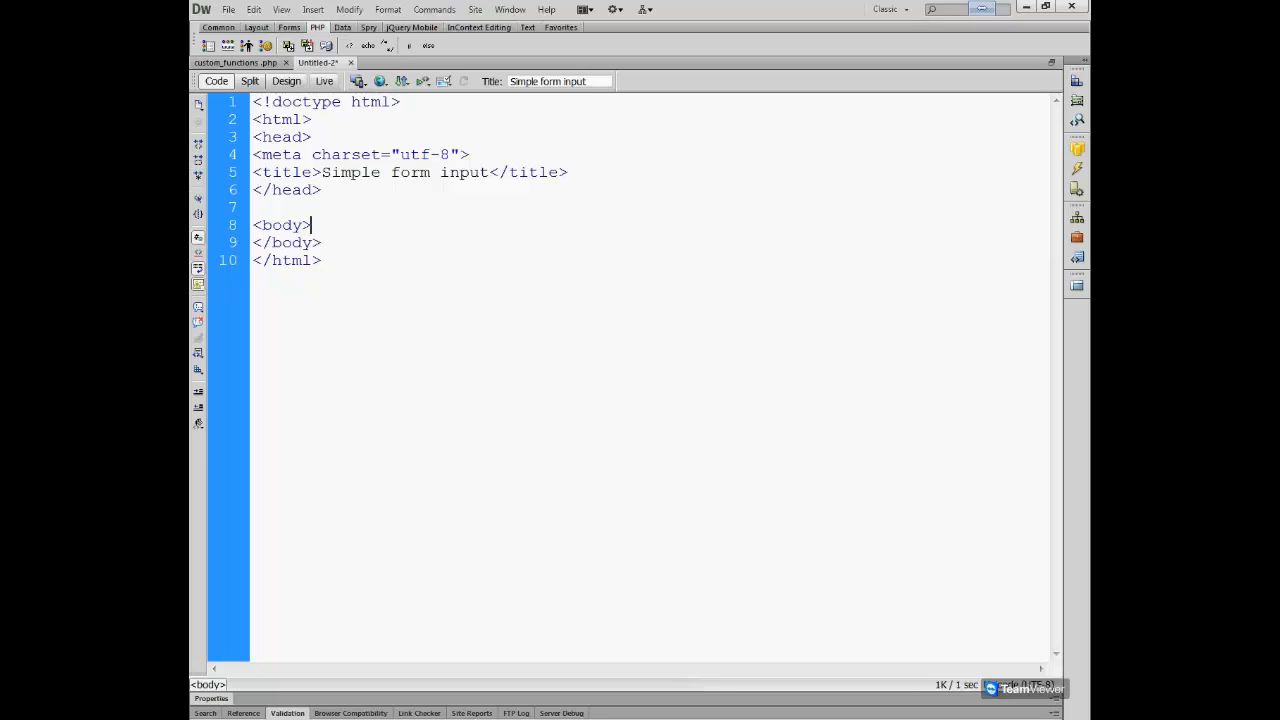
Save the new page as form_input.php inside the forms folder.
key("ctrl+s")
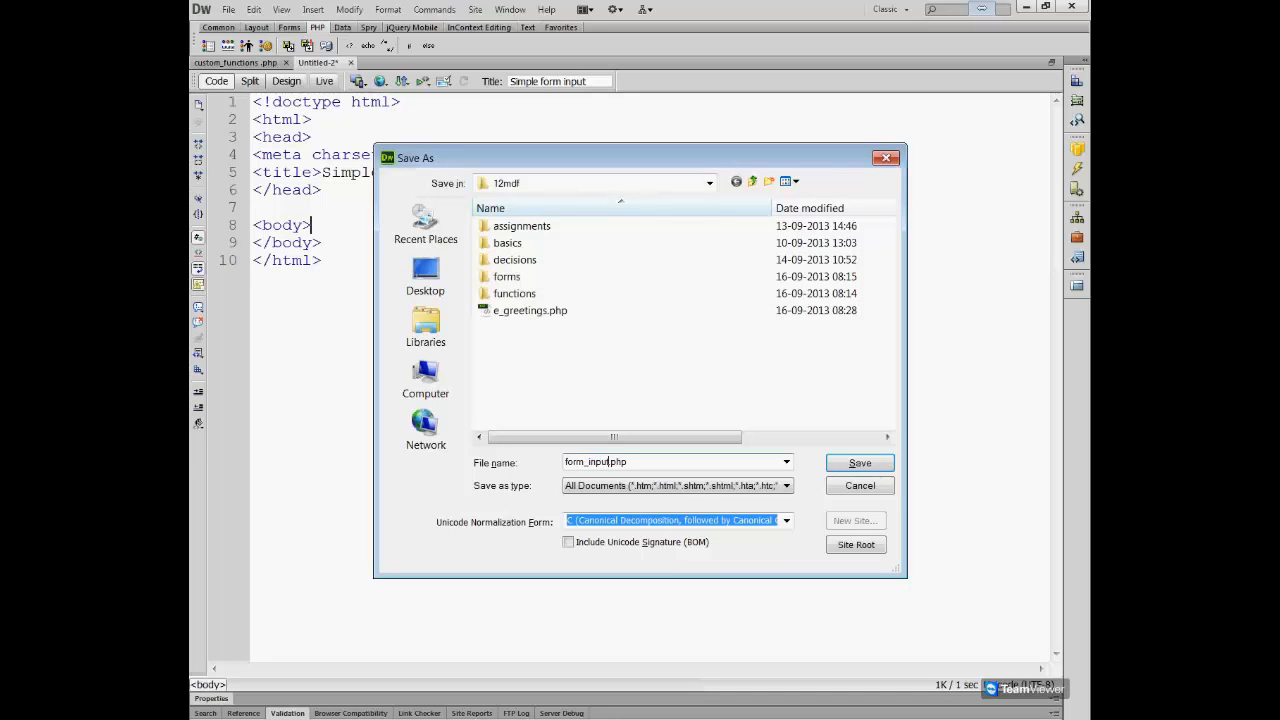
mouse_move(536, 468)
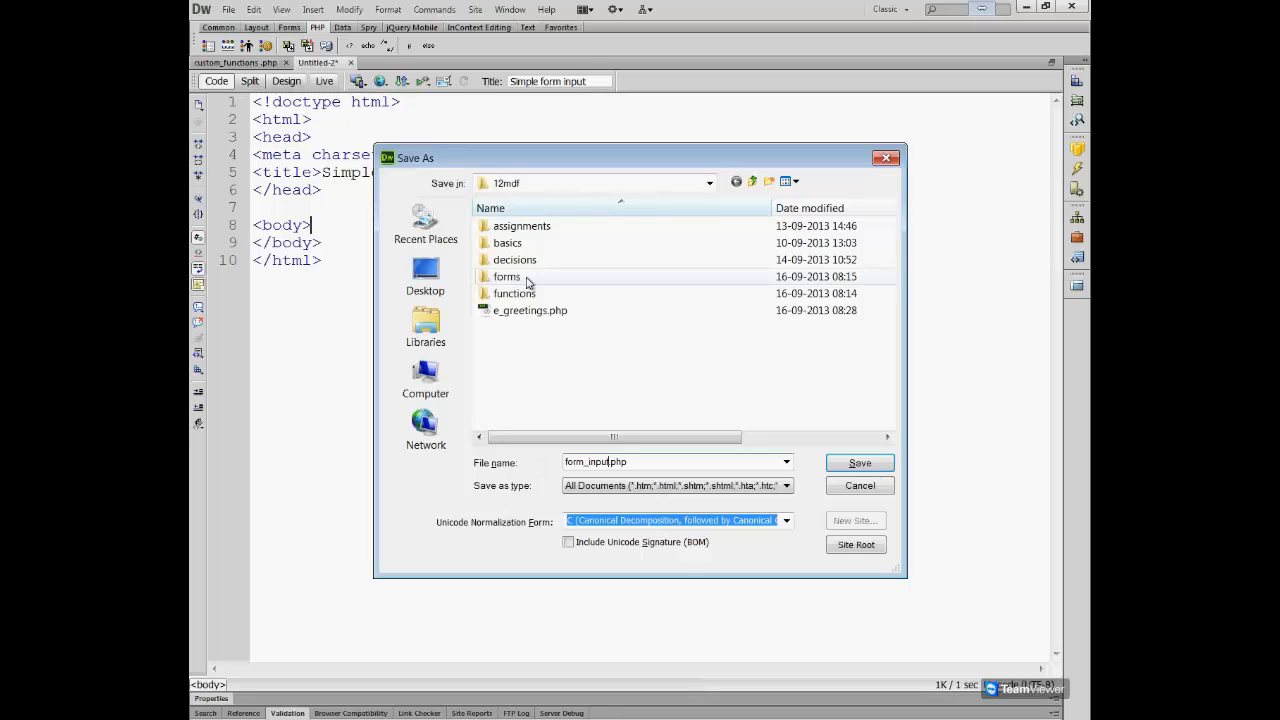
double_click(508, 276)
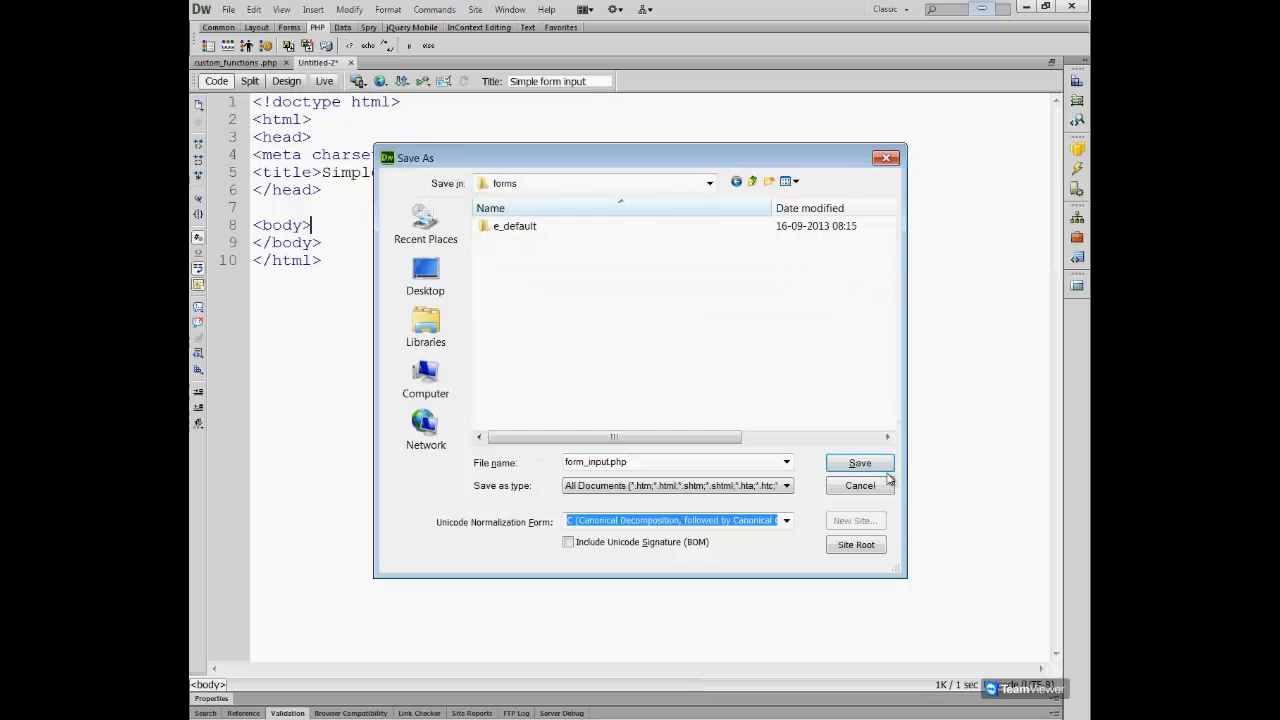
left_click(860, 462)
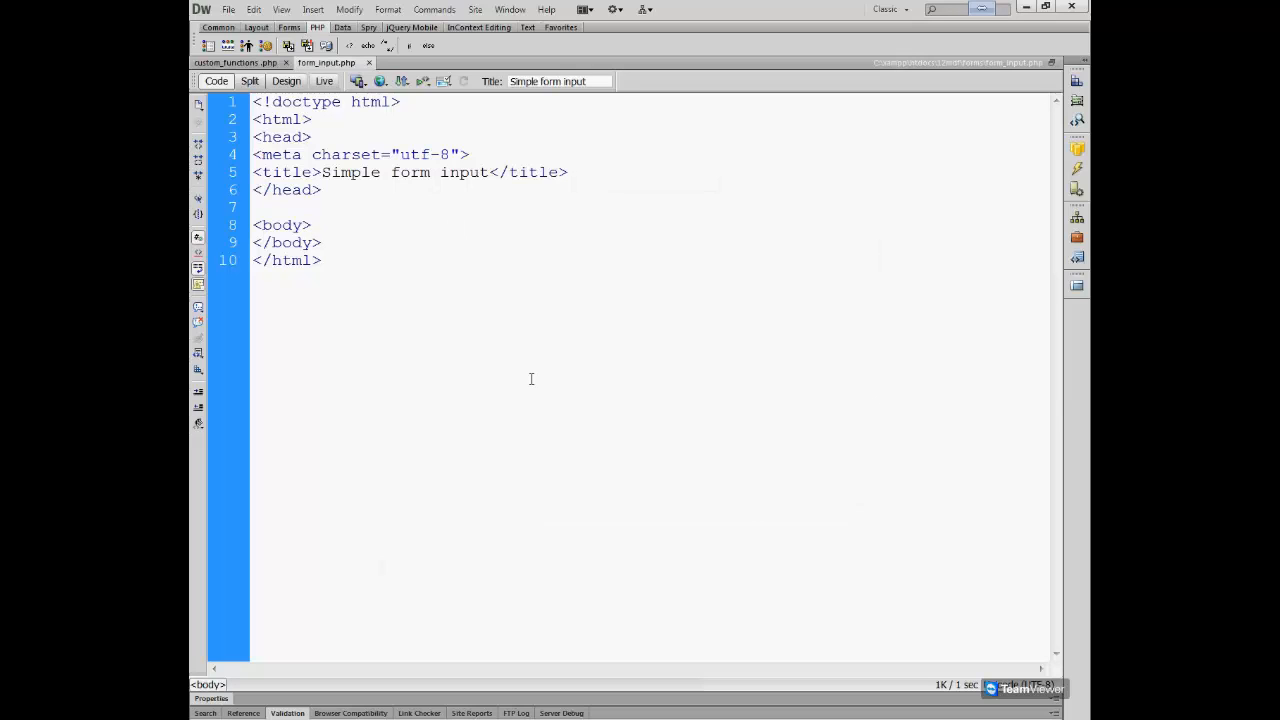
left_click(310, 224)
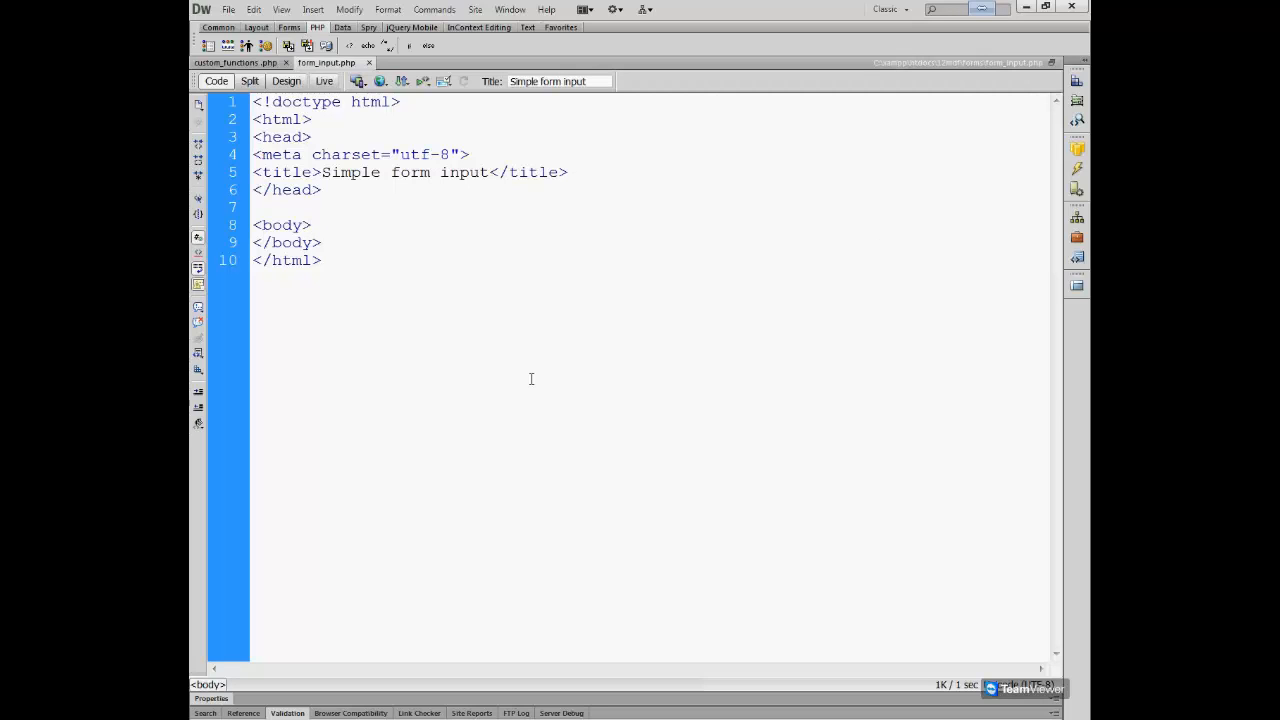
left_click(312, 224)
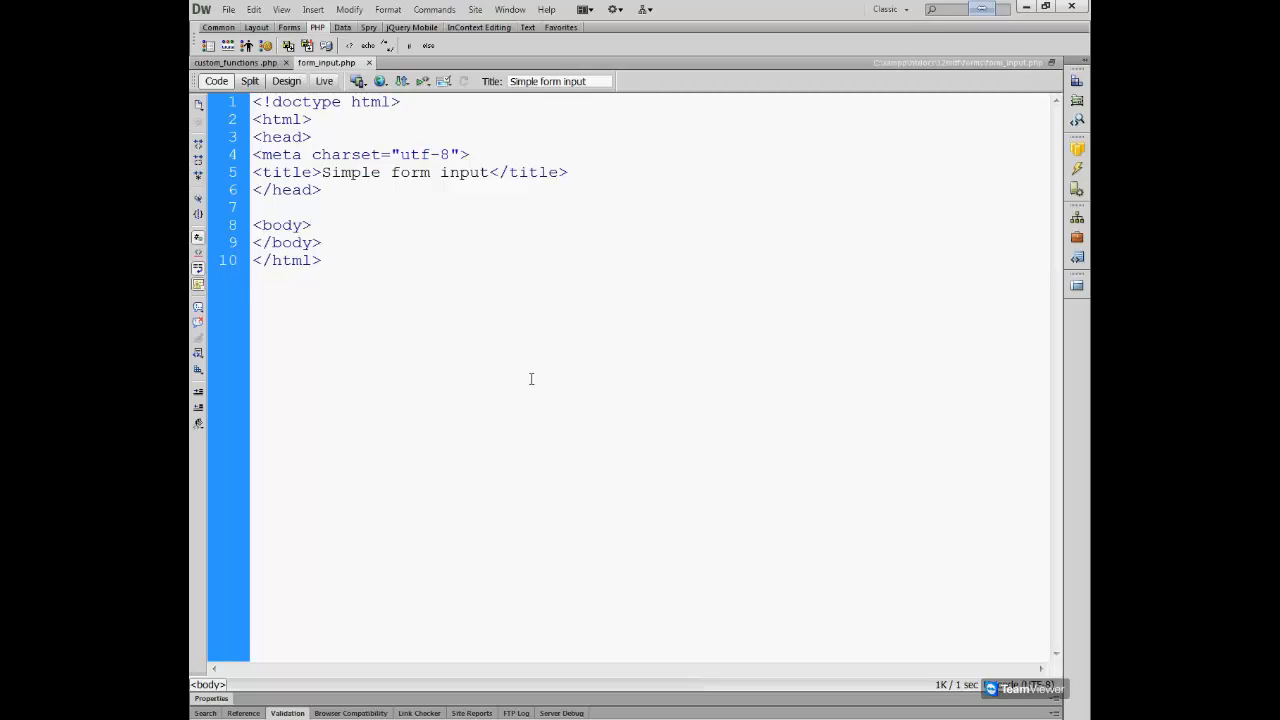
left_click(312, 224)
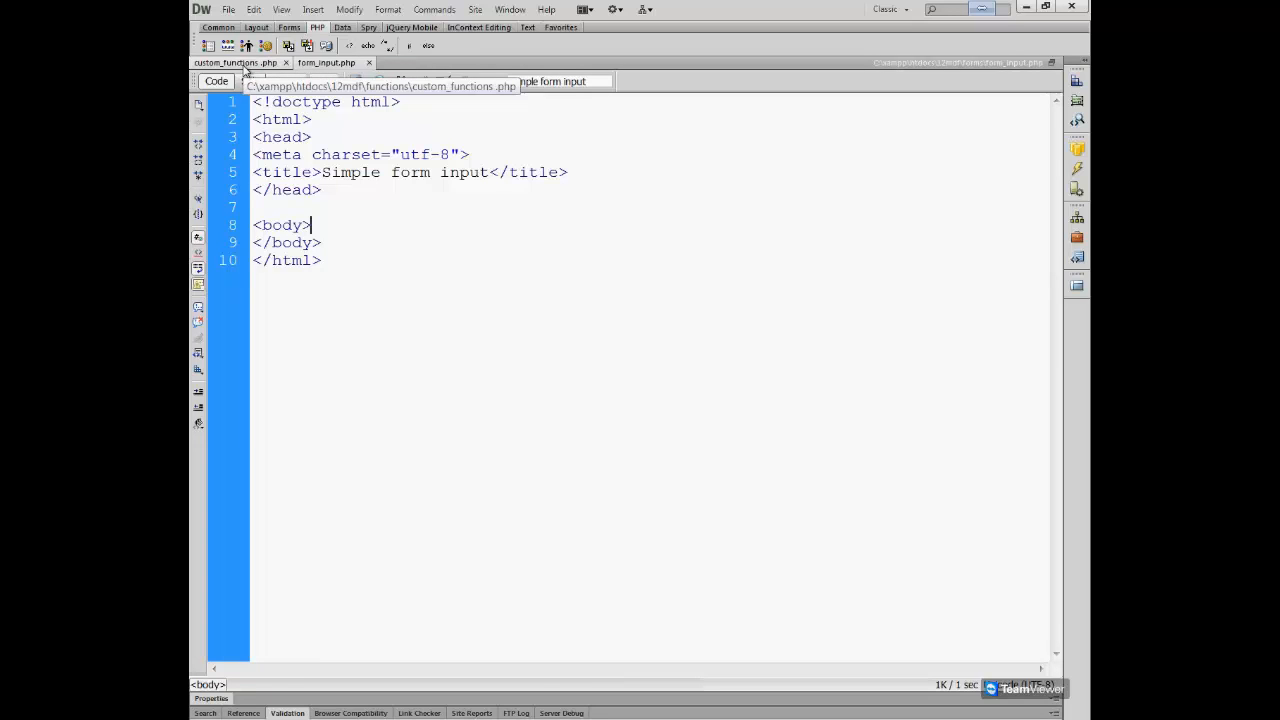
Switch to custom_functions.php and scroll down to the convertSeconds function.
left_click(236, 62)
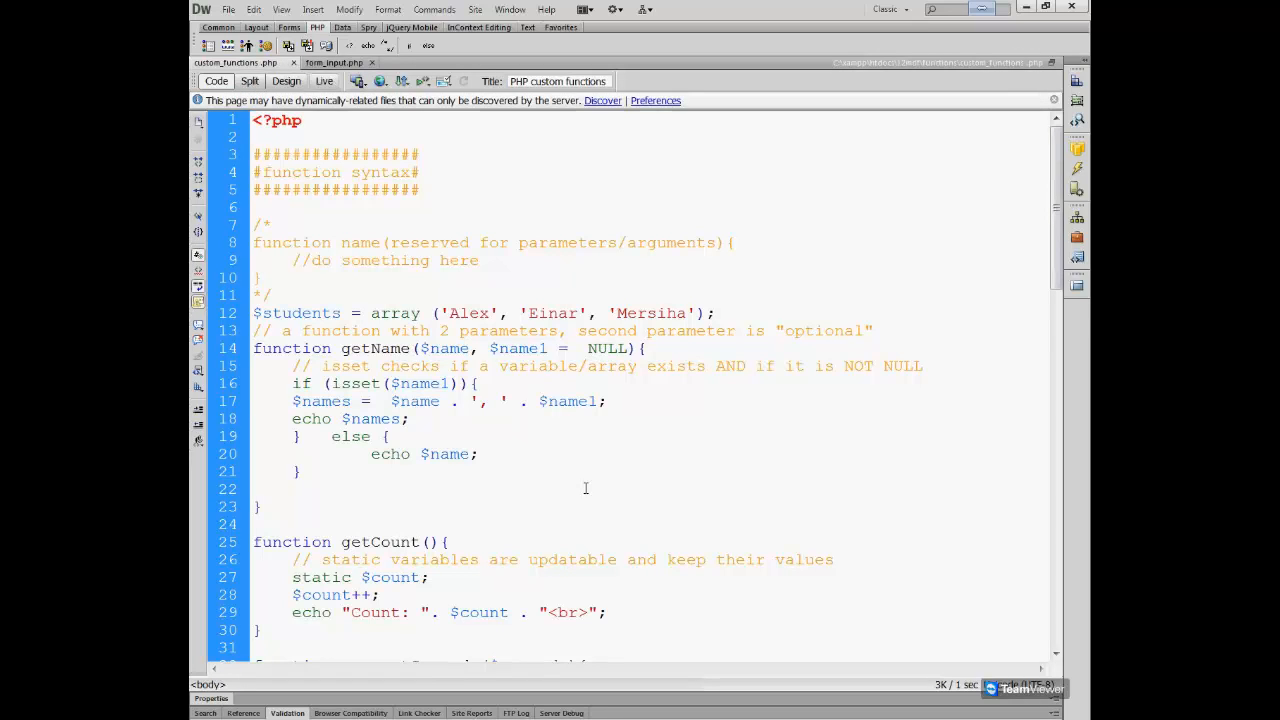
scroll("down", 3)
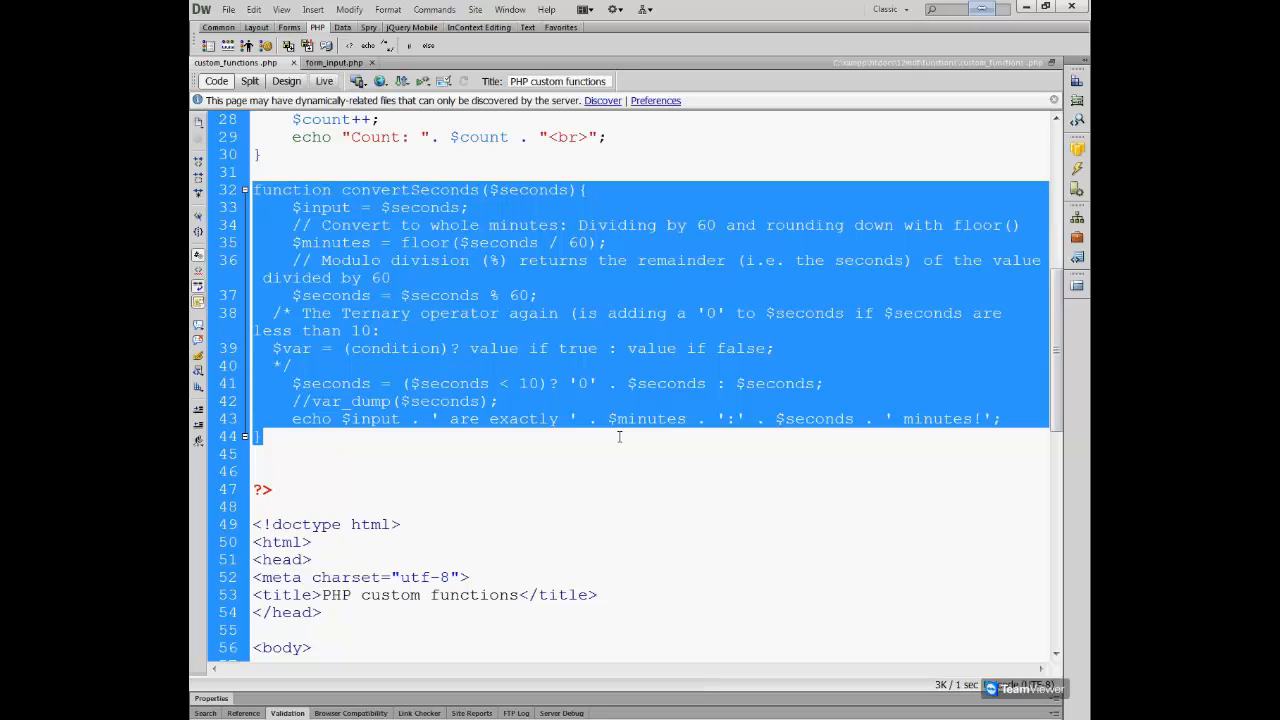
mouse_move(404, 80)
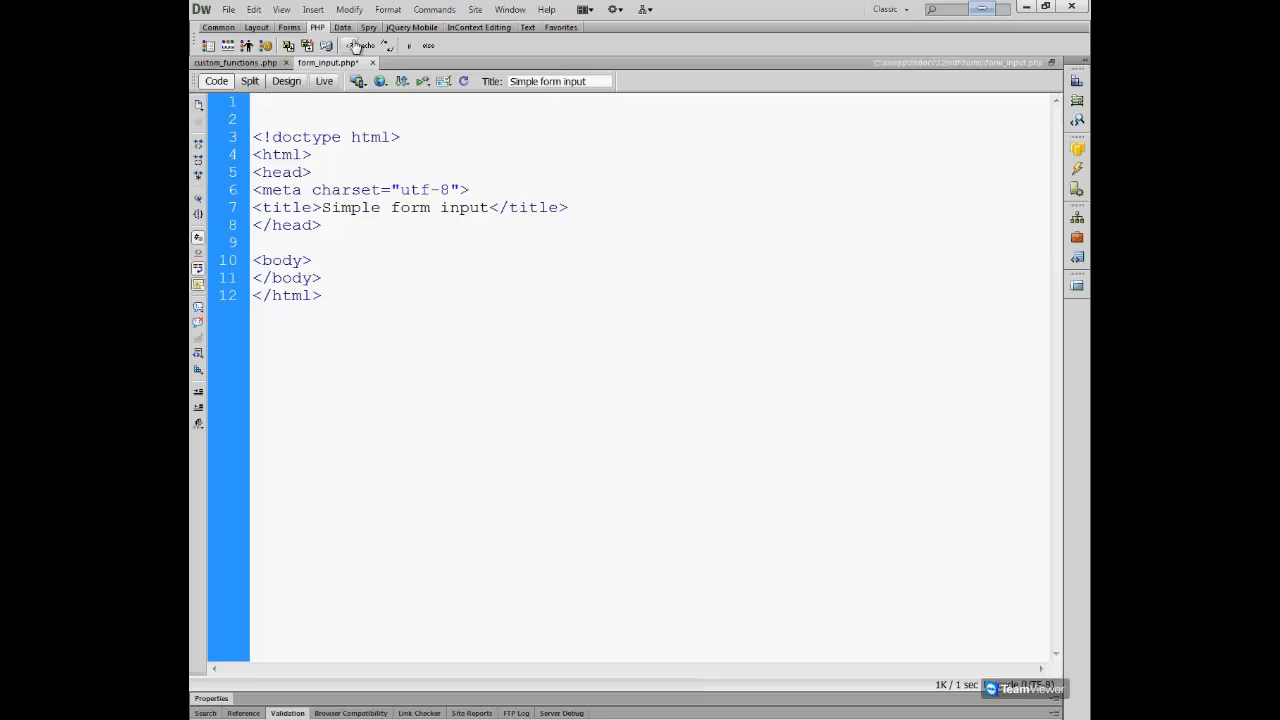
Insert a PHP code block at the top of form_input.php.
left_click(352, 46)
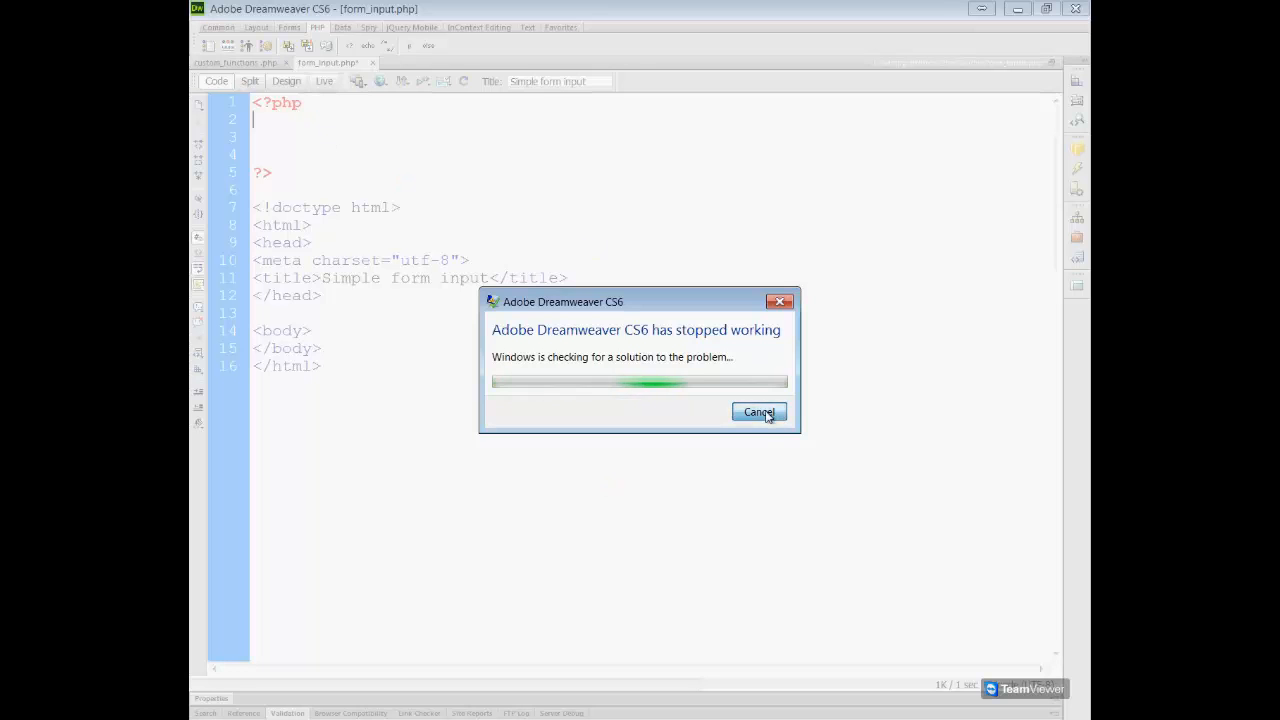
Cancel the 'Dreamweaver CS6 has stopped working' problem check.
left_click(758, 412)
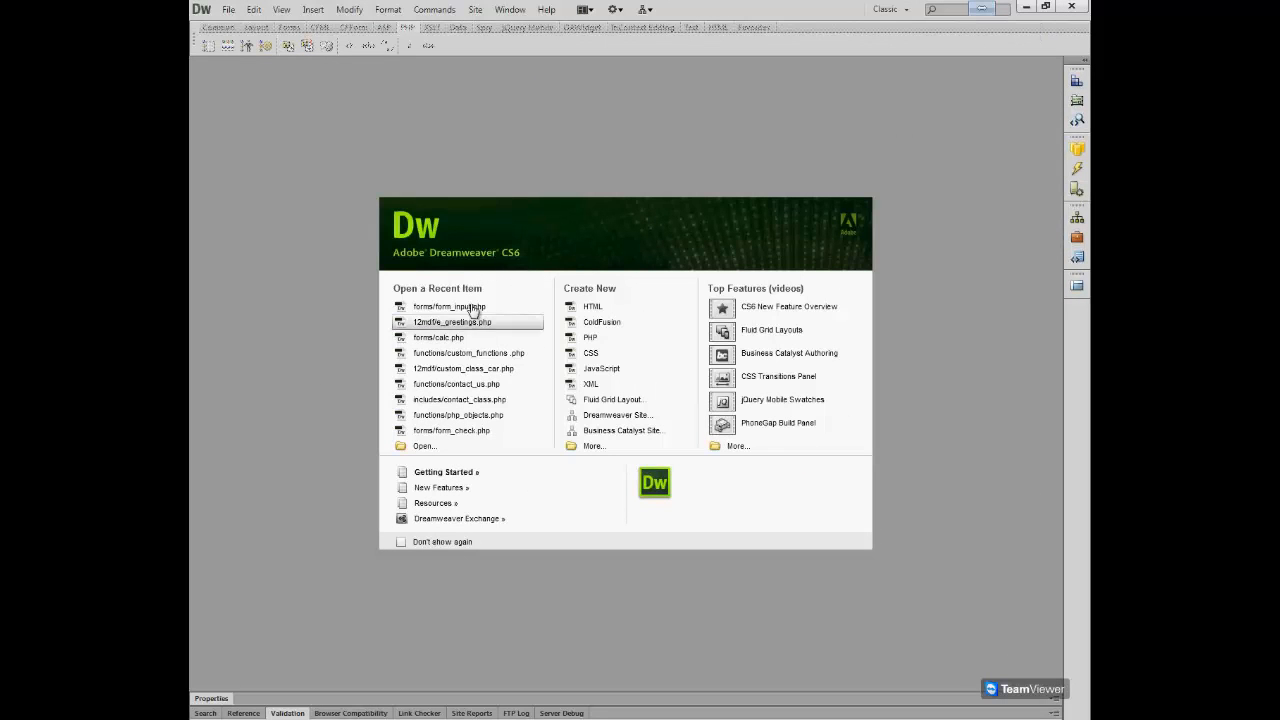
Reopen forms/form_input.php from the welcome screen's recent items.
left_click(448, 306)
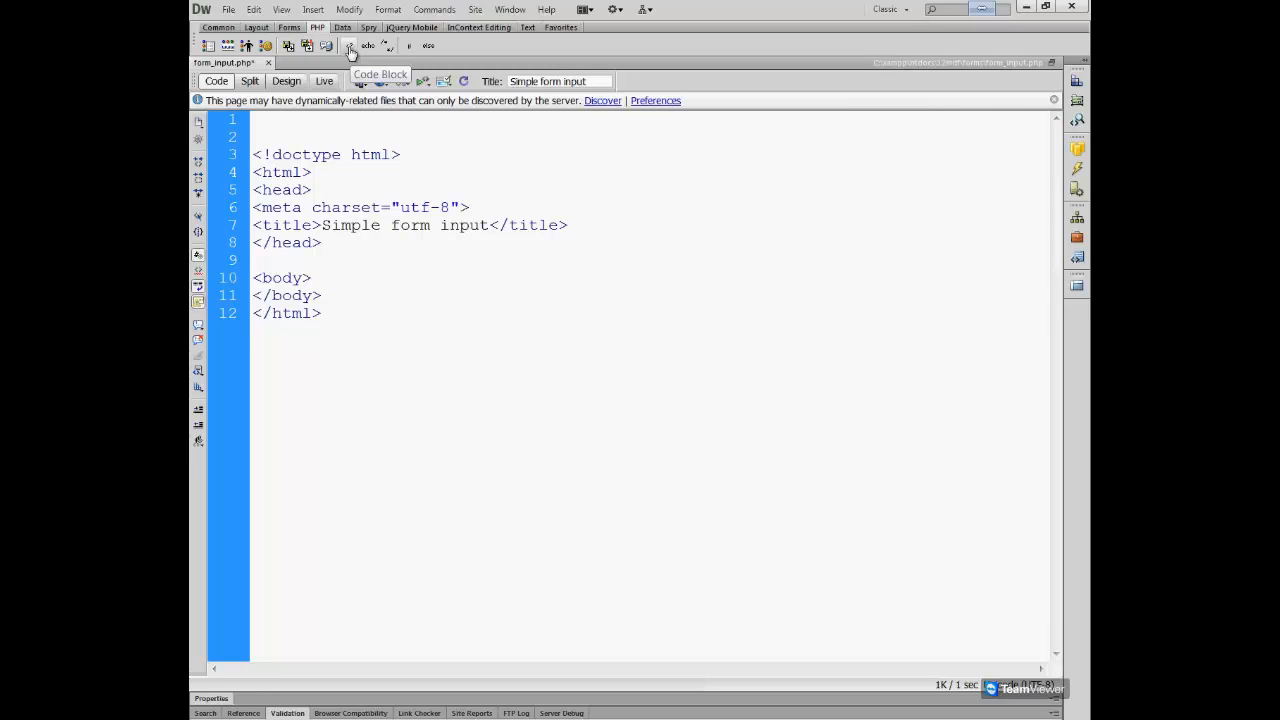
Insert a PHP code block above the doctype and split <?php and ?> onto separate lines.
left_click(350, 46)
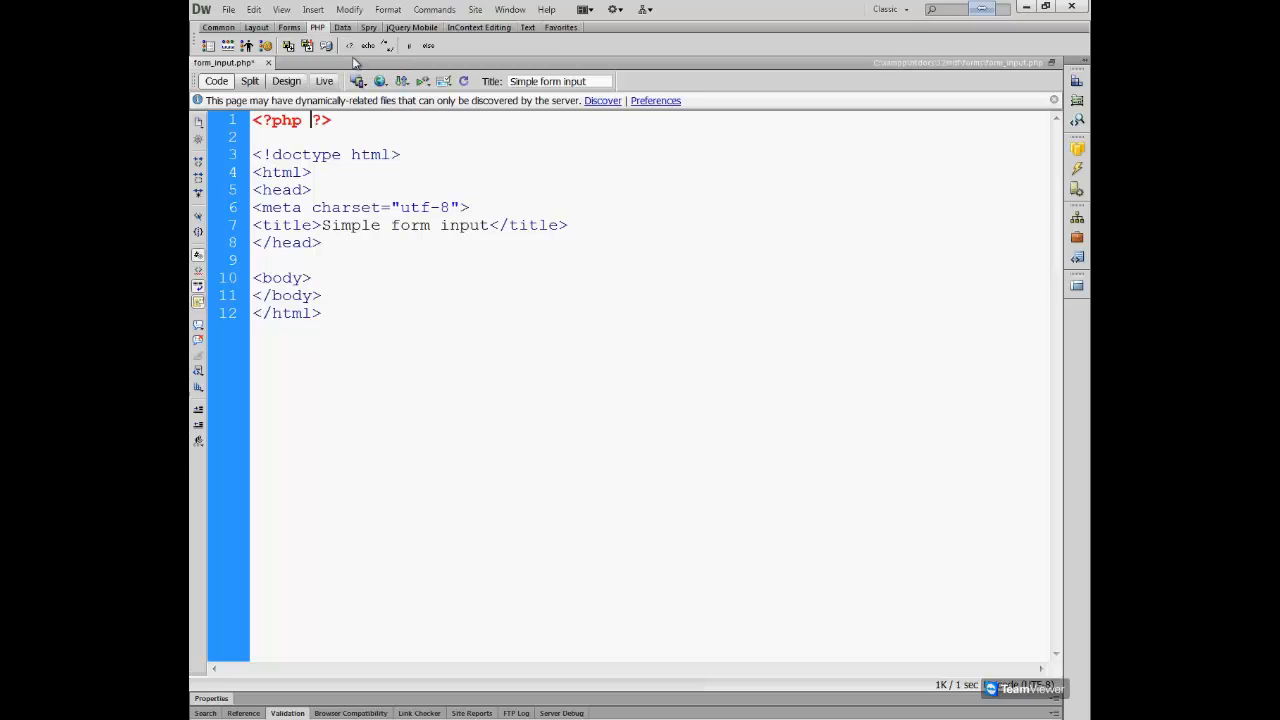
key("Enter")
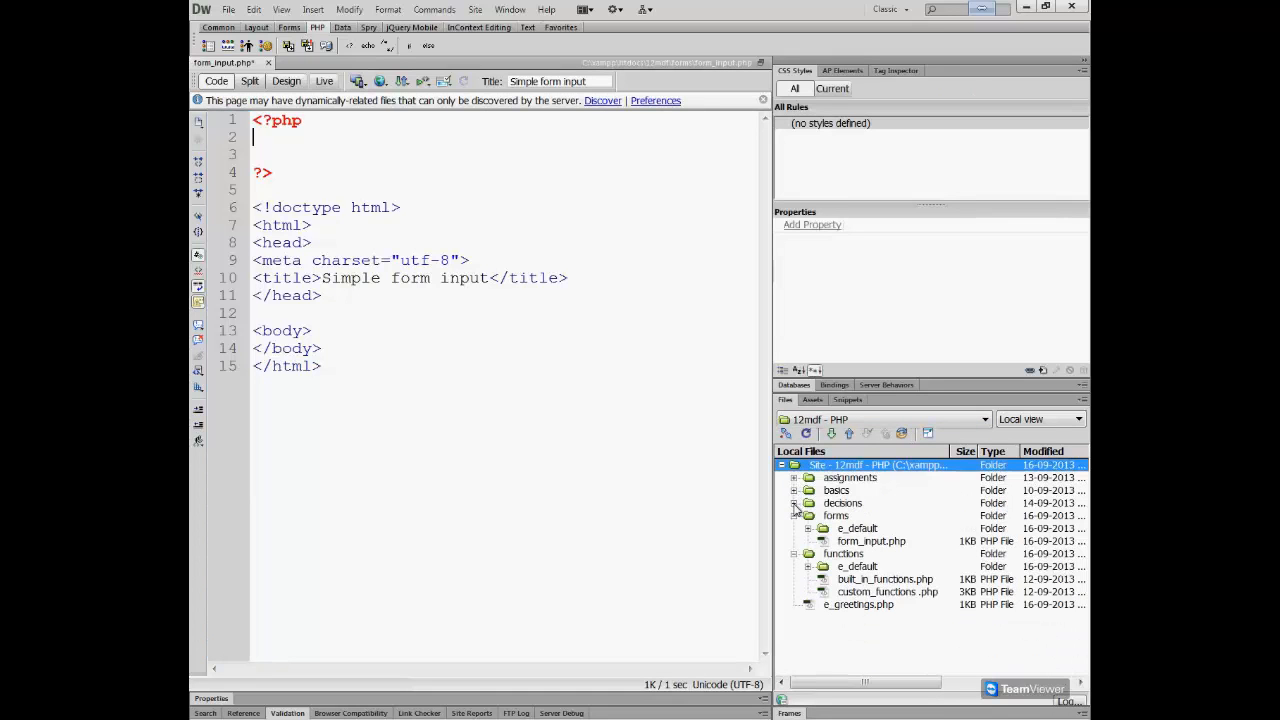
Get convertSeconds from custom_functions.php and bring it into form_input.php's PHP block.
left_click(888, 592)
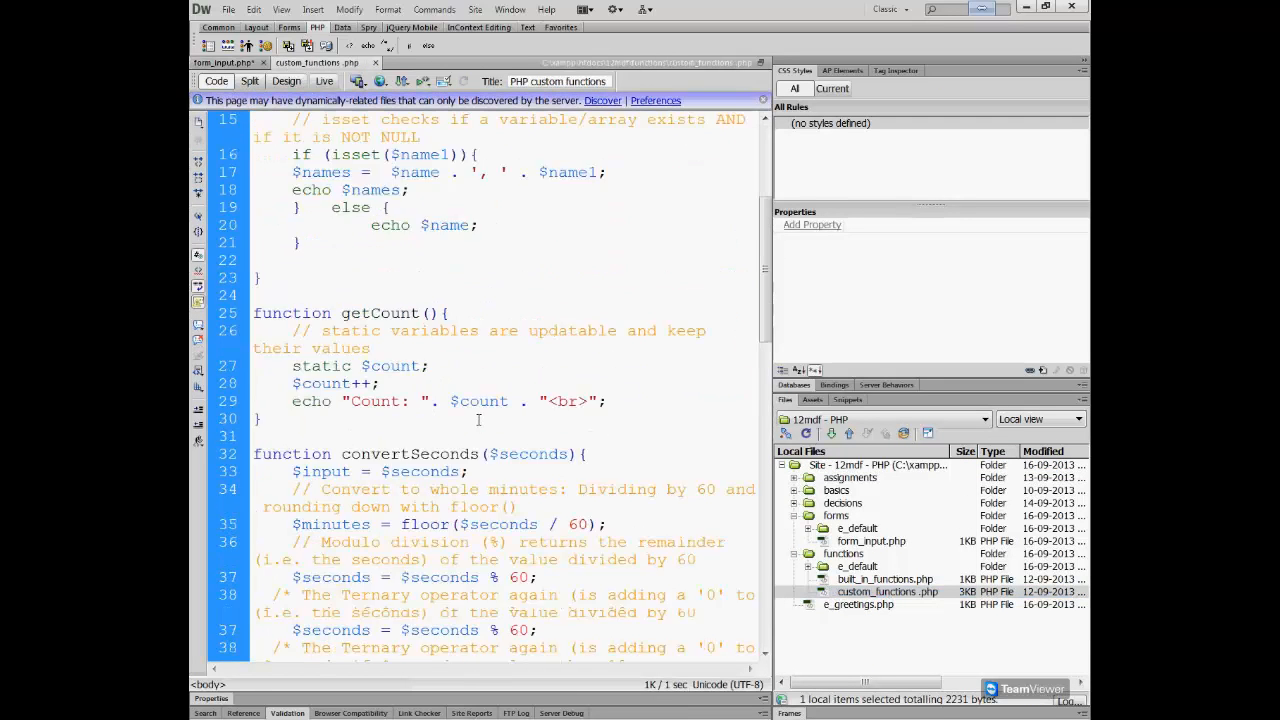
scroll("down", 3)
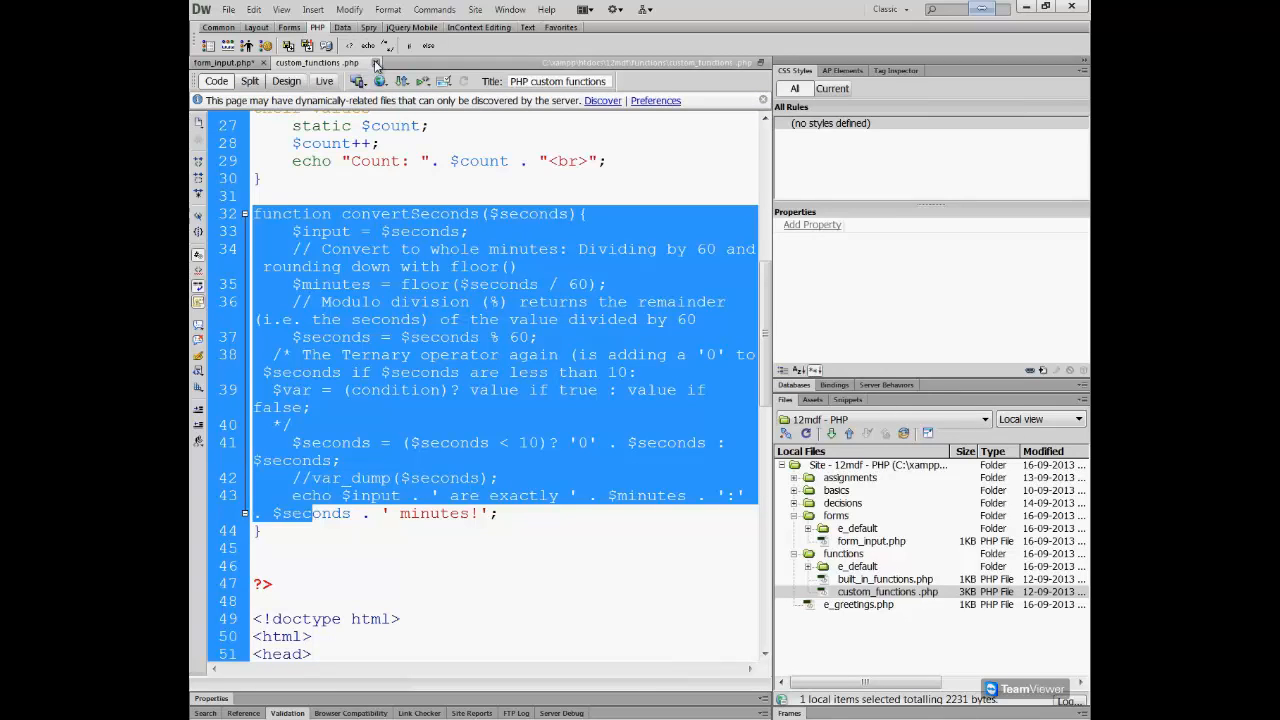
left_click(222, 62)
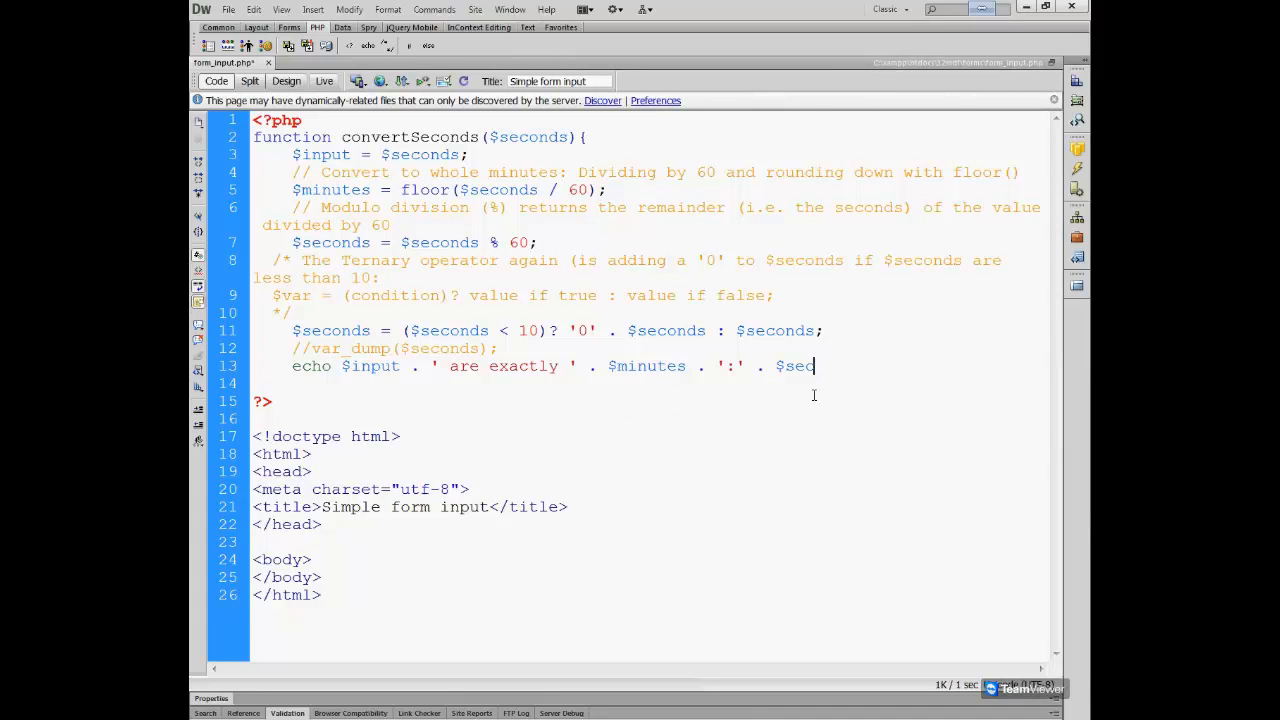
key("Backspace")
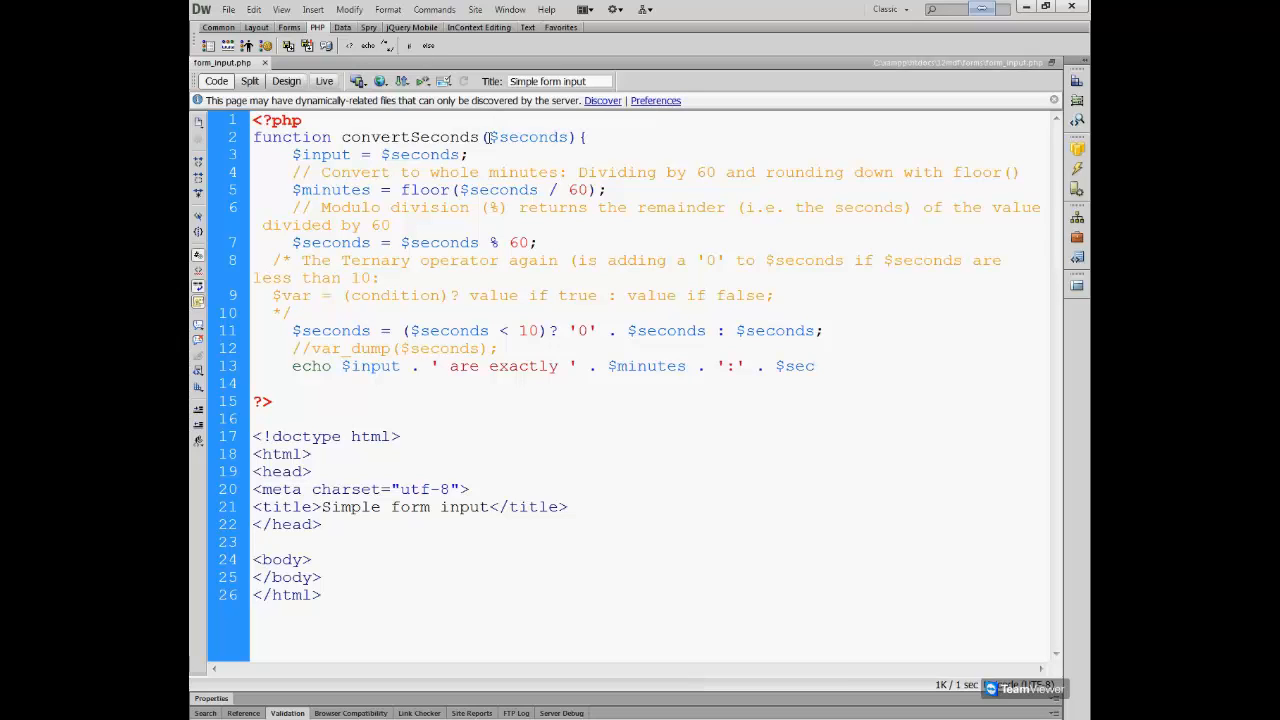
double_click(528, 136)
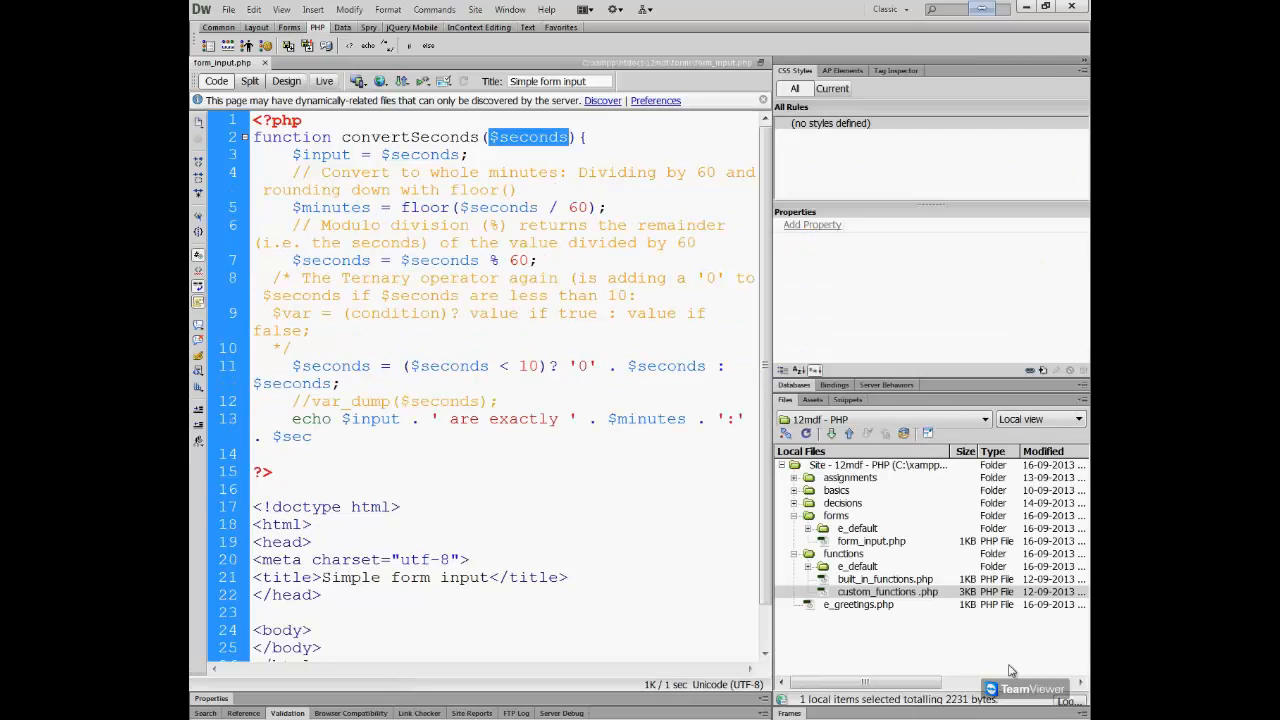
In custom_functions.php, select convertSeconds's last lines through its closing brace for copying.
left_click(312, 62)
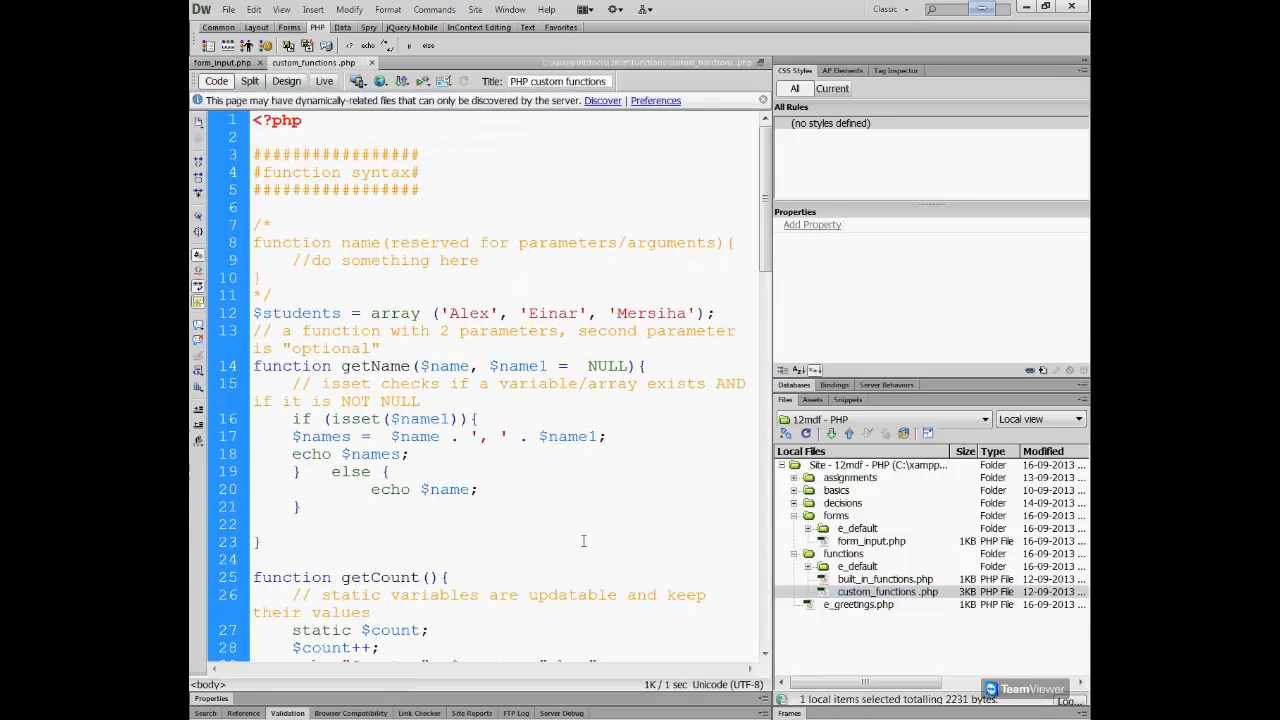
scroll("down", 3)
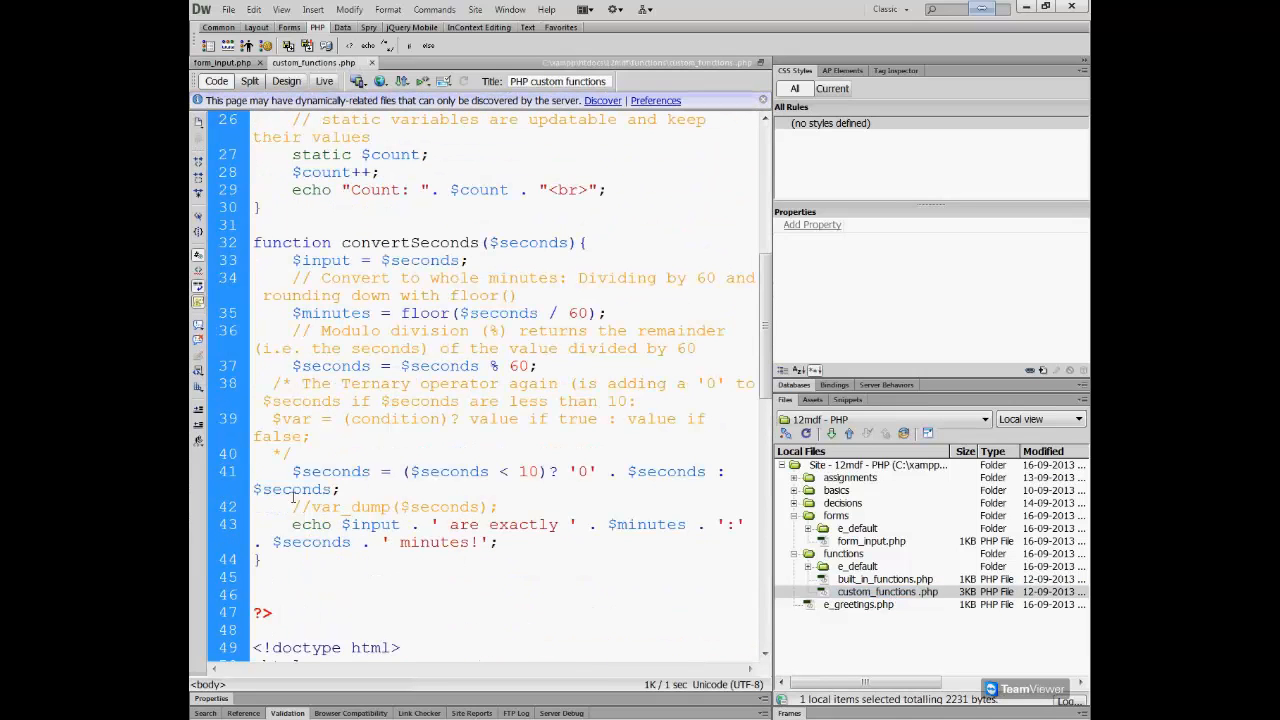
left_click_drag(292, 508, 300, 560)
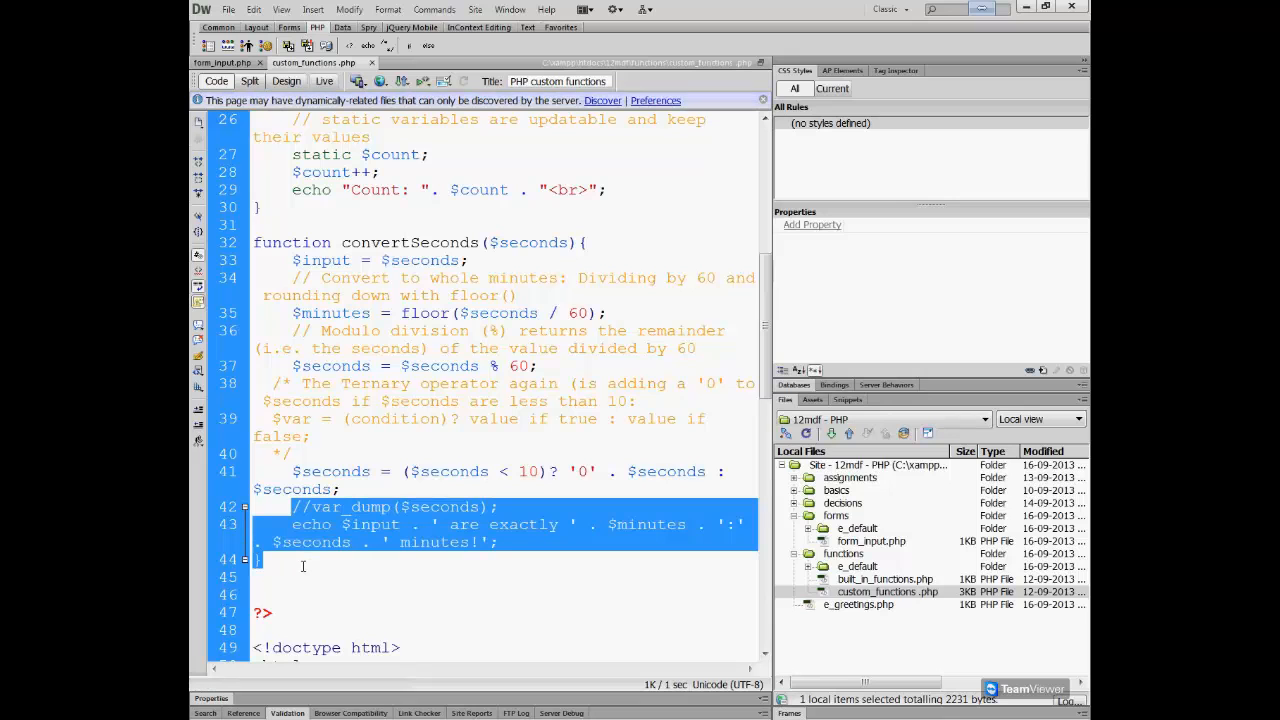
mouse_move(222, 62)
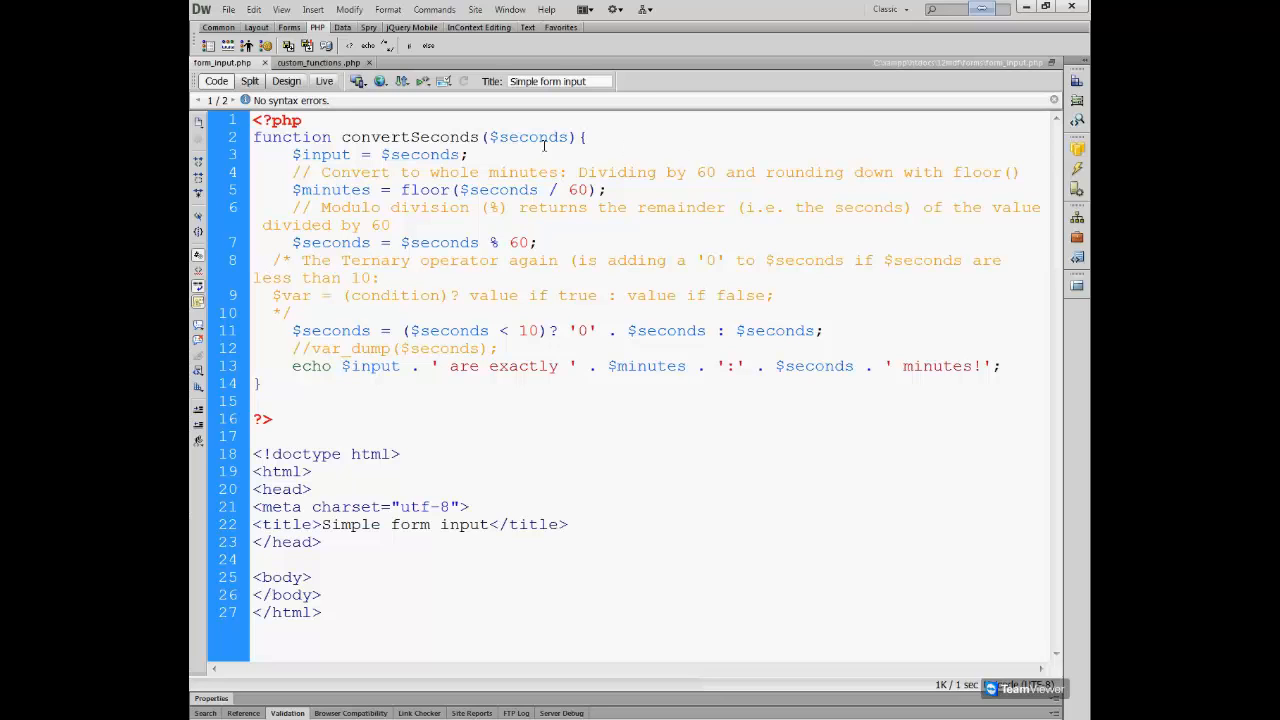
Select the $seconds parameter of convertSeconds to reference it in the echo line.
double_click(516, 136)
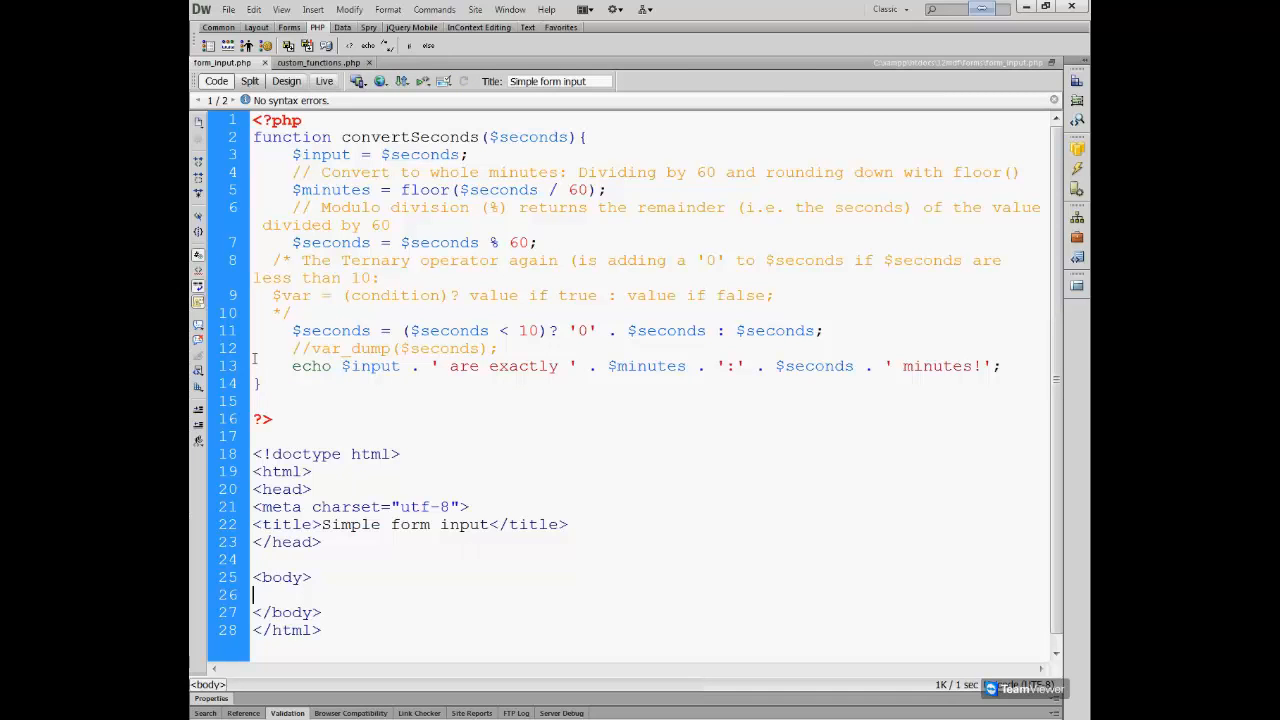
mouse_move(256, 28)
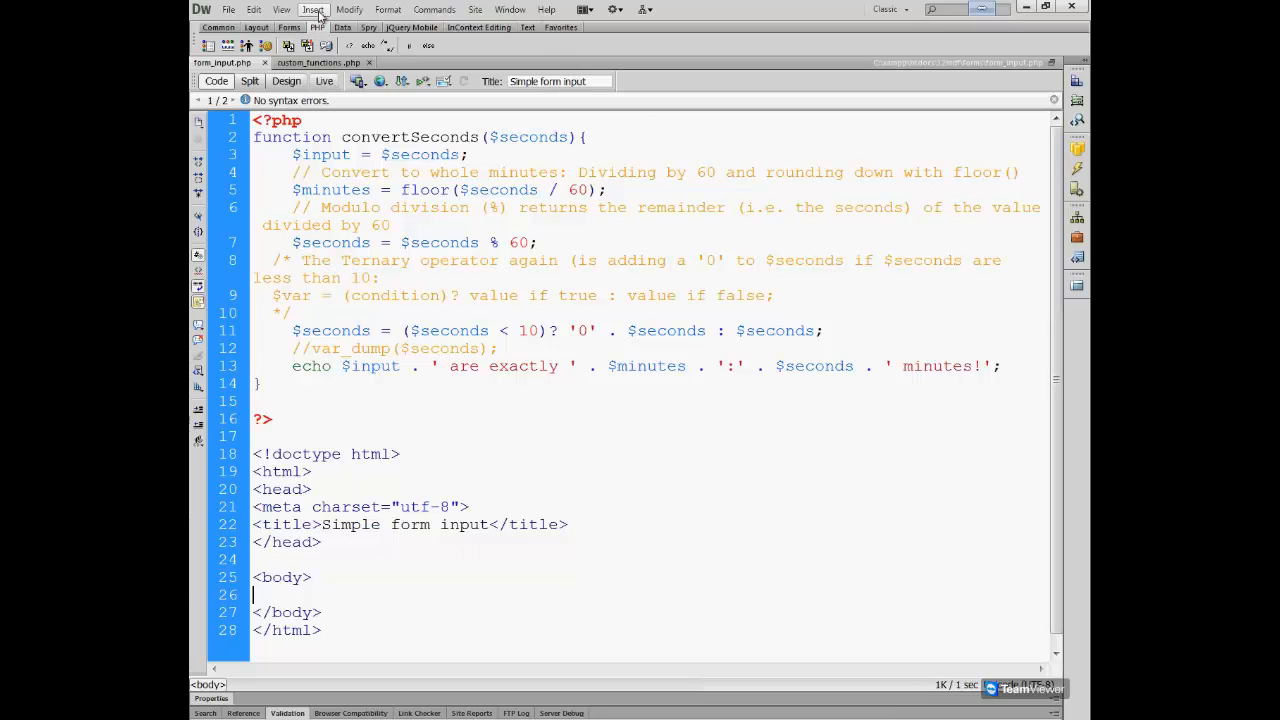
Insert a form element into the page body via Insert > Form > Form.
left_click(312, 8)
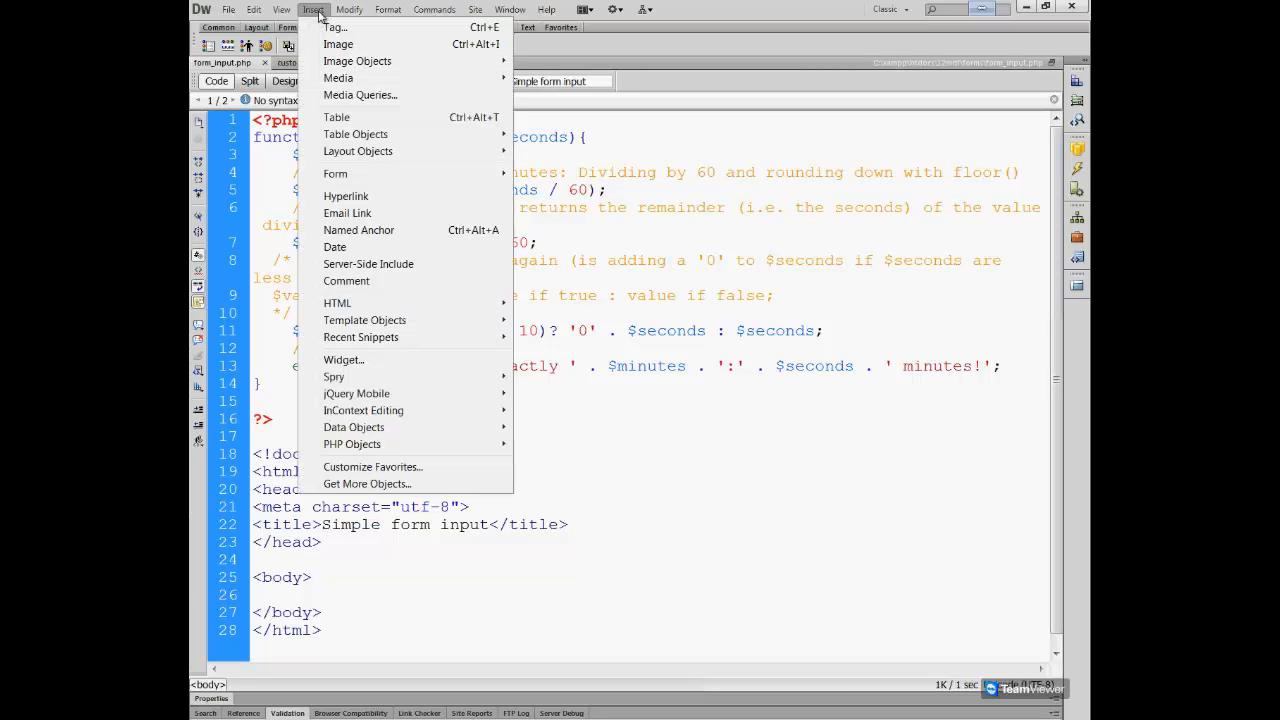
left_click(348, 8)
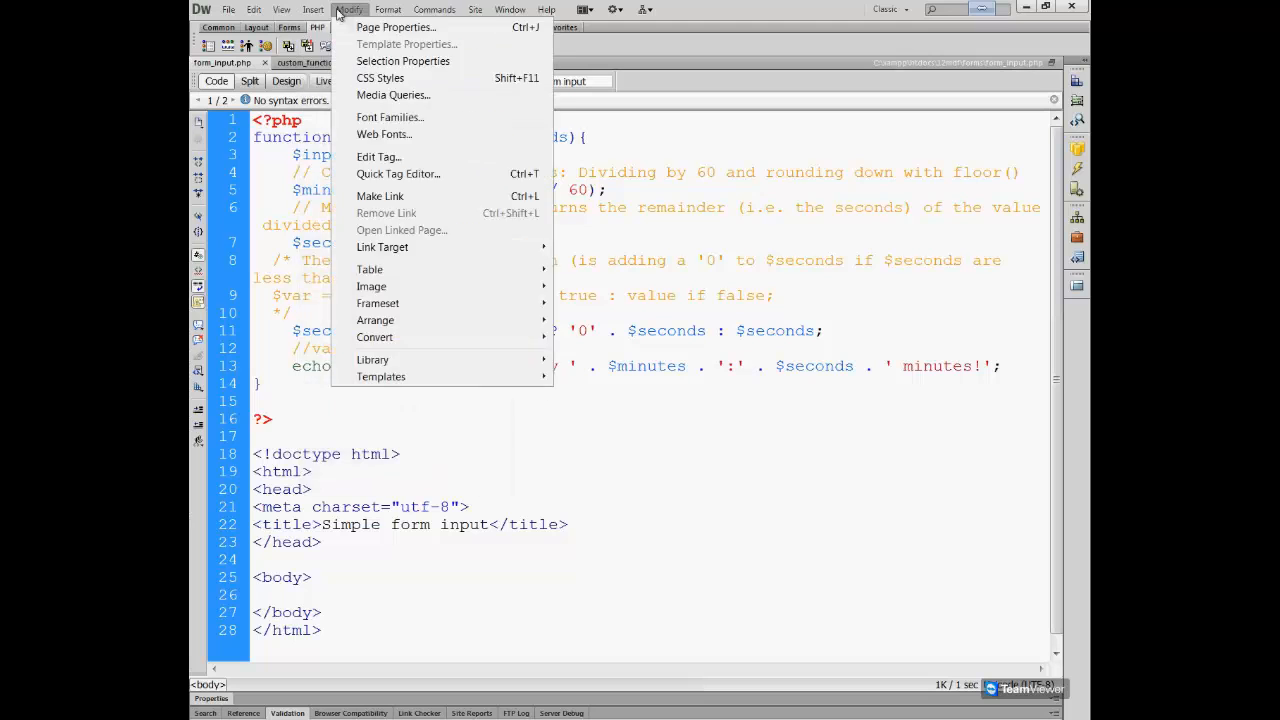
left_click(312, 8)
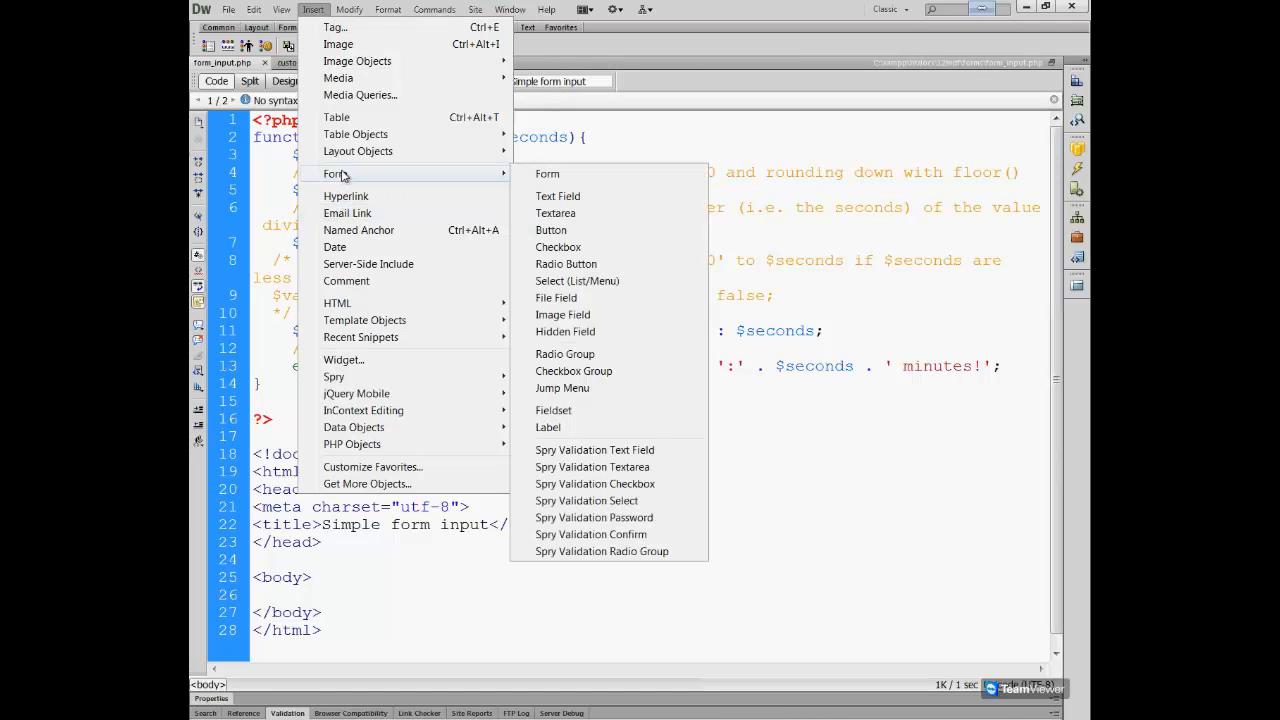
mouse_move(548, 172)
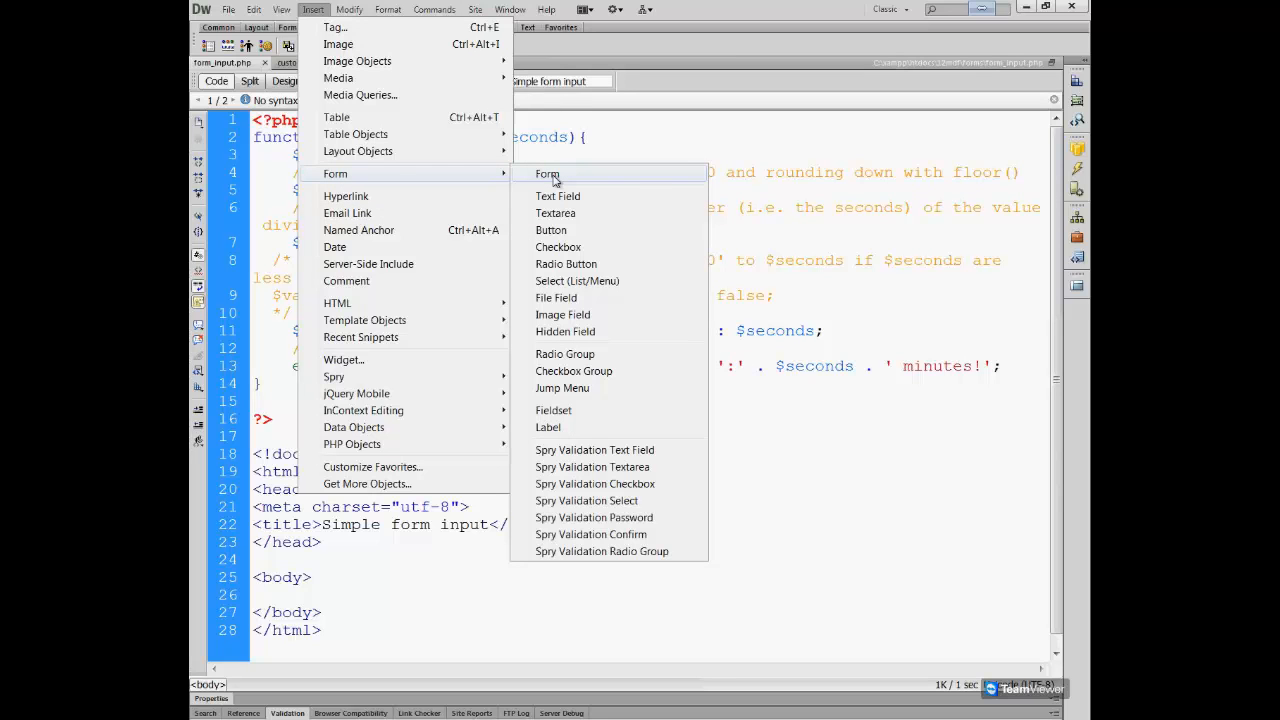
left_click(548, 172)
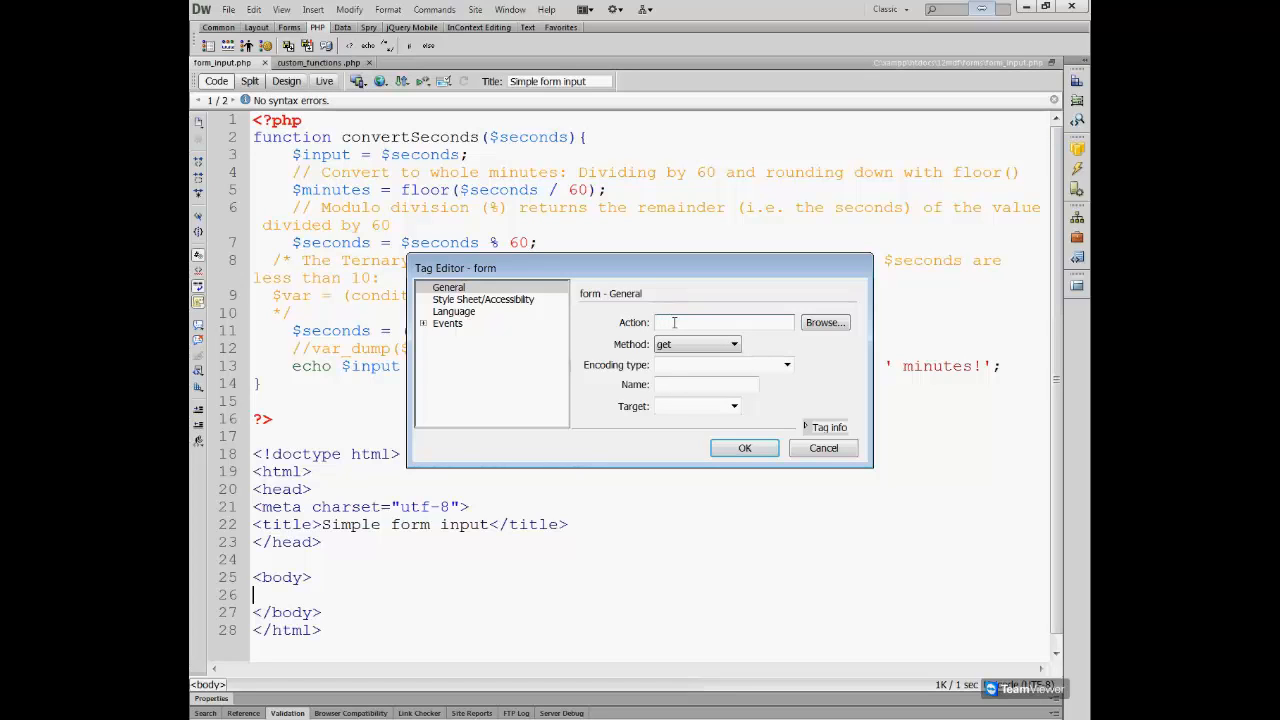
mouse_move(674, 328)
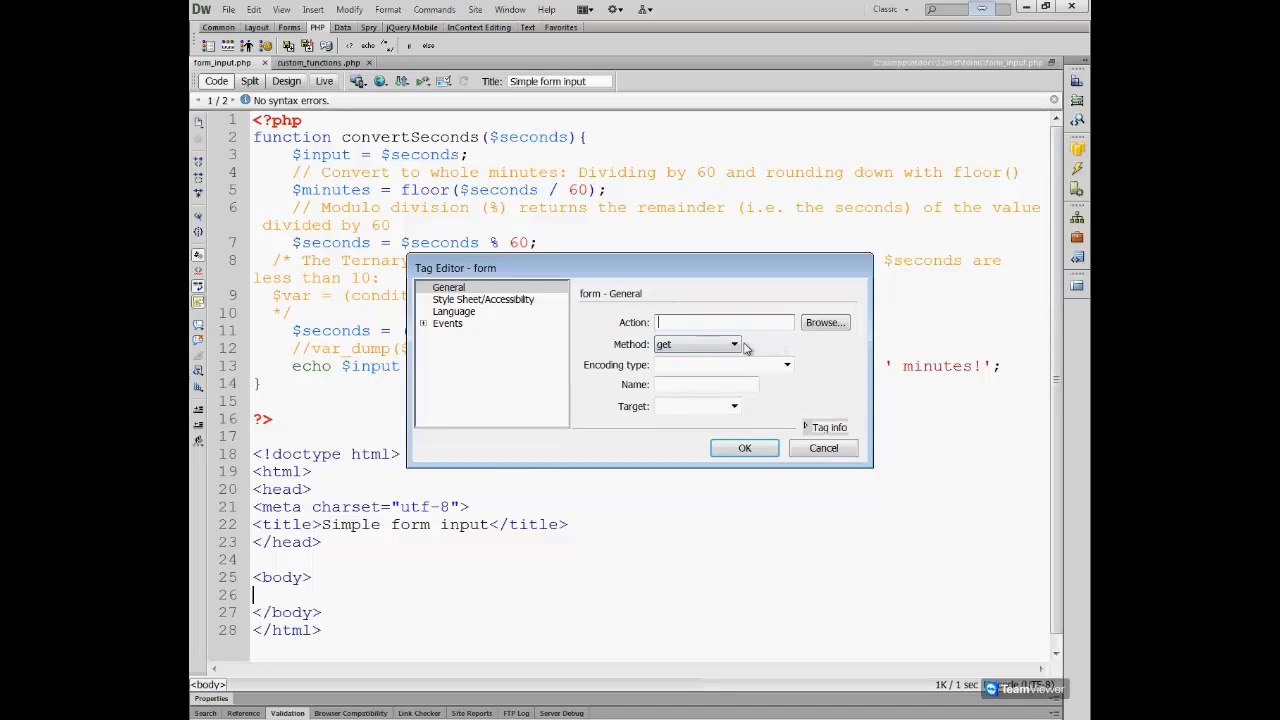
In the Tag Editor set the form's method to post and name to "convert", then confirm.
left_click(732, 344)
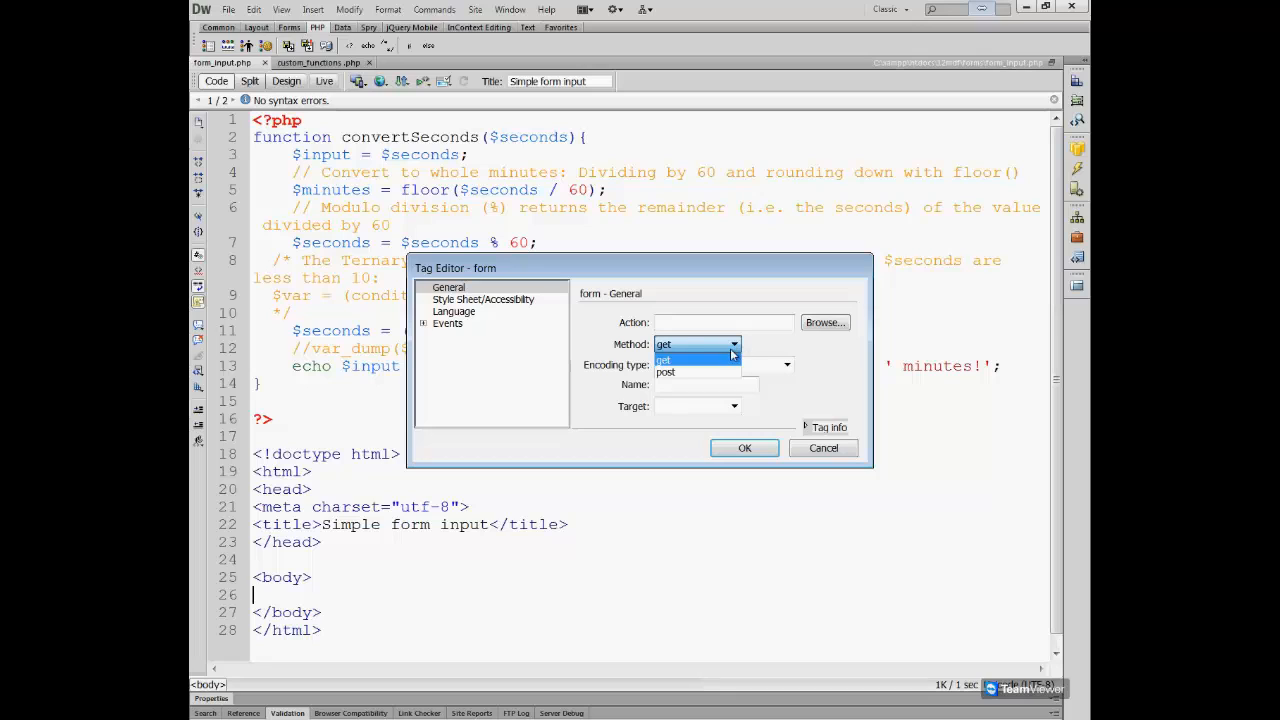
left_click(666, 372)
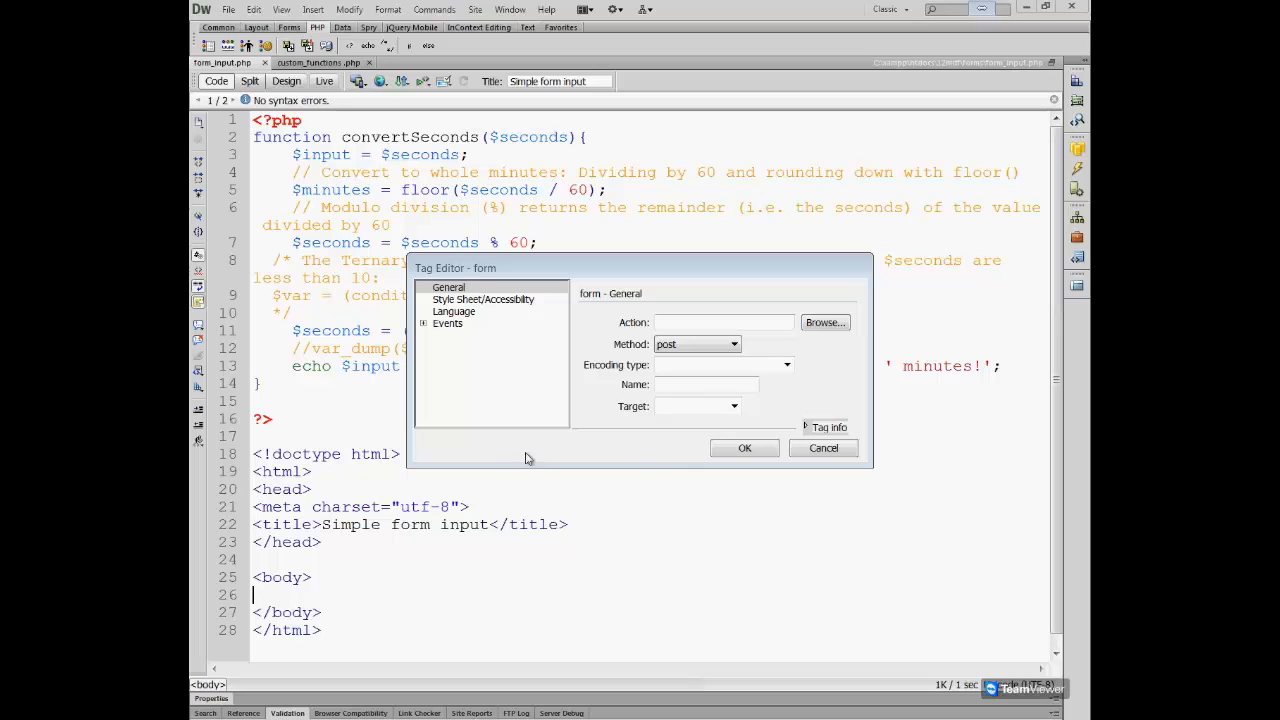
left_click(708, 384)
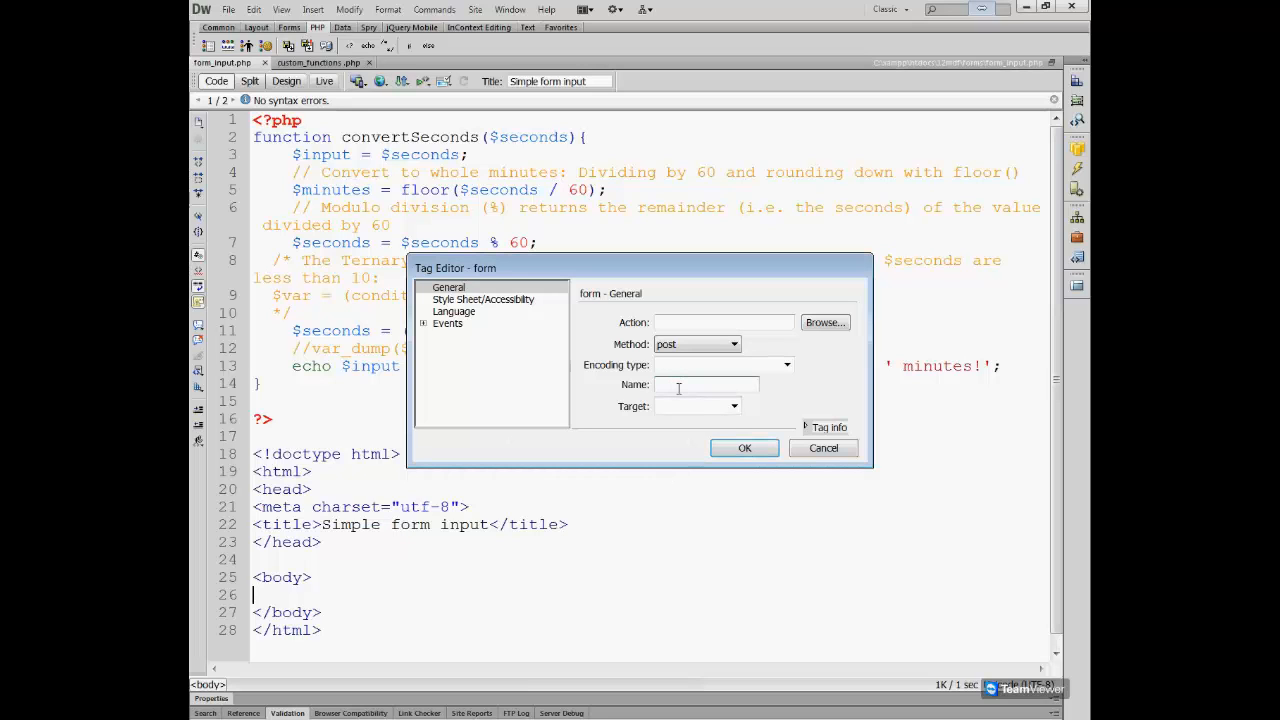
type("conv")
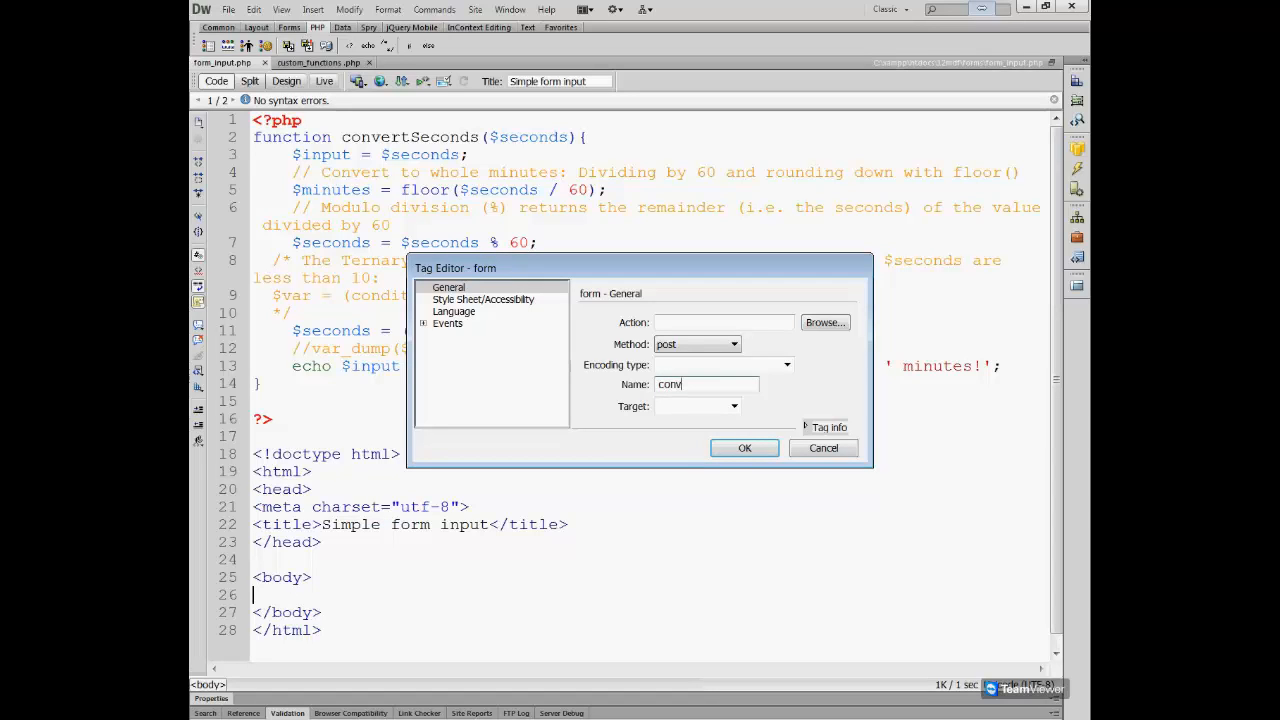
type("ert")
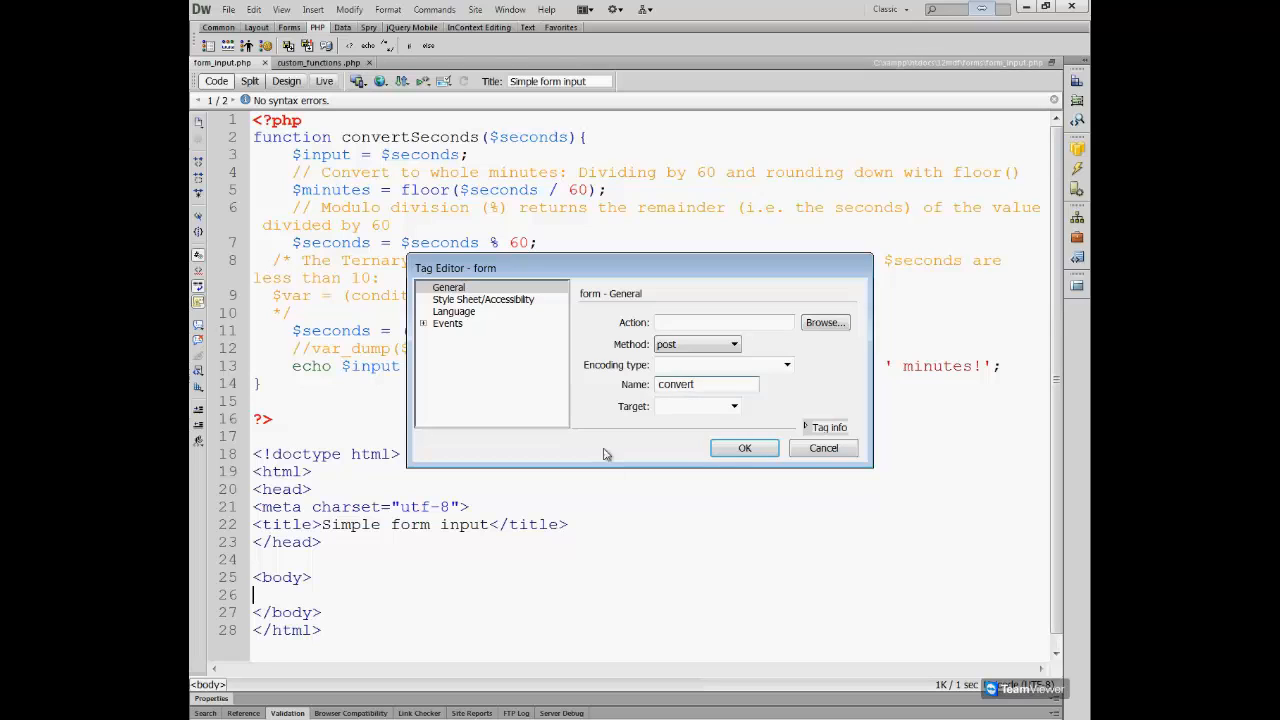
left_click(744, 448)
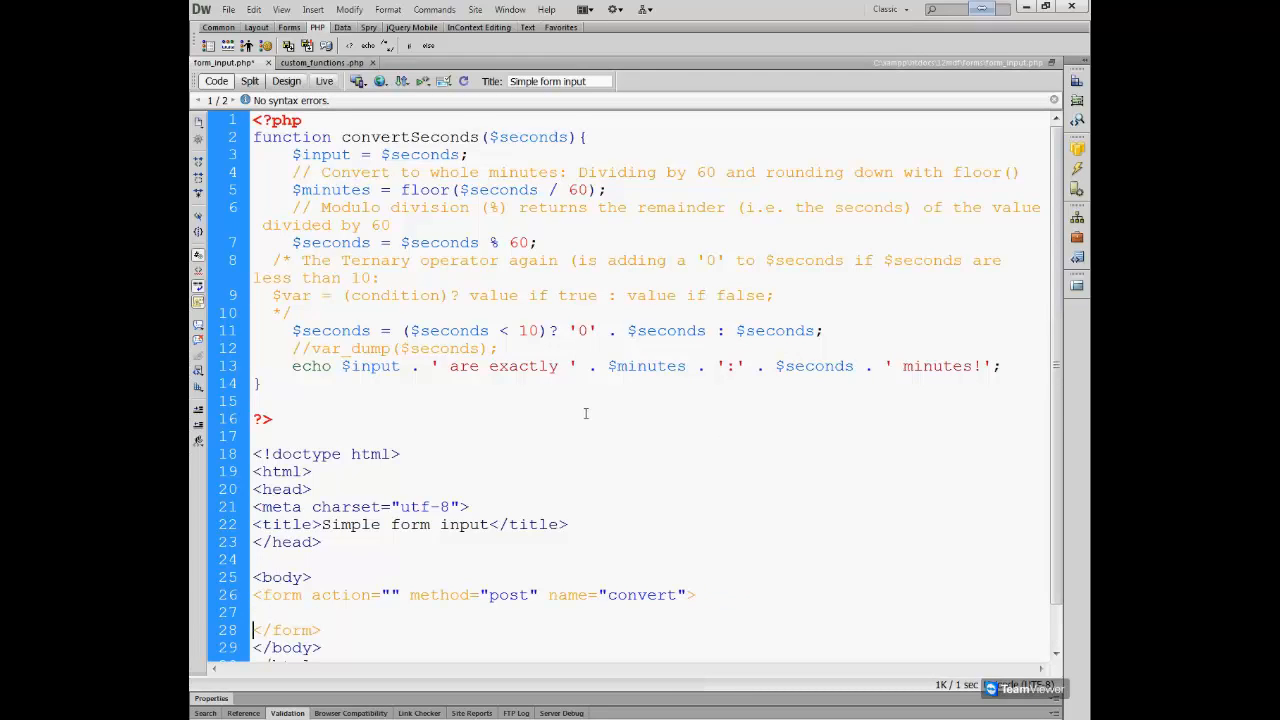
Inside the form tags, write <input type="text" name="seconds">.
scroll("down", 3)
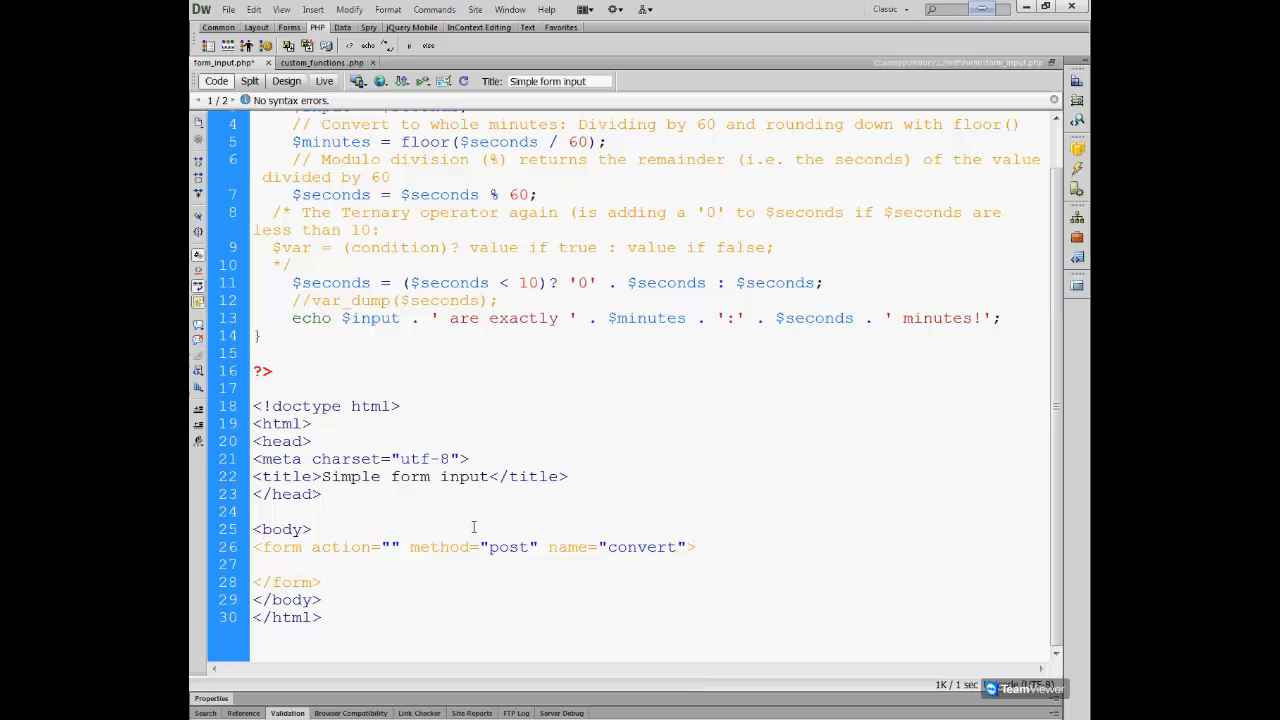
left_click(252, 582)
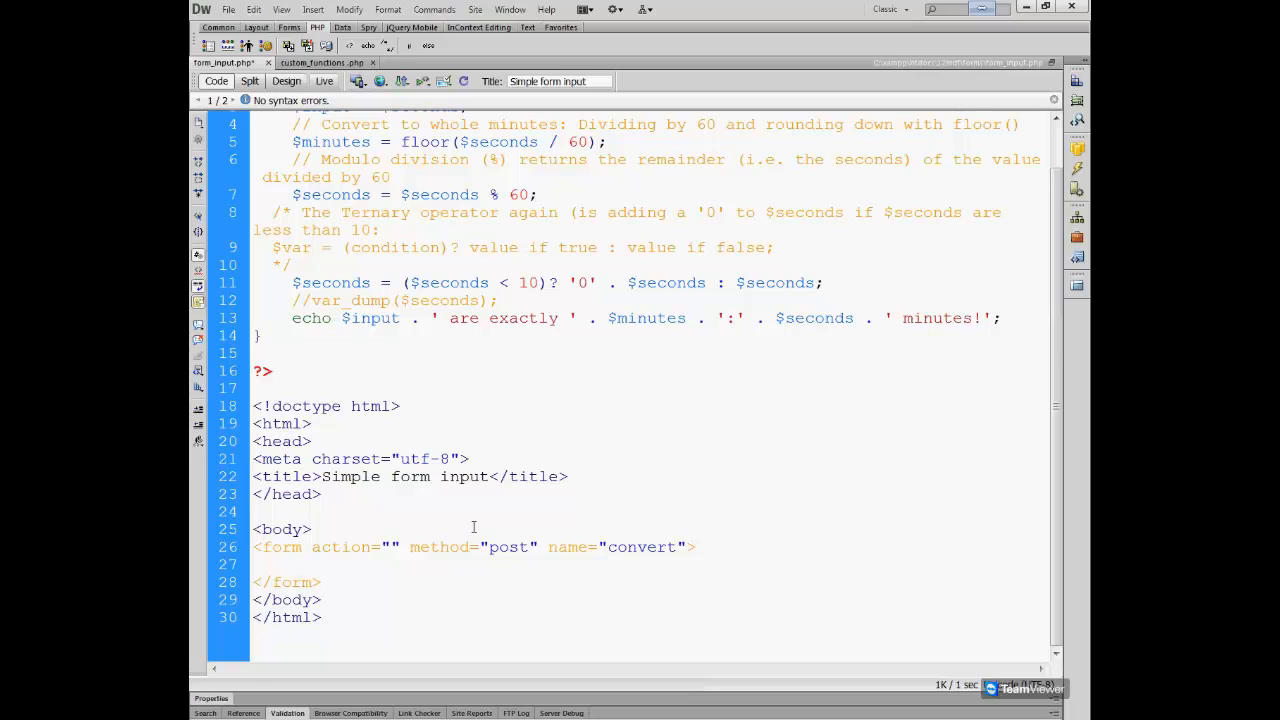
left_click(254, 582)
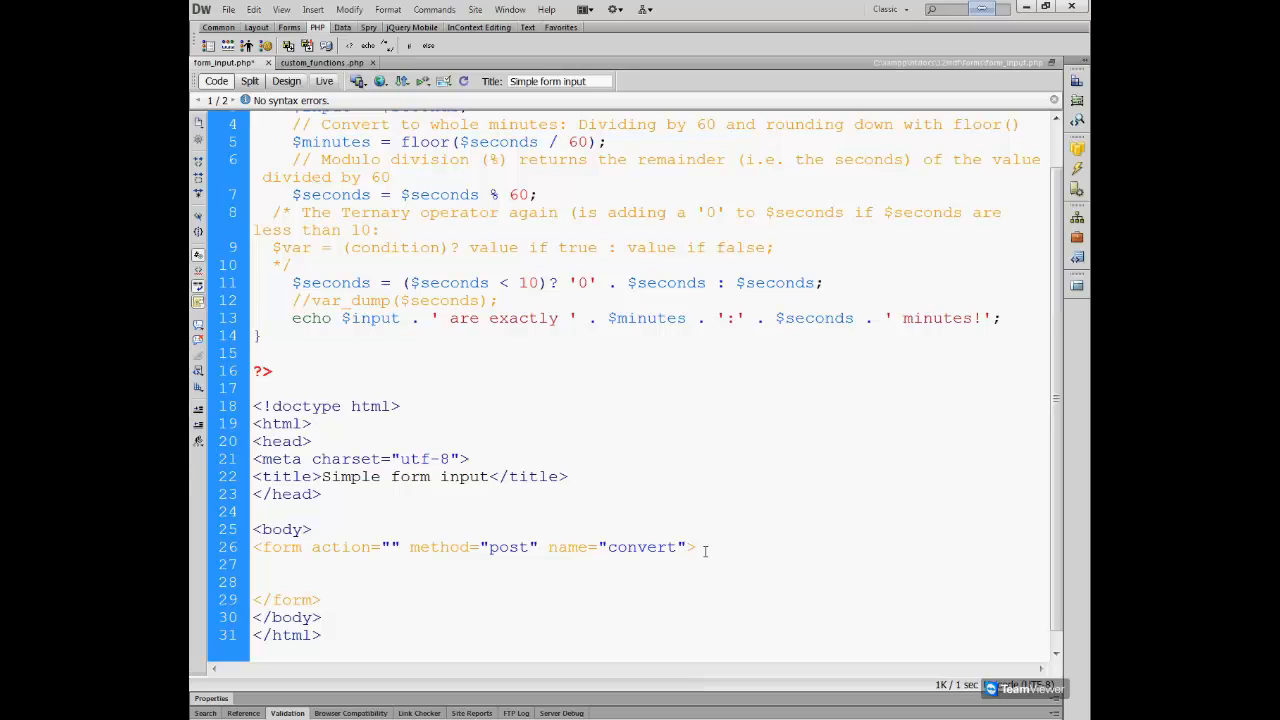
type("<inp")
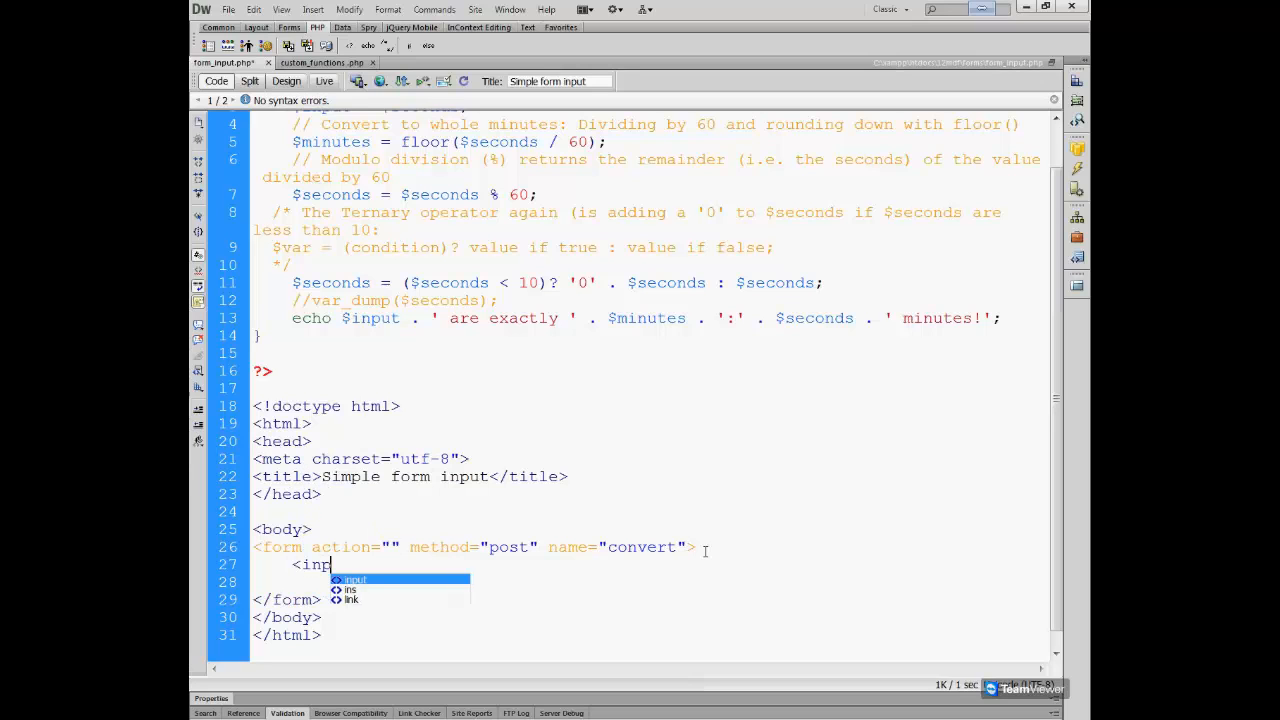
type("ut t>")
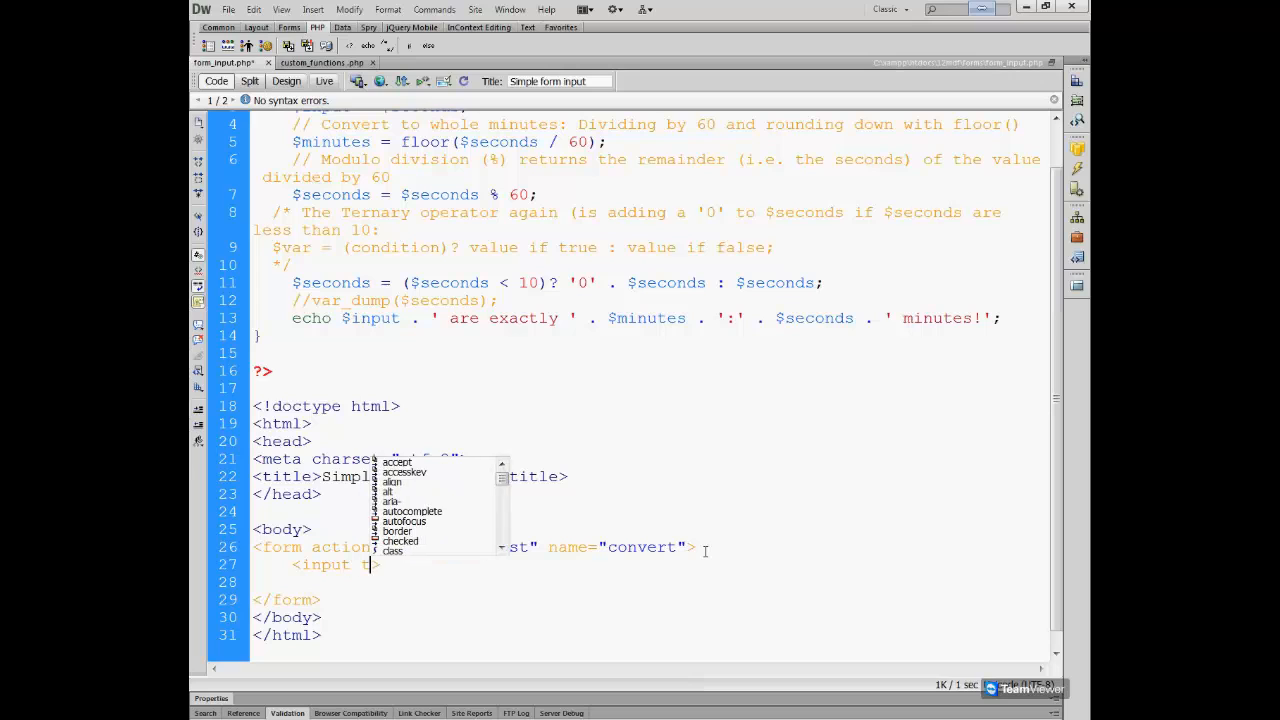
type("type=\"")
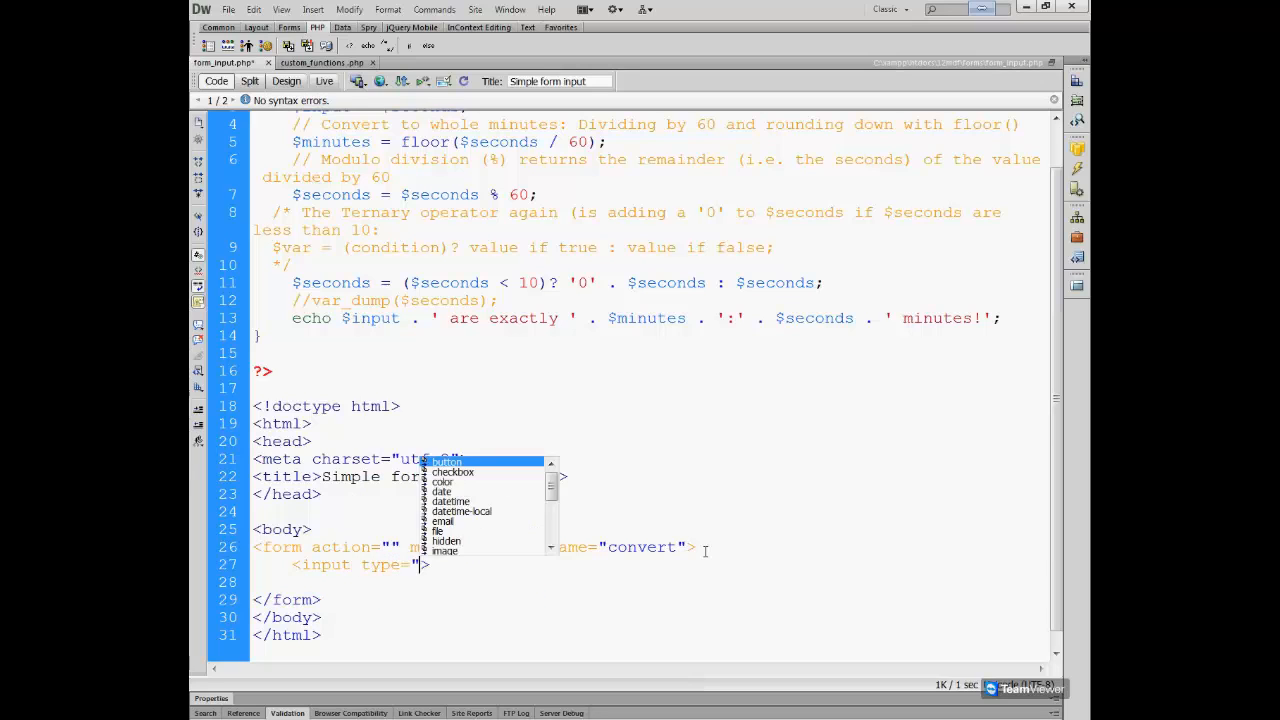
type("text")
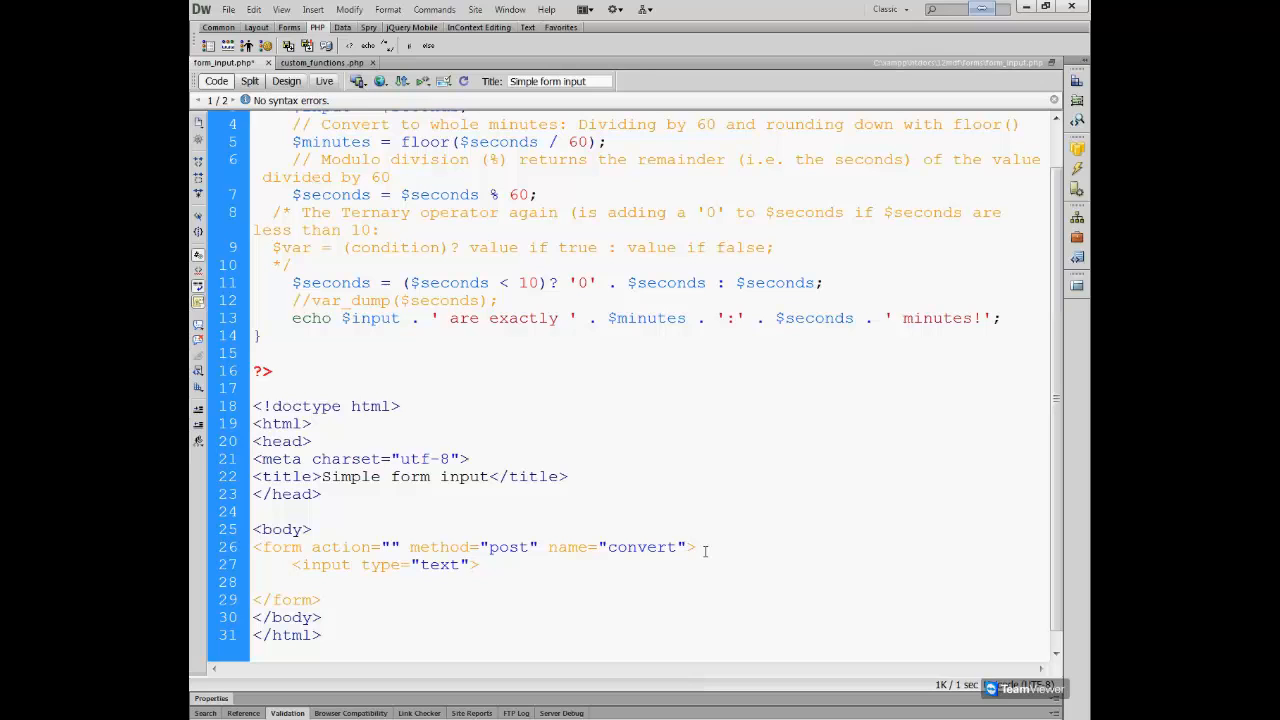
type("nam")
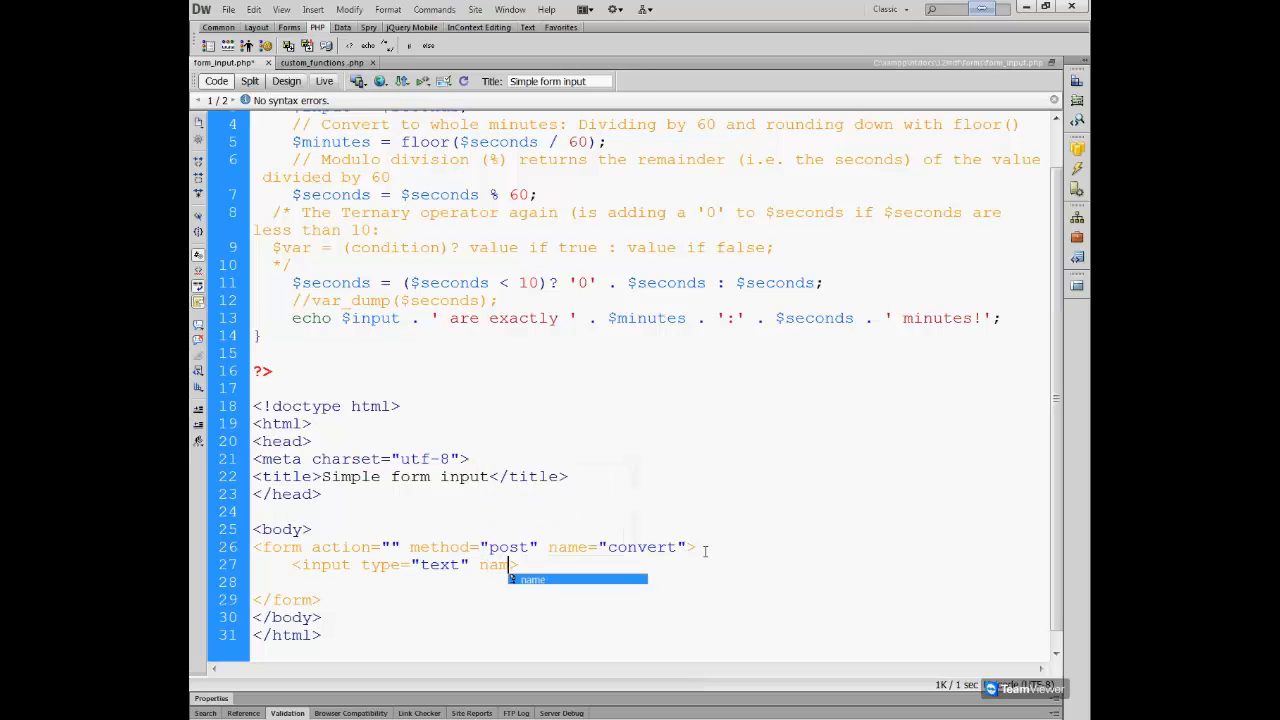
type("me=\"")
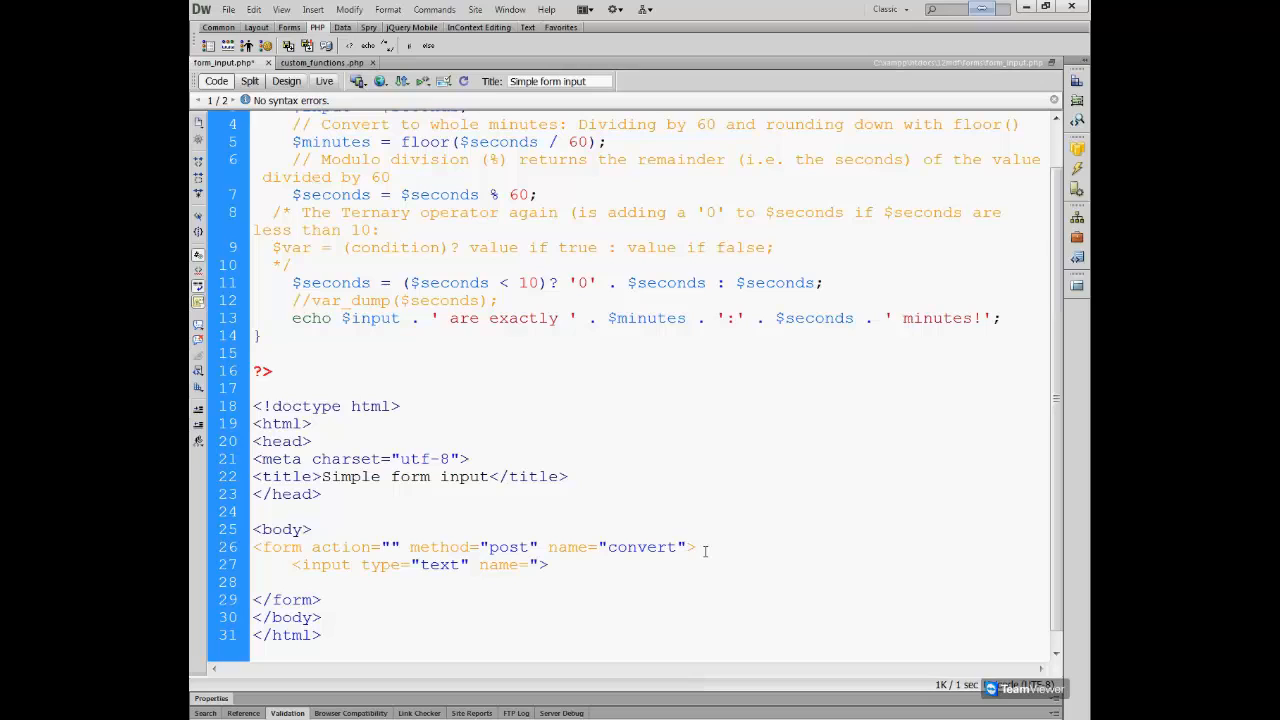
type("second")
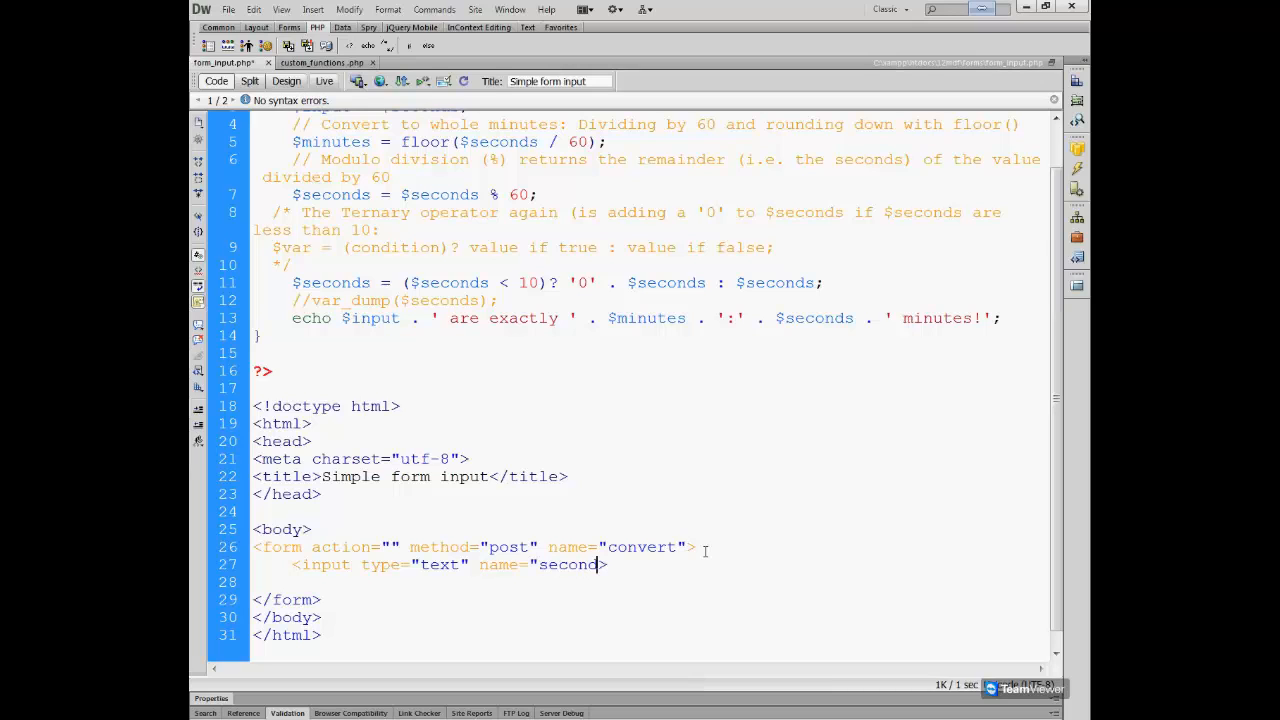
type("s\"")
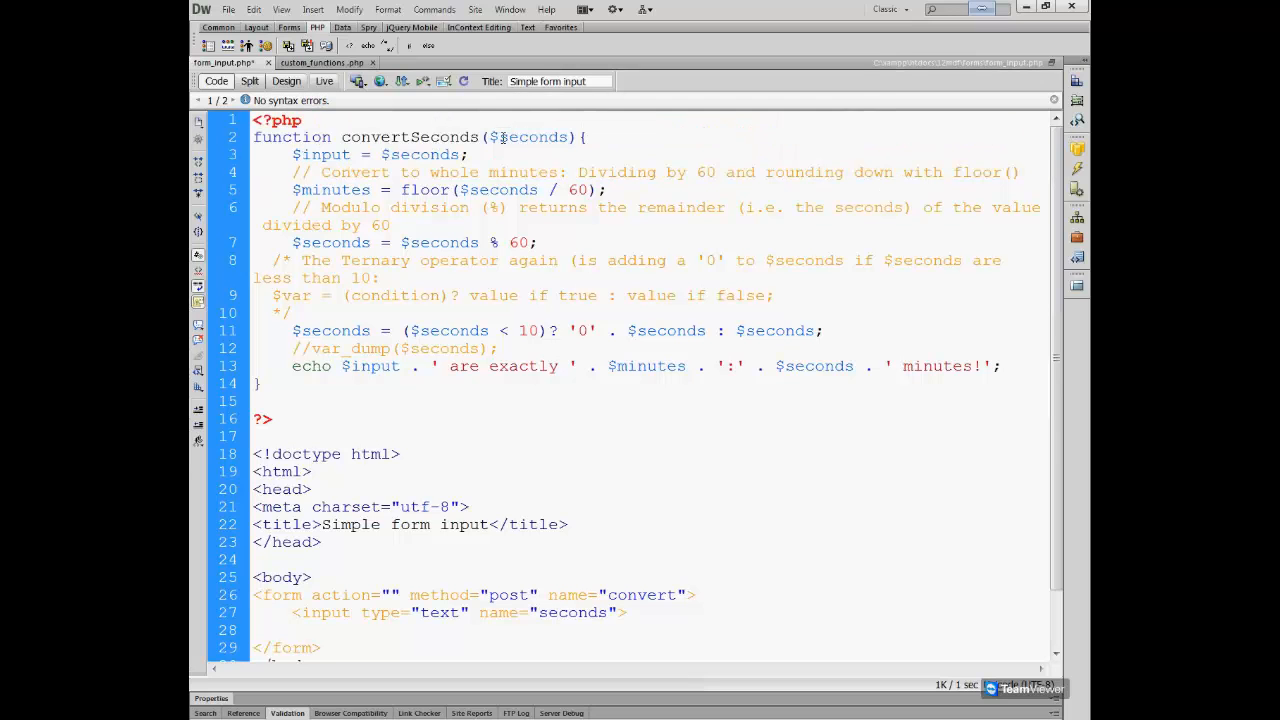
scroll("down", 3)
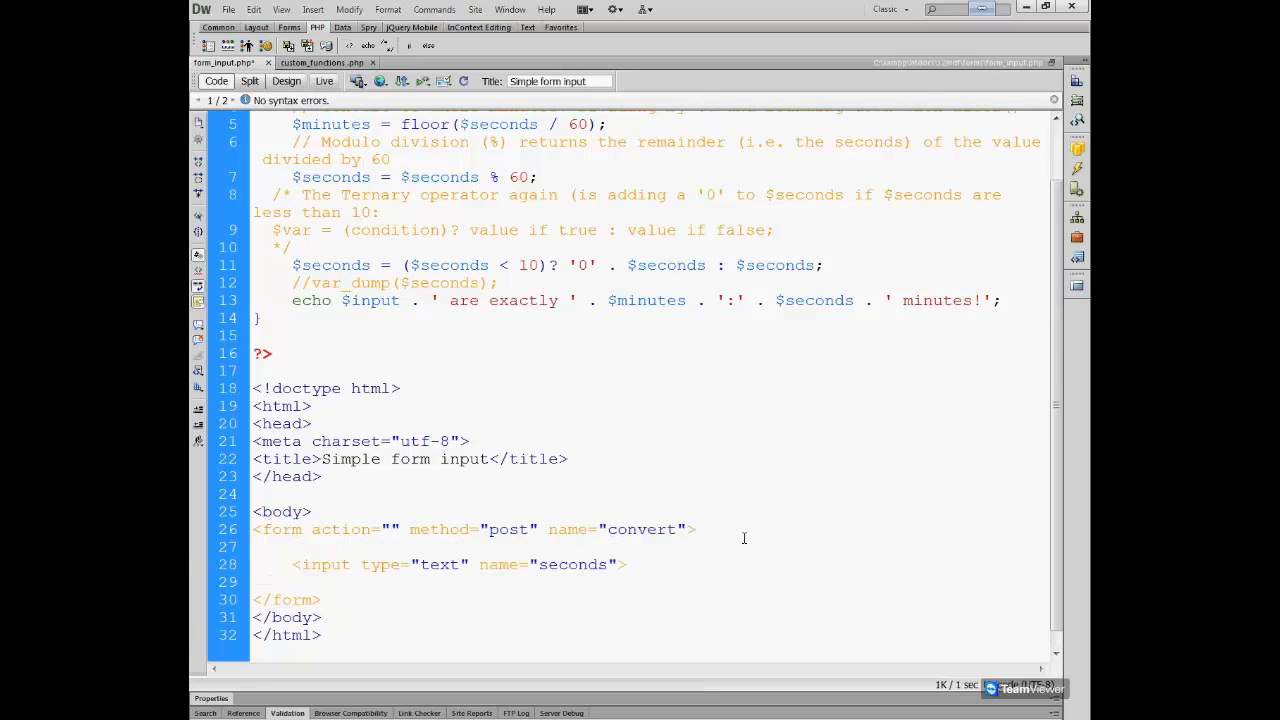
Add a <label for="seconds"></label> element above the seconds text input.
type("<")
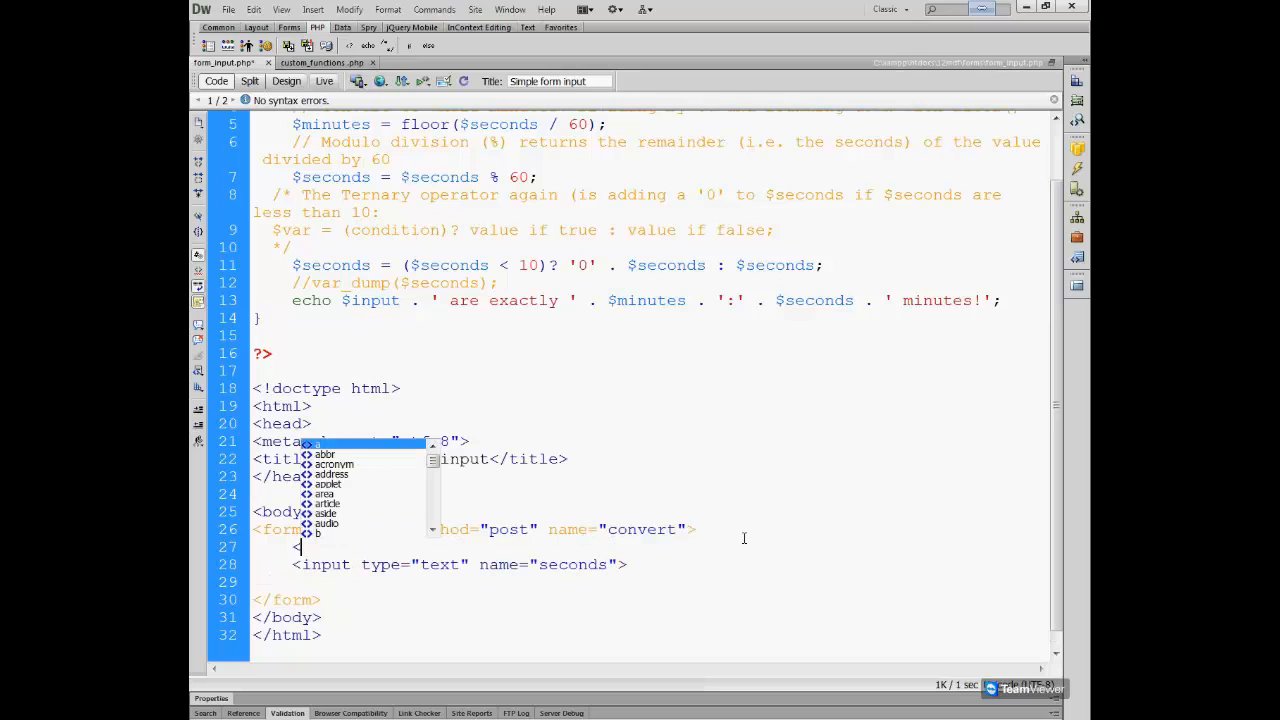
type("label for=\"se")
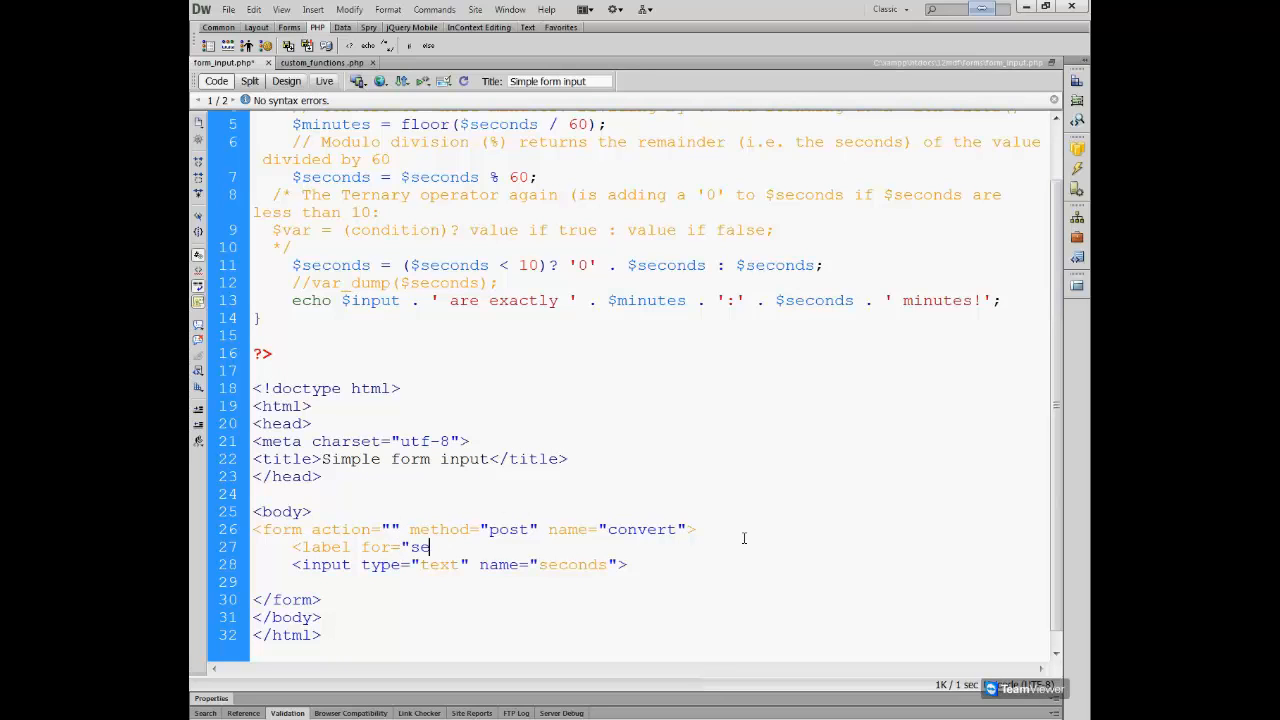
type("conds")
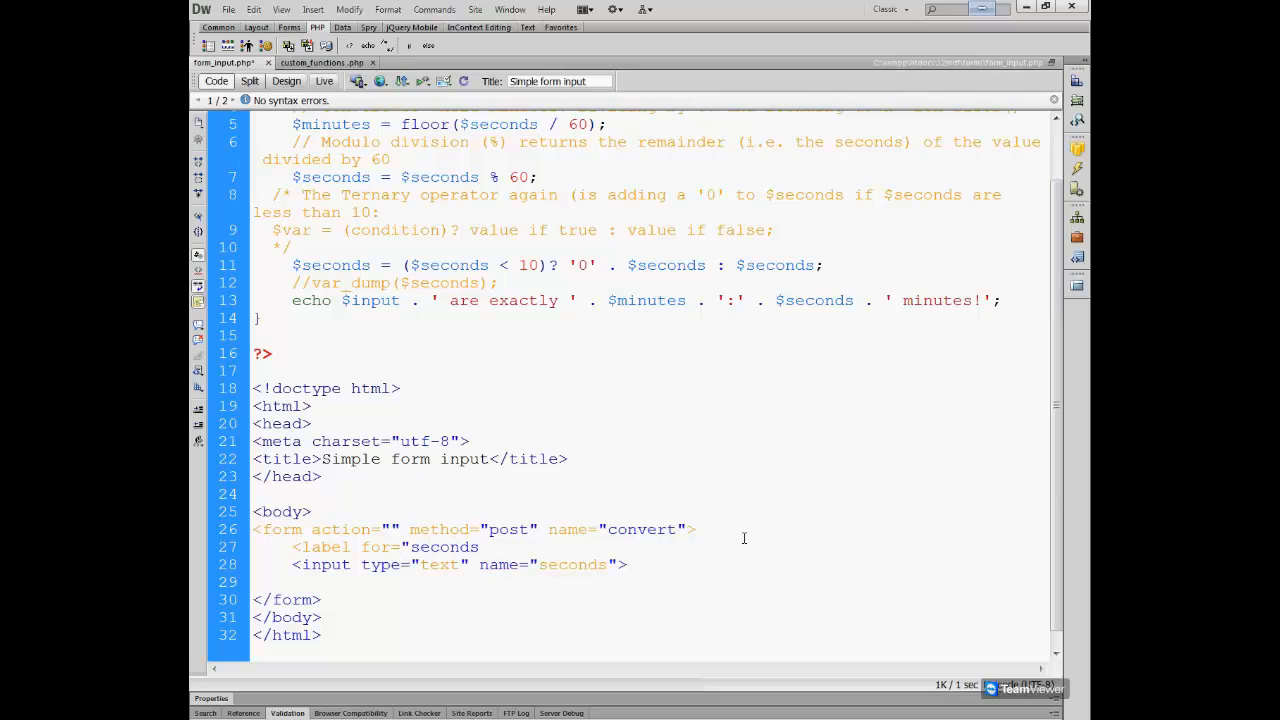
type("></label>")
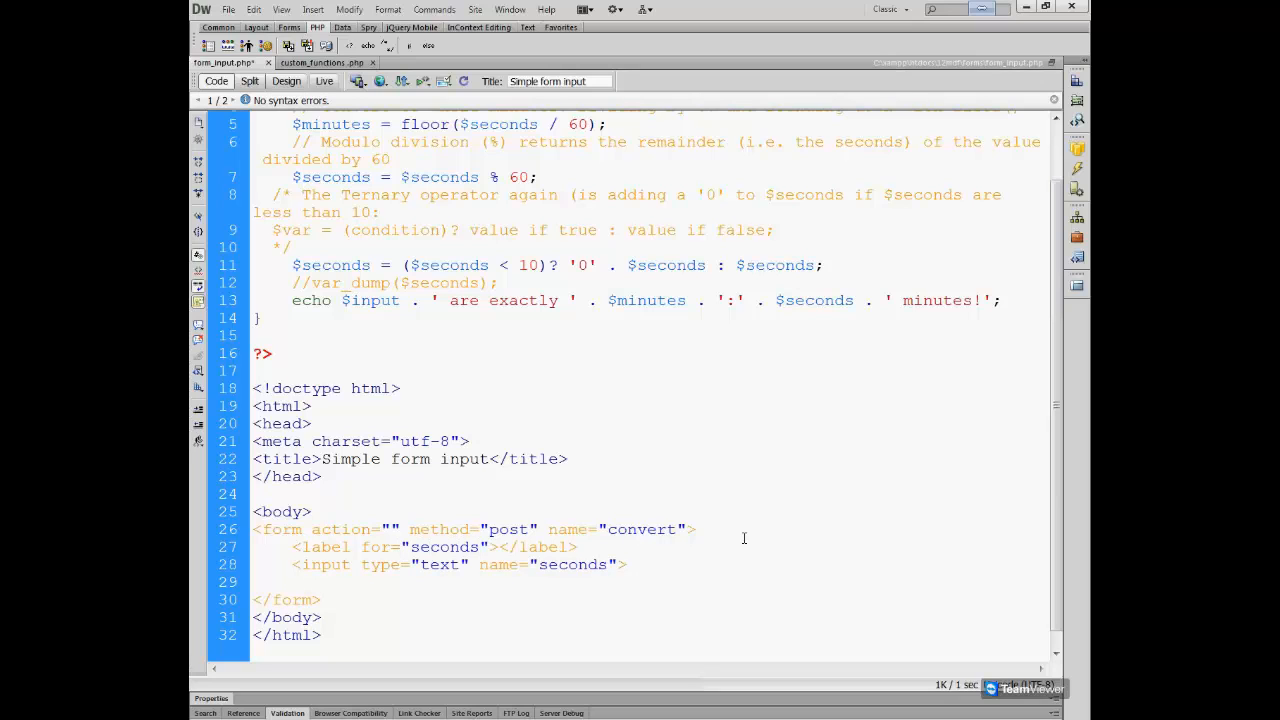
Fill the label's text so it reads "Type seconds:".
left_click(496, 548)
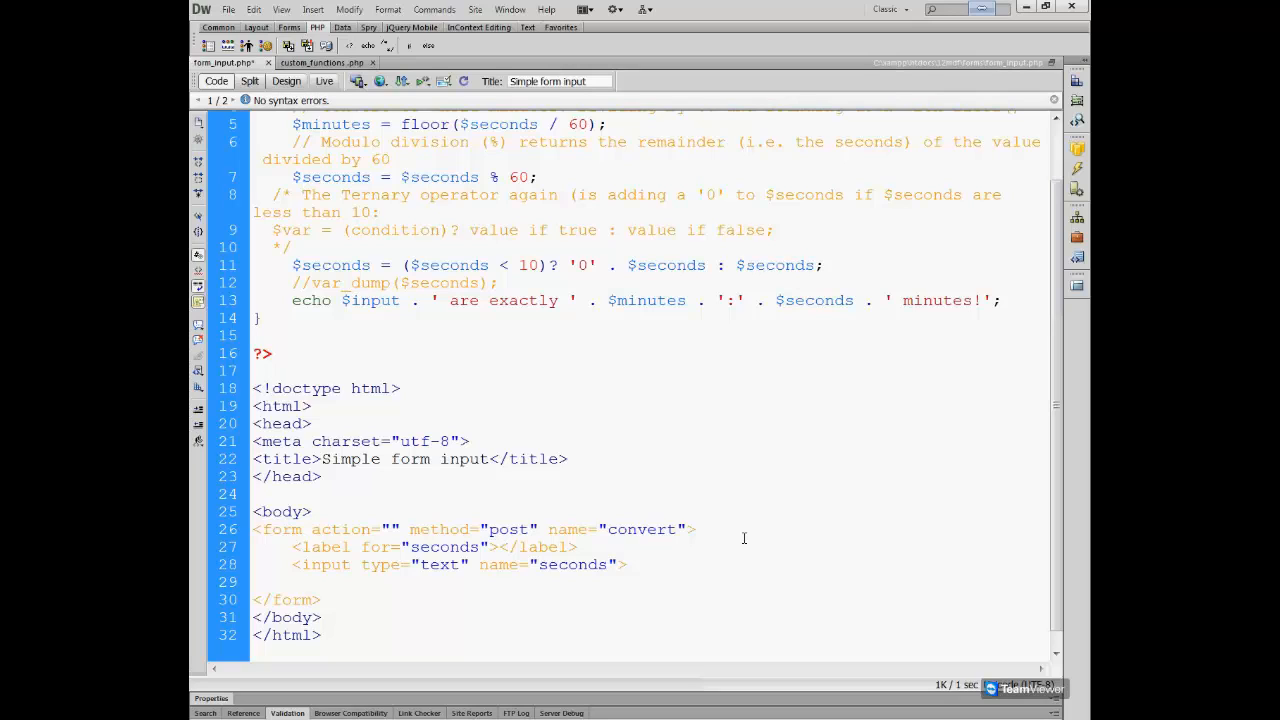
type("Type sec")
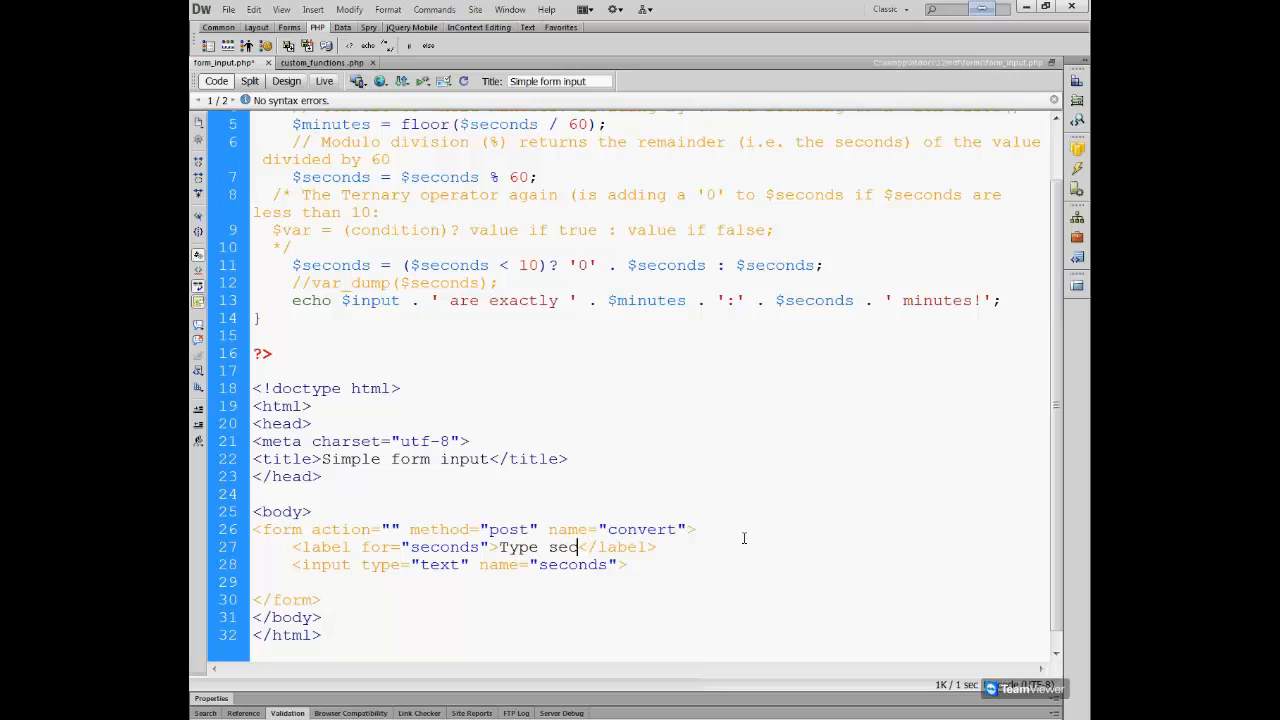
type("onds")
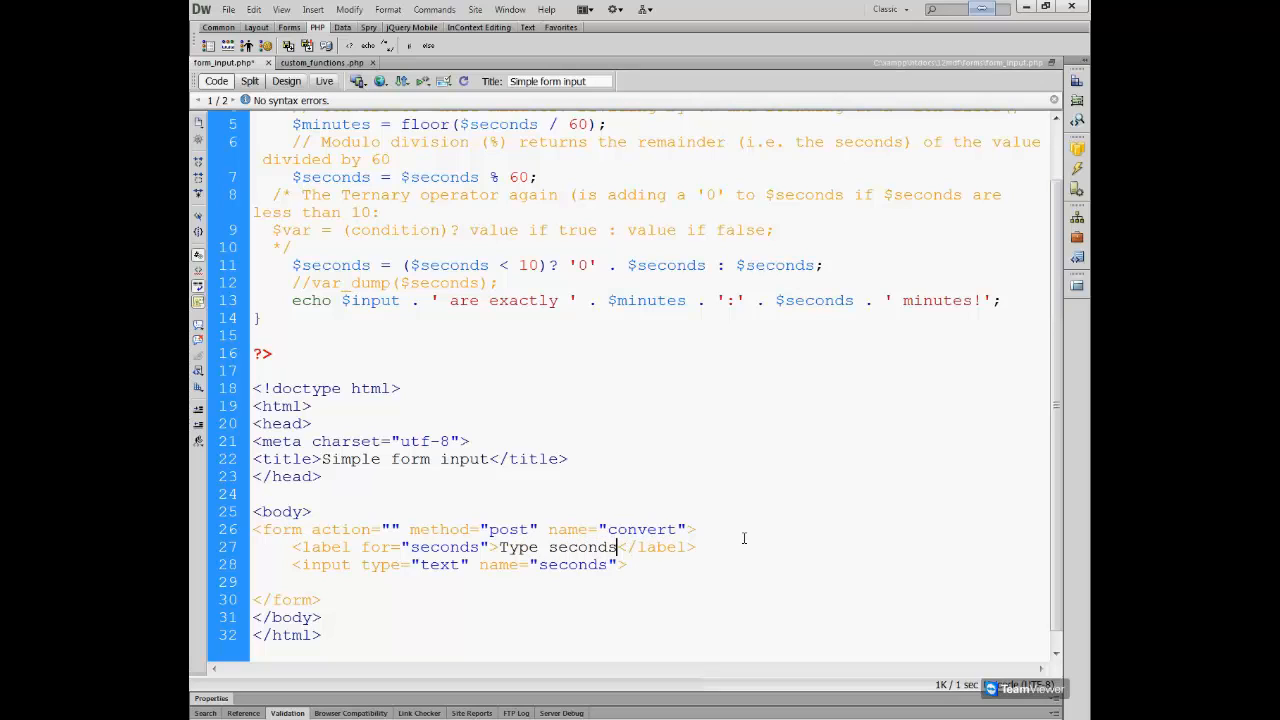
type(":")
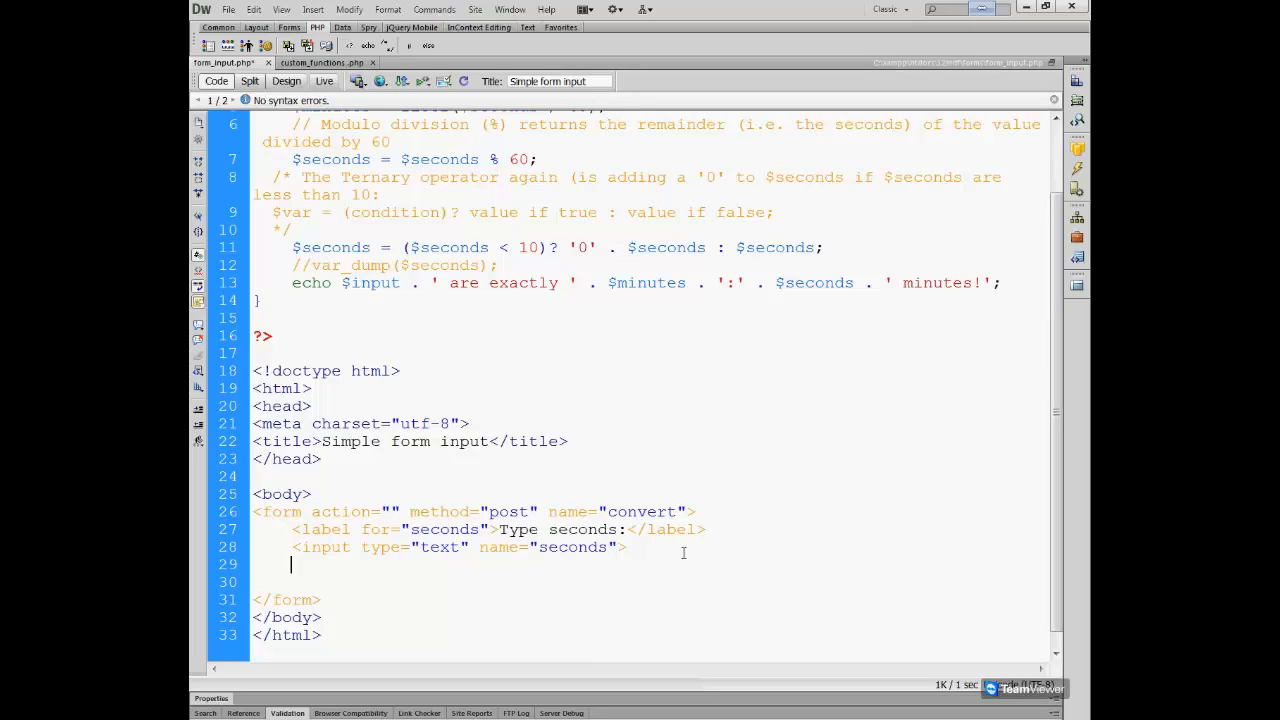
Begin a submit input with type="submit" and name="send" on the new line.
type("<")
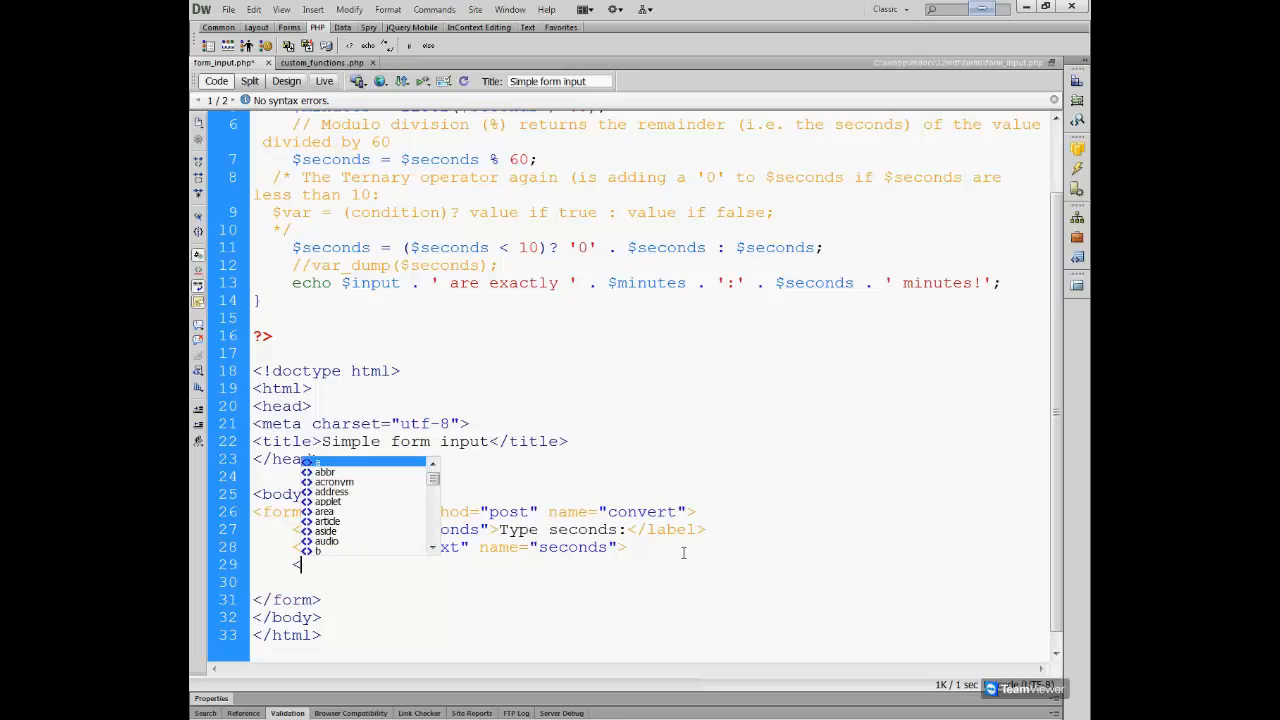
type("input type=")
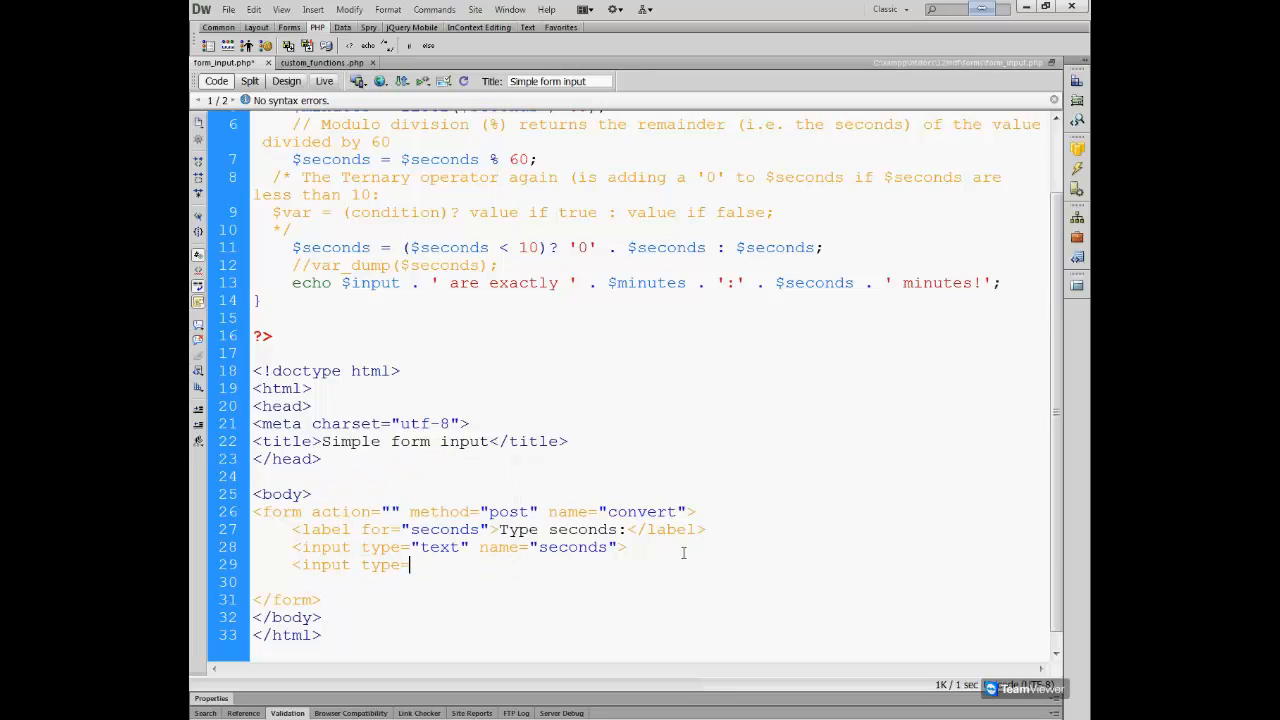
type("\"submit\" name=")
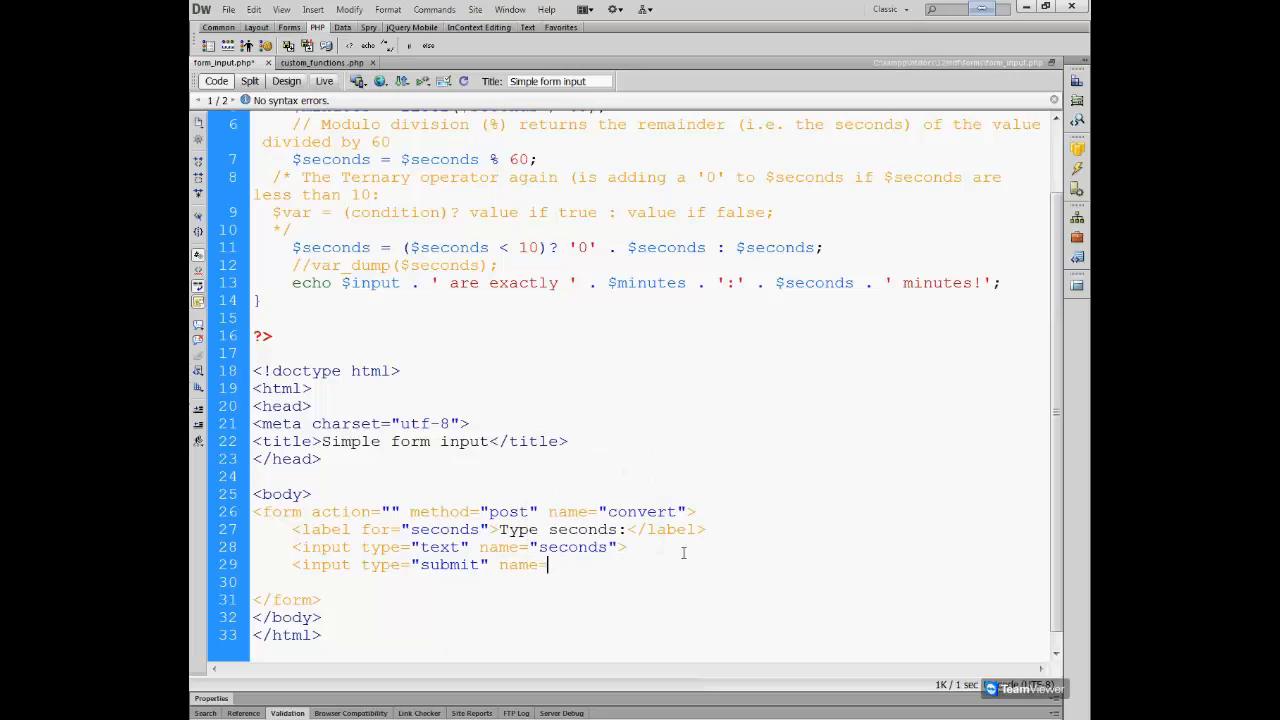
type("\"")
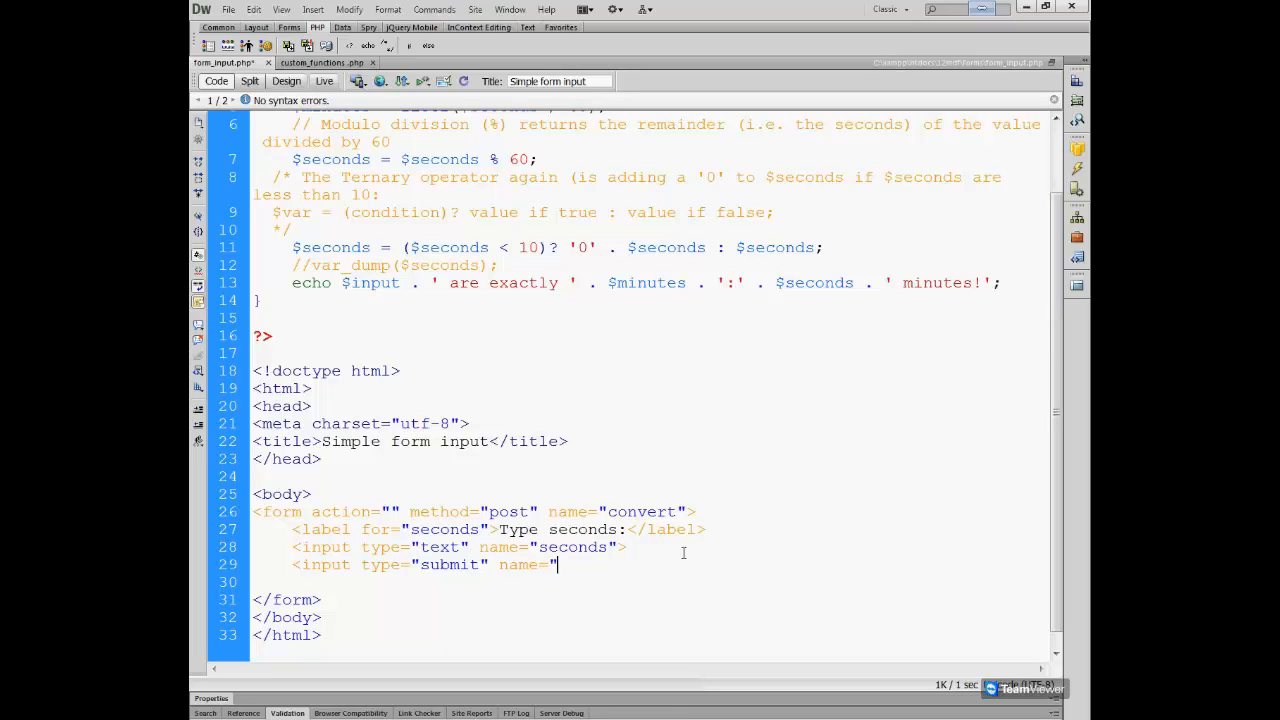
type("send")
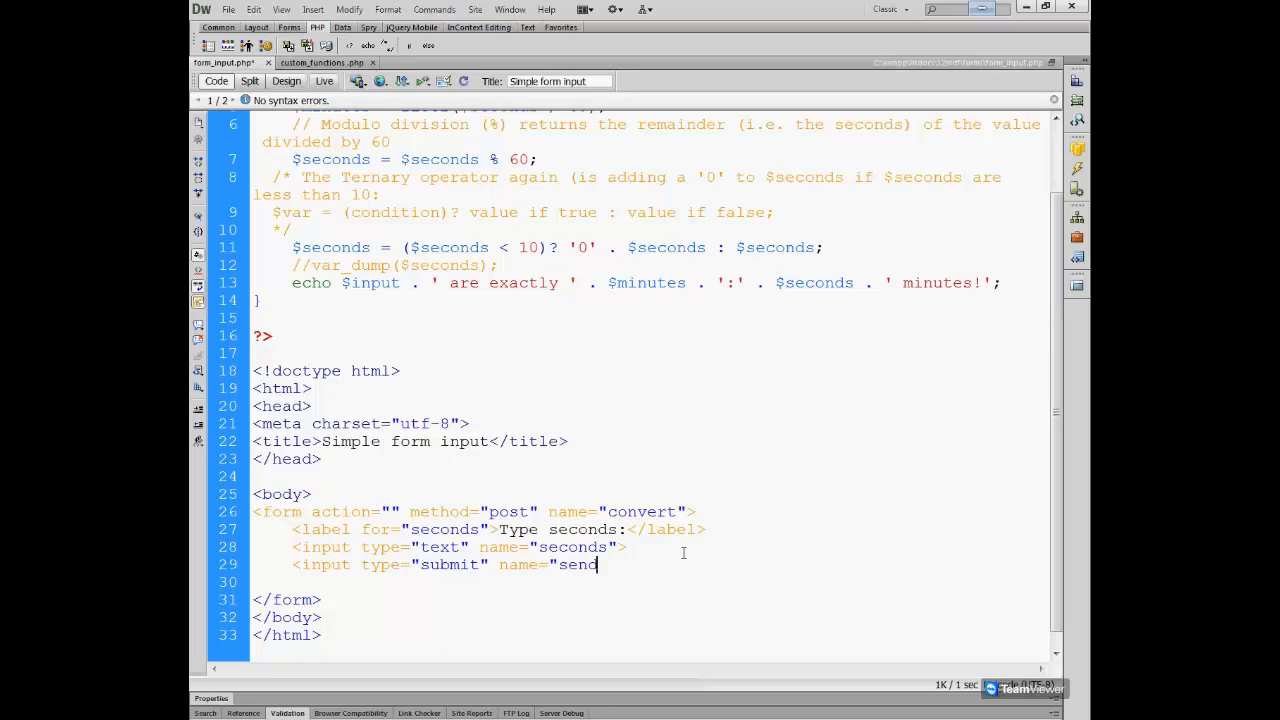
type("\" value")
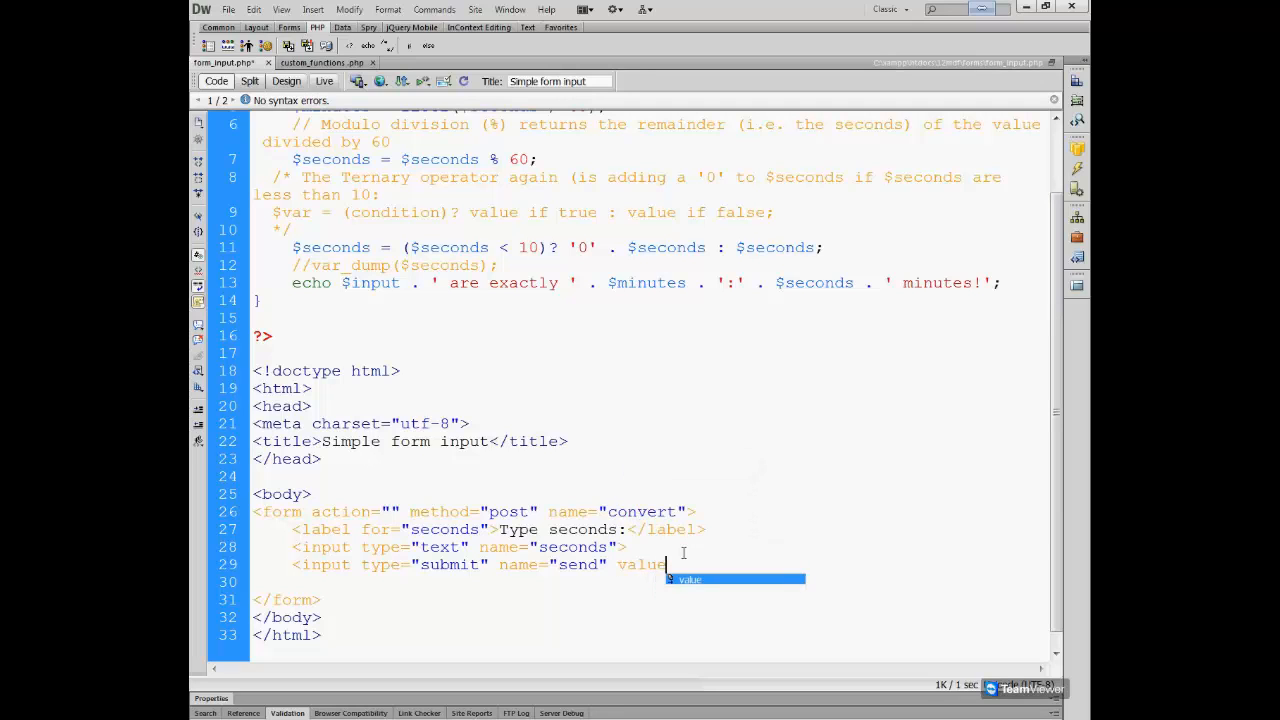
Give the submit button the value "Calculate minutes and seconds".
type("=\"")
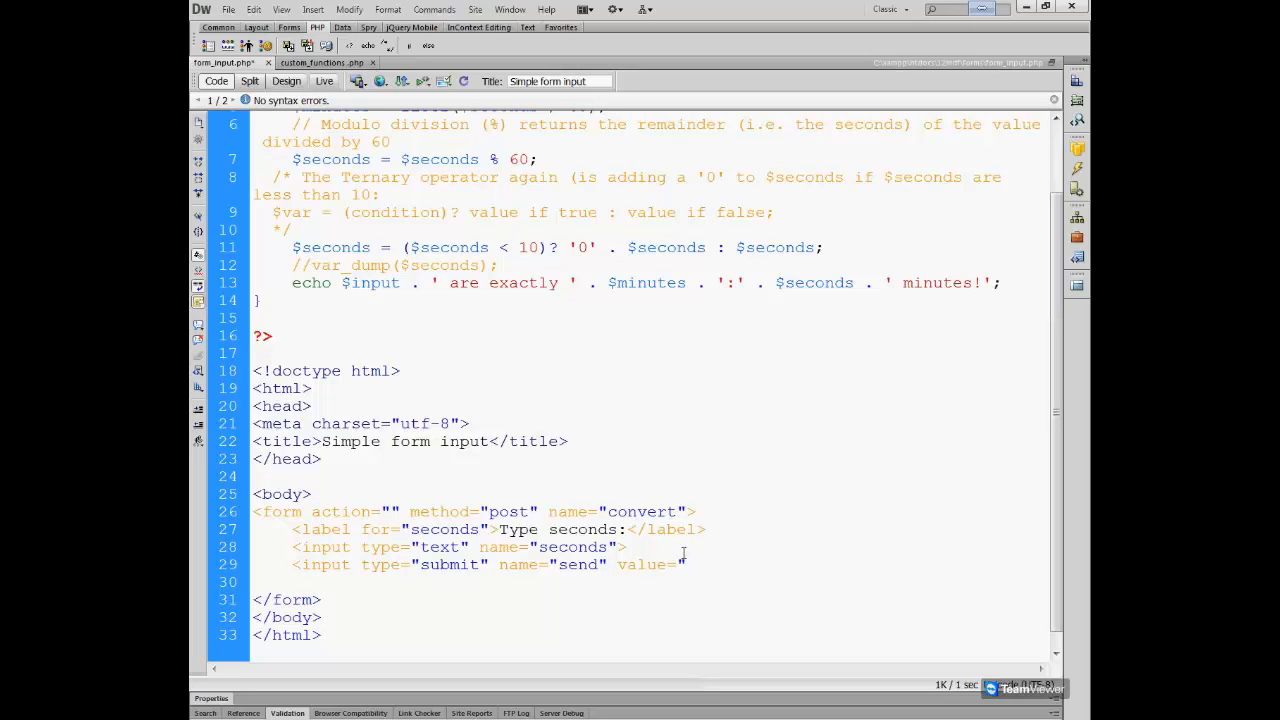
type("C")
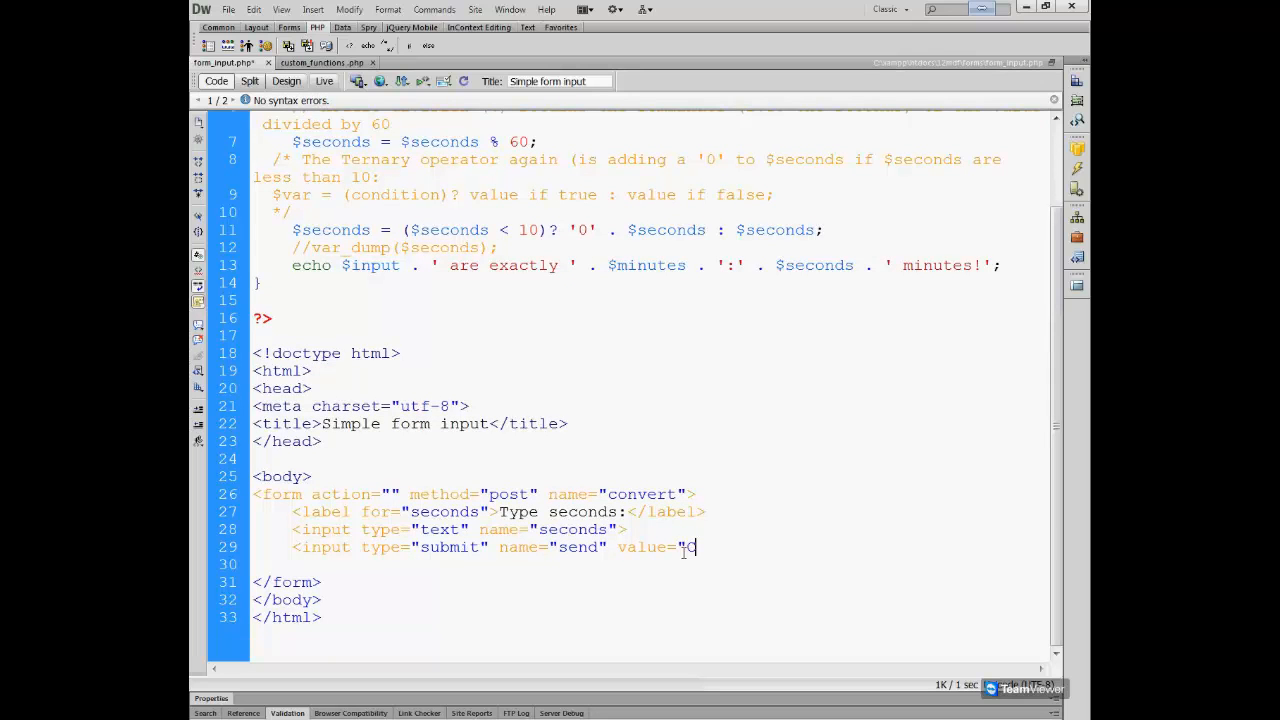
type("alculate")
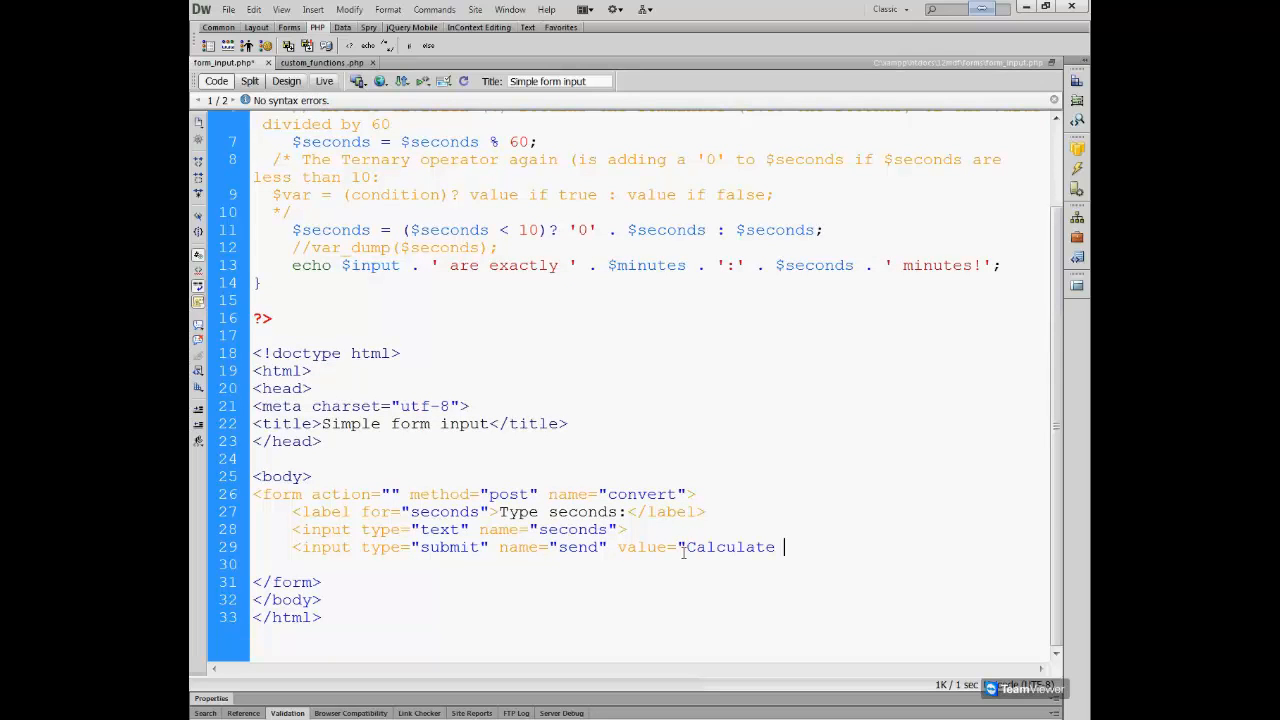
type("minutes")
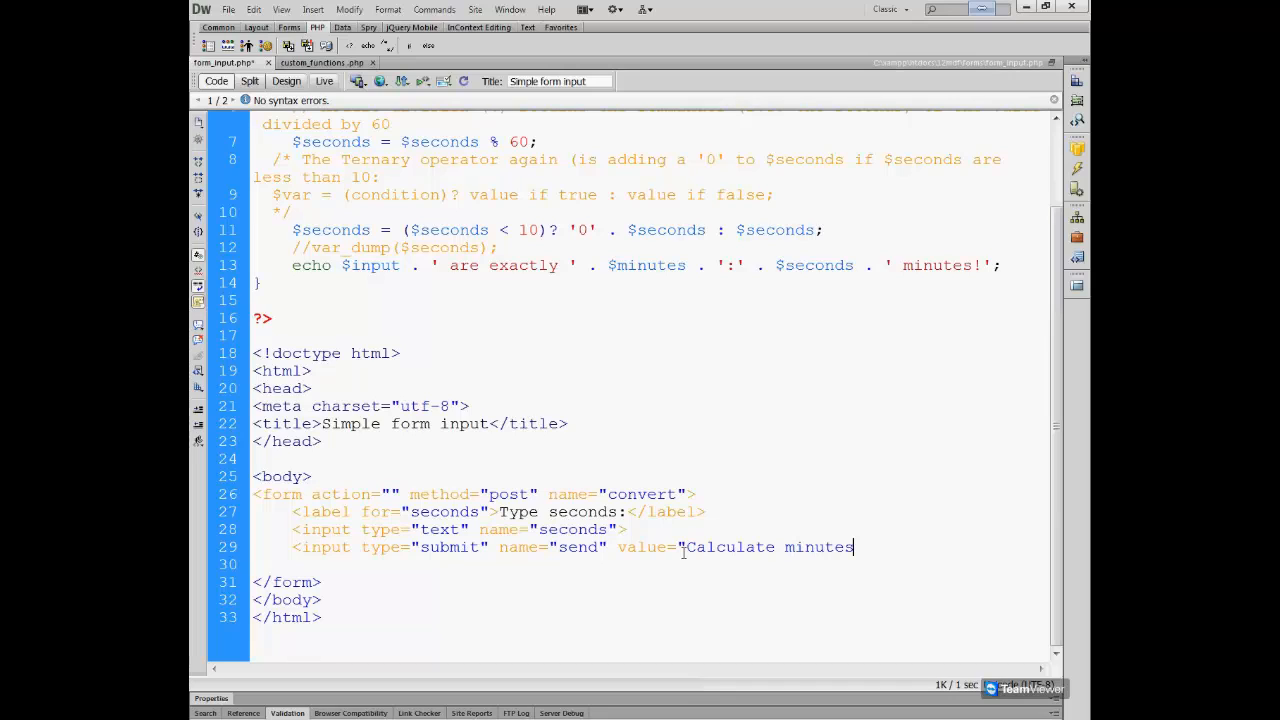
type("and secor")
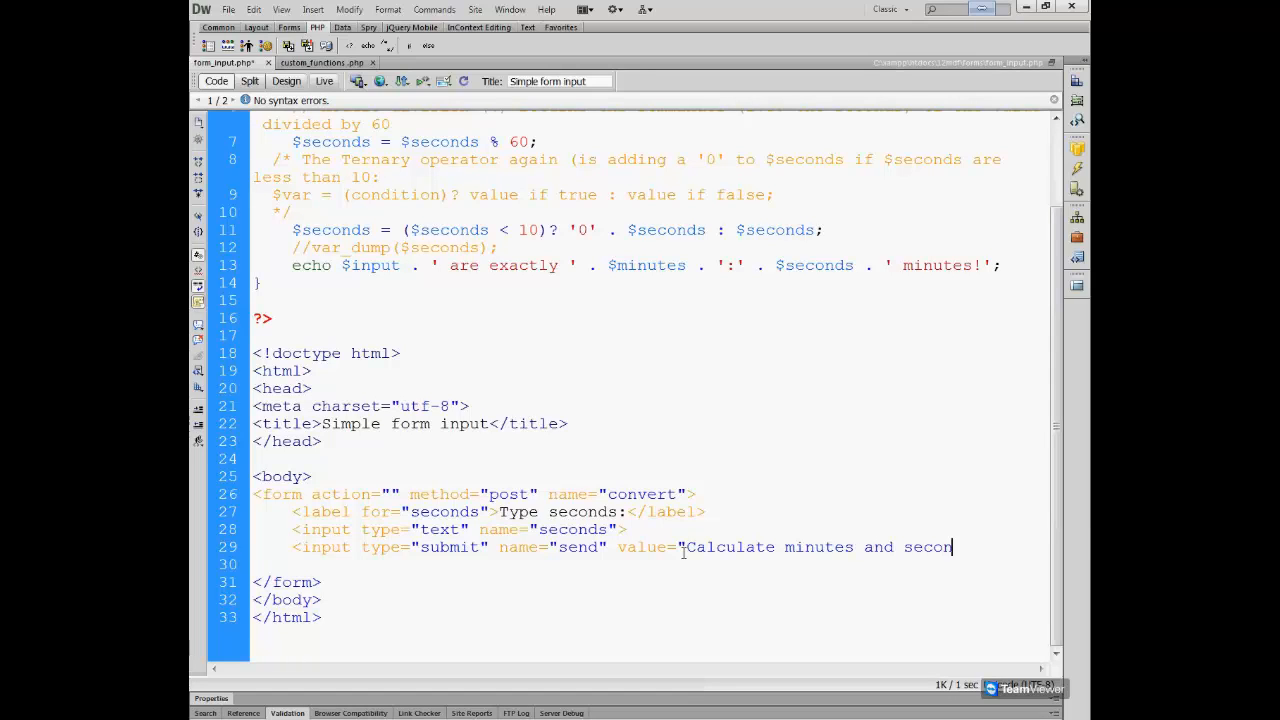
type("ds\">")
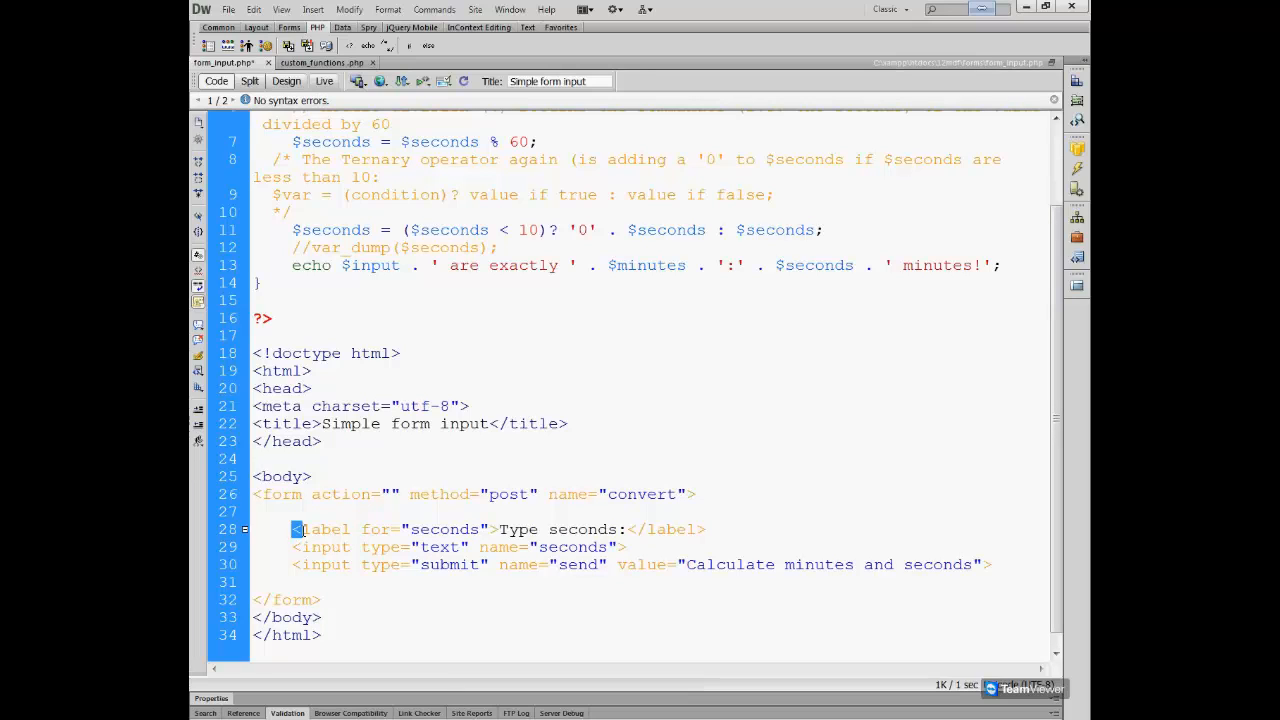
Wrap the selected label and seconds field lines in a paragraph via Insert > HTML > Text Objects.
left_click_drag(292, 528, 628, 548)
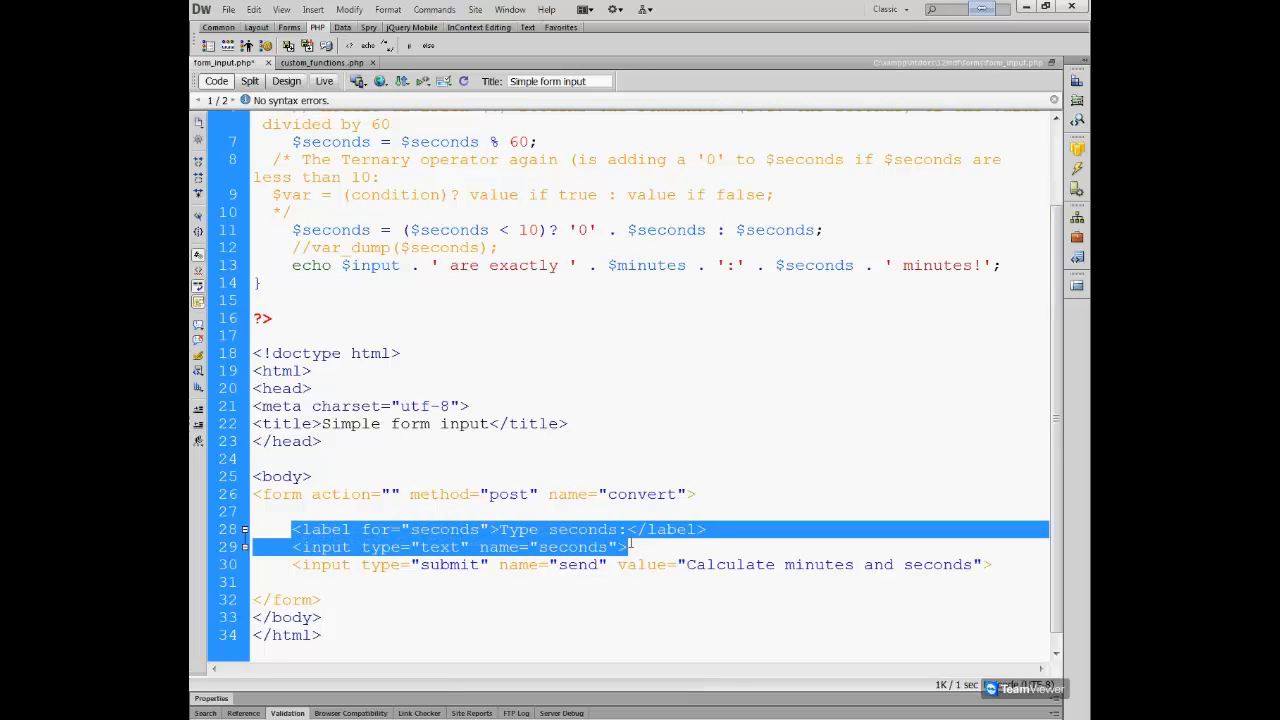
mouse_move(388, 558)
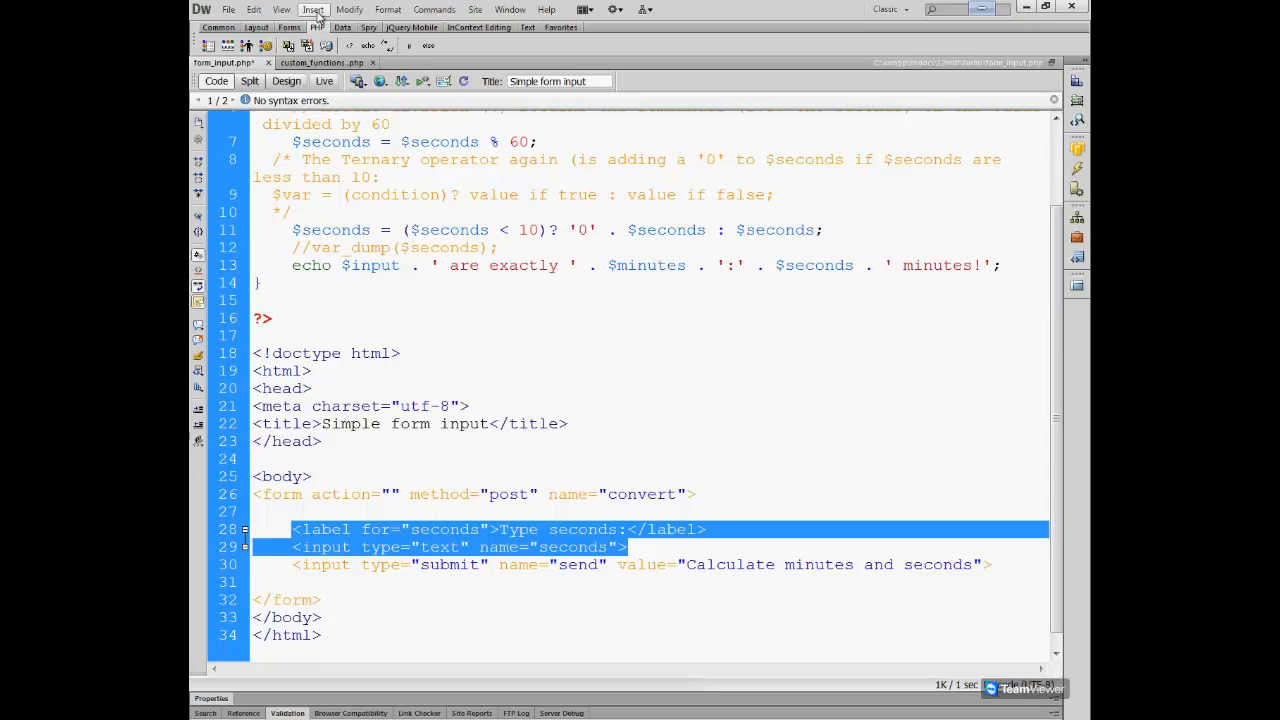
left_click(312, 8)
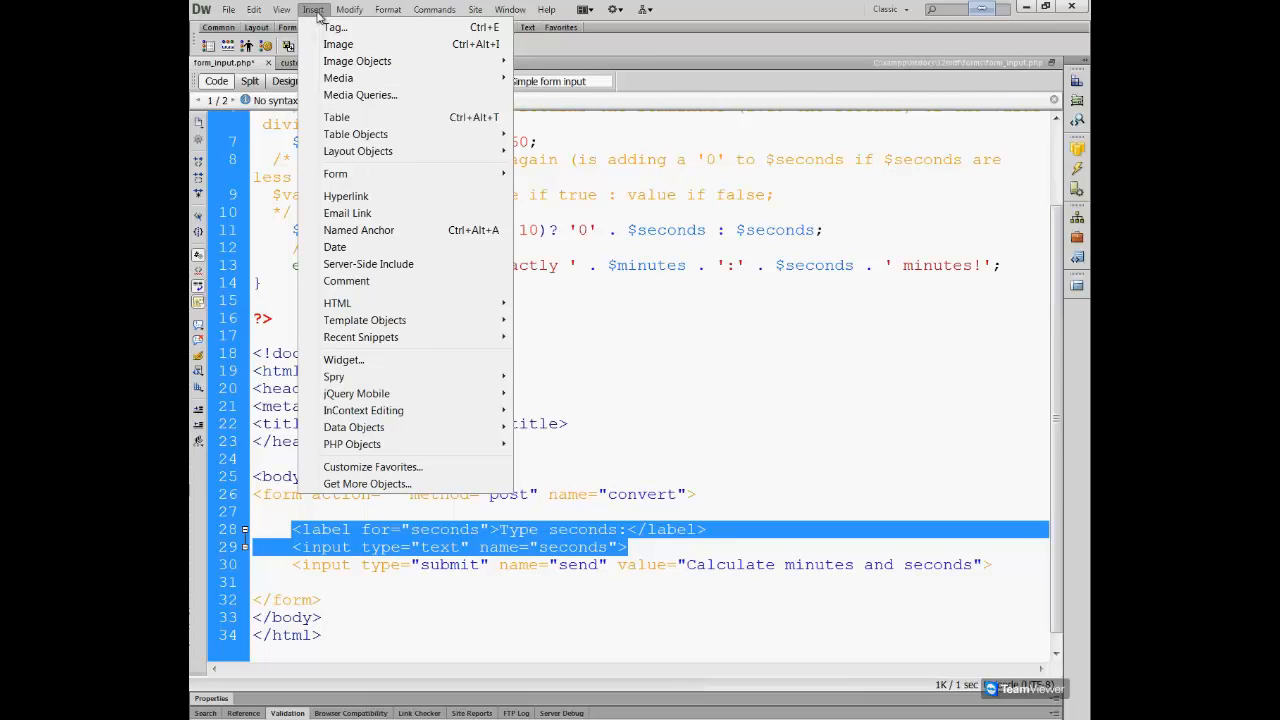
mouse_move(356, 134)
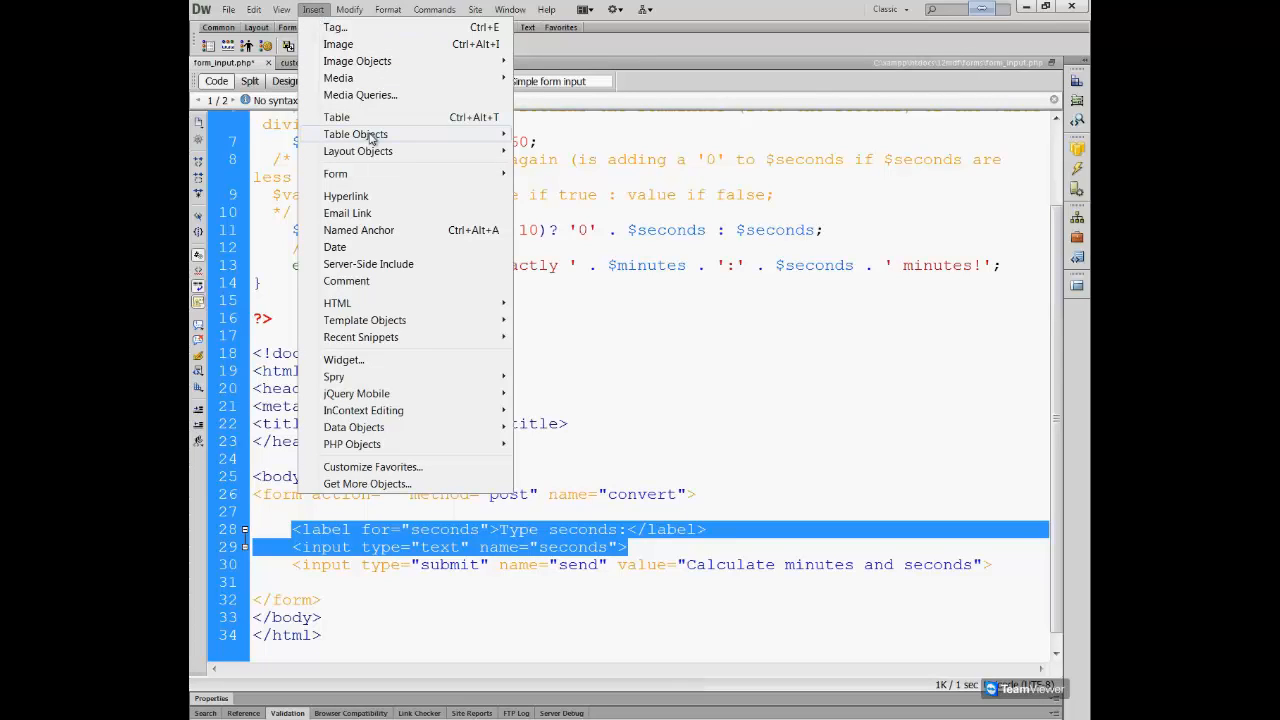
mouse_move(372, 304)
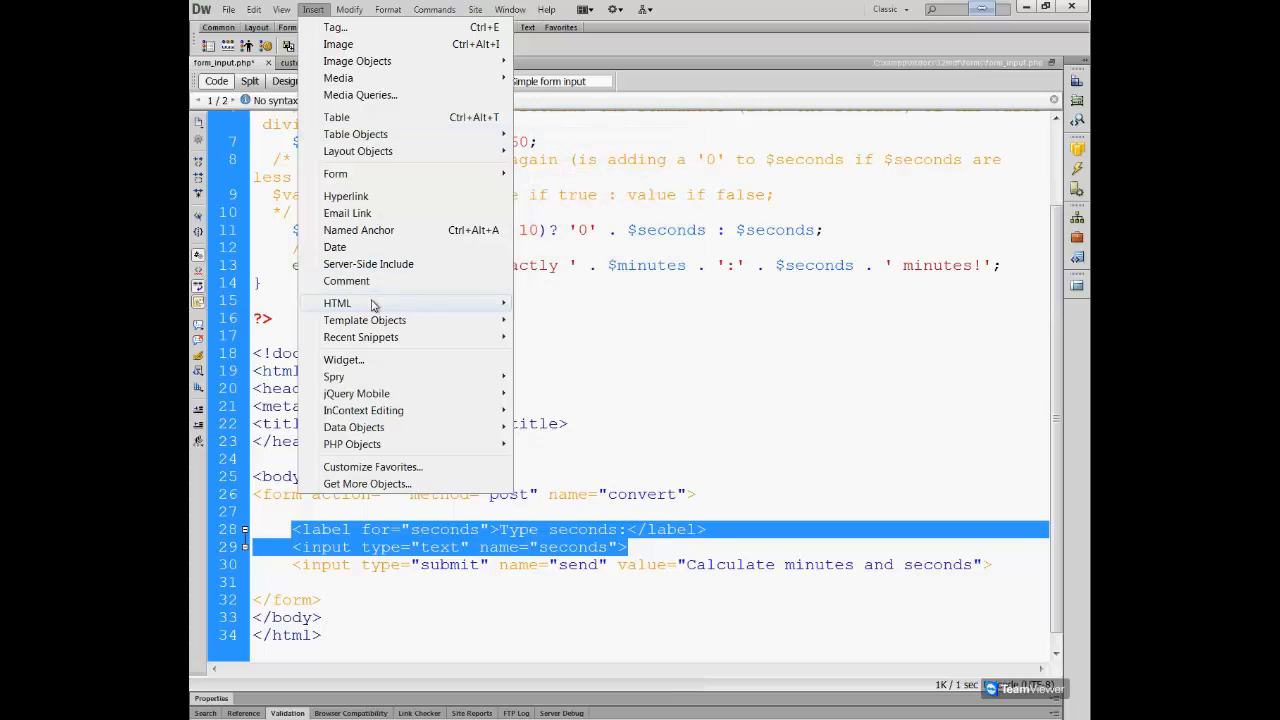
mouse_move(336, 304)
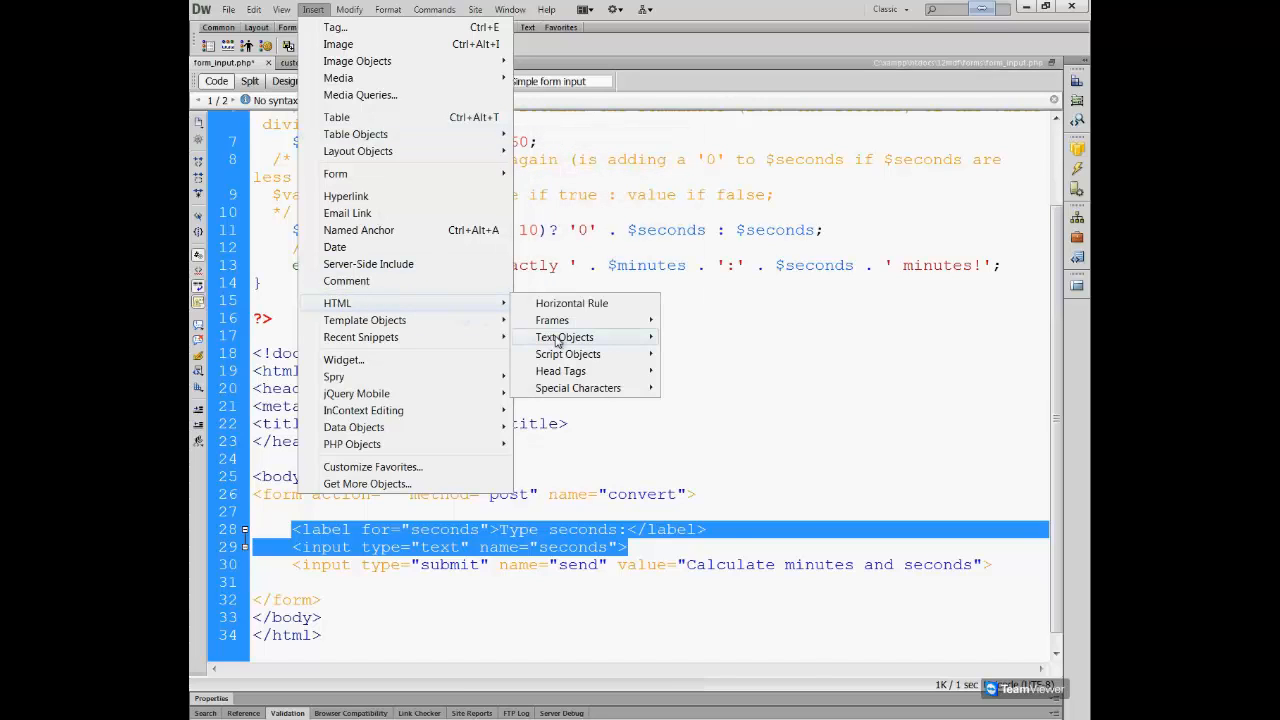
mouse_move(564, 336)
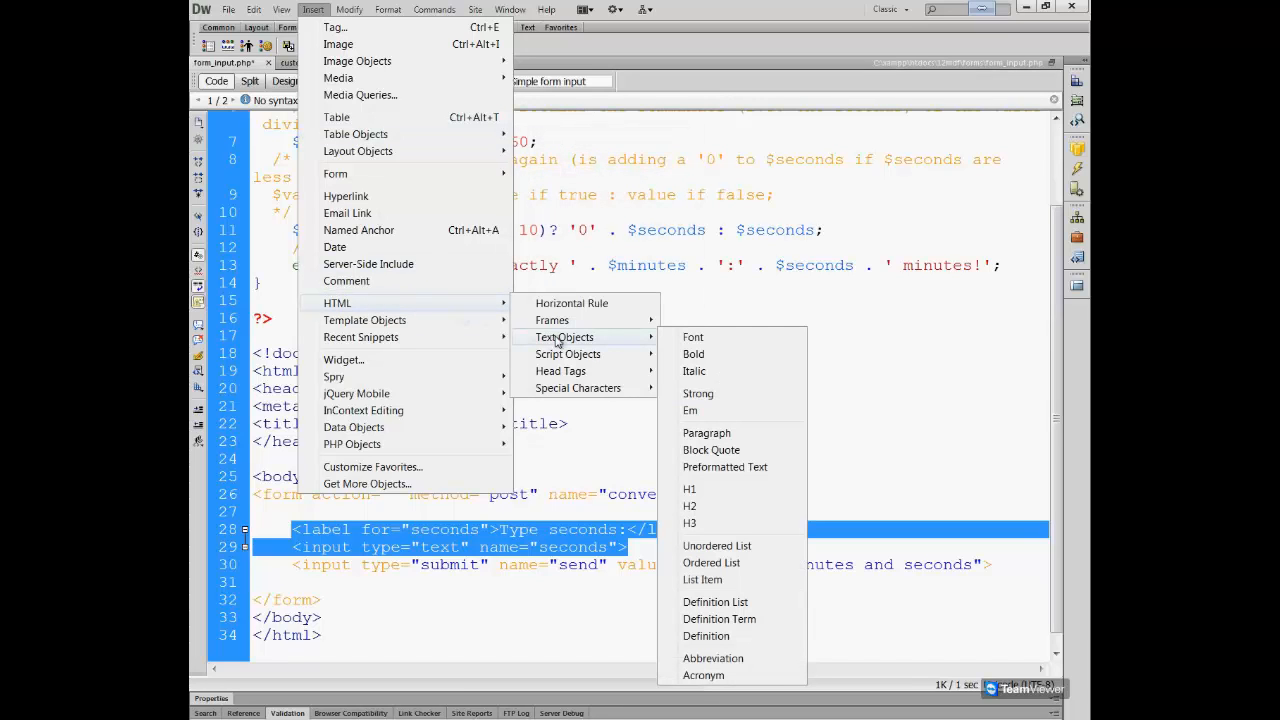
left_click(706, 432)
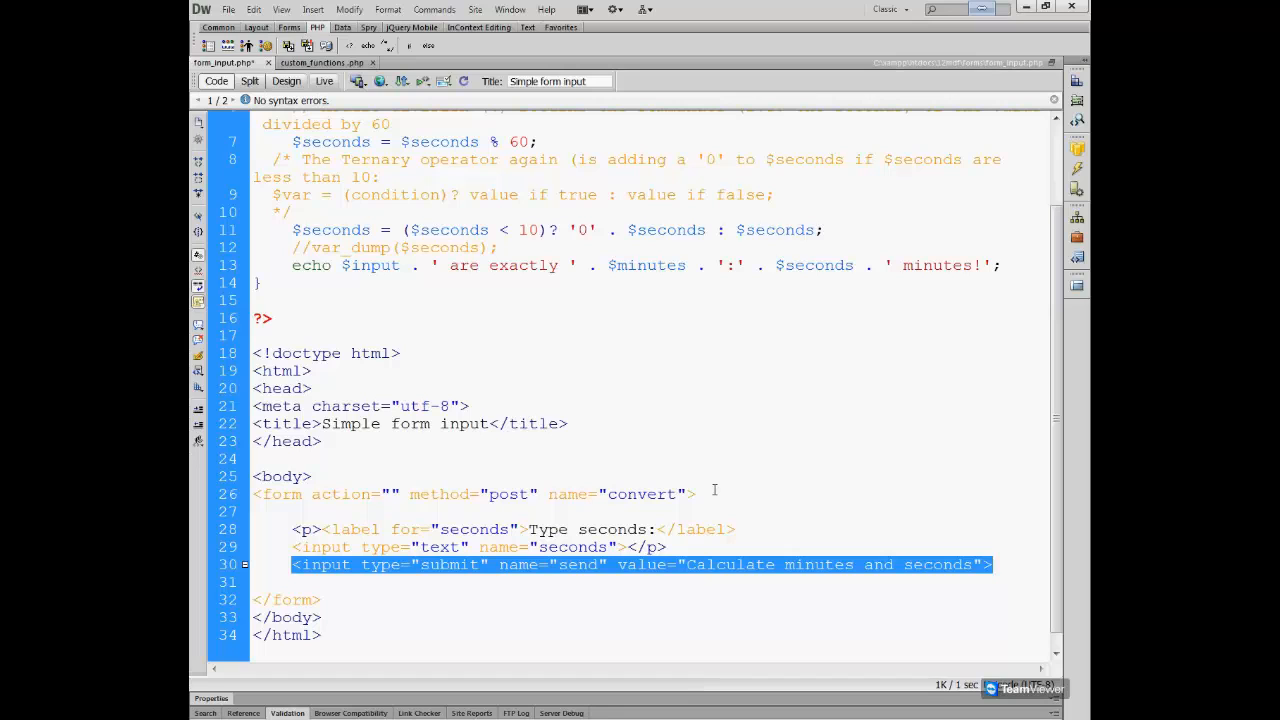
mouse_move(714, 492)
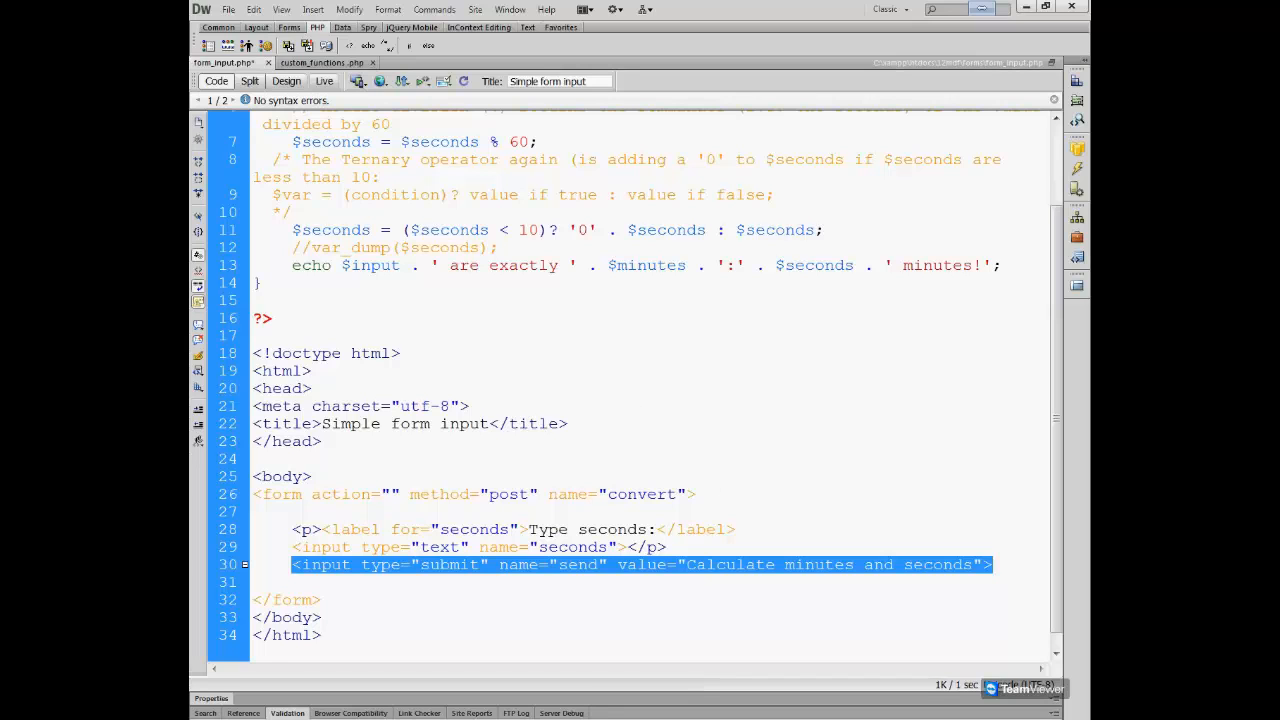
left_click(312, 8)
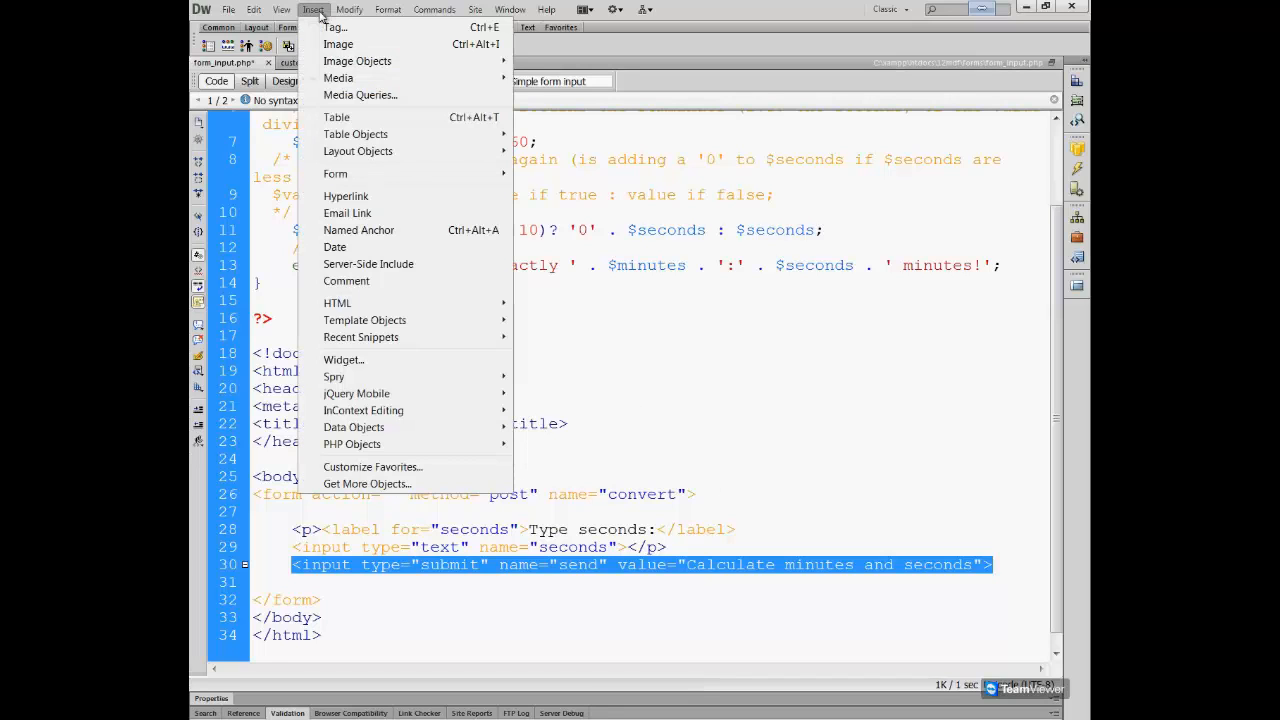
mouse_move(336, 304)
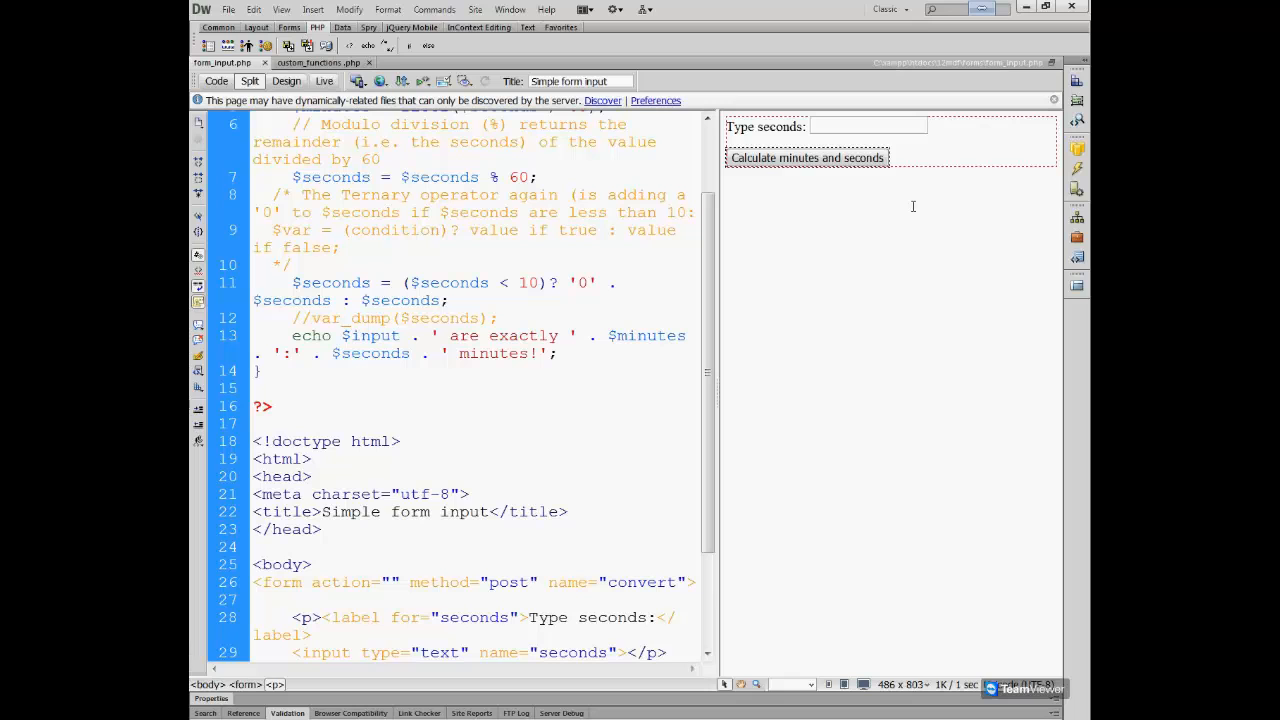
mouse_move(358, 352)
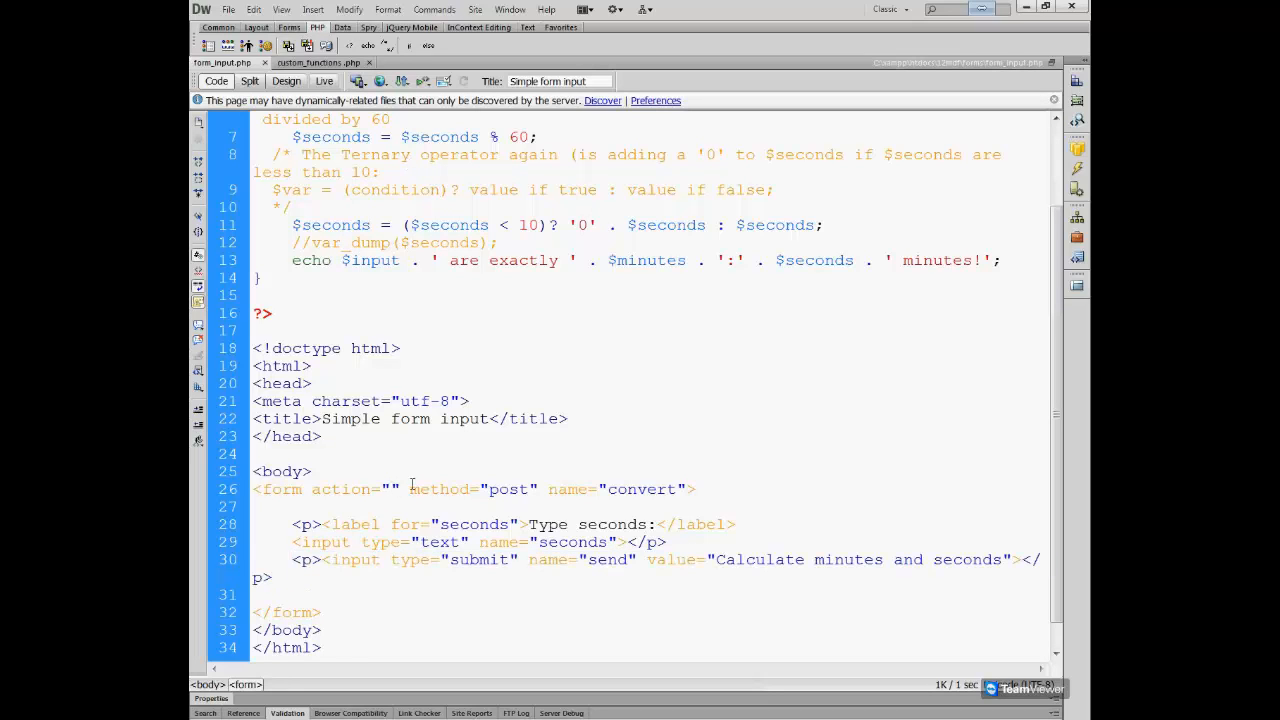
Place the editing point inside the form's empty action value.
left_click(390, 488)
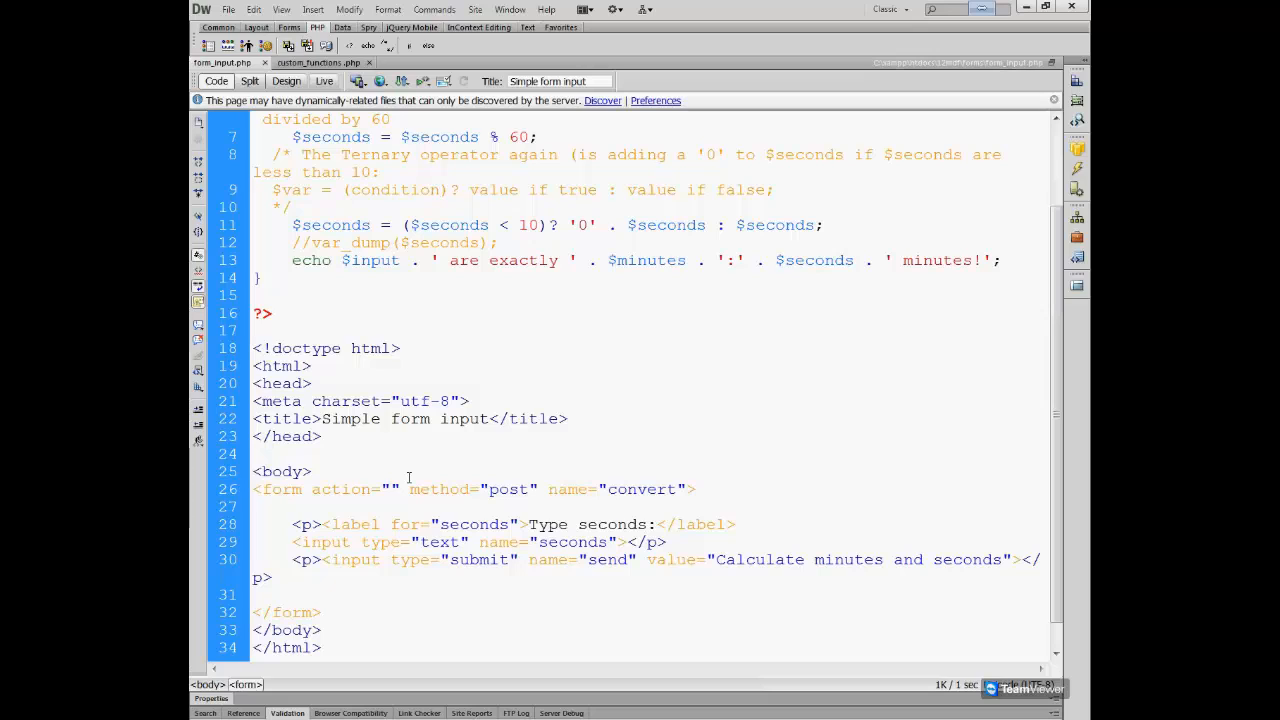
Insert a PHP block into the action value and turn it into a short echo tag.
left_click(388, 488)
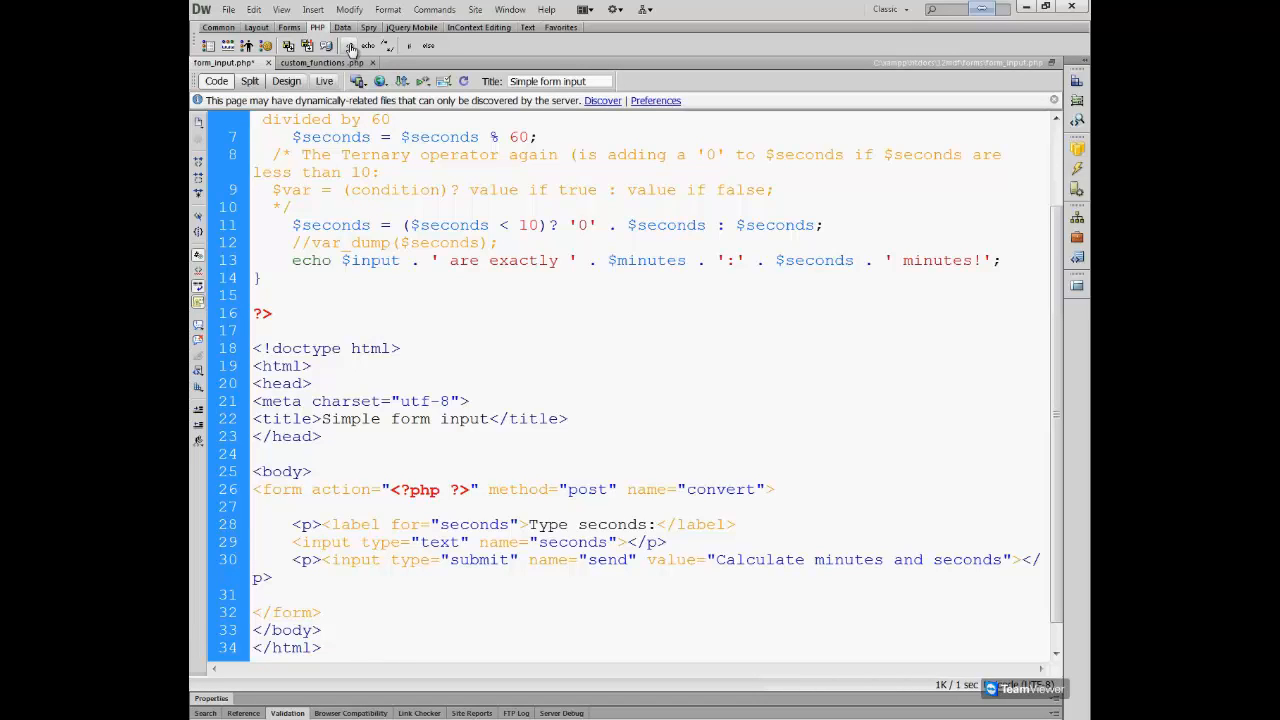
left_click(448, 488)
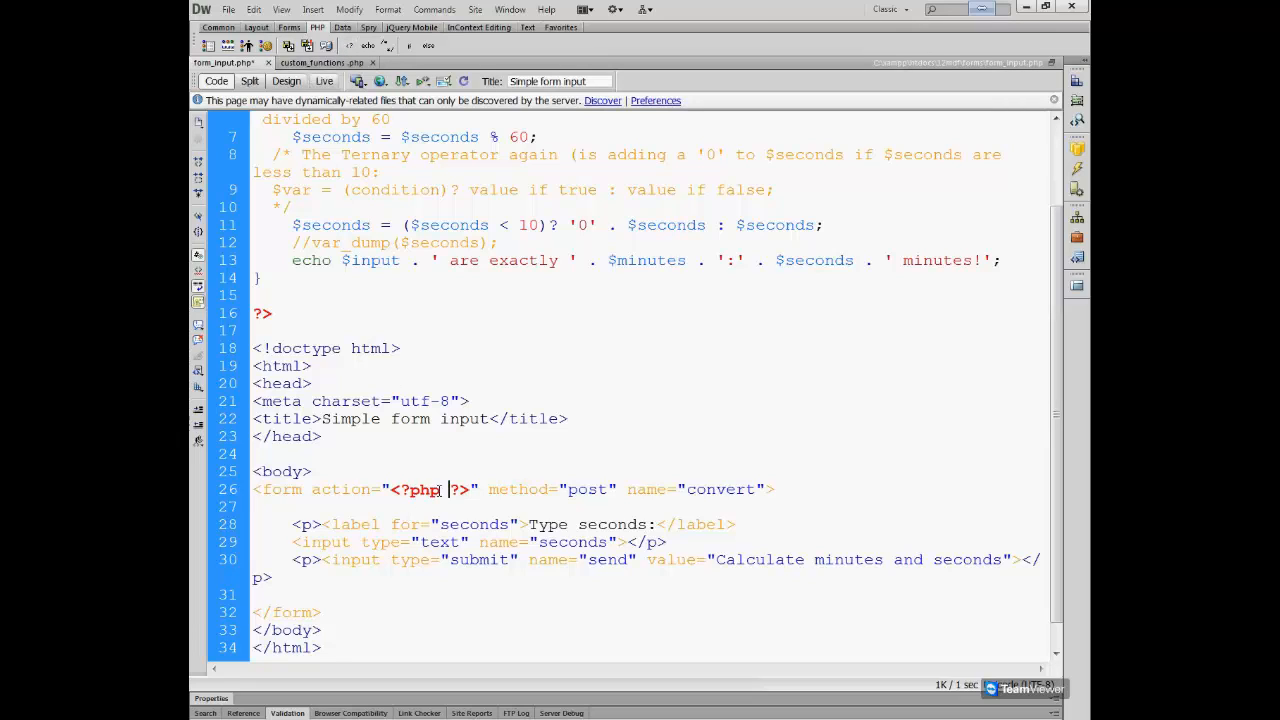
double_click(424, 488)
type("= ")
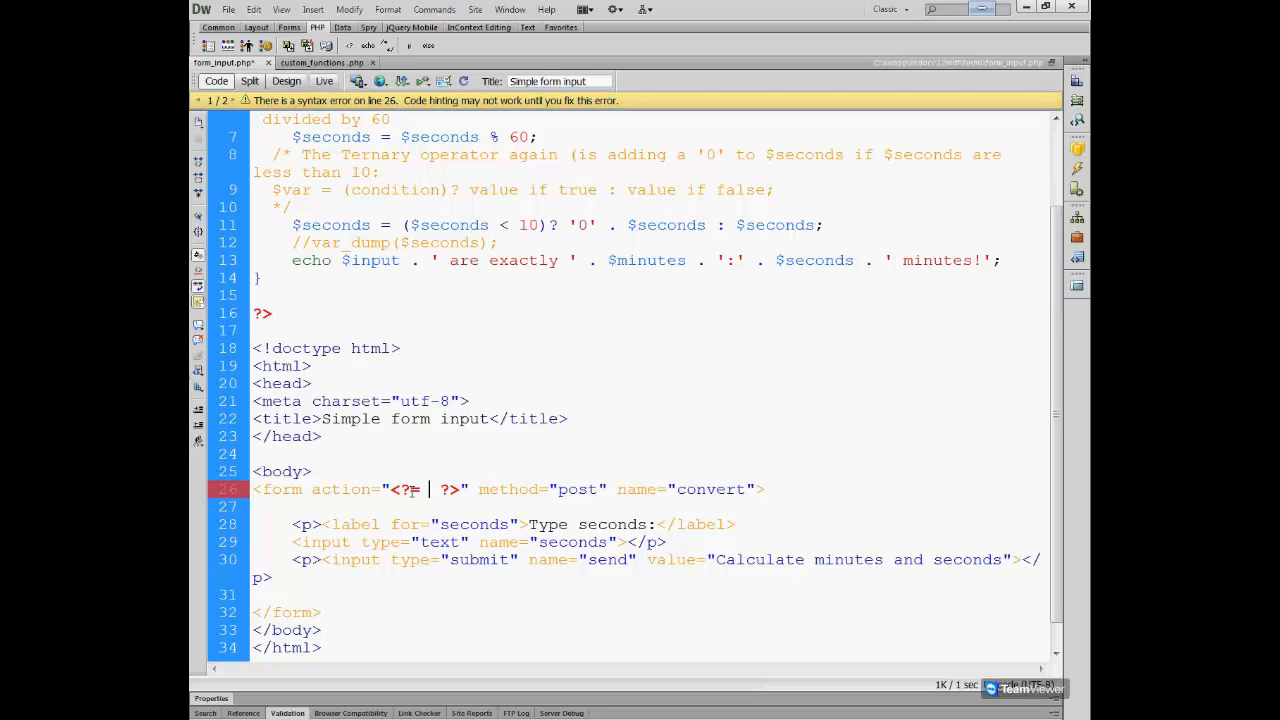
Write $_SERVER['PHP_SELF inside the echo tag for the form action.
type("$")
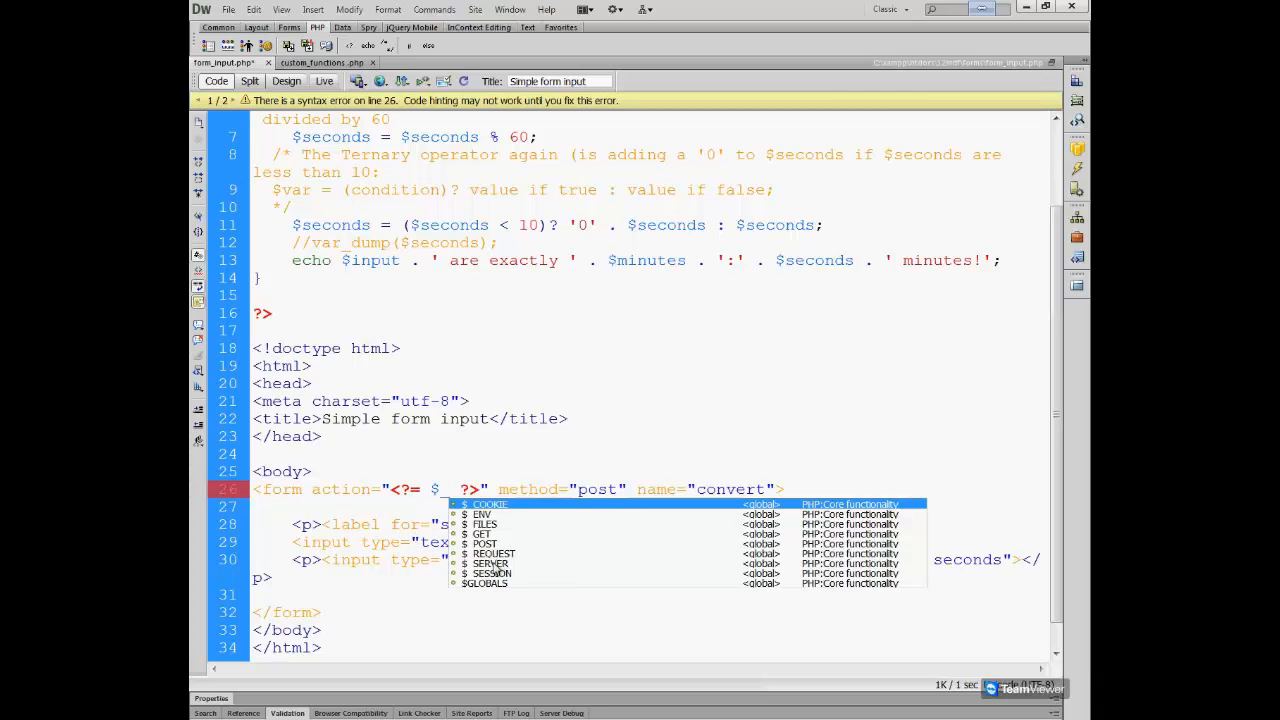
type("_SERVER['")
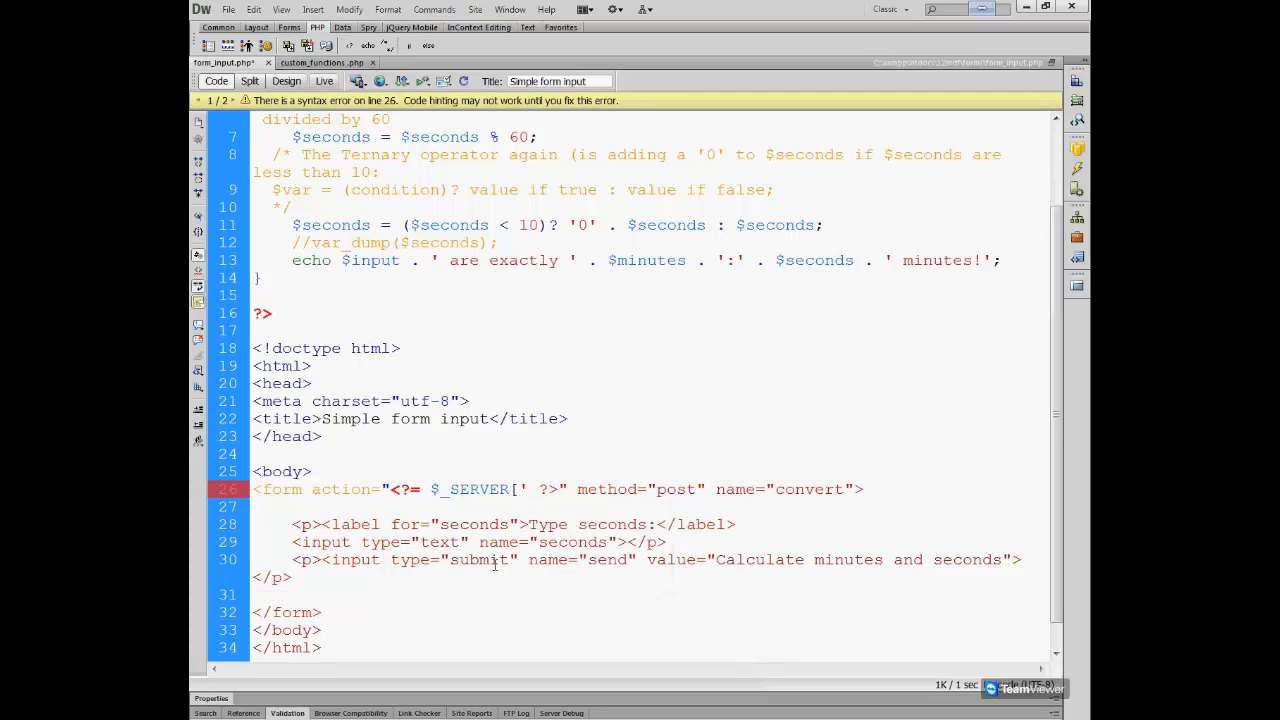
type("PHP_")
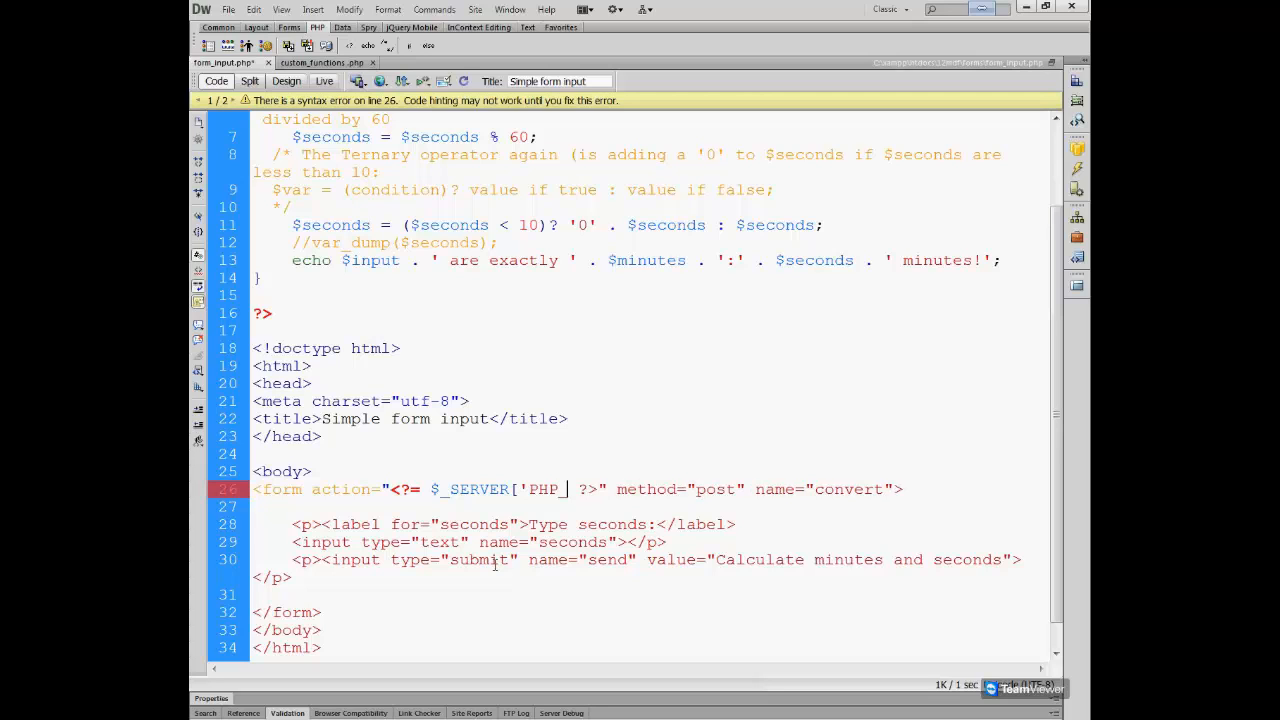
type("SELE")
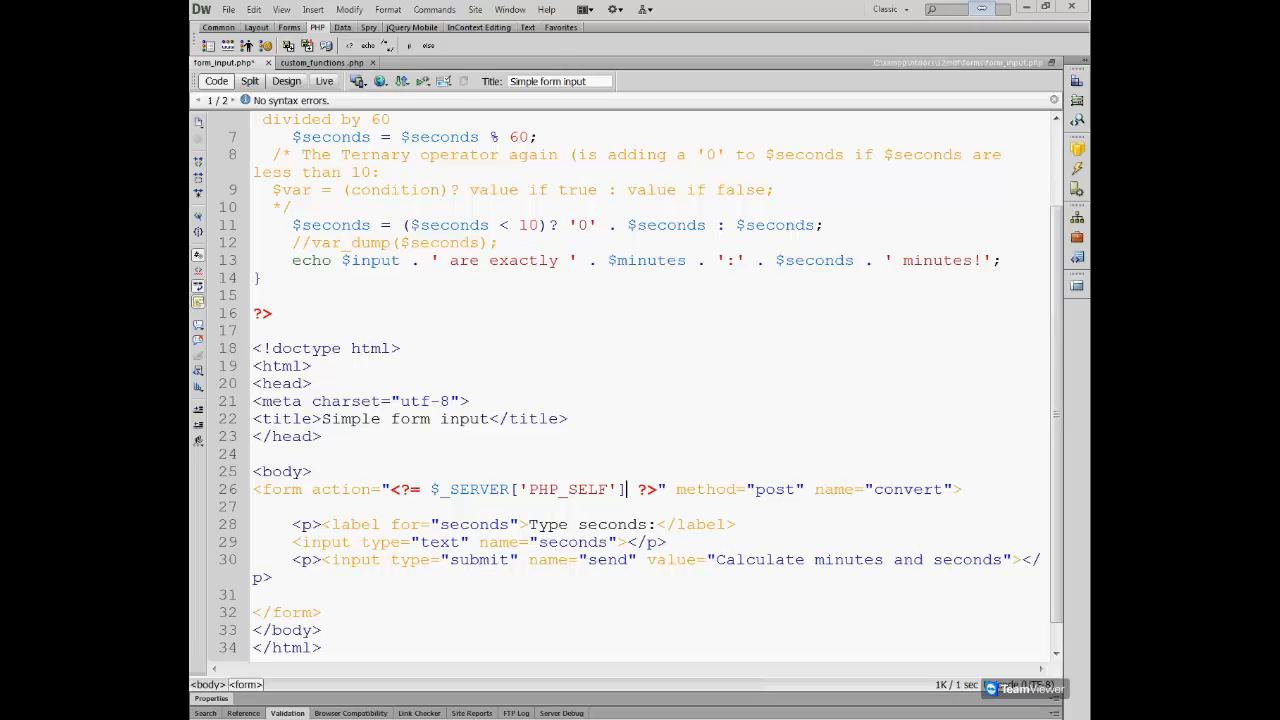
mouse_move(460, 468)
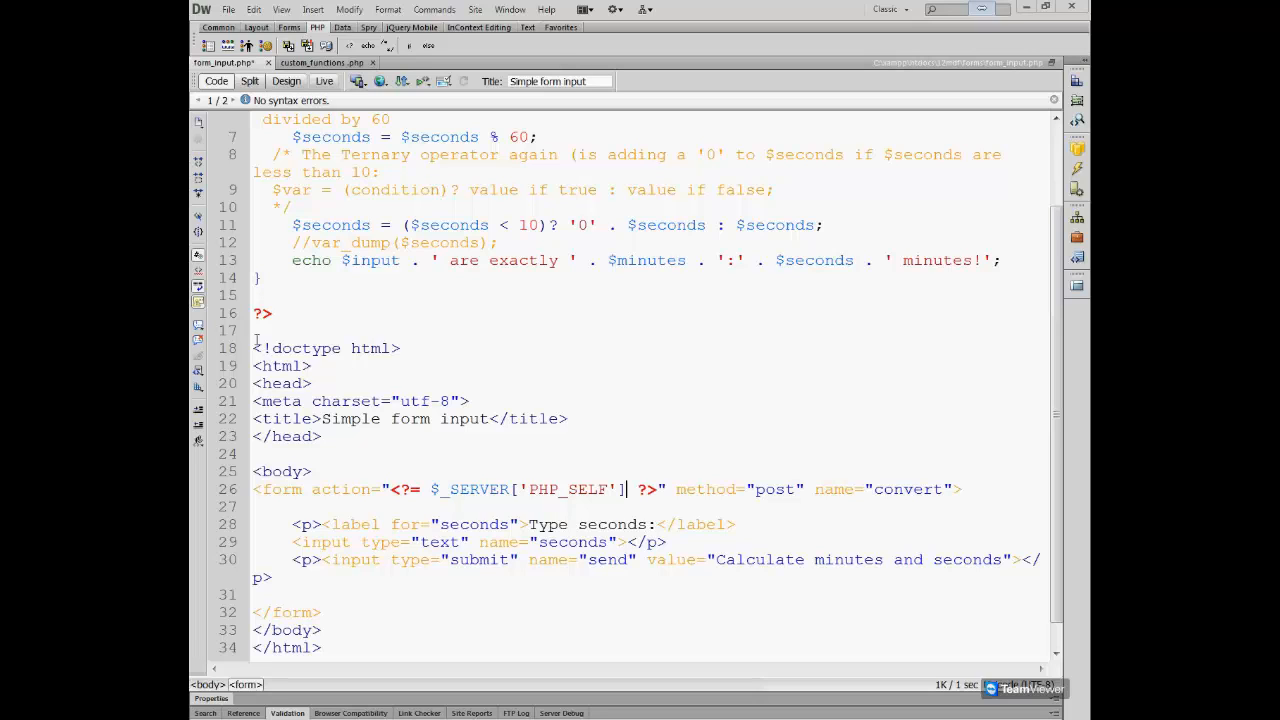
double_click(470, 488)
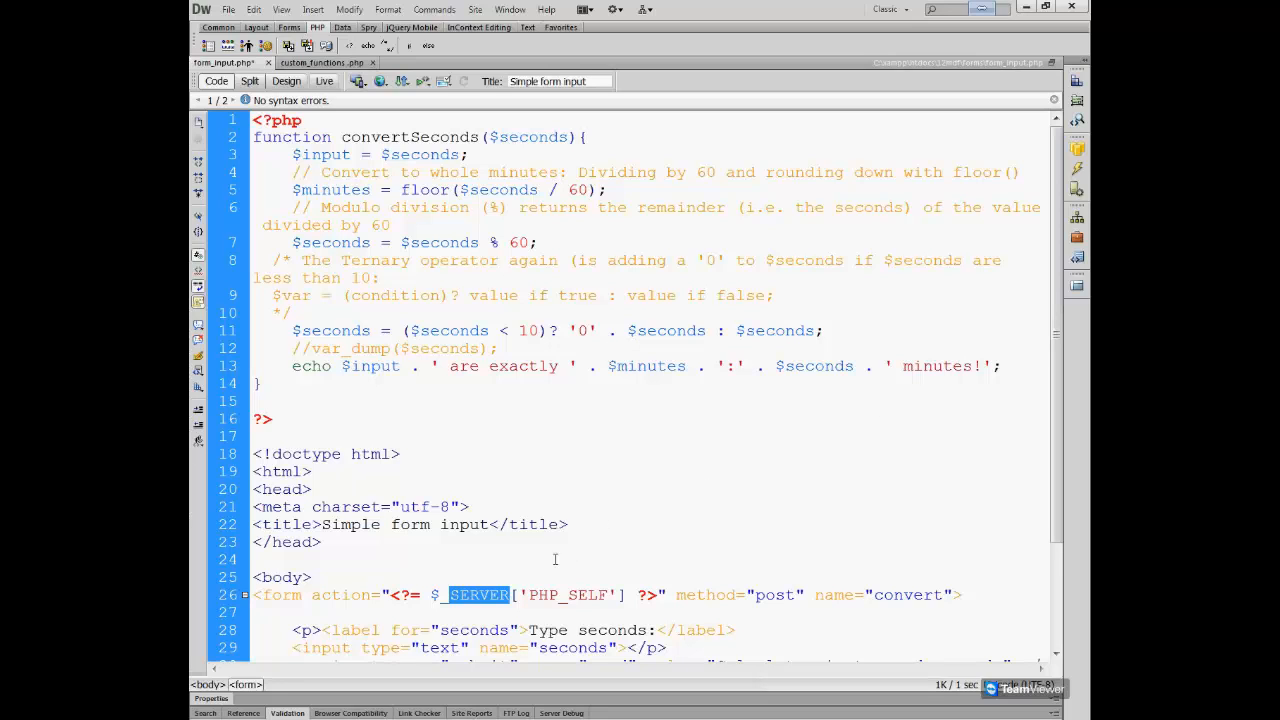
mouse_move(532, 592)
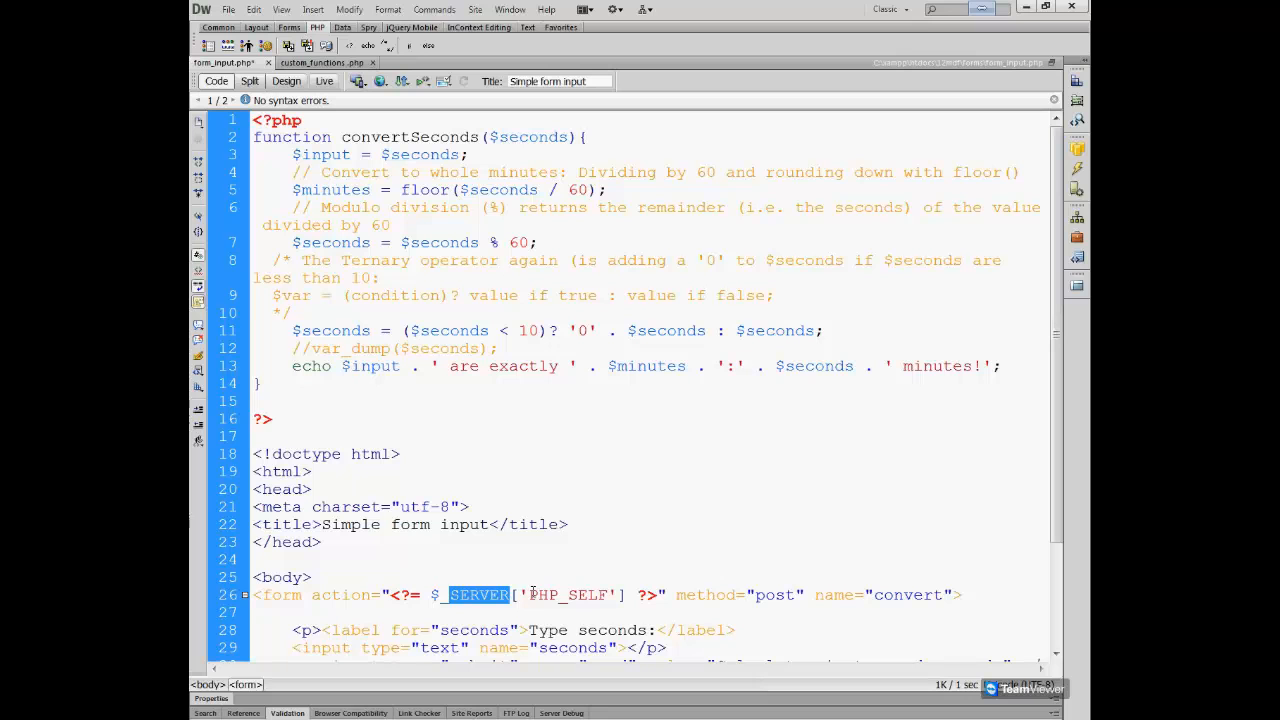
scroll("down", 3)
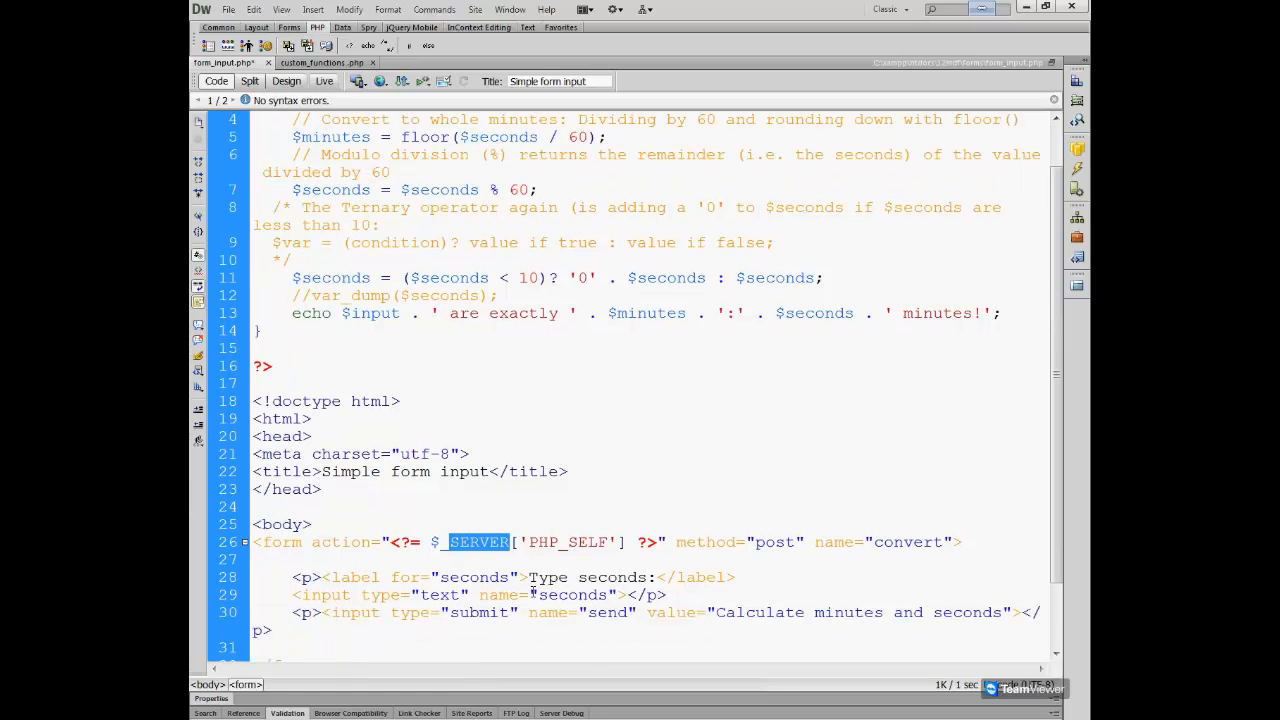
mouse_move(496, 620)
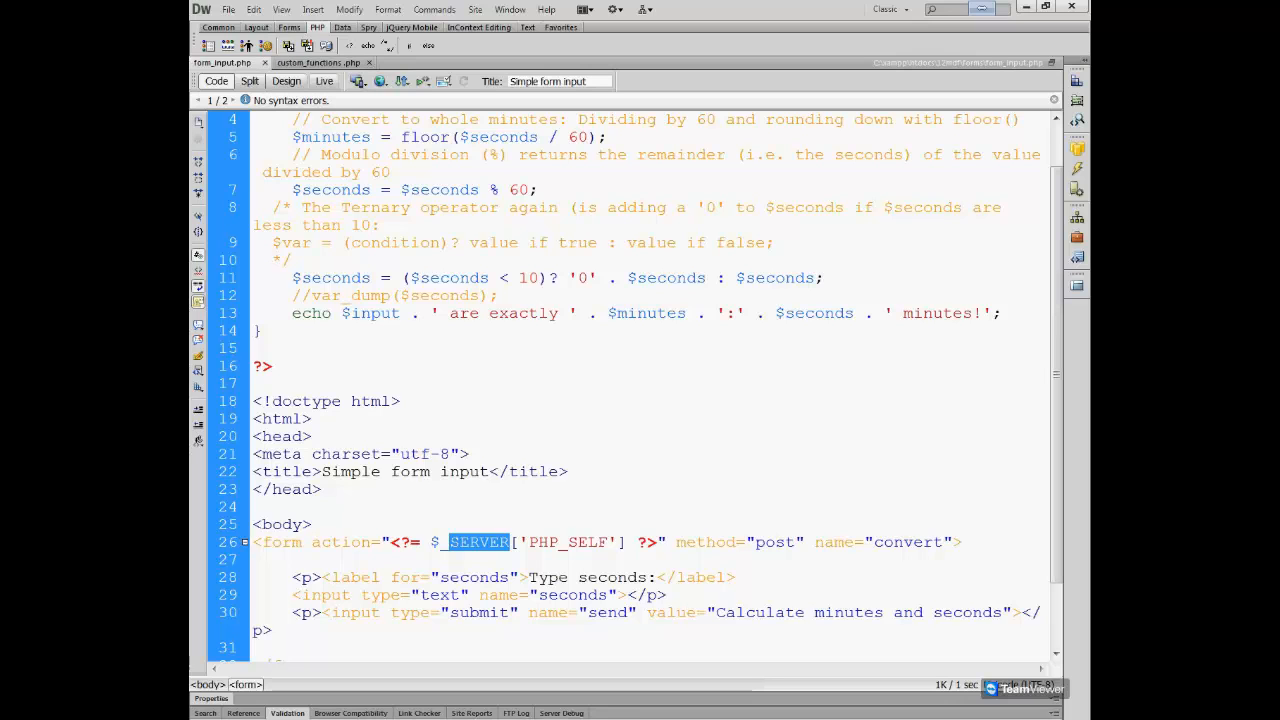
scroll("up", 3)
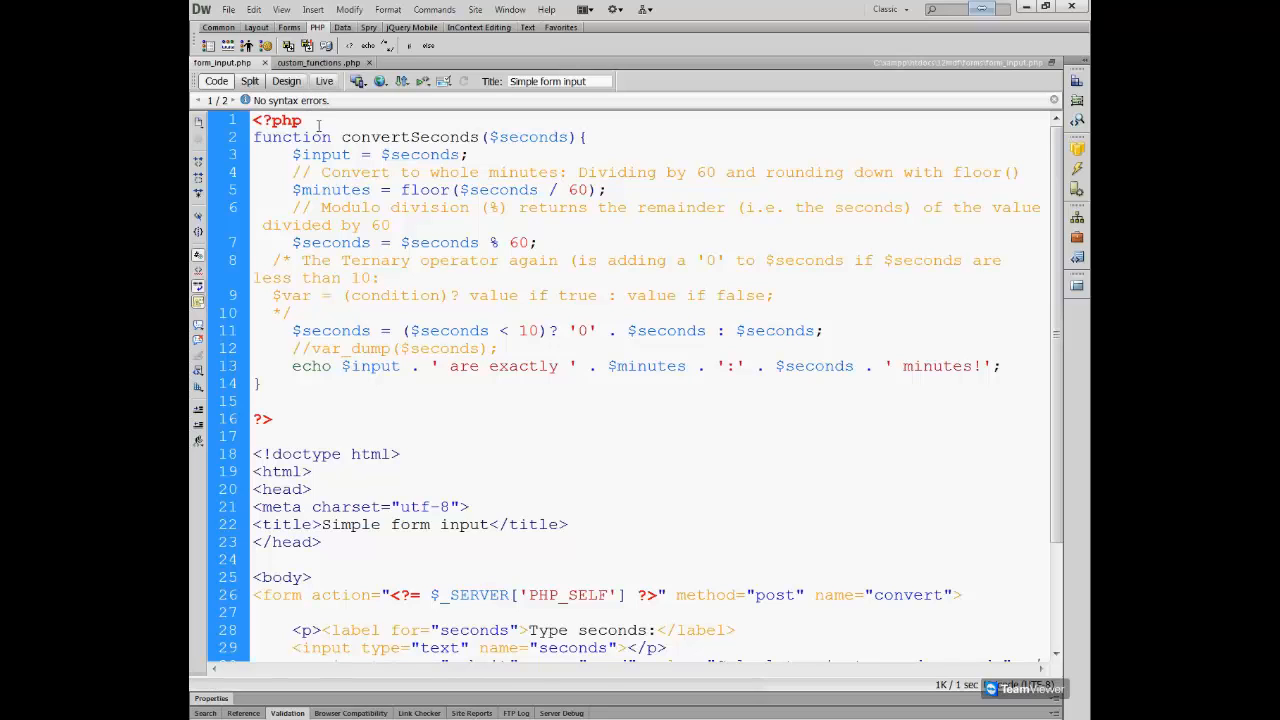
After the opening <?php, write an empty if () { } block above convertSeconds.
left_click(310, 120)
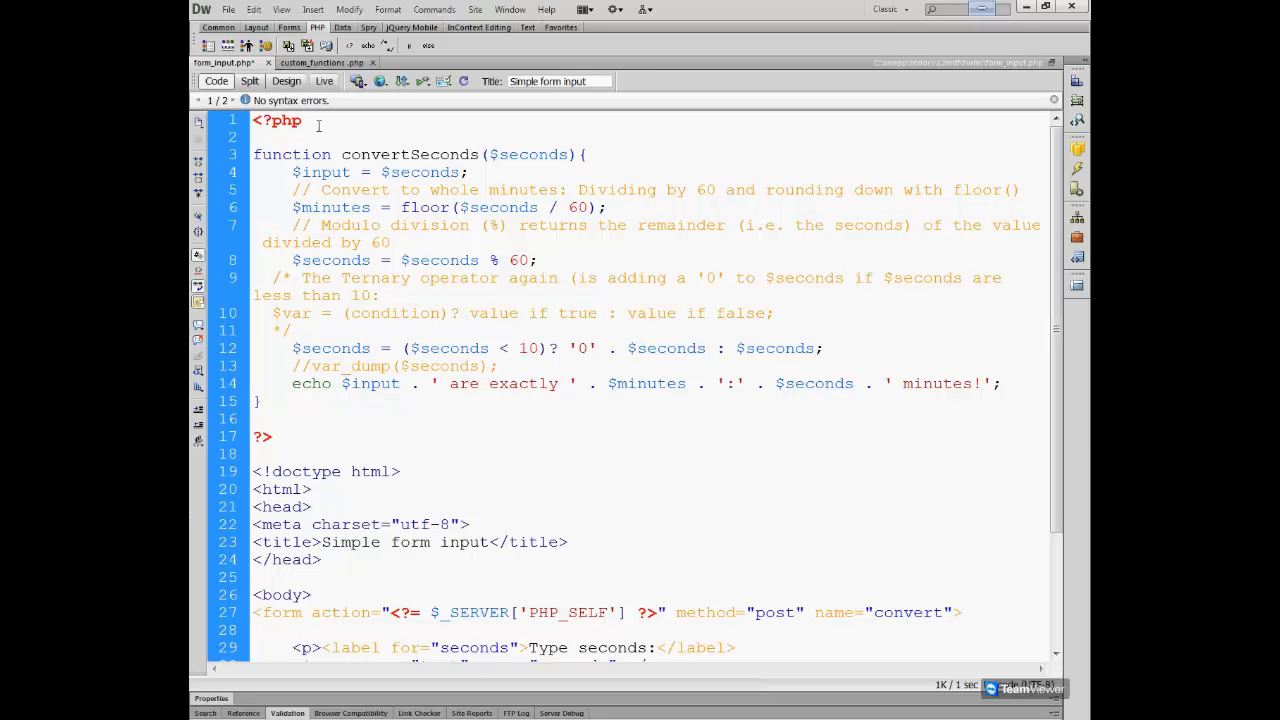
type("IF")
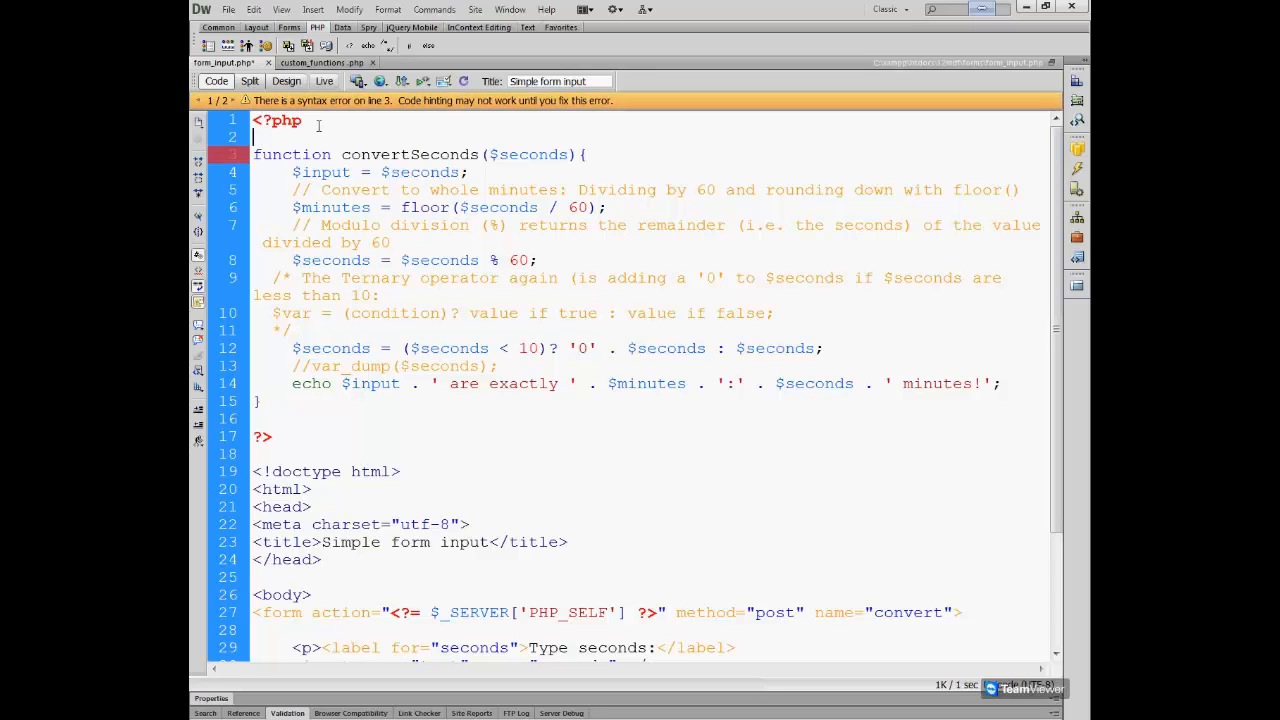
type("if")
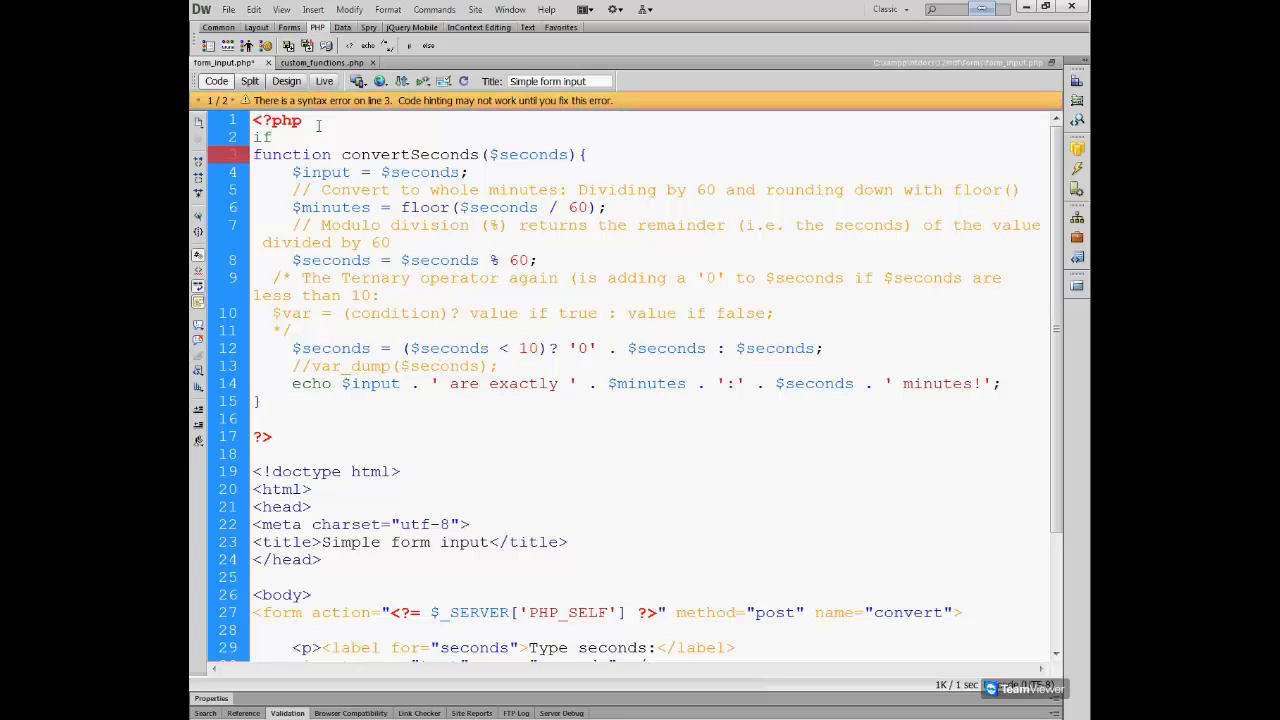
type("()")
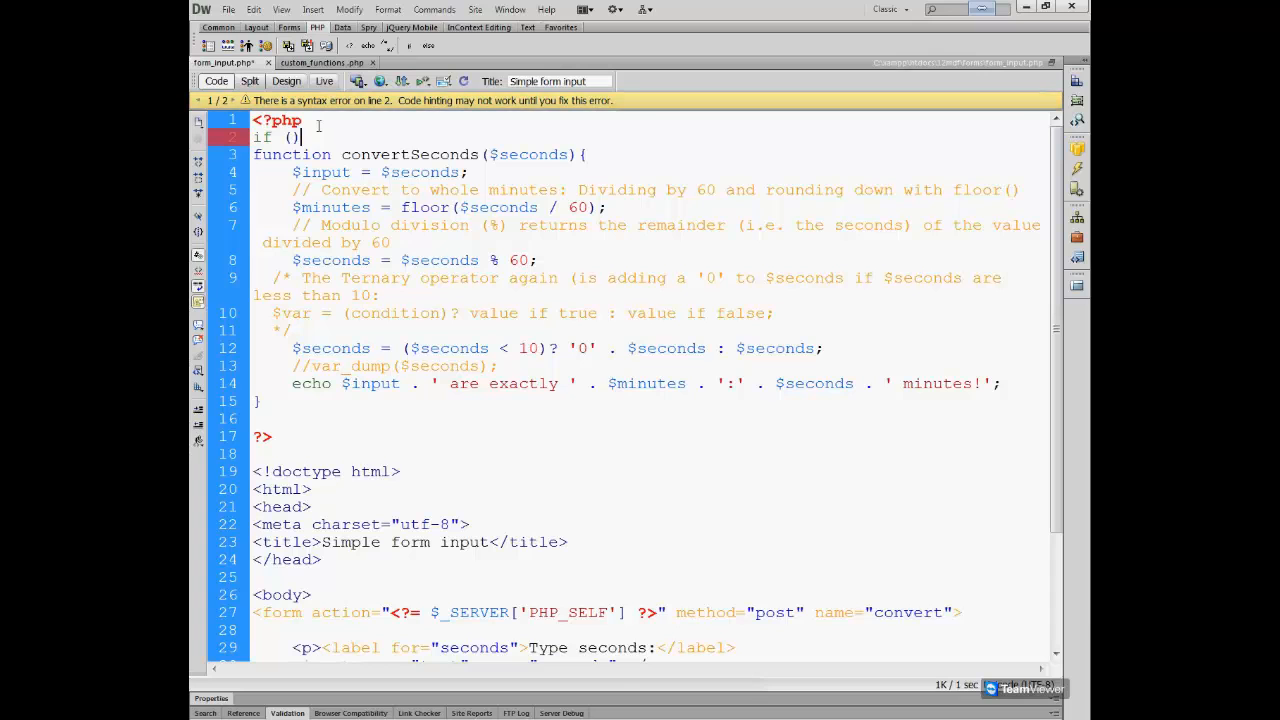
type("{")
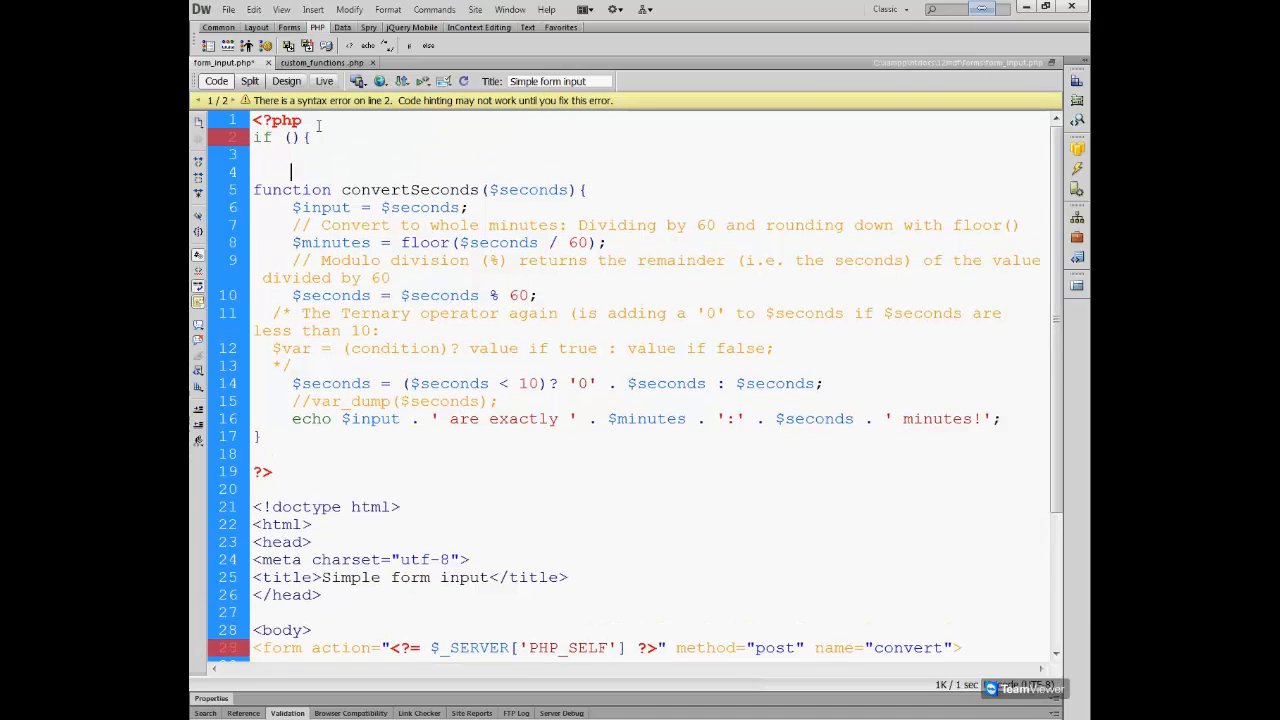
type("}")
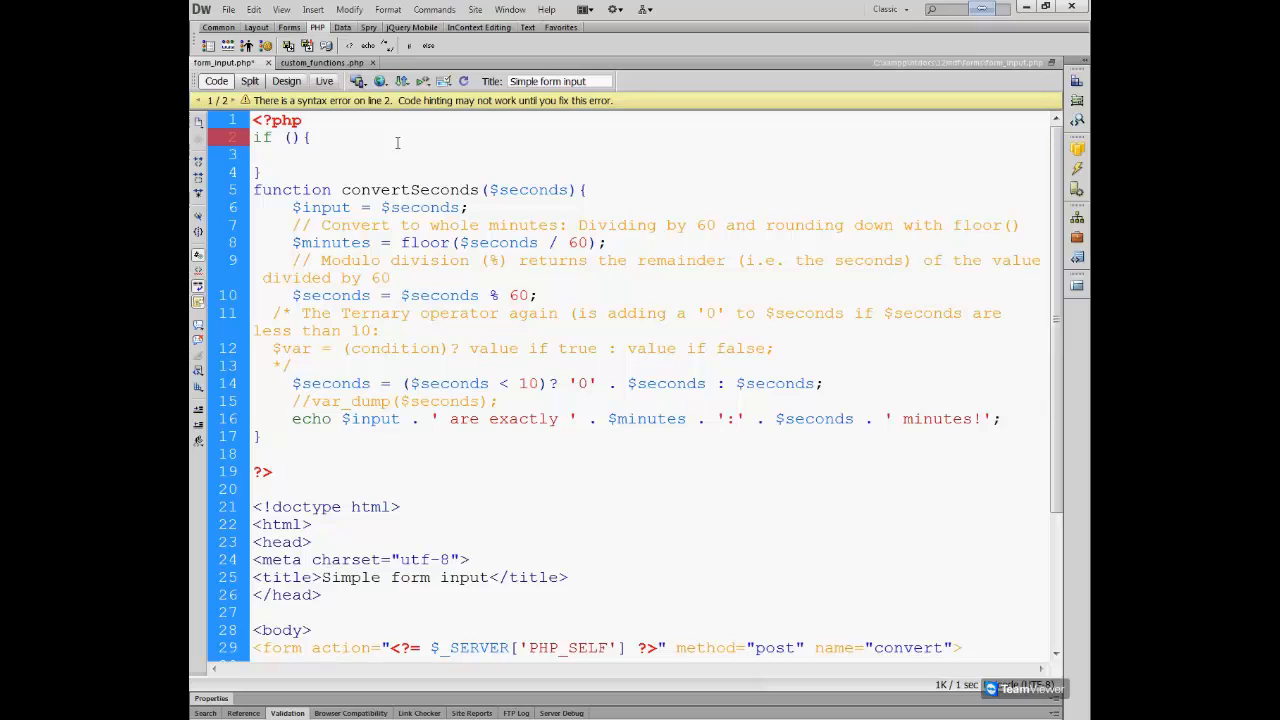
Put $_POST inside the if parentheses as its condition.
left_click(290, 136)
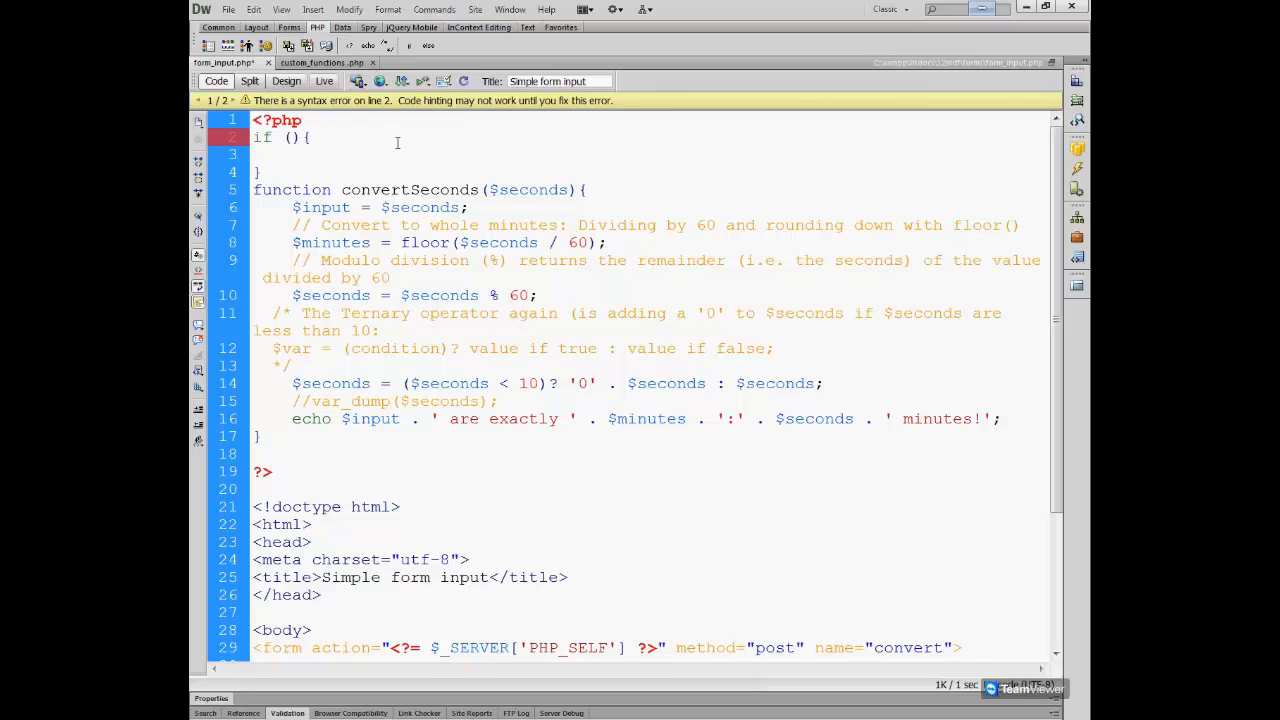
type("$_POST")
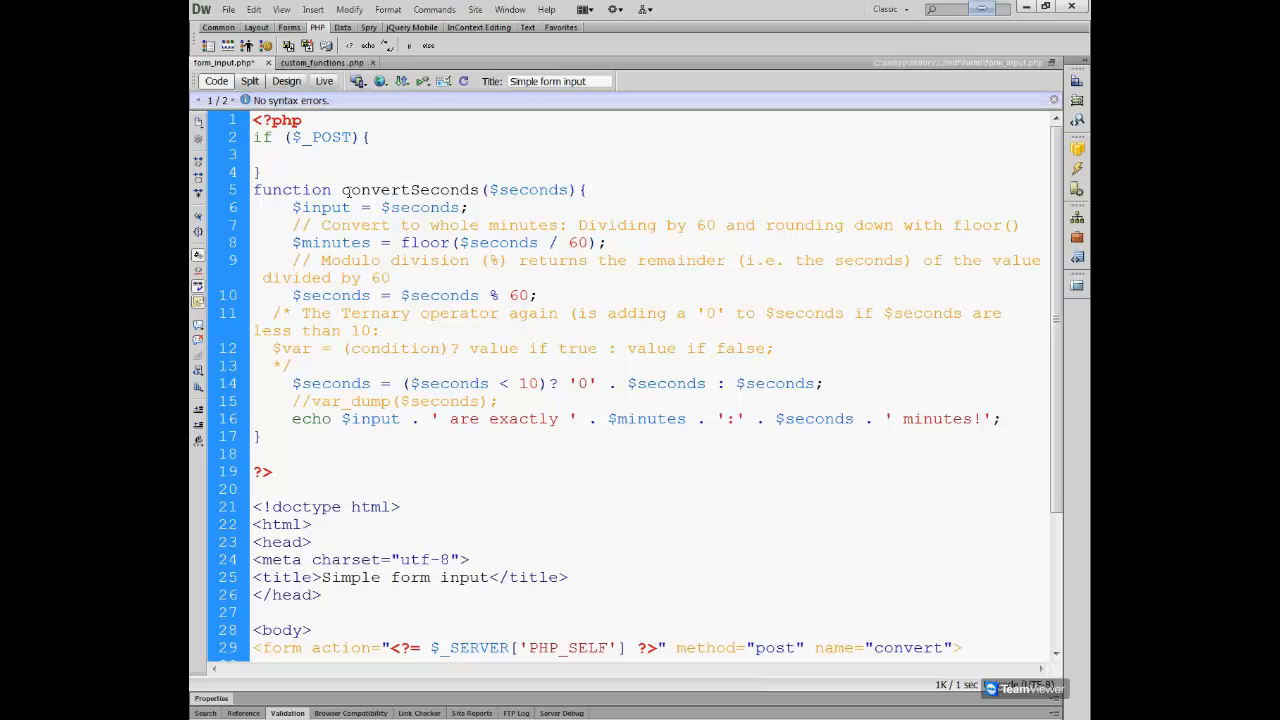
left_click(344, 136)
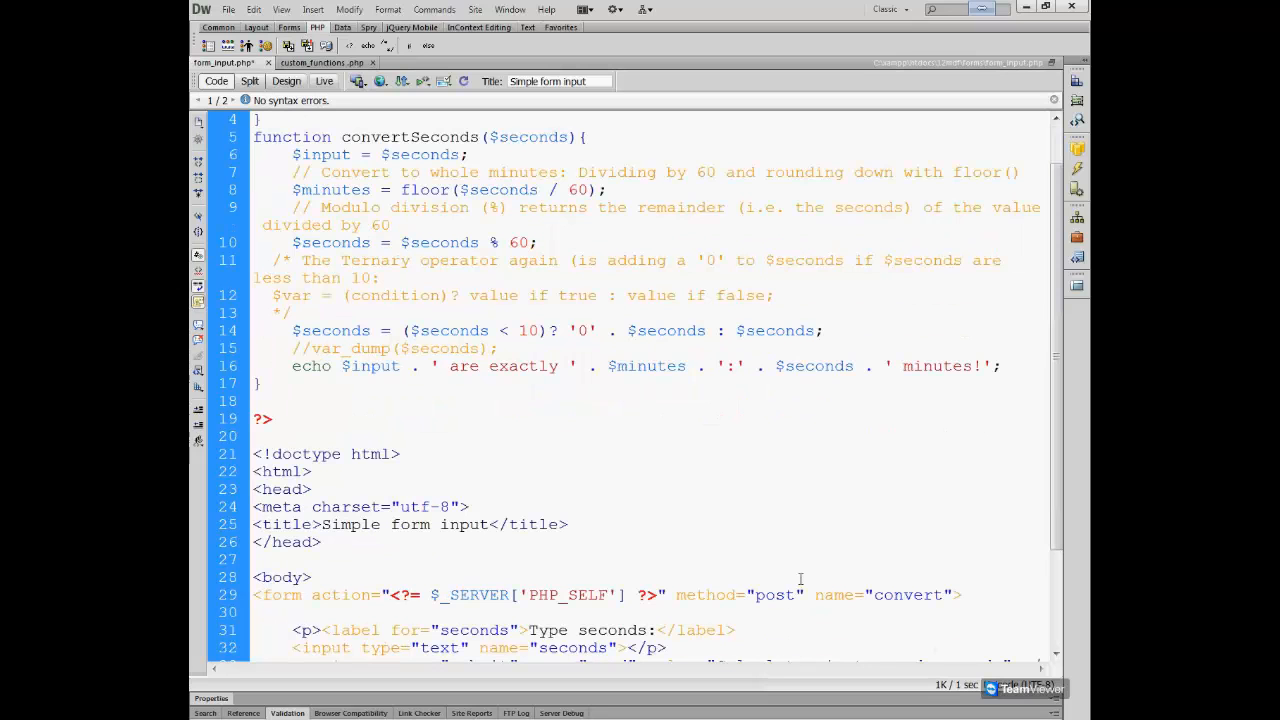
scroll("down", 3)
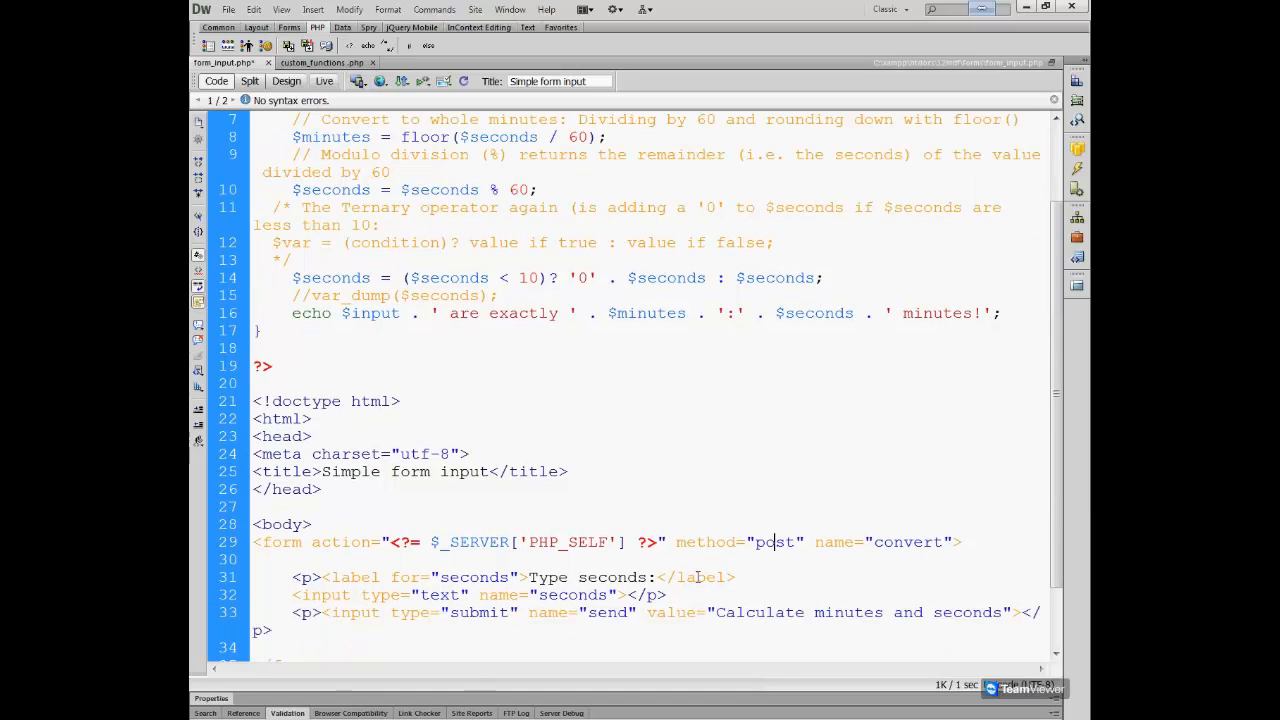
mouse_move(800, 542)
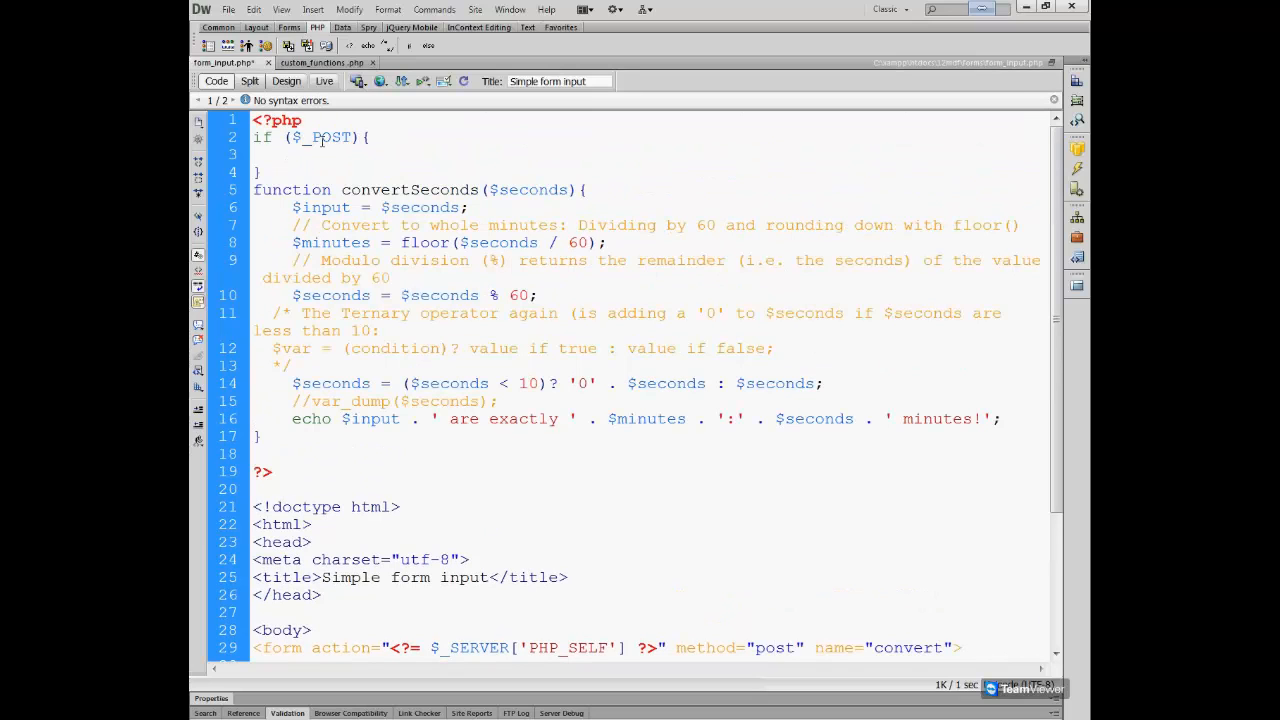
Write the comment '// checking if the global POST array from the form is arriving' after <?php.
left_click(772, 648)
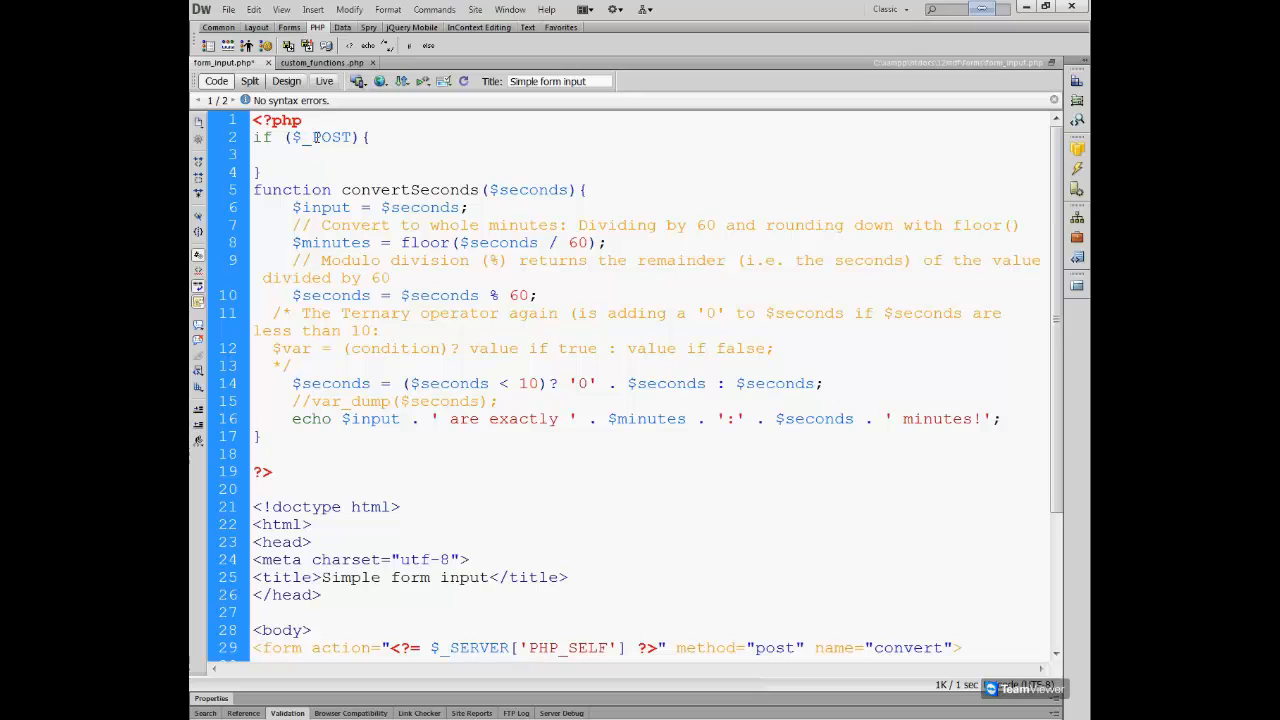
left_click(316, 120)
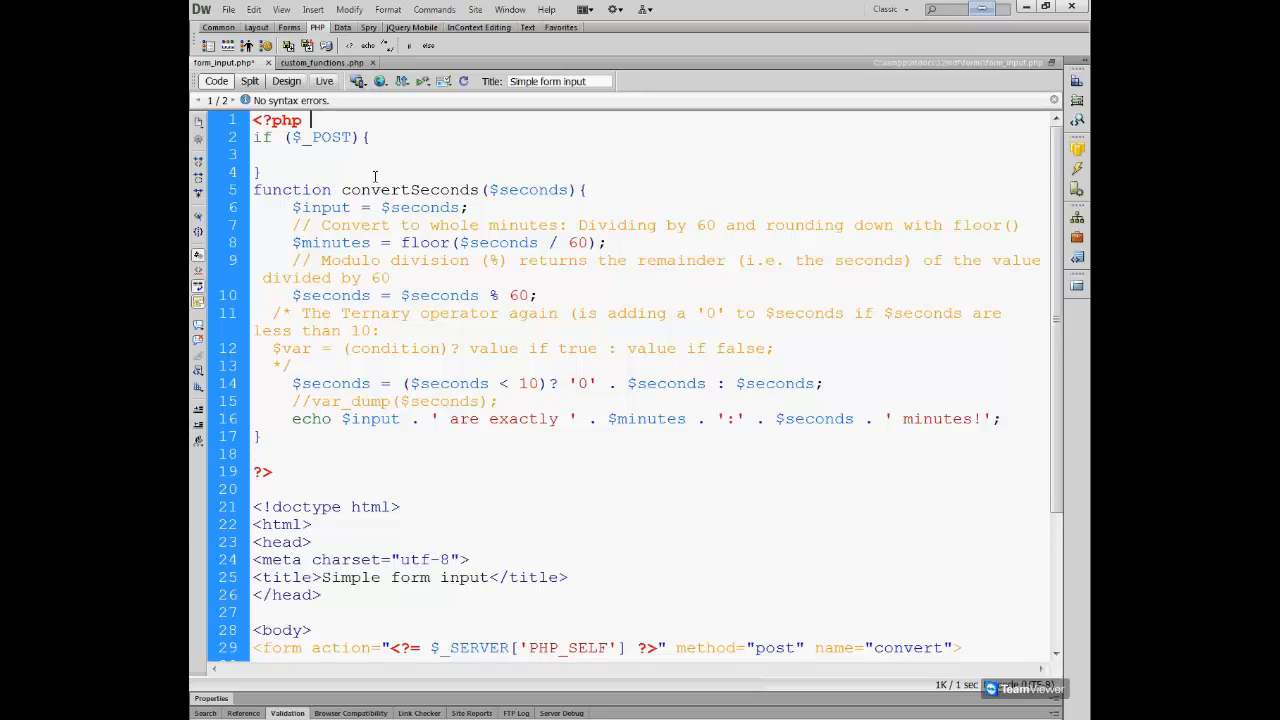
type("//")
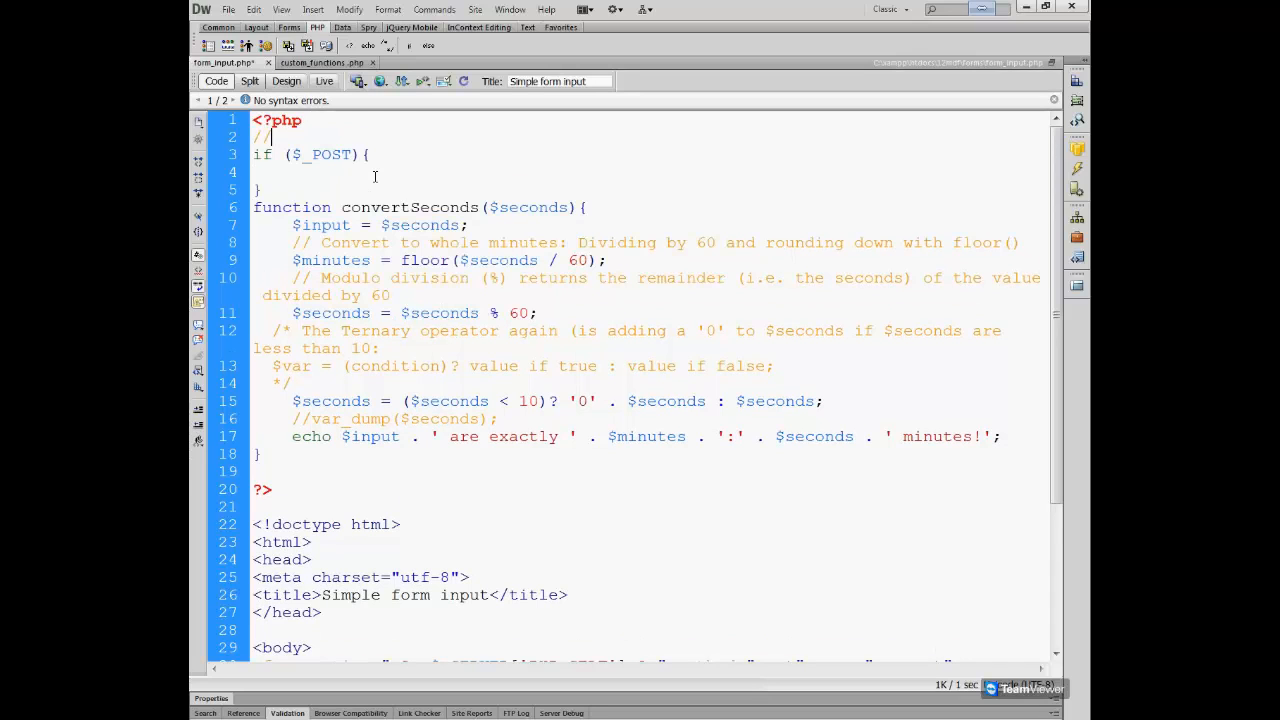
type("chec")
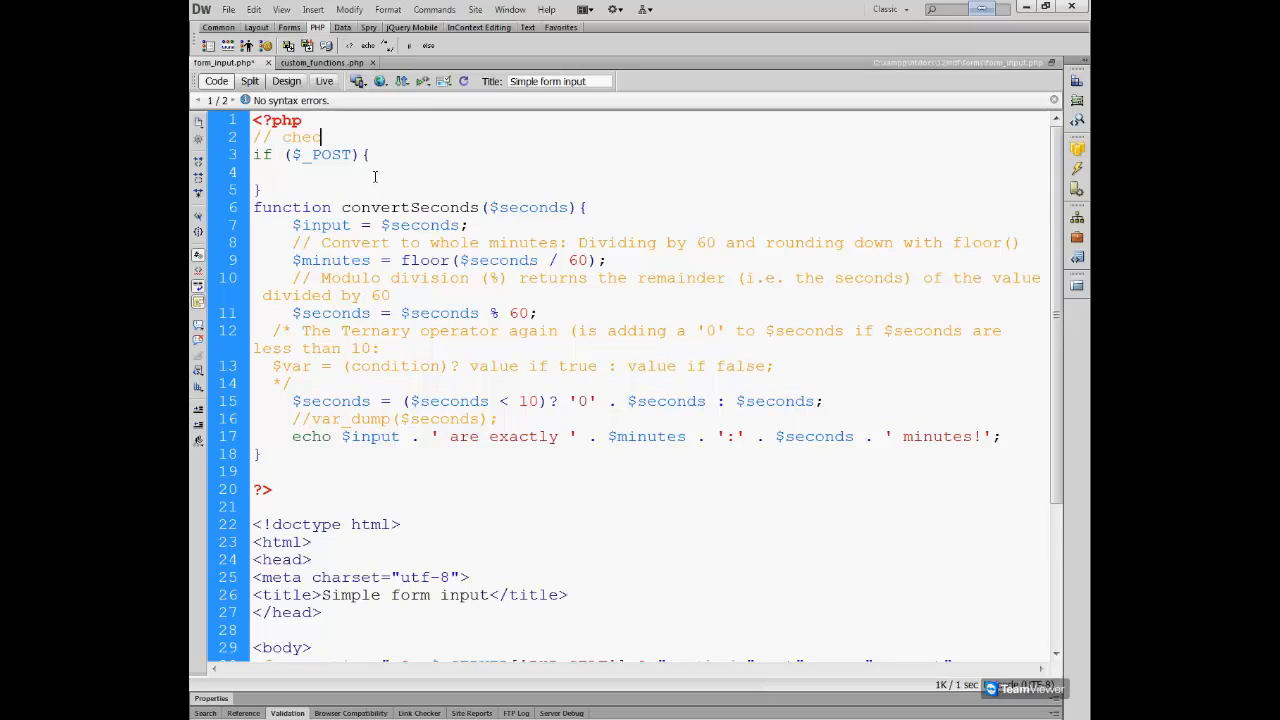
type("king if the")
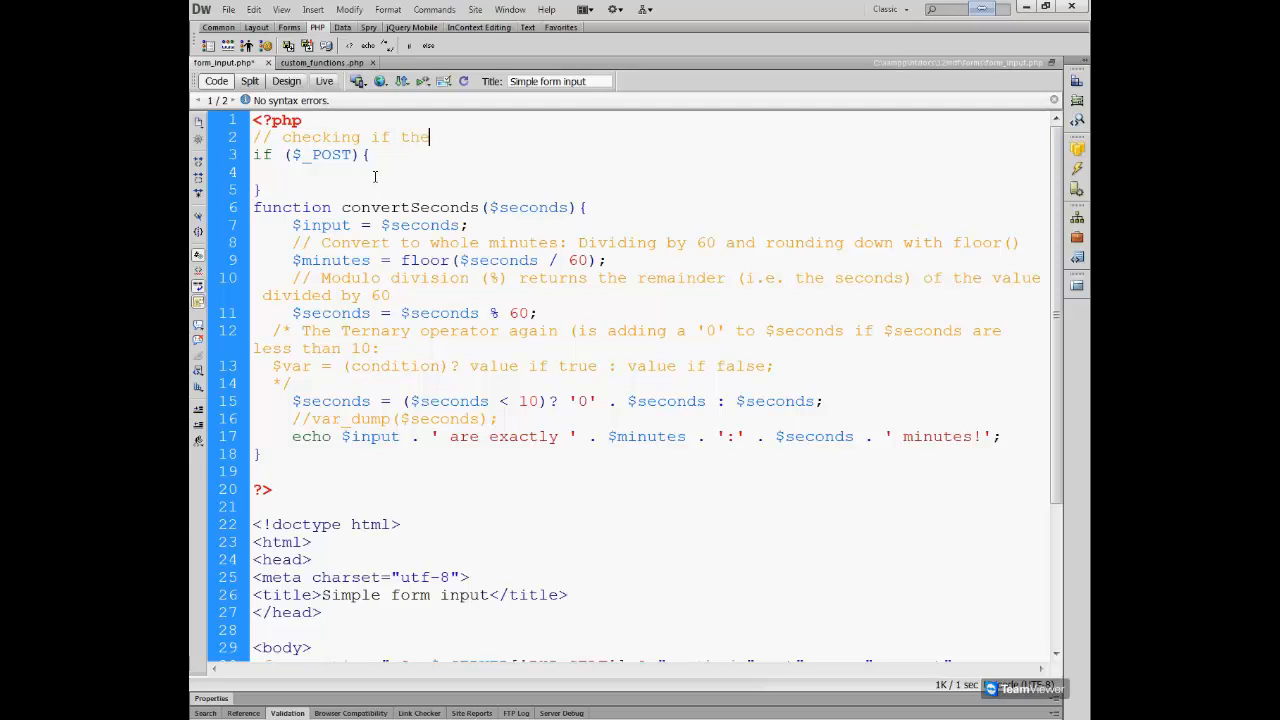
type("global $")
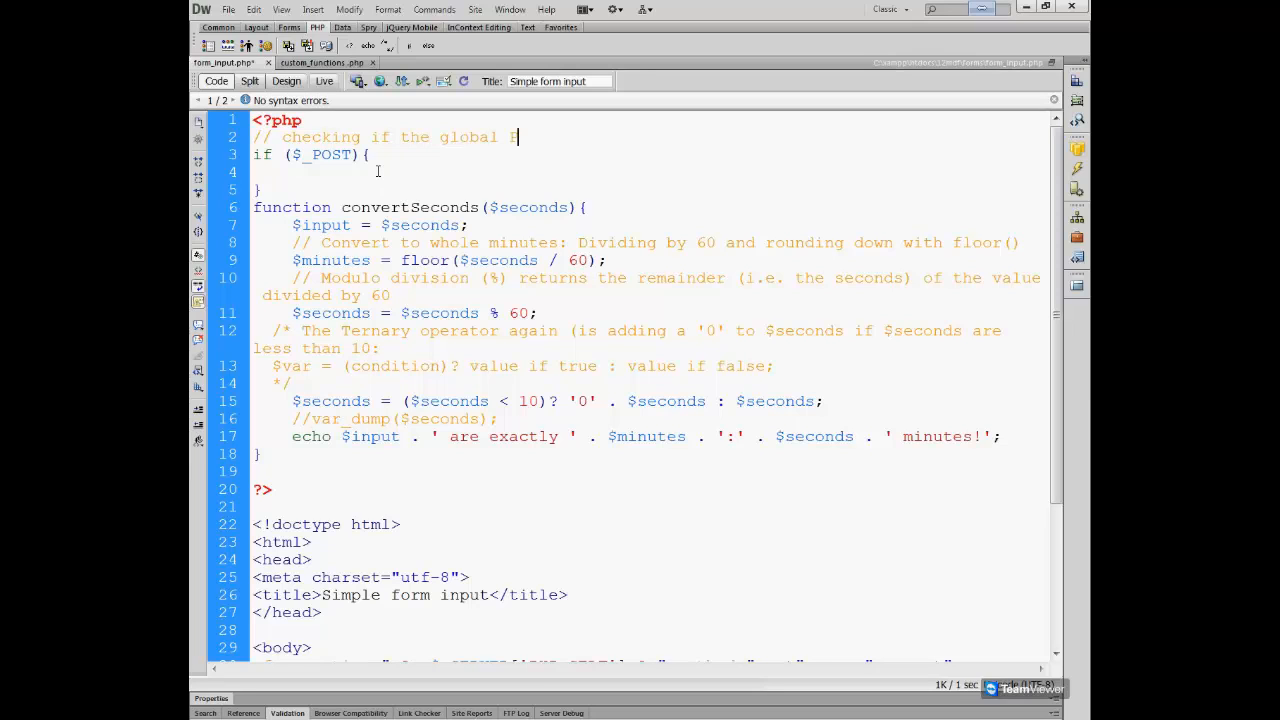
type("POST array")
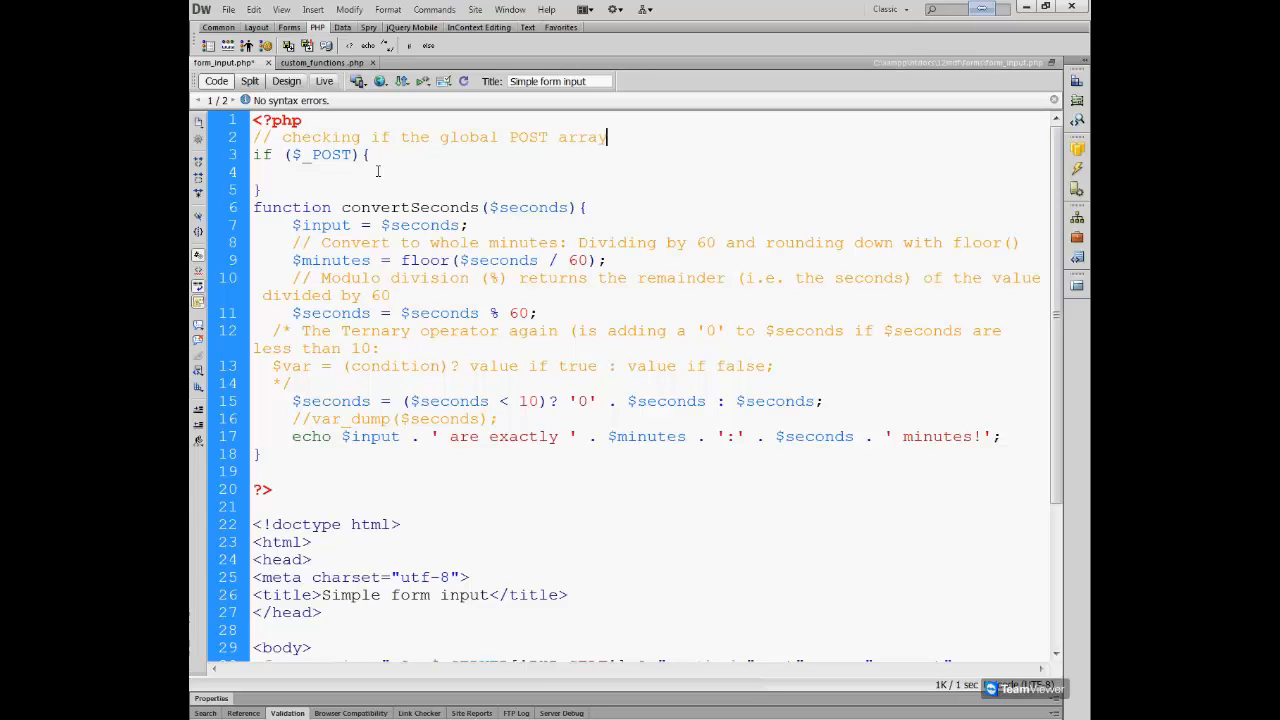
type("from the form is arr")
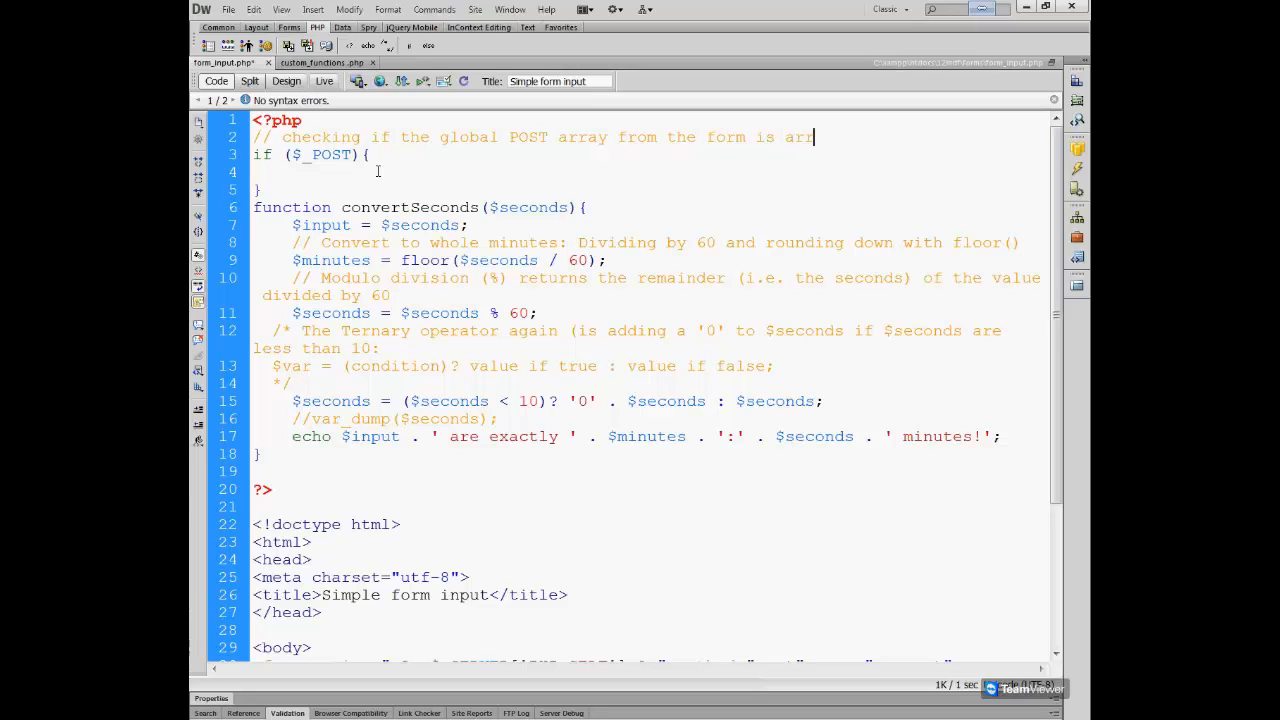
type("iving")
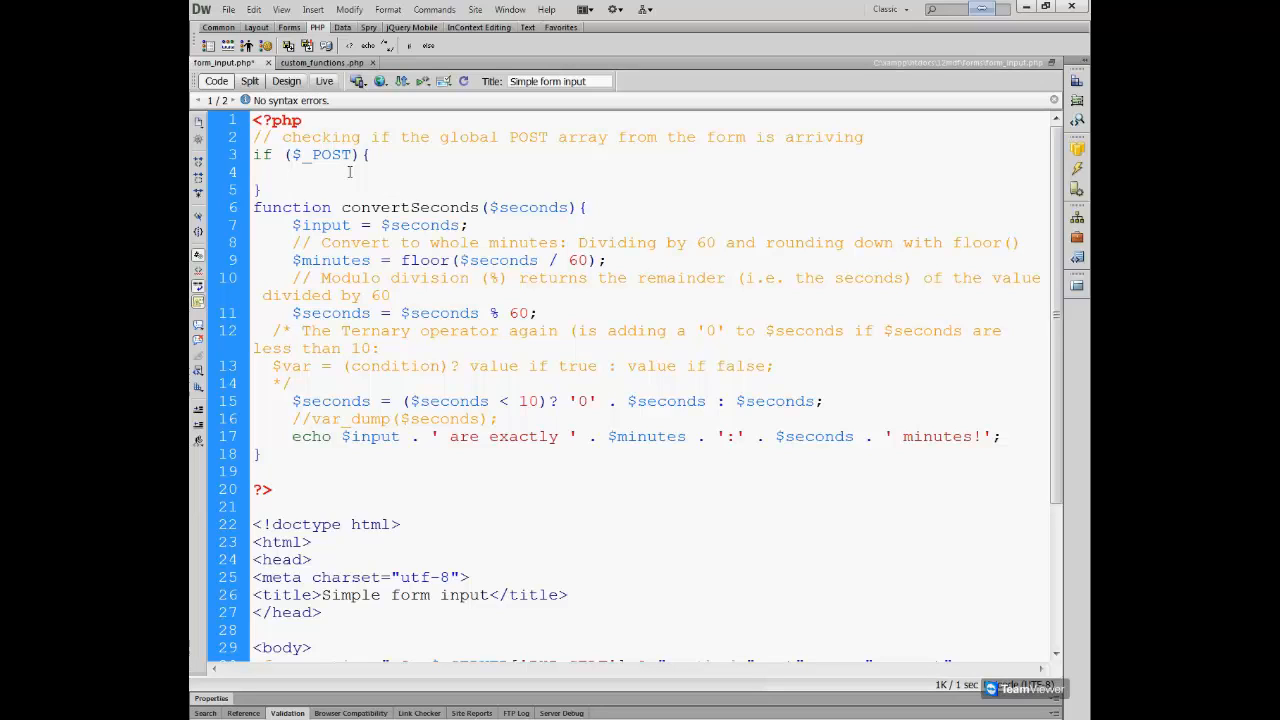
Place the cursor on the empty line inside the if ($_POST) block.
left_click(296, 172)
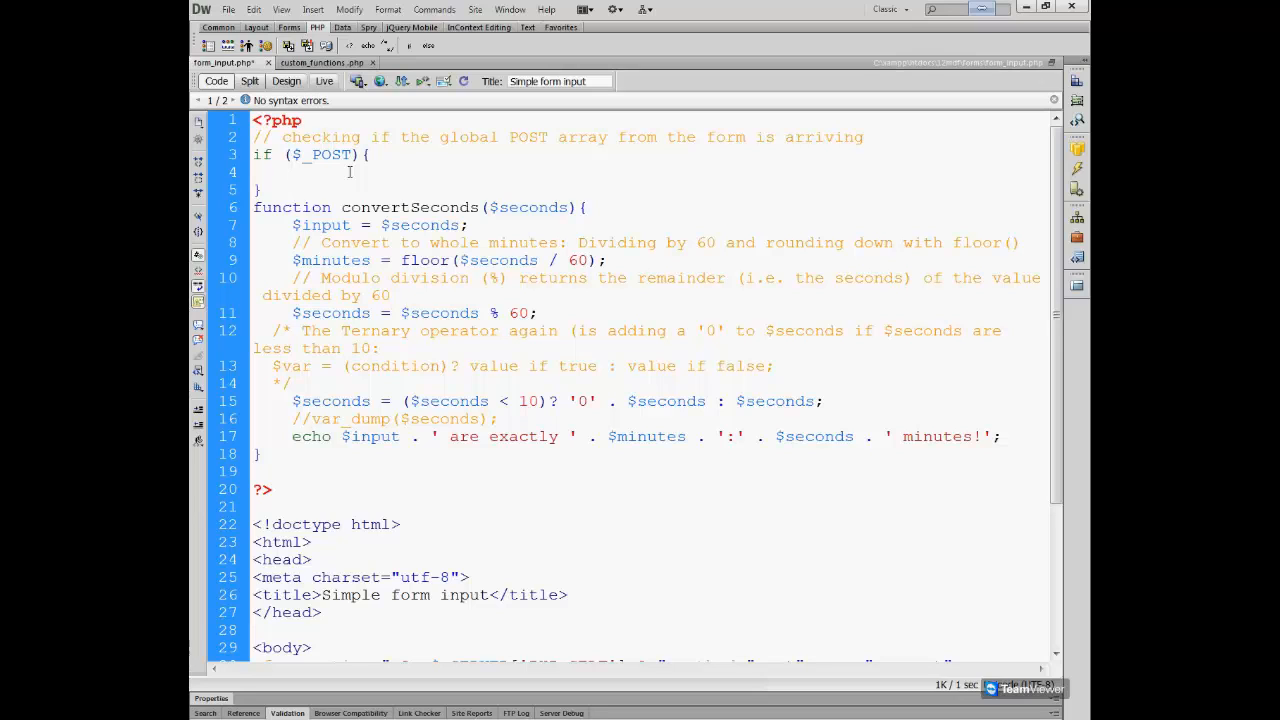
left_click(292, 172)
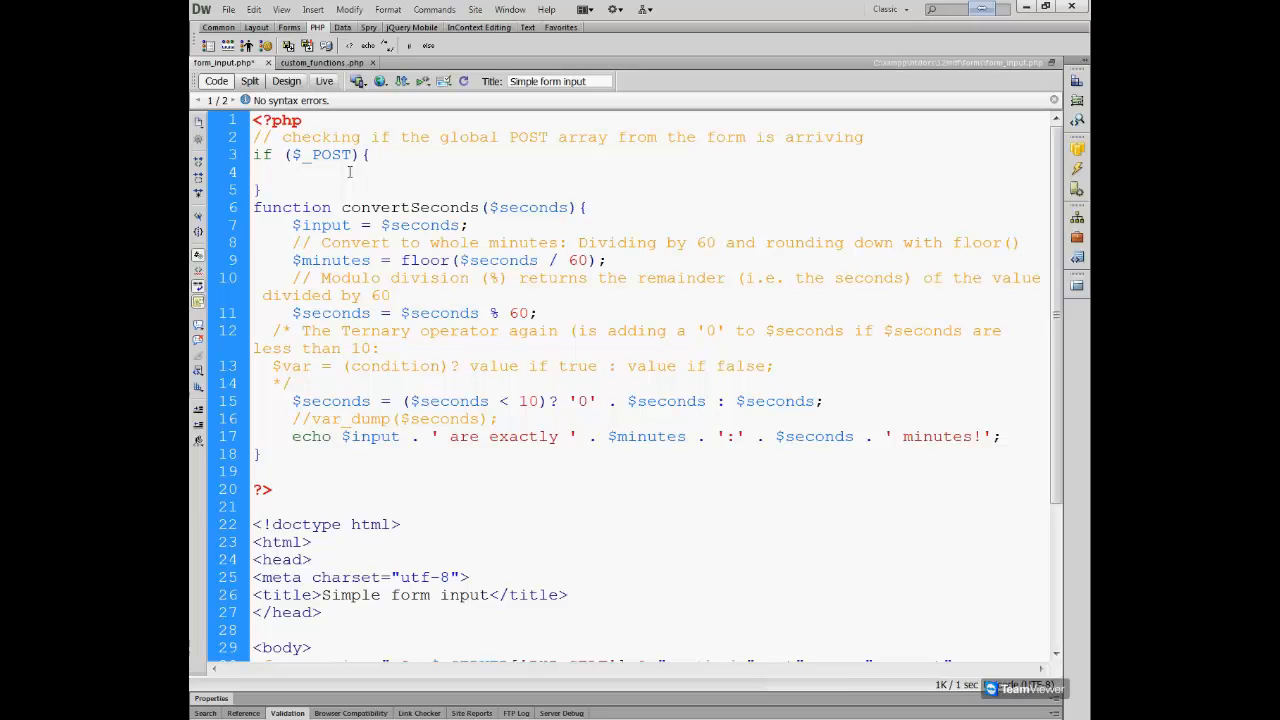
Write echo 'Contents of the $_POST array: <br>'; inside the if block.
type("echo")
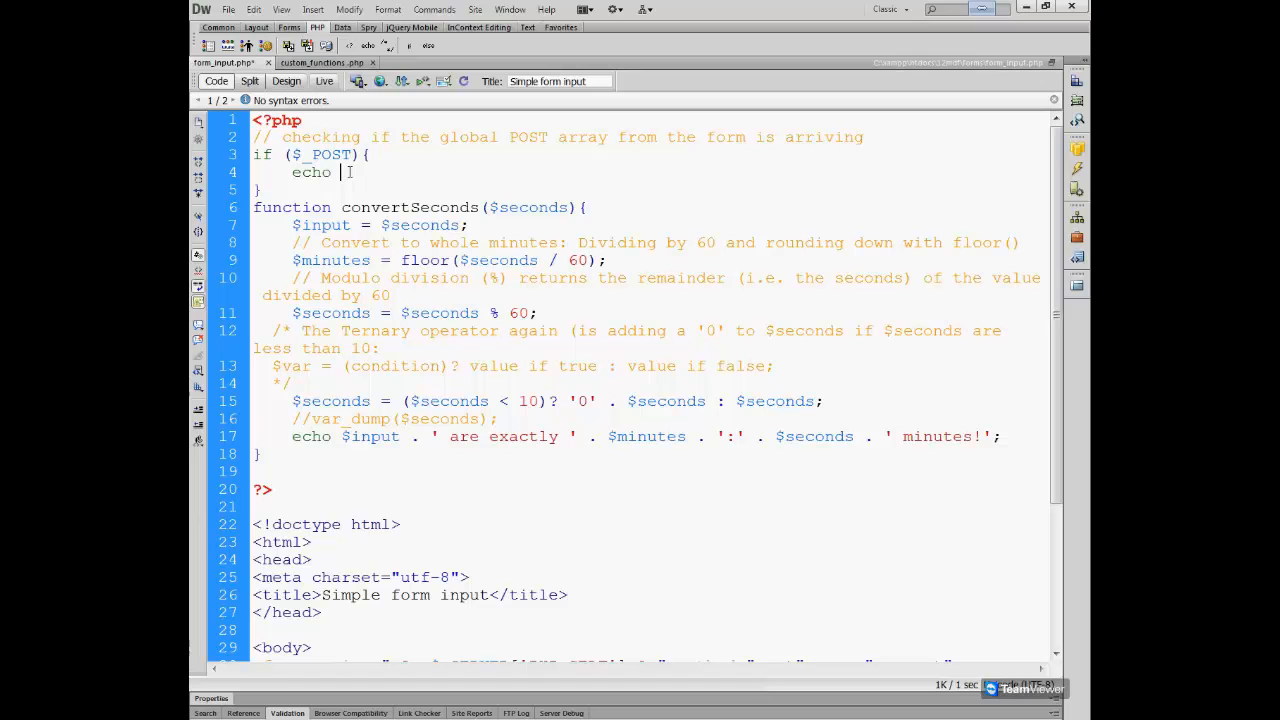
type("'Conten")
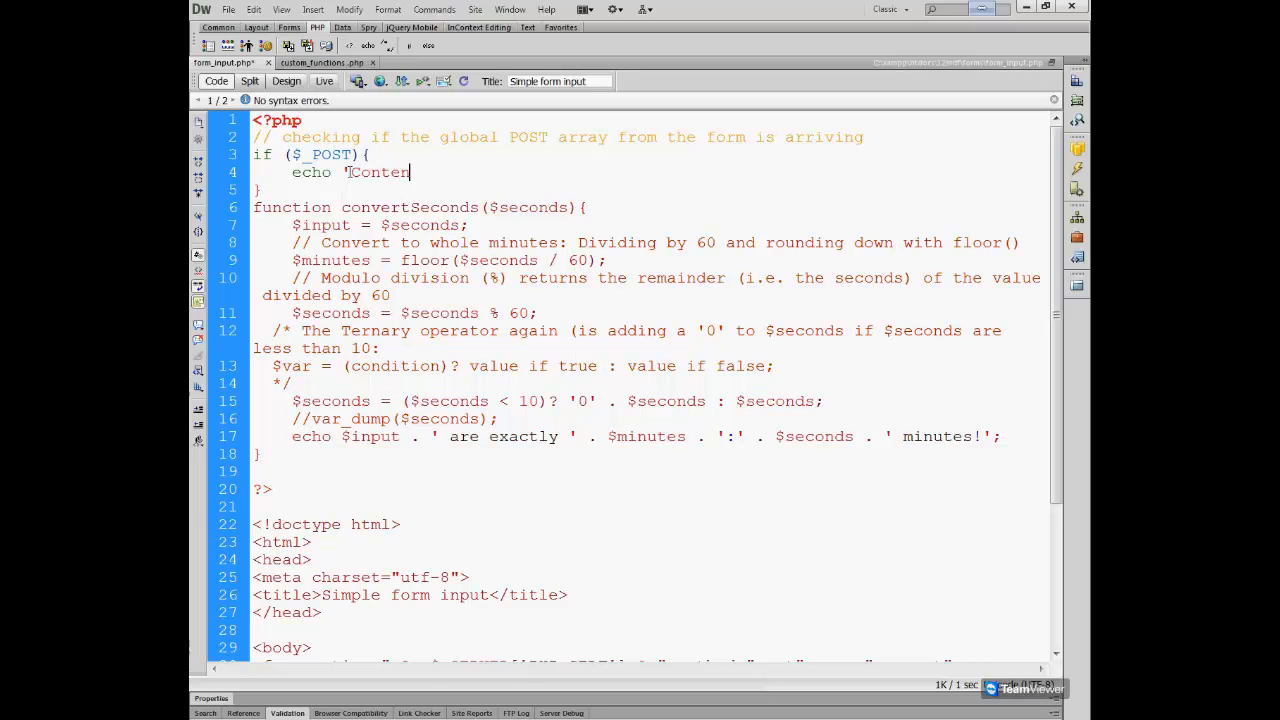
type("ts of the")
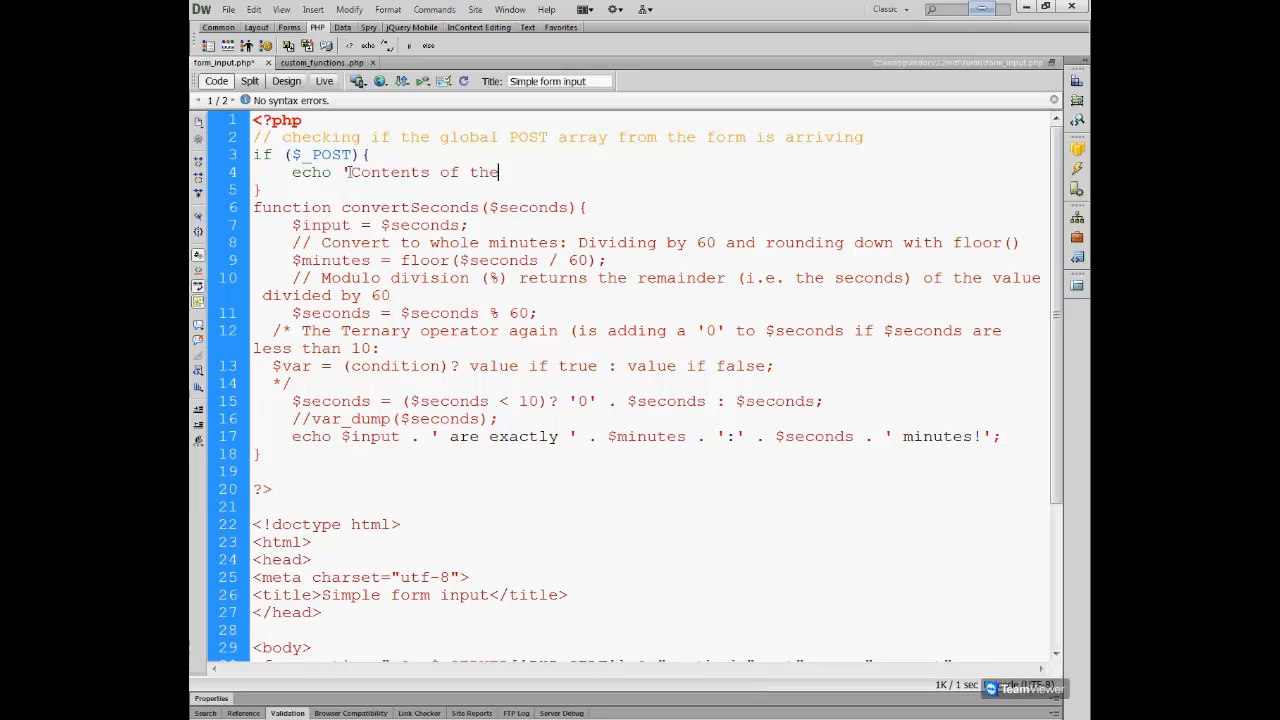
type("$")
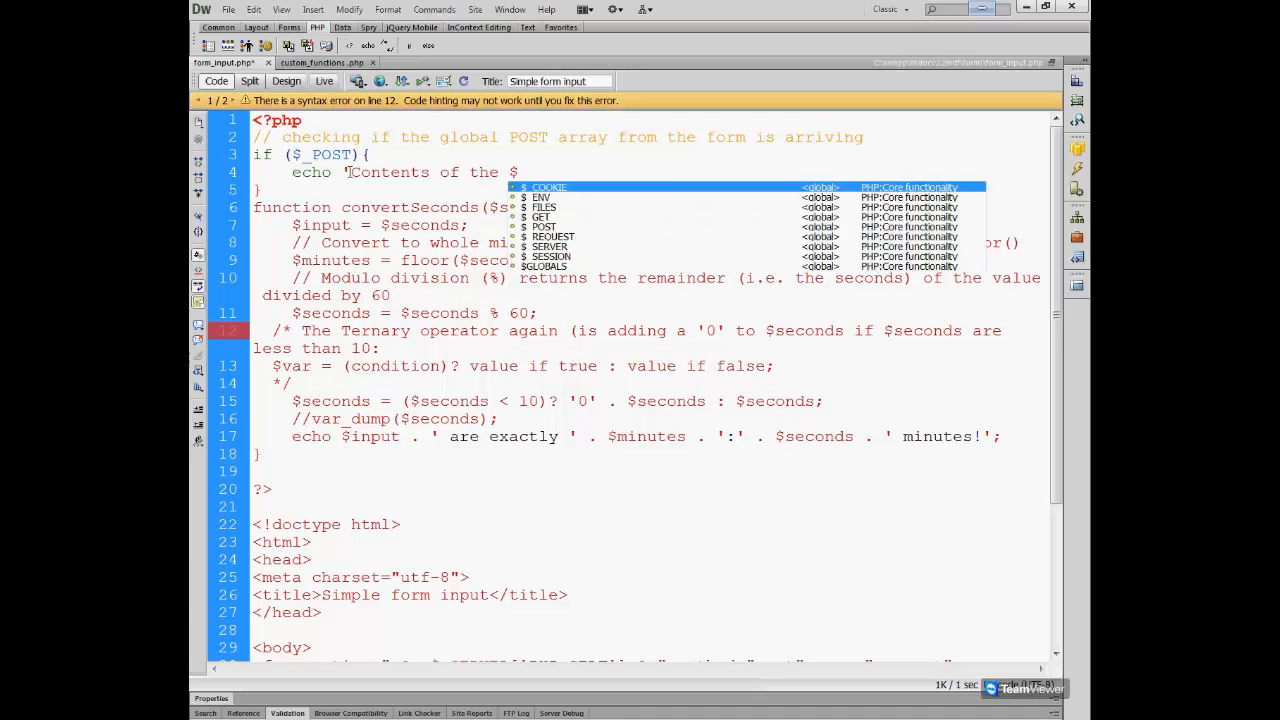
type("POST")
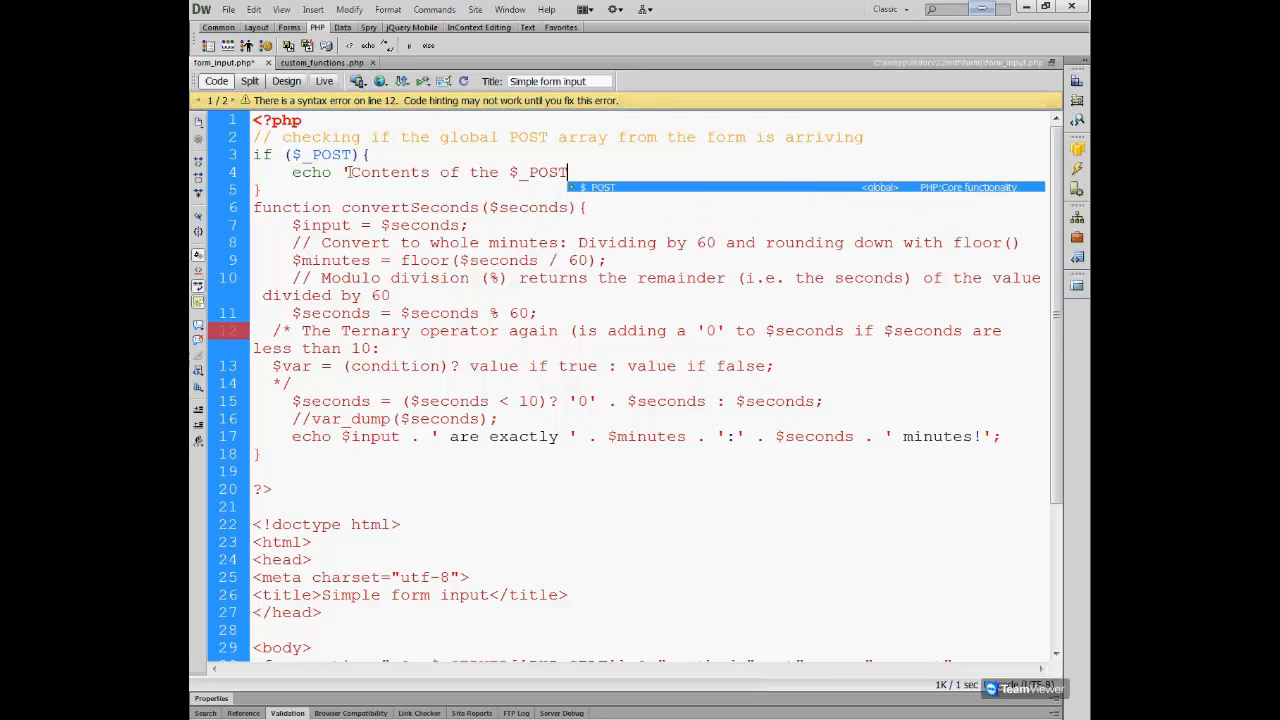
type("array")
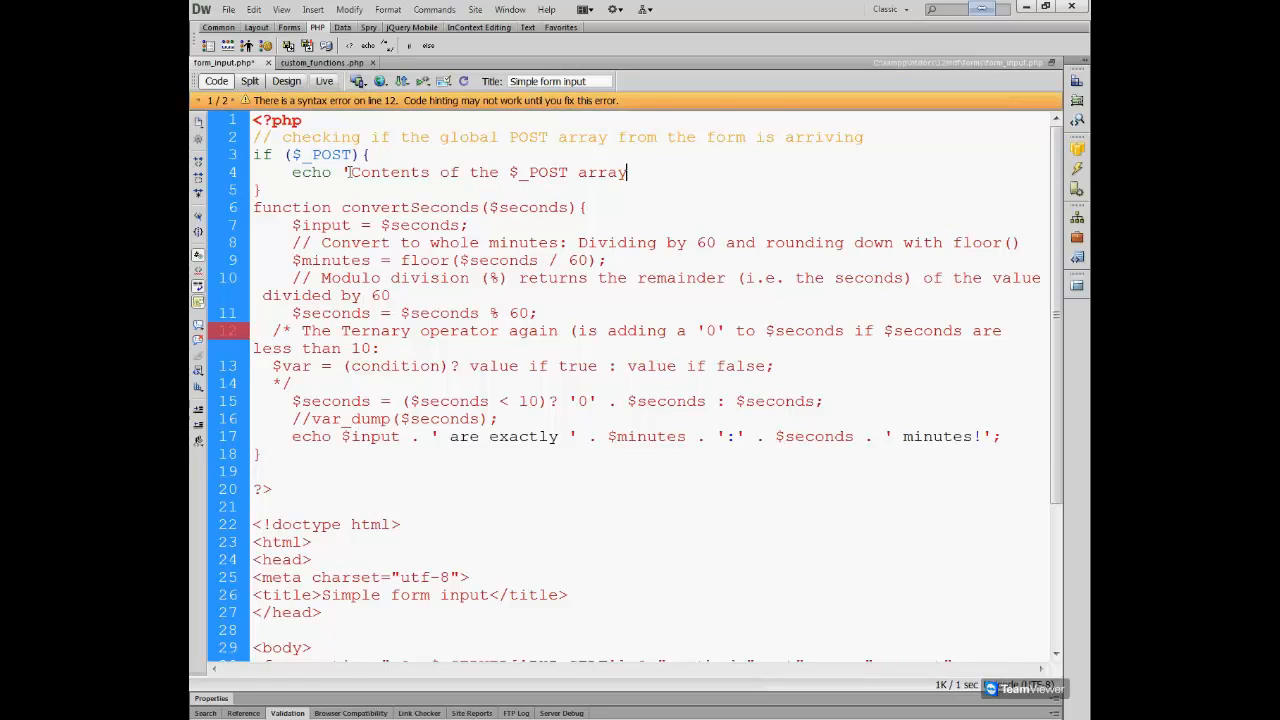
type(":")
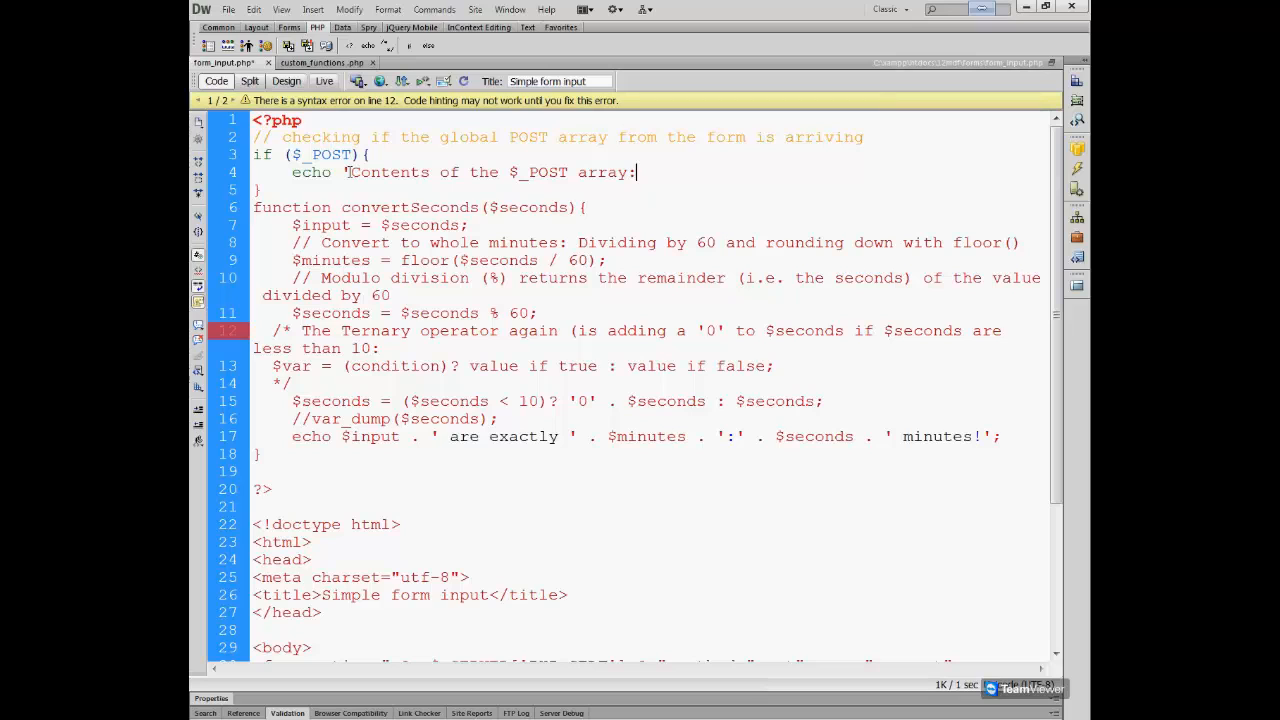
type("<")
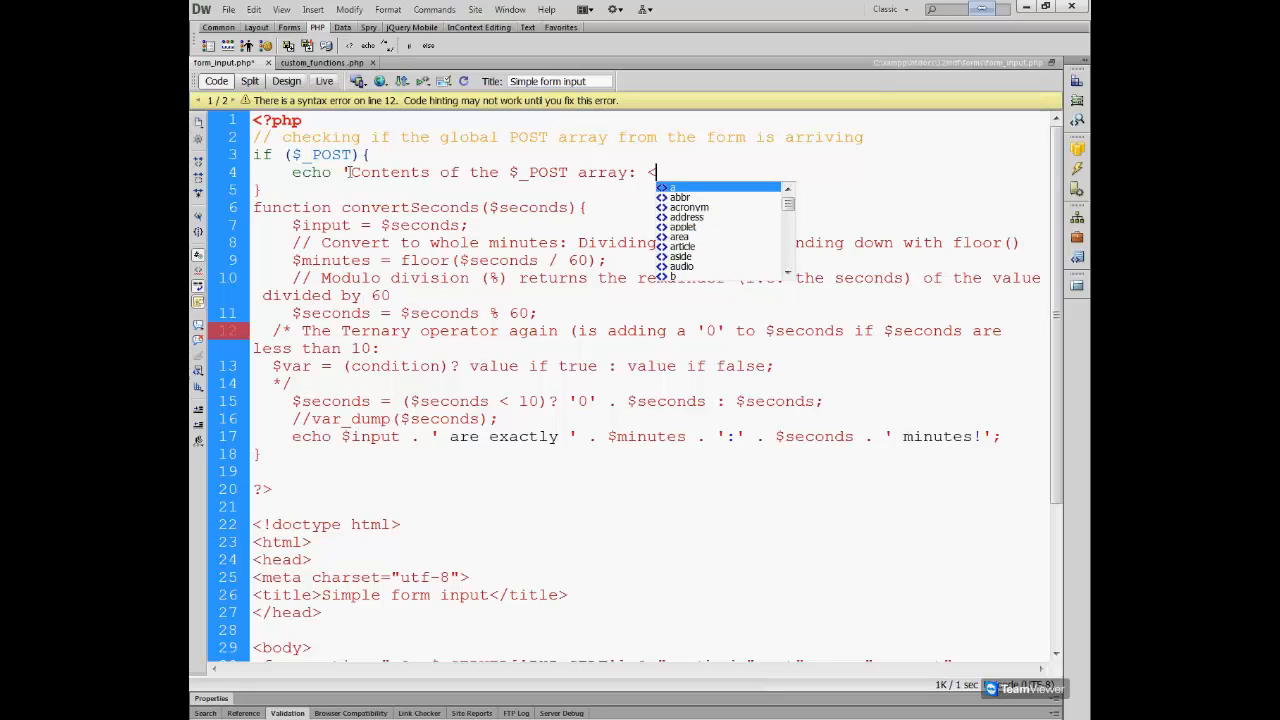
type("br>';")
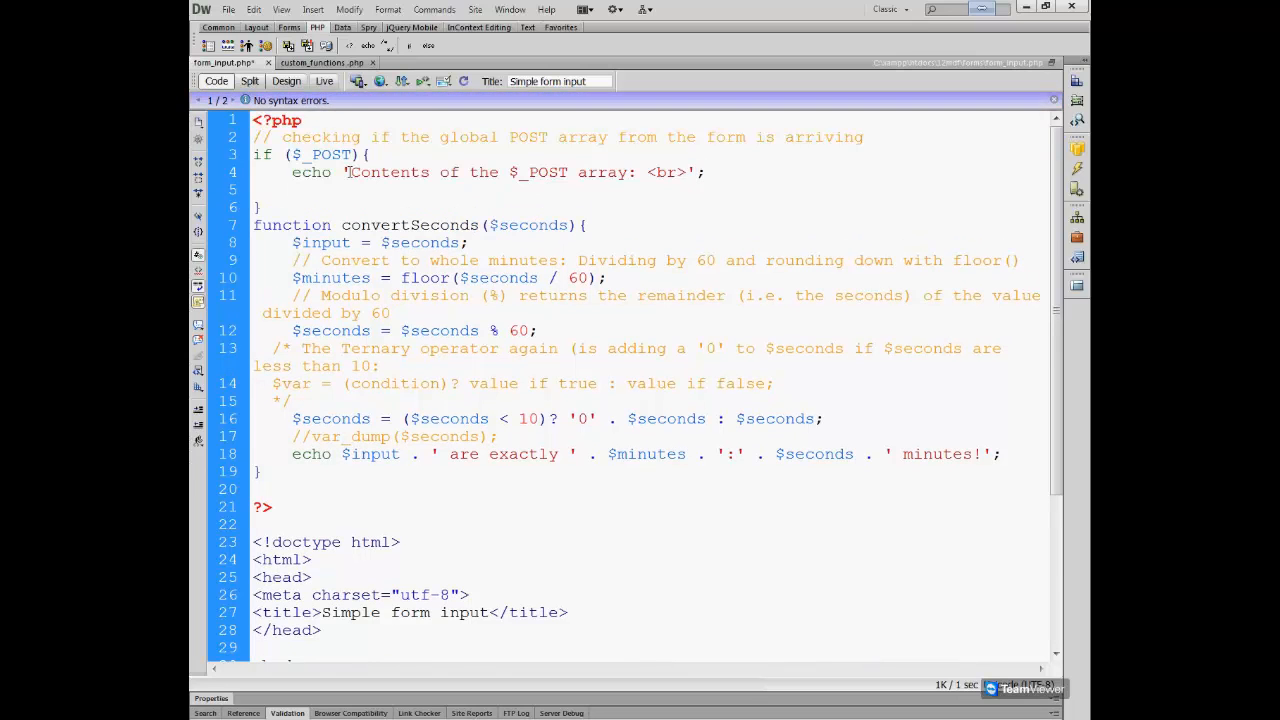
Add print_r($_POST); below the echo line, completing $_POST via code hints.
type("print")
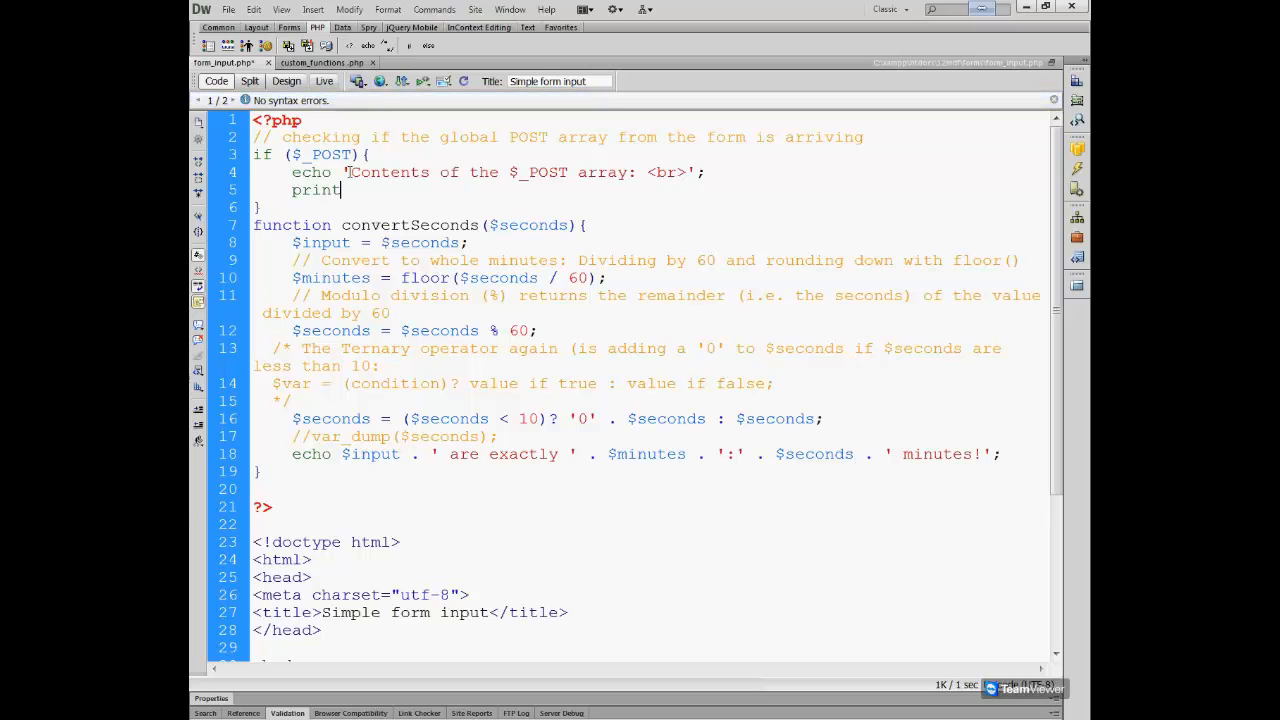
type("_r(")
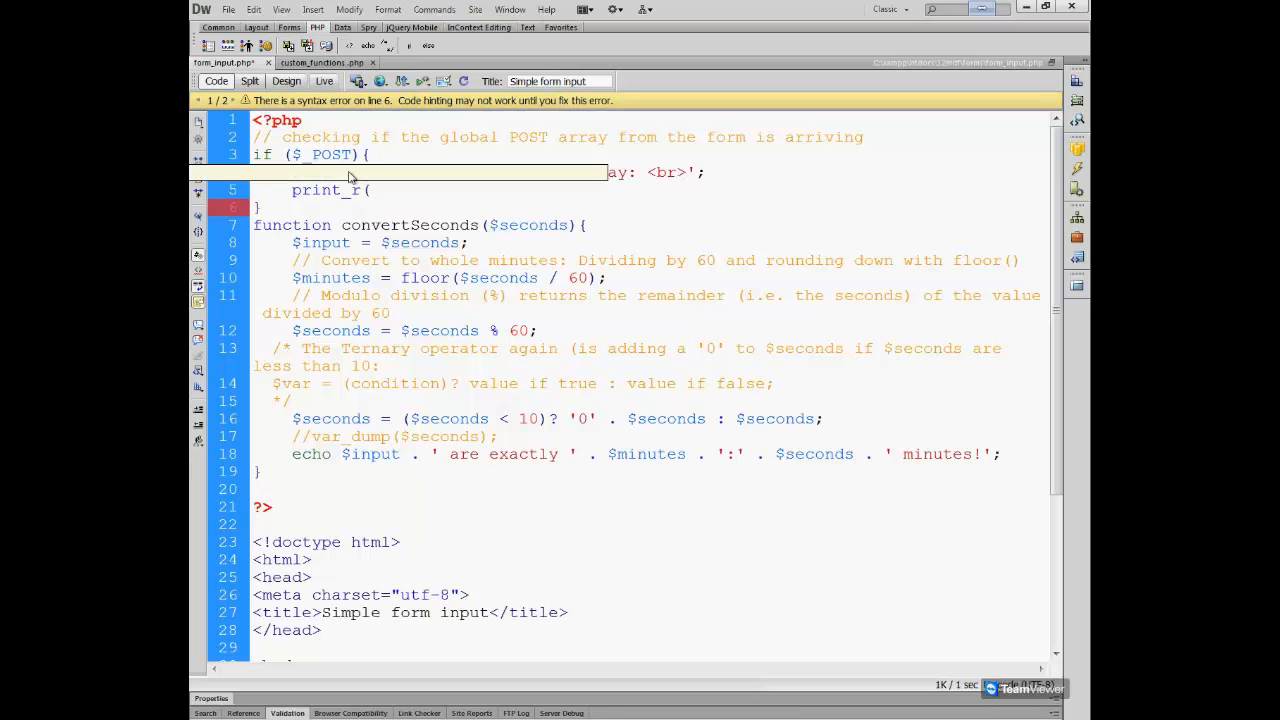
type("$")
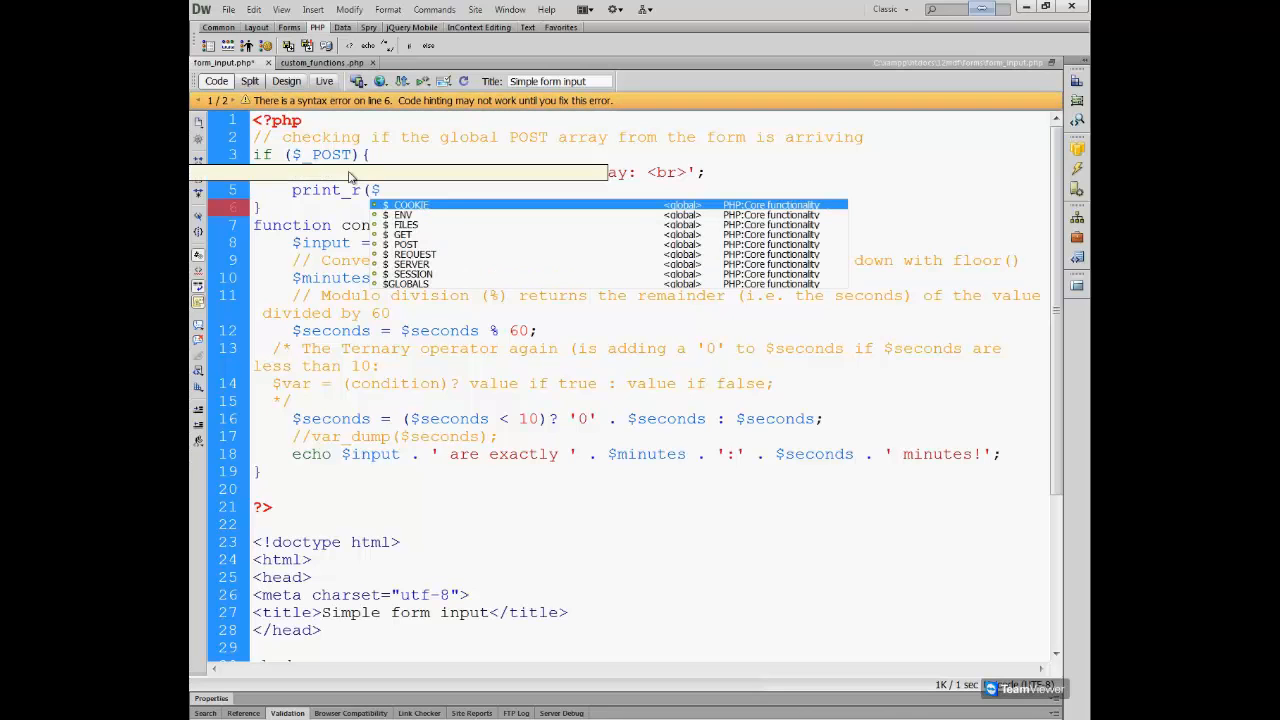
type("POST")
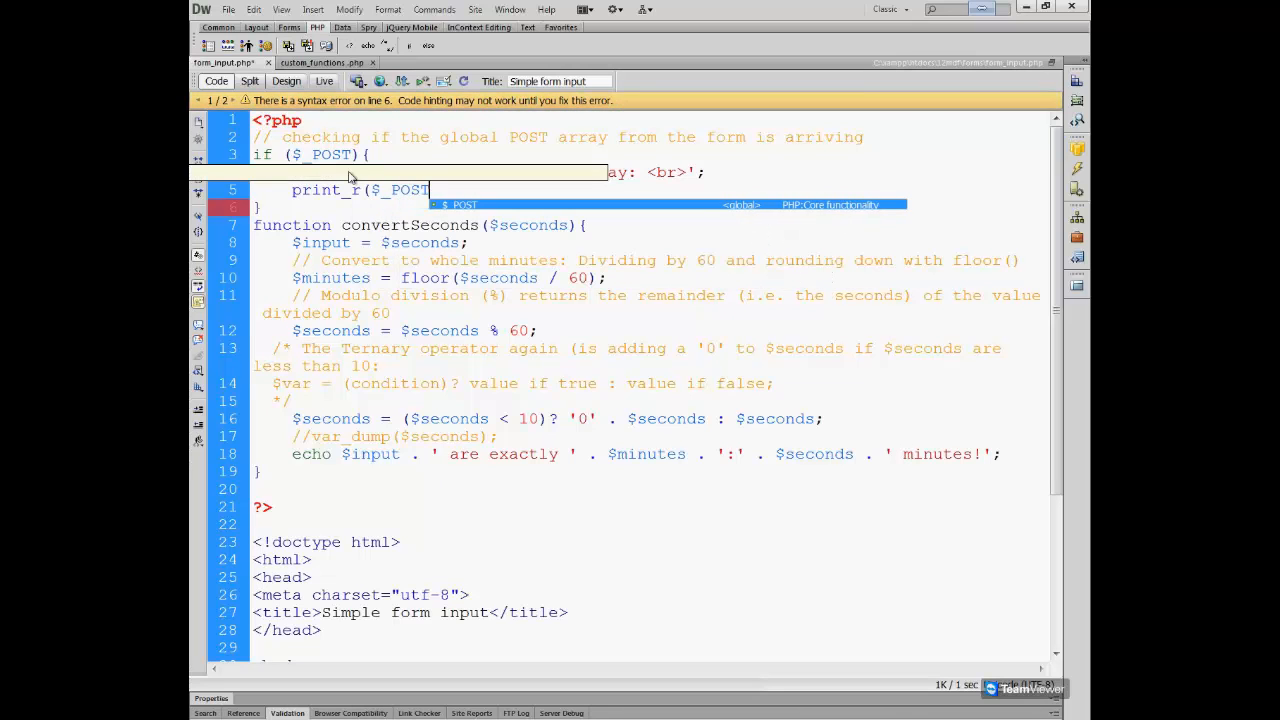
type("echo 'Contents of the $_POST array: <br>';")
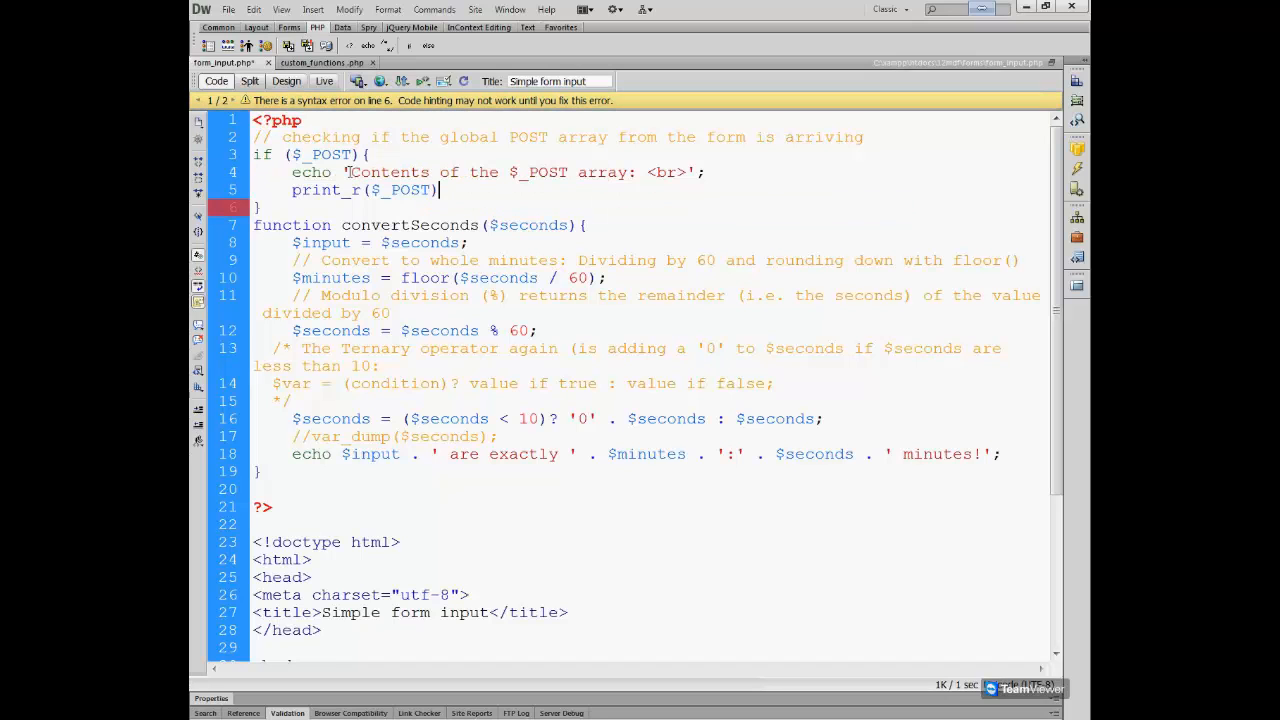
type(";")
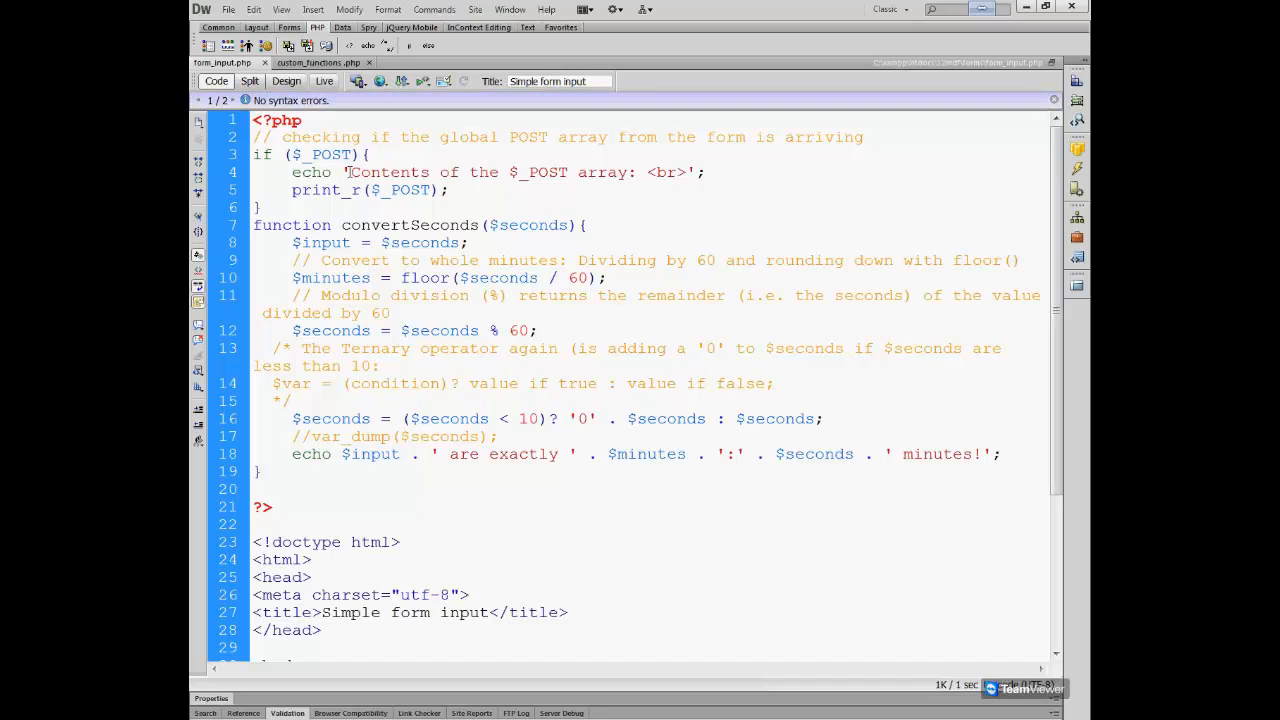
Preview form_input.php in Google Chrome from the Document toolbar.
left_click(450, 190)
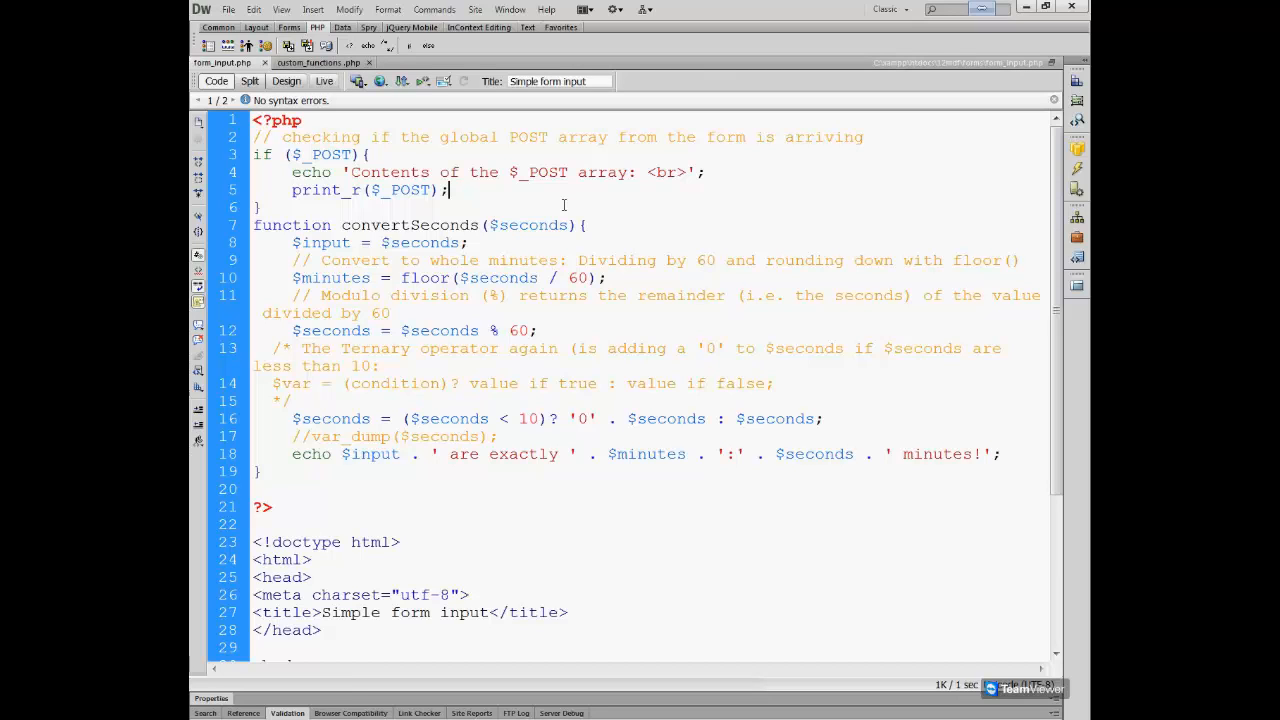
mouse_move(380, 80)
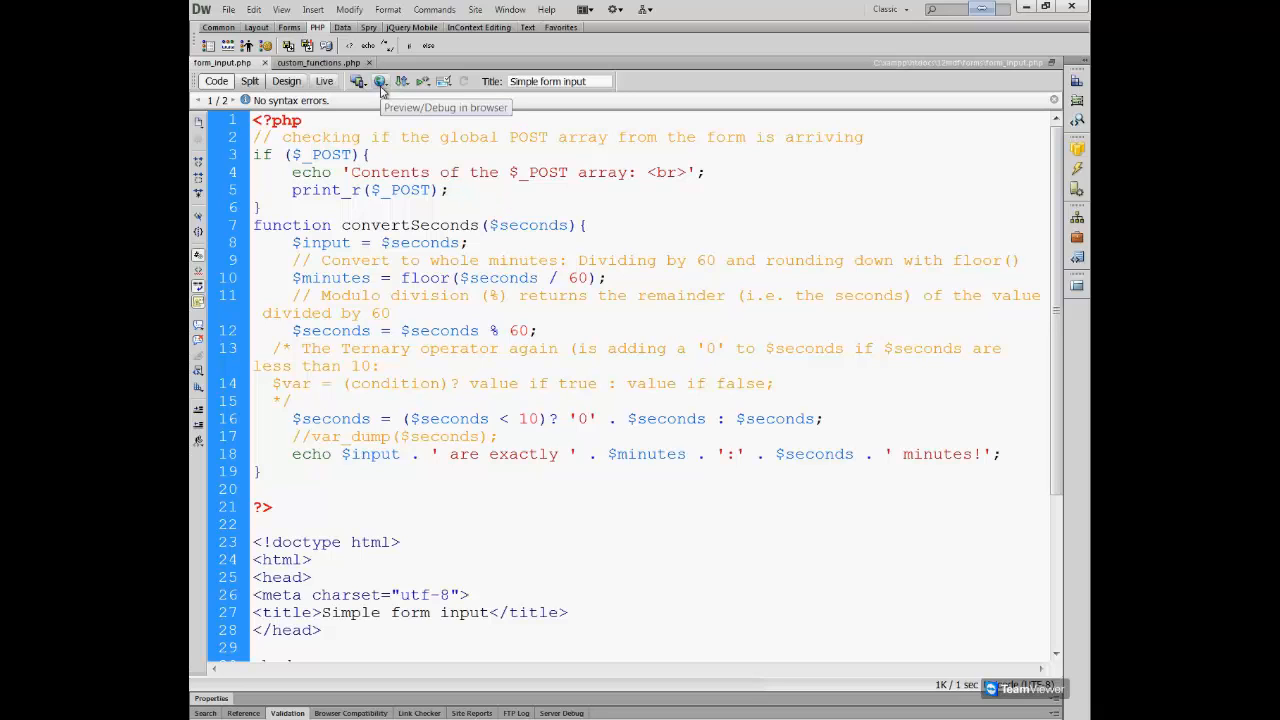
left_click(380, 80)
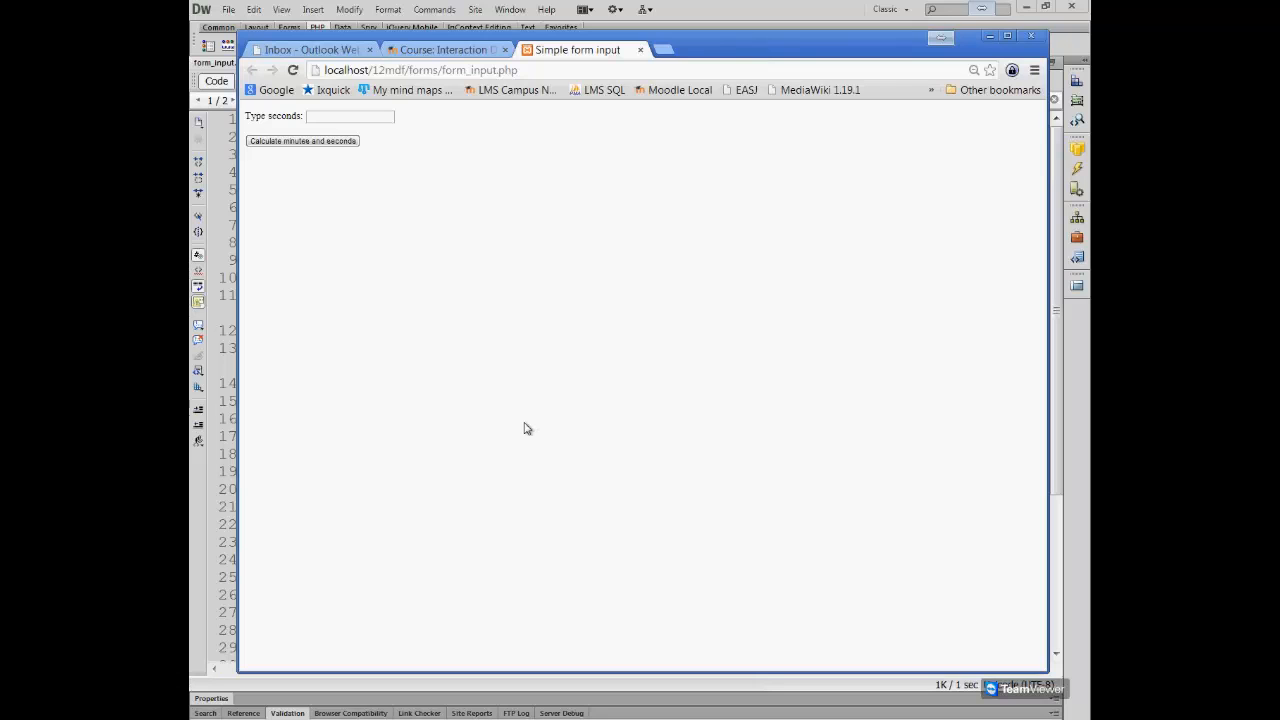
mouse_move(548, 410)
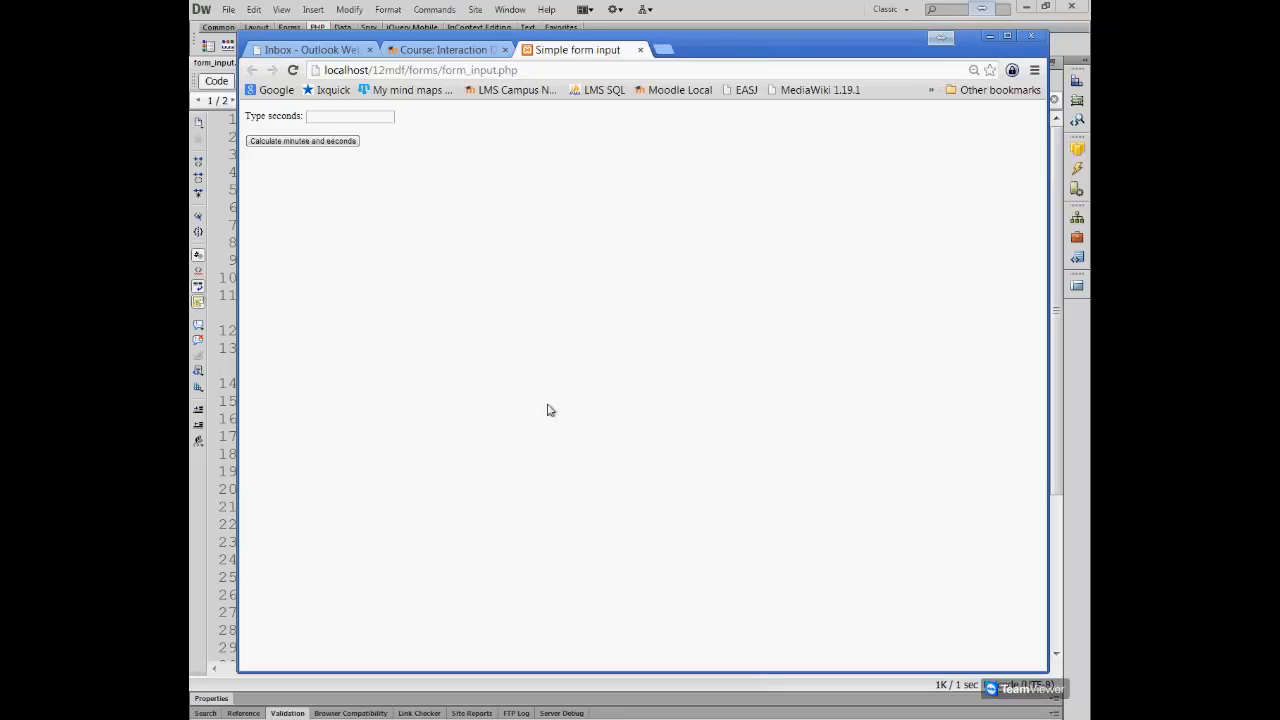
Enter 232355 seconds and submit with Calculate minutes and seconds.
left_click(350, 116)
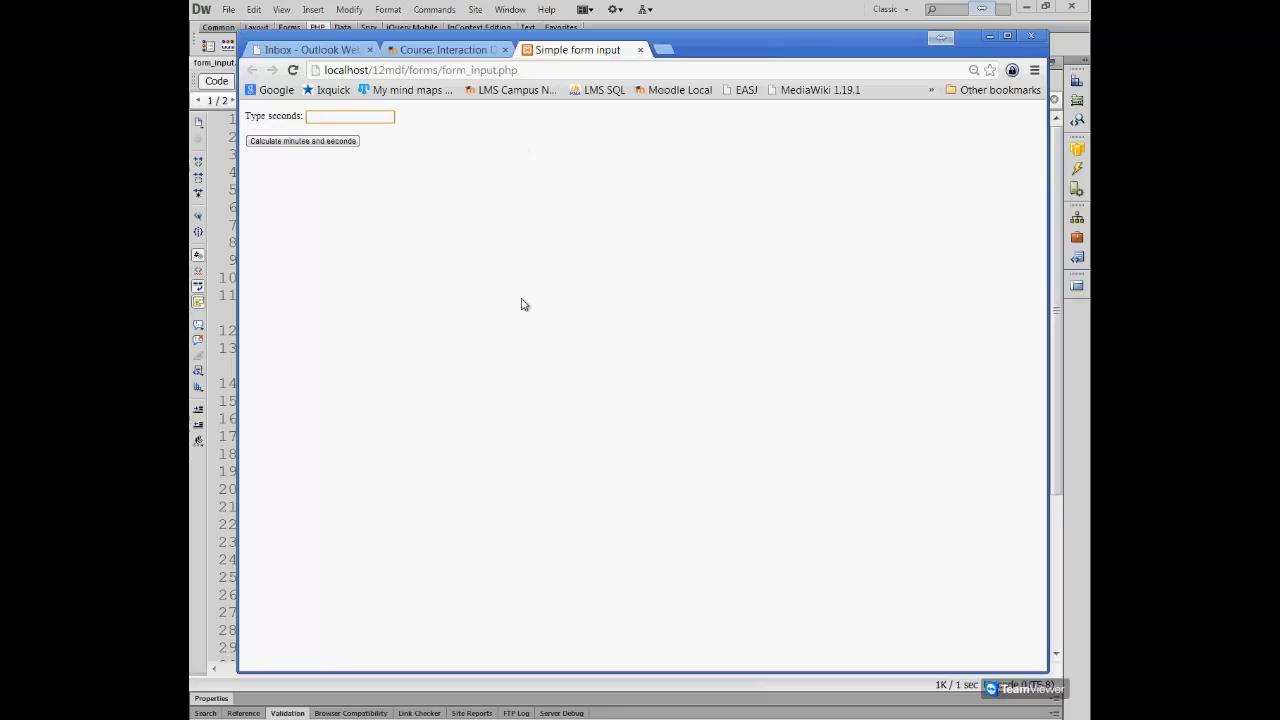
type("232355")
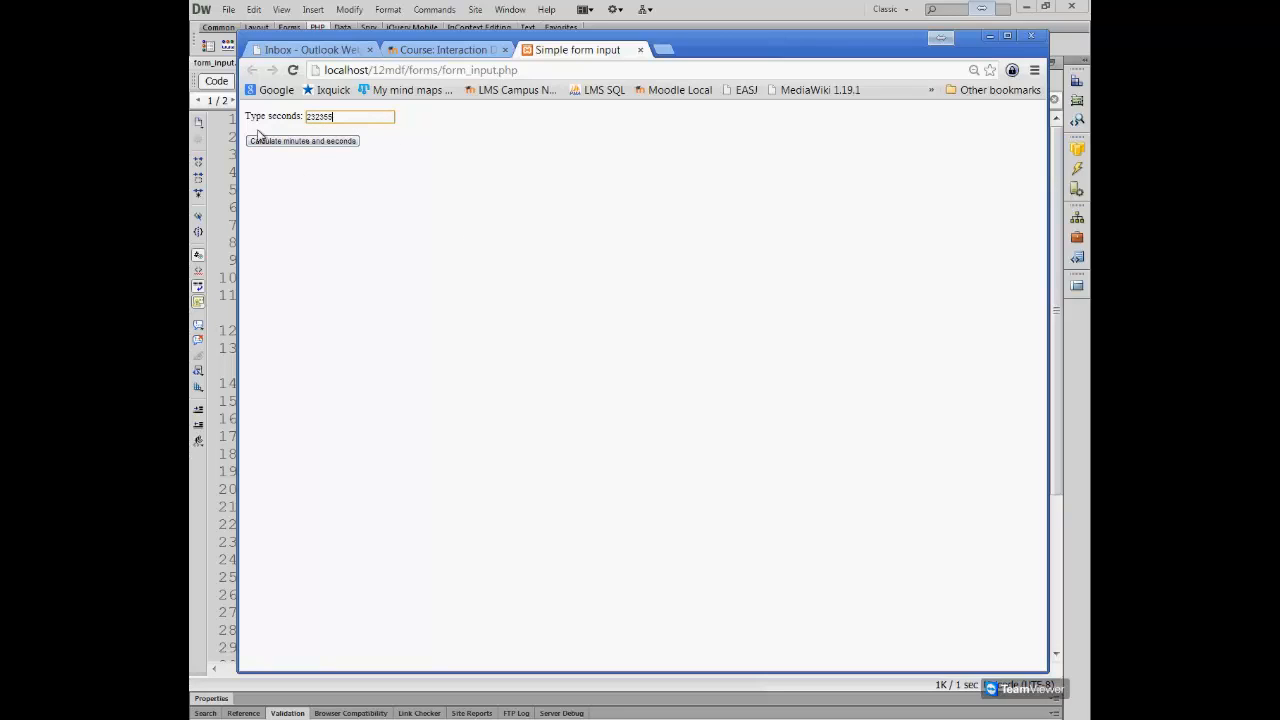
left_click(302, 140)
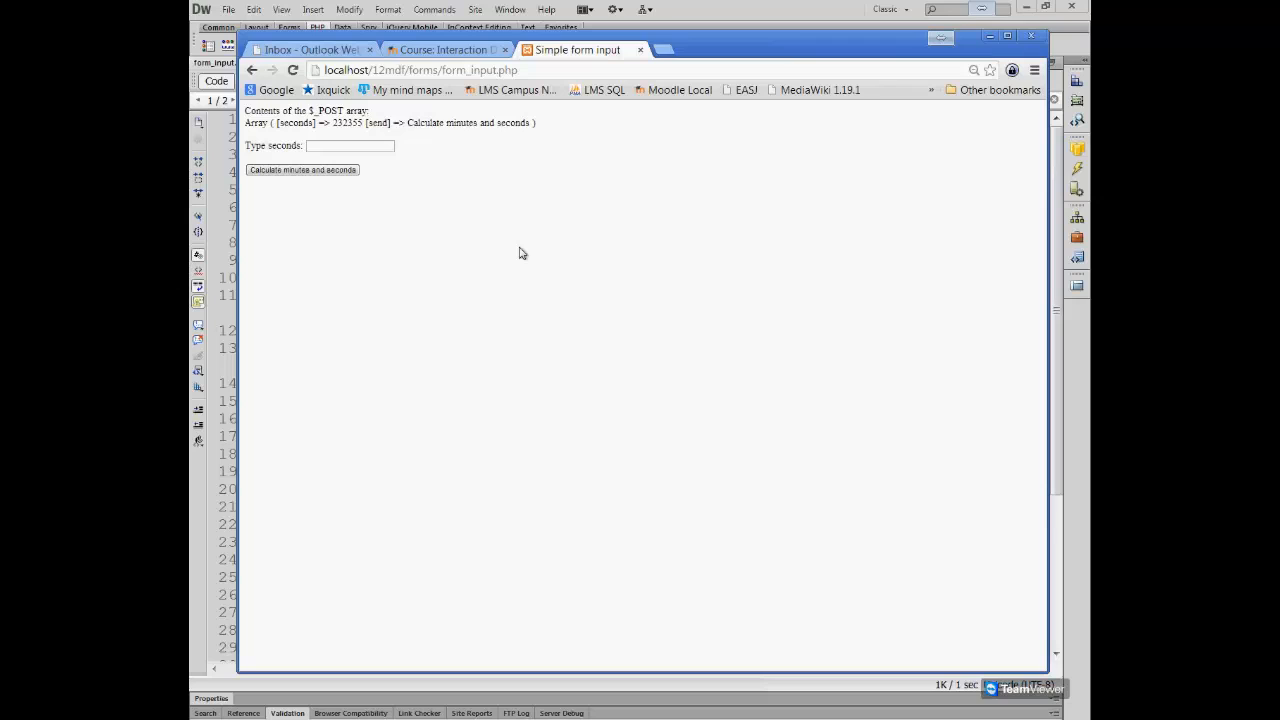
mouse_move(424, 198)
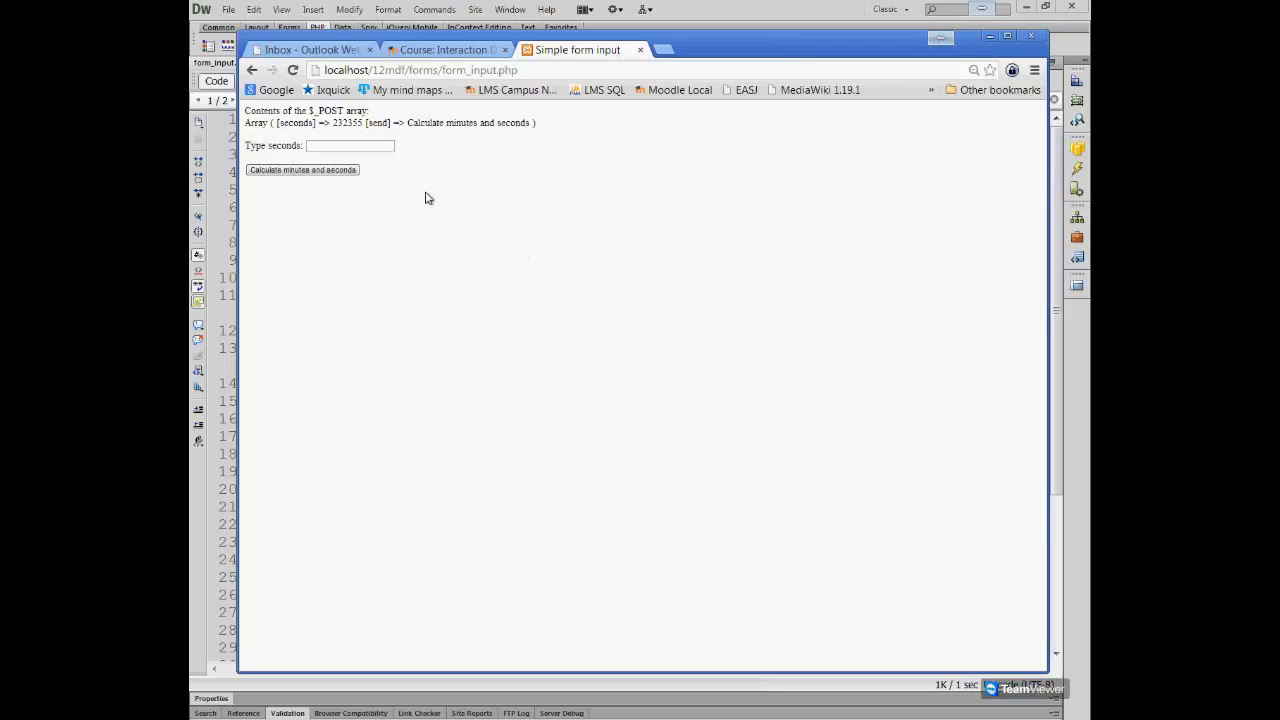
mouse_move(278, 146)
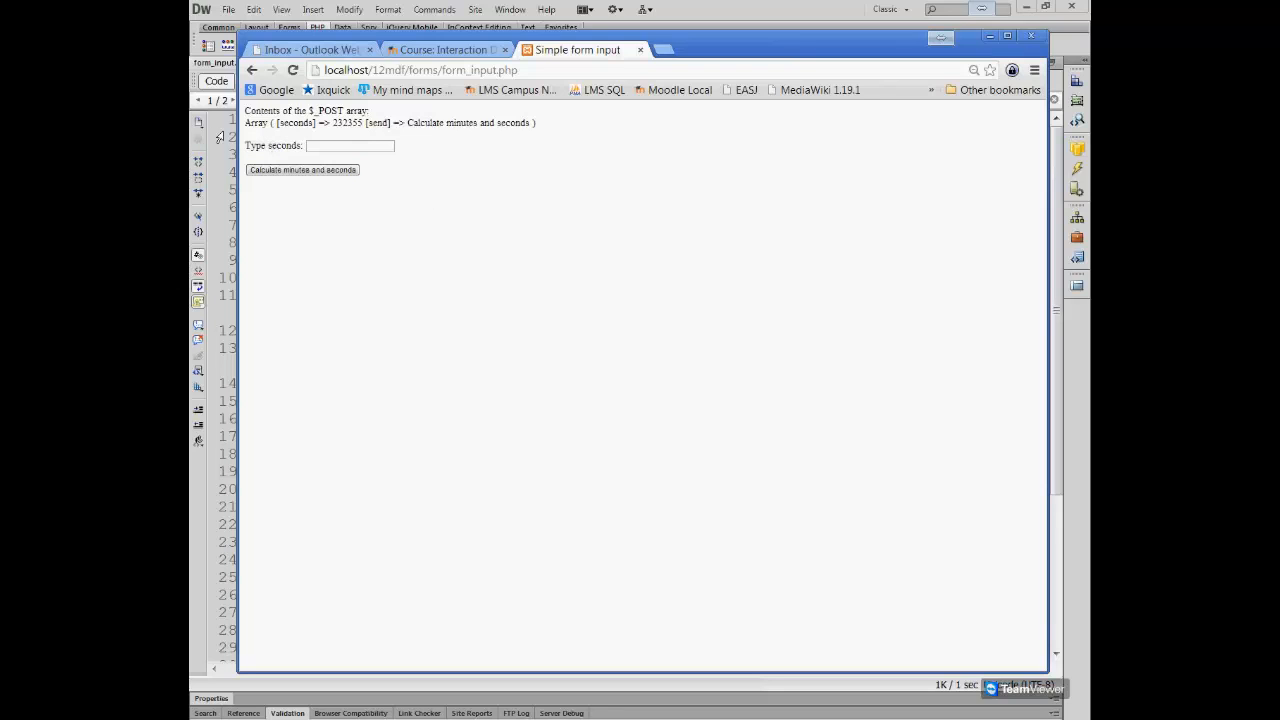
mouse_move(256, 136)
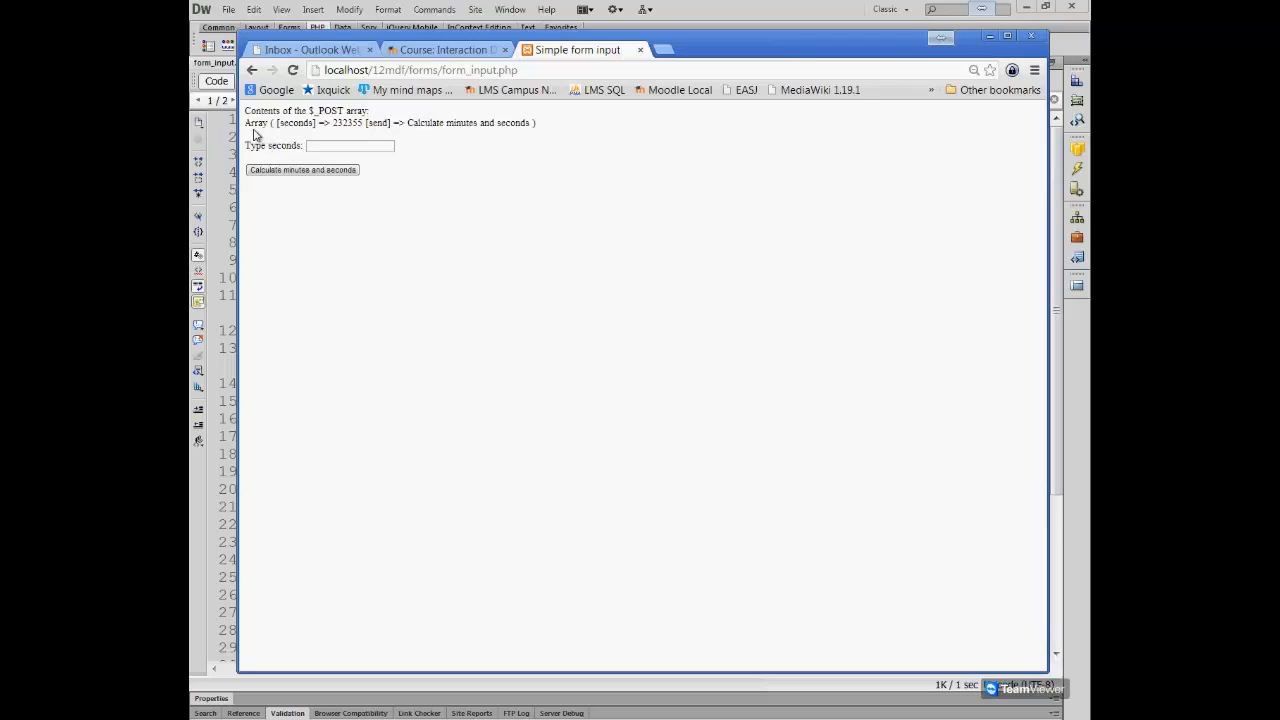
mouse_move(258, 136)
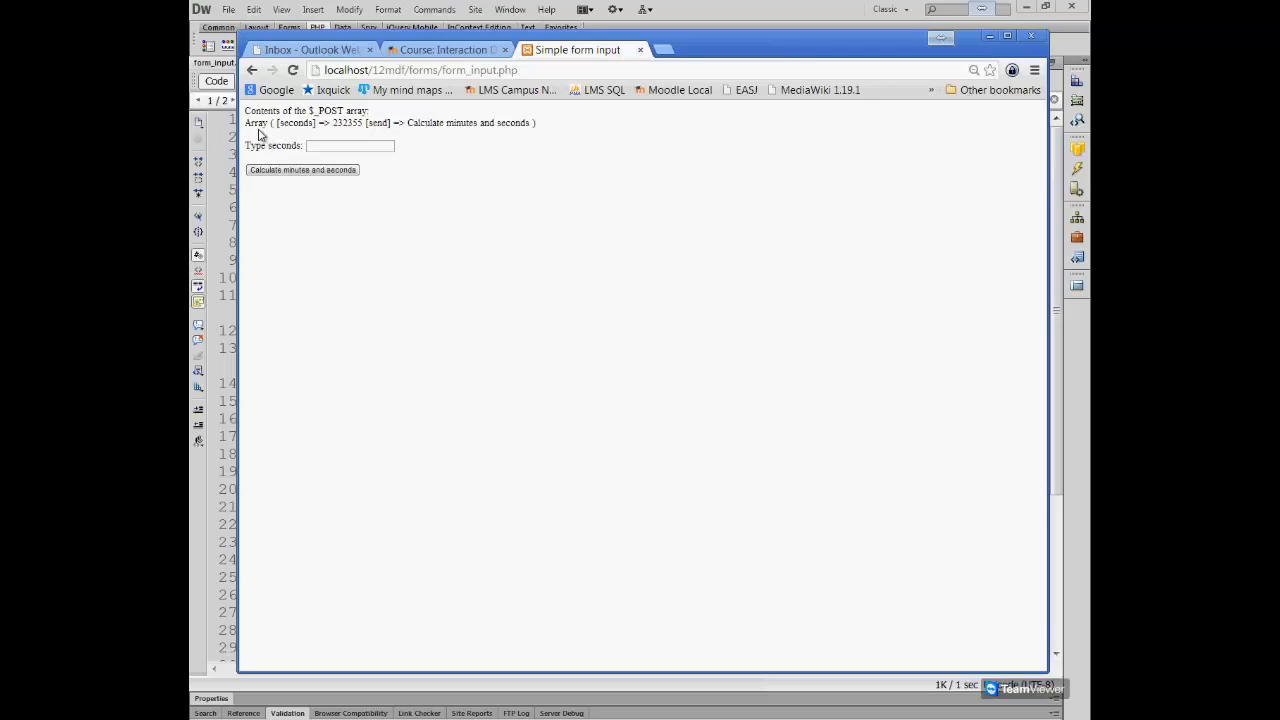
mouse_move(284, 136)
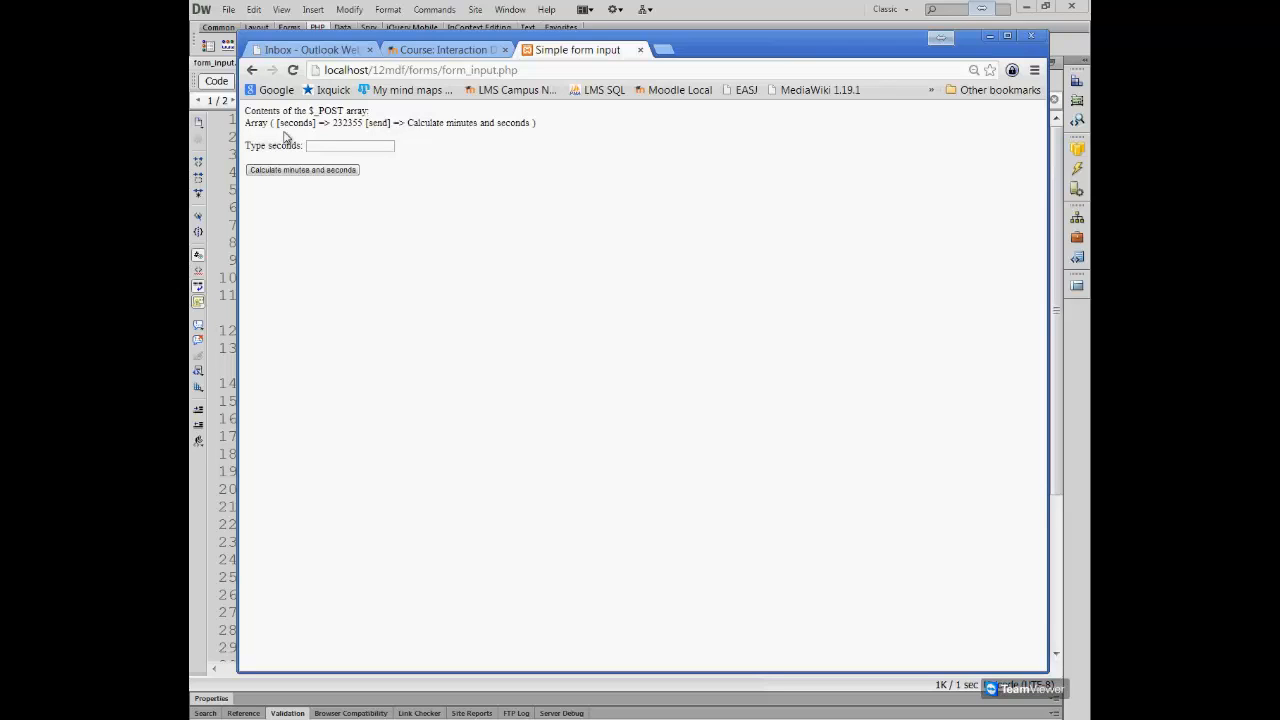
mouse_move(290, 138)
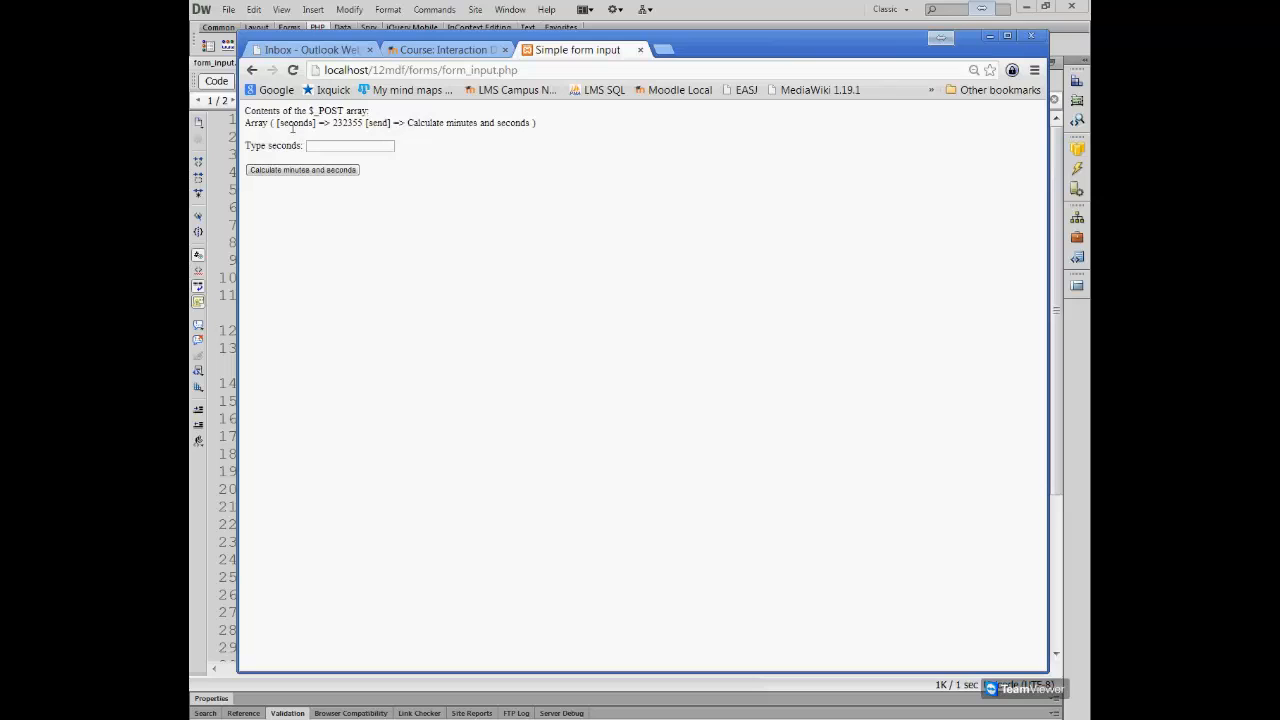
double_click(296, 122)
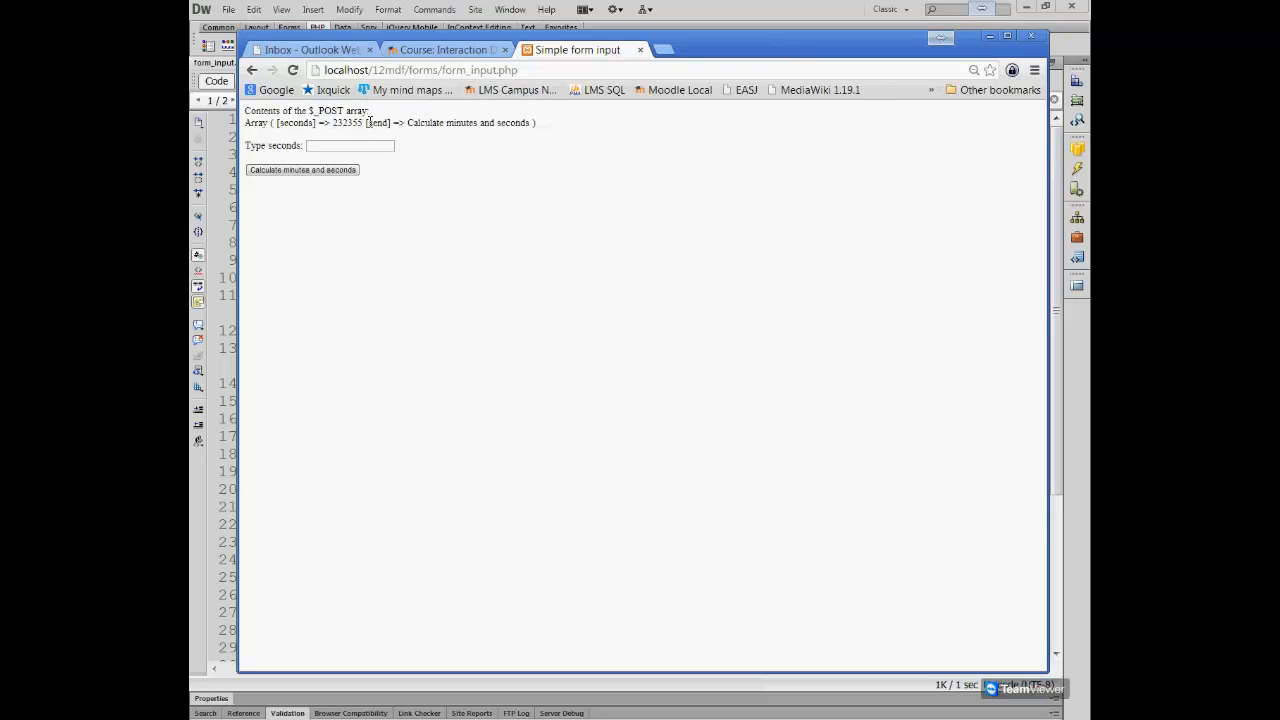
double_click(378, 122)
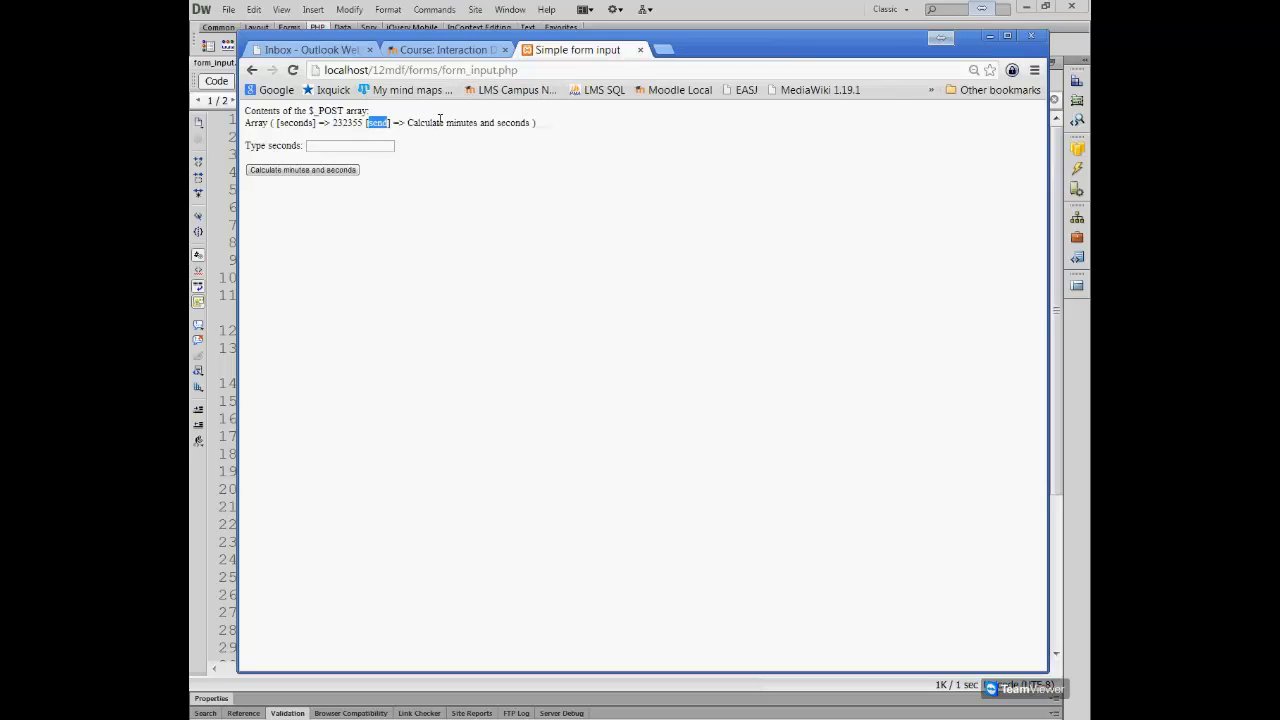
mouse_move(480, 458)
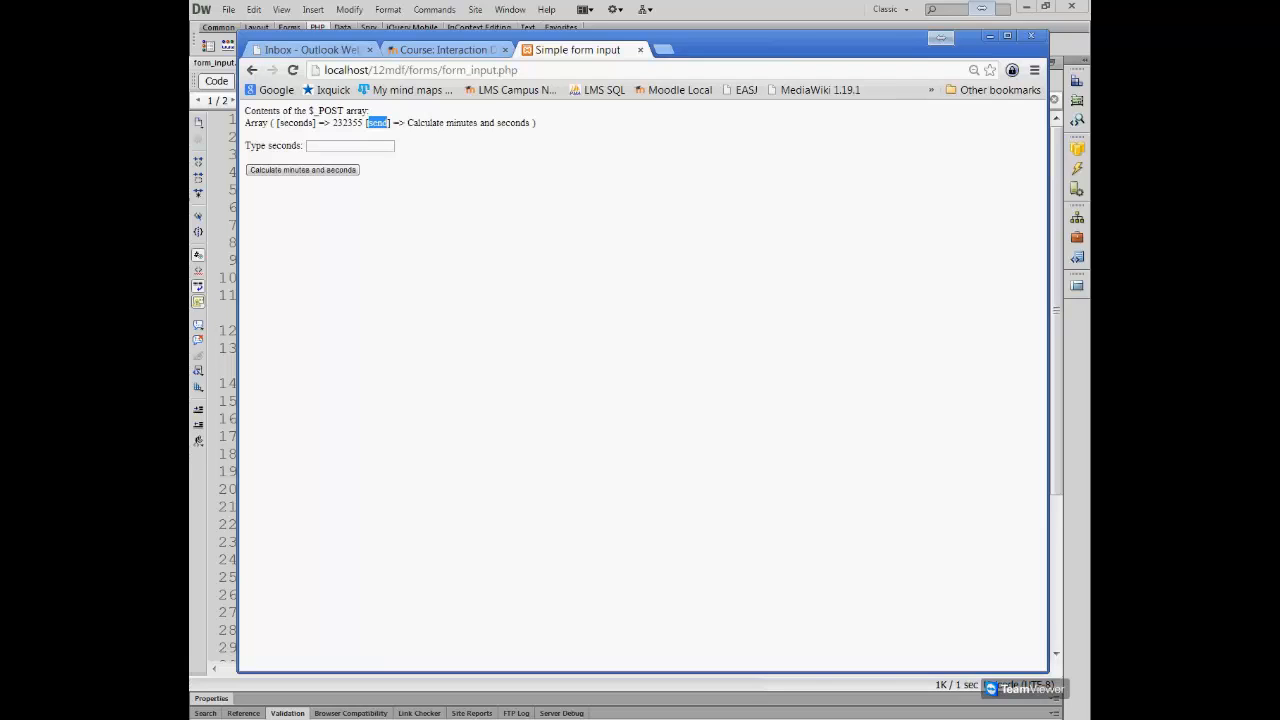
mouse_move(352, 192)
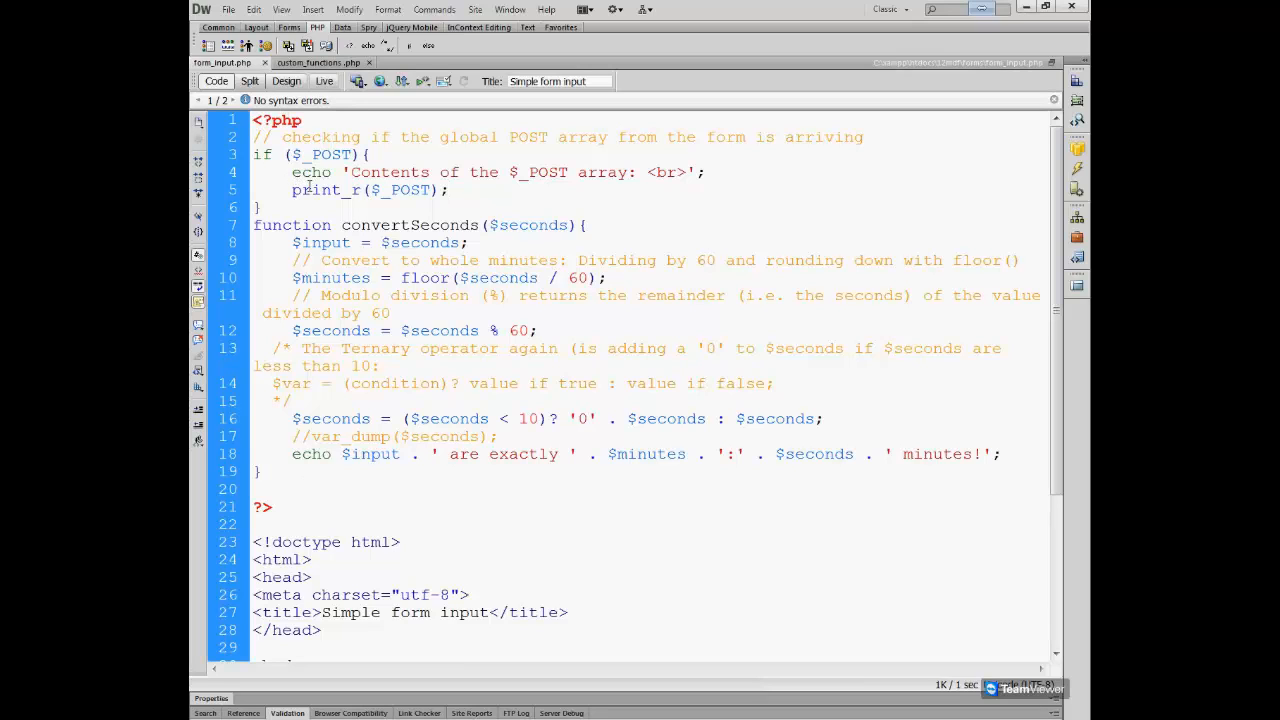
type("//")
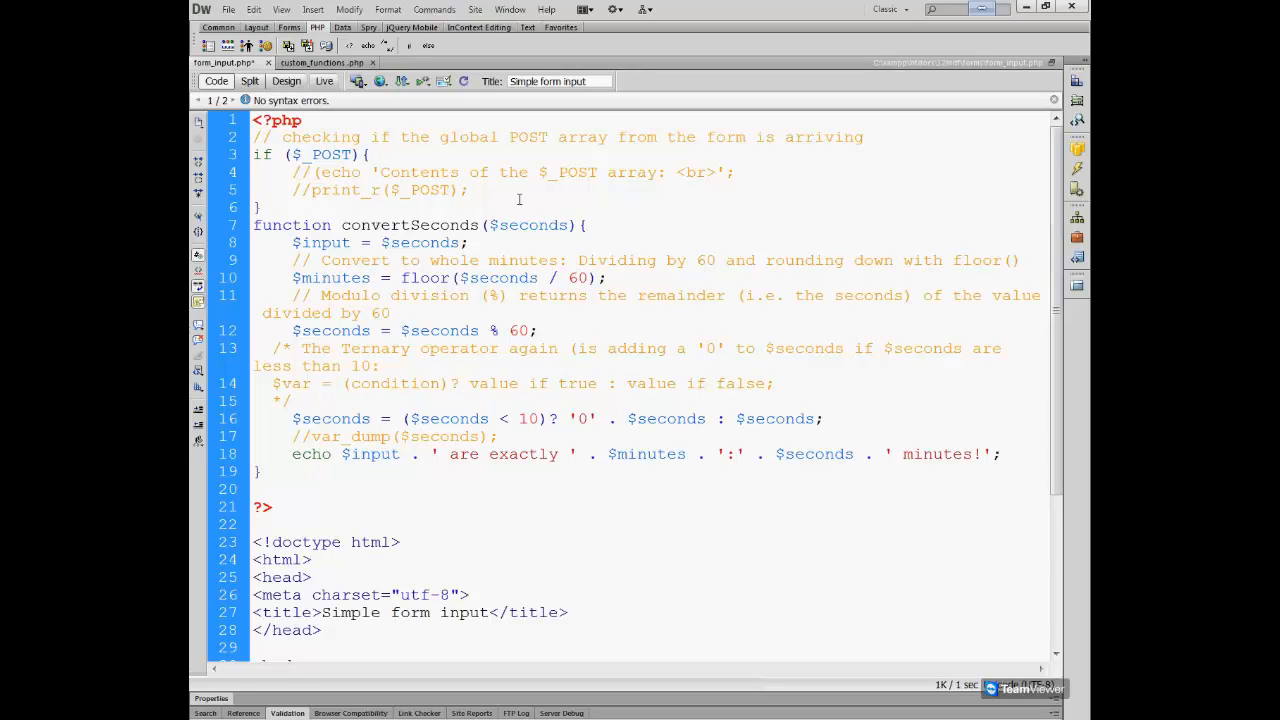
left_click(468, 190)
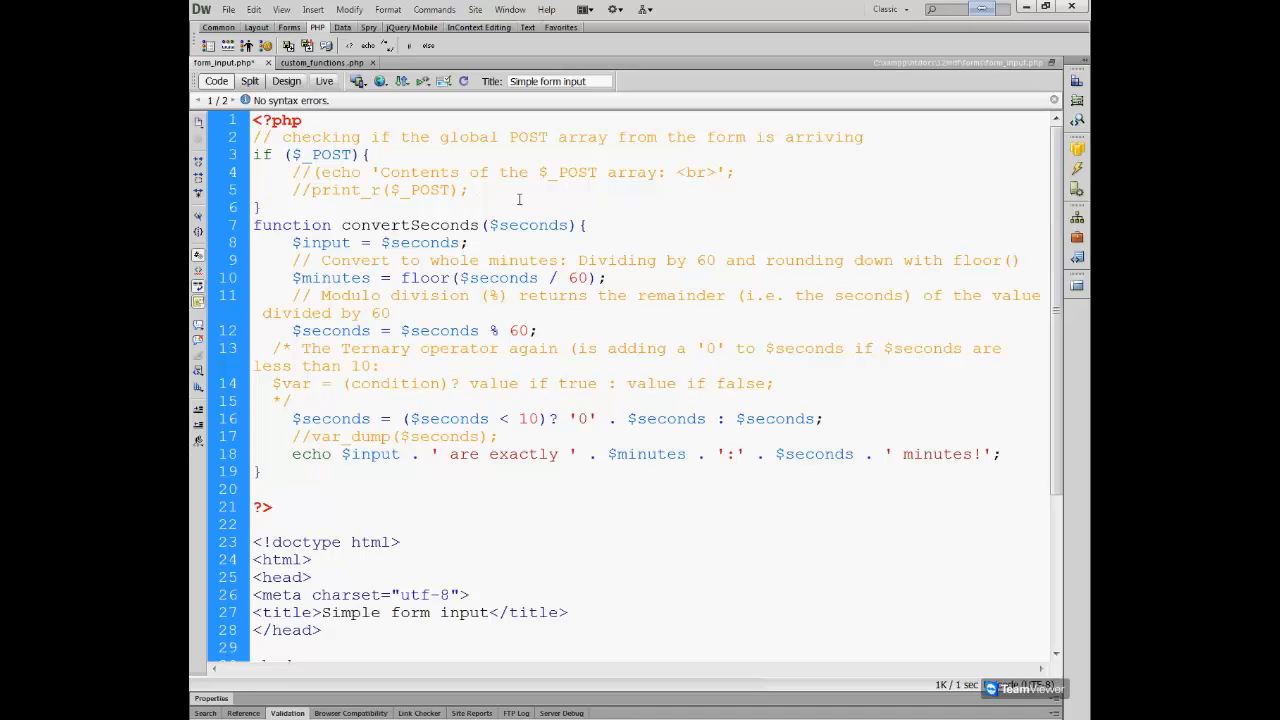
left_click(468, 190)
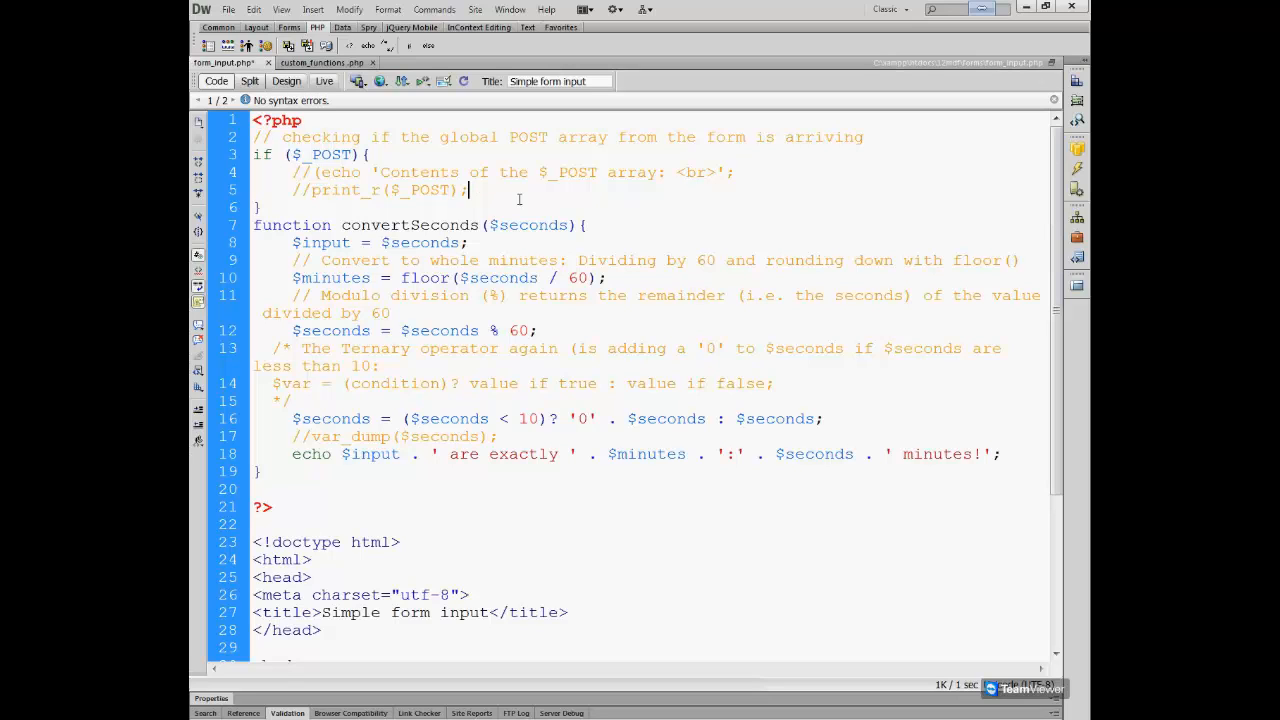
mouse_move(1064, 180)
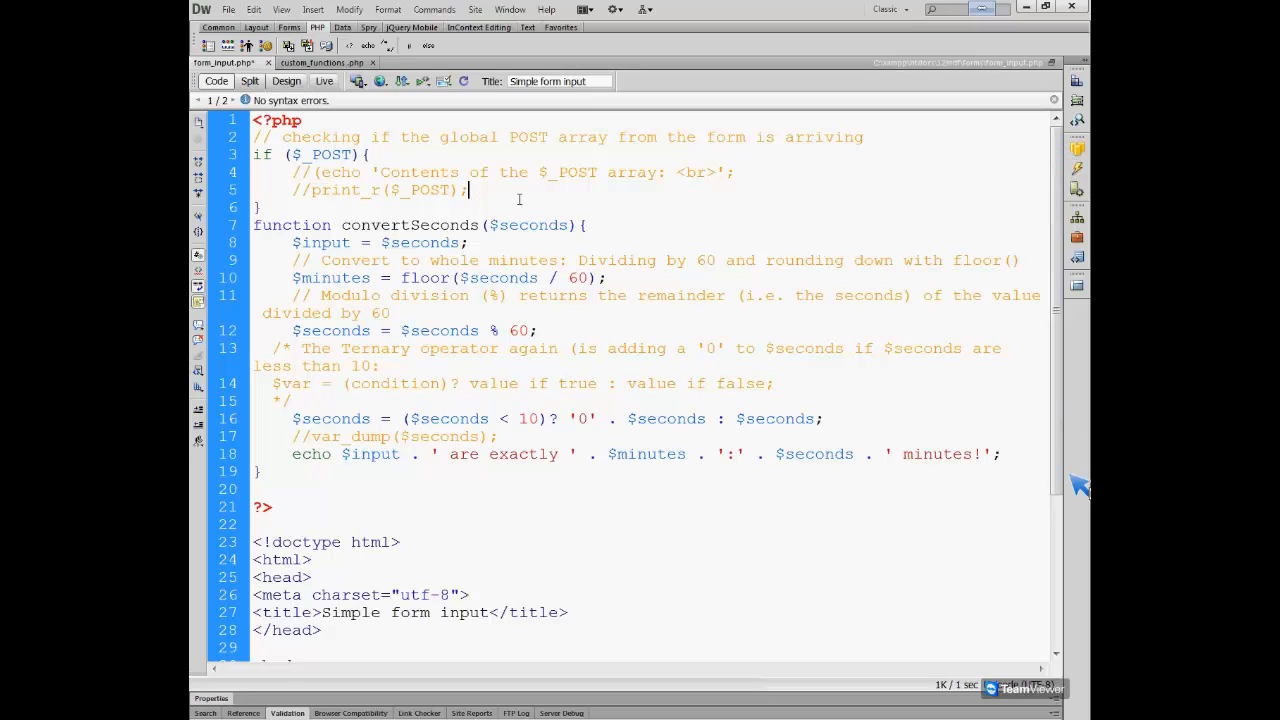
mouse_move(1064, 290)
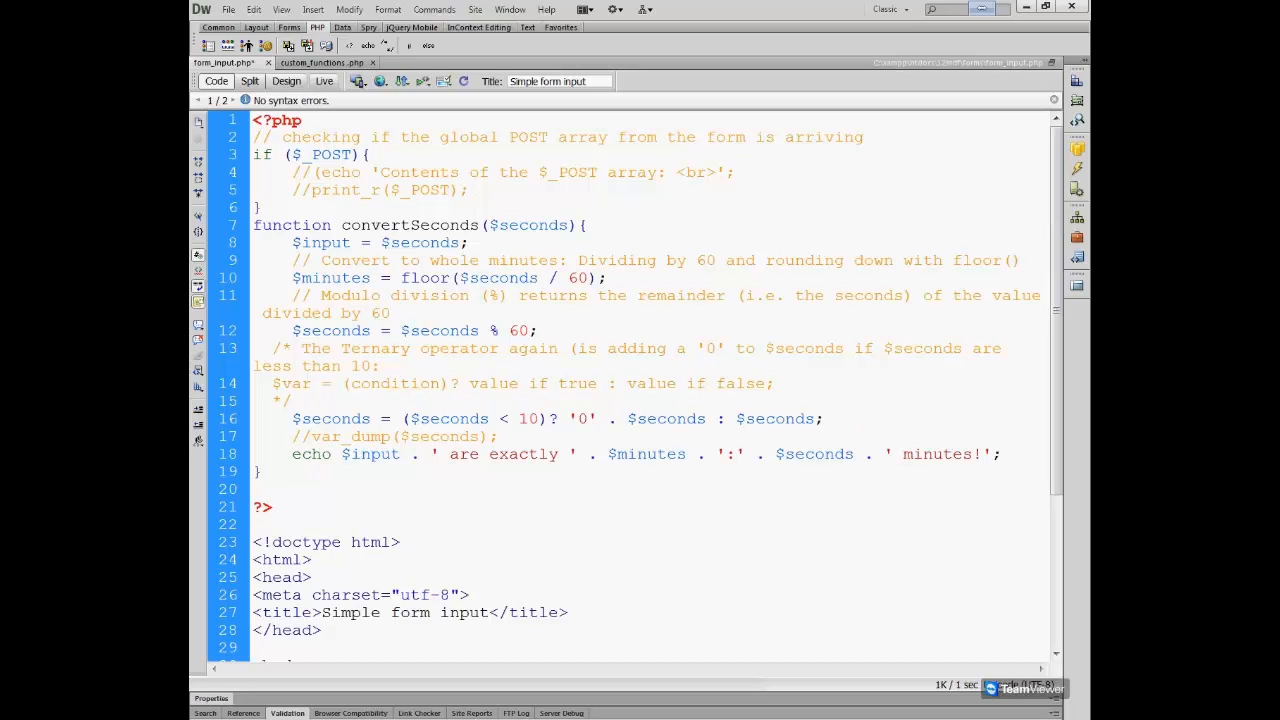
left_click(468, 190)
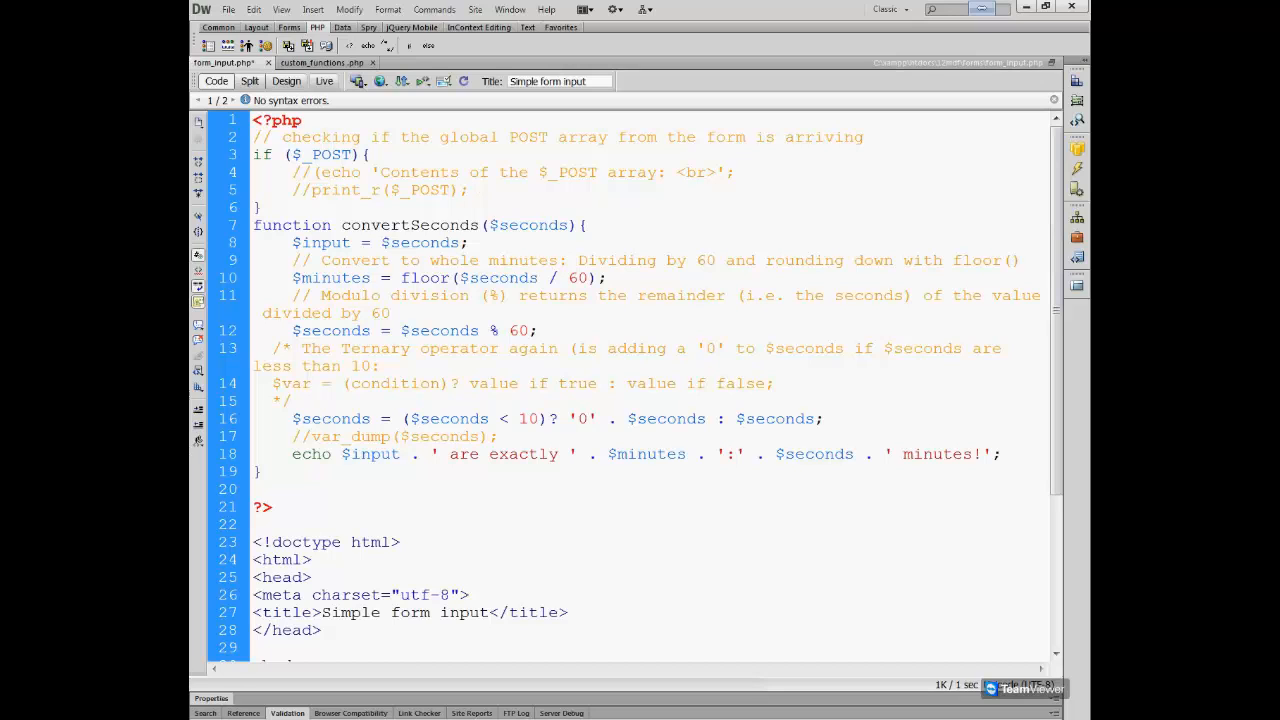
left_click(468, 190)
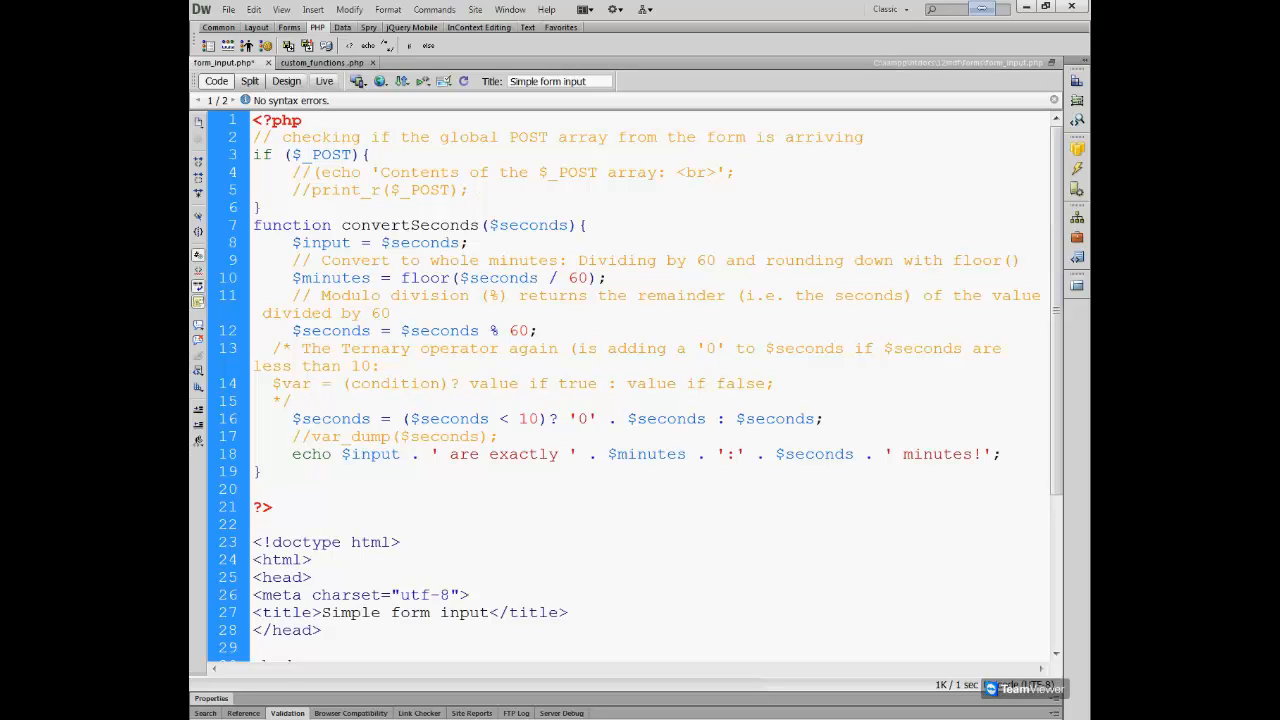
left_click(468, 190)
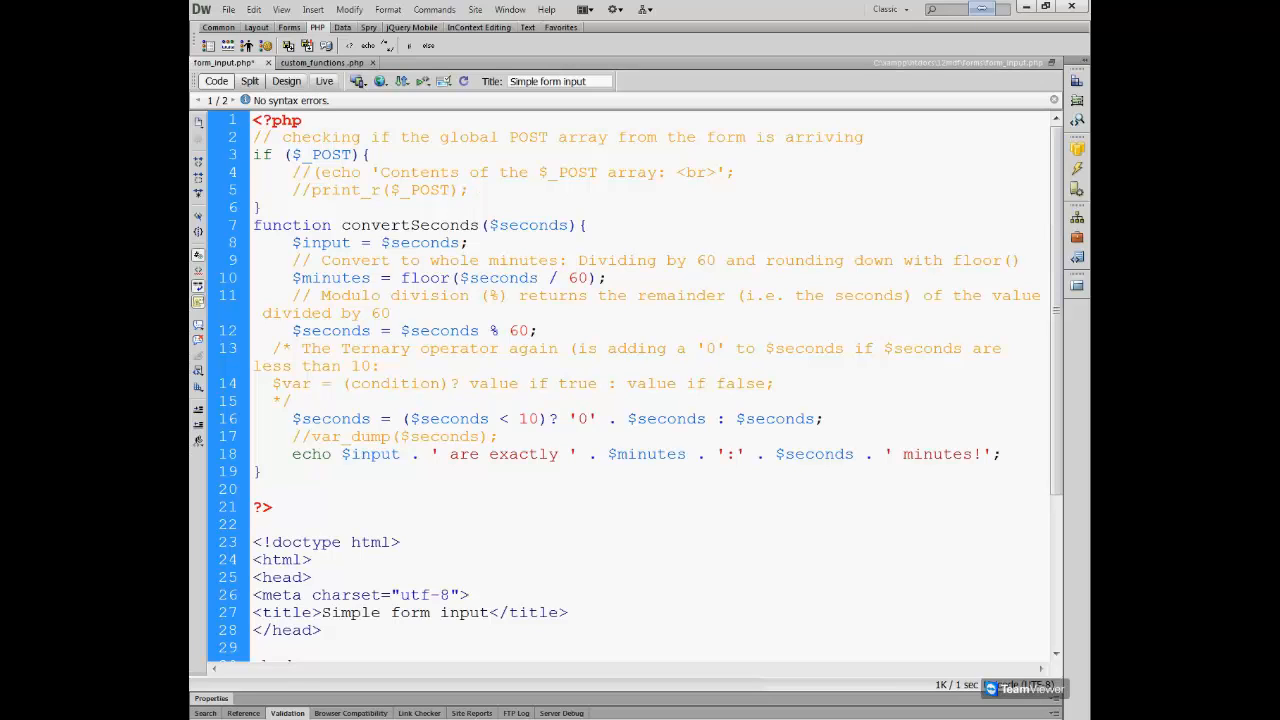
left_click(468, 190)
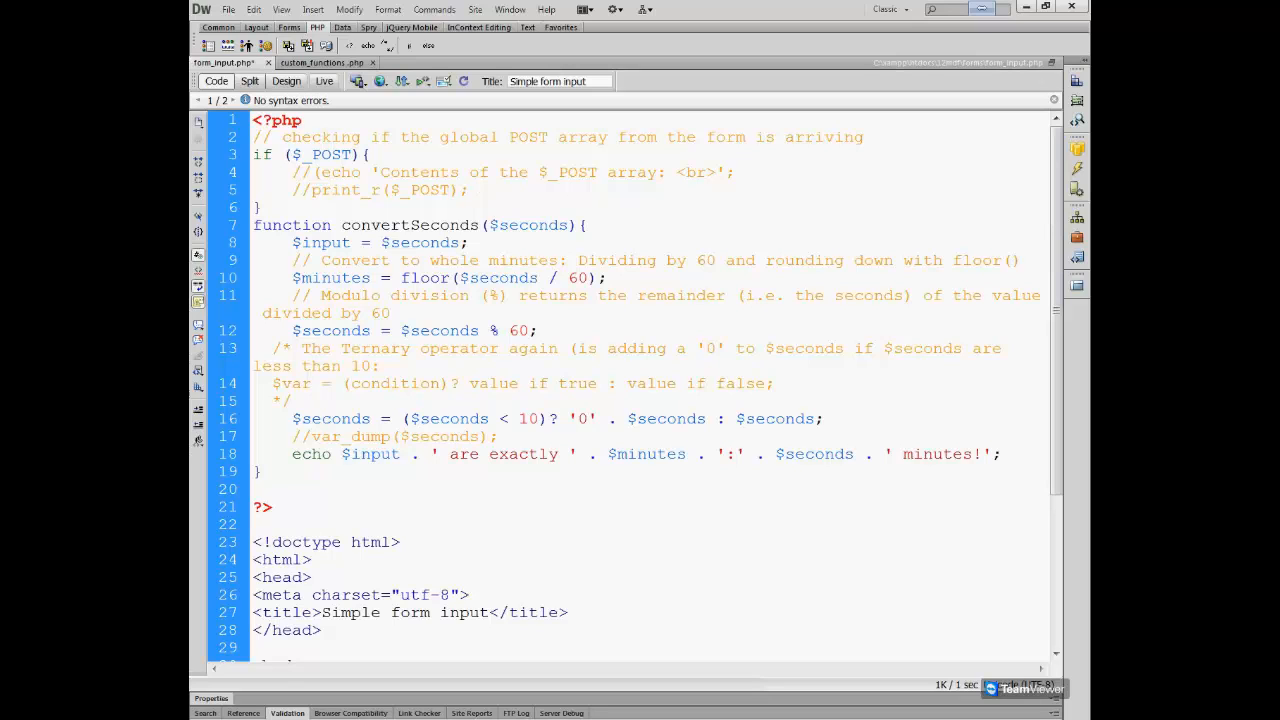
left_click(468, 190)
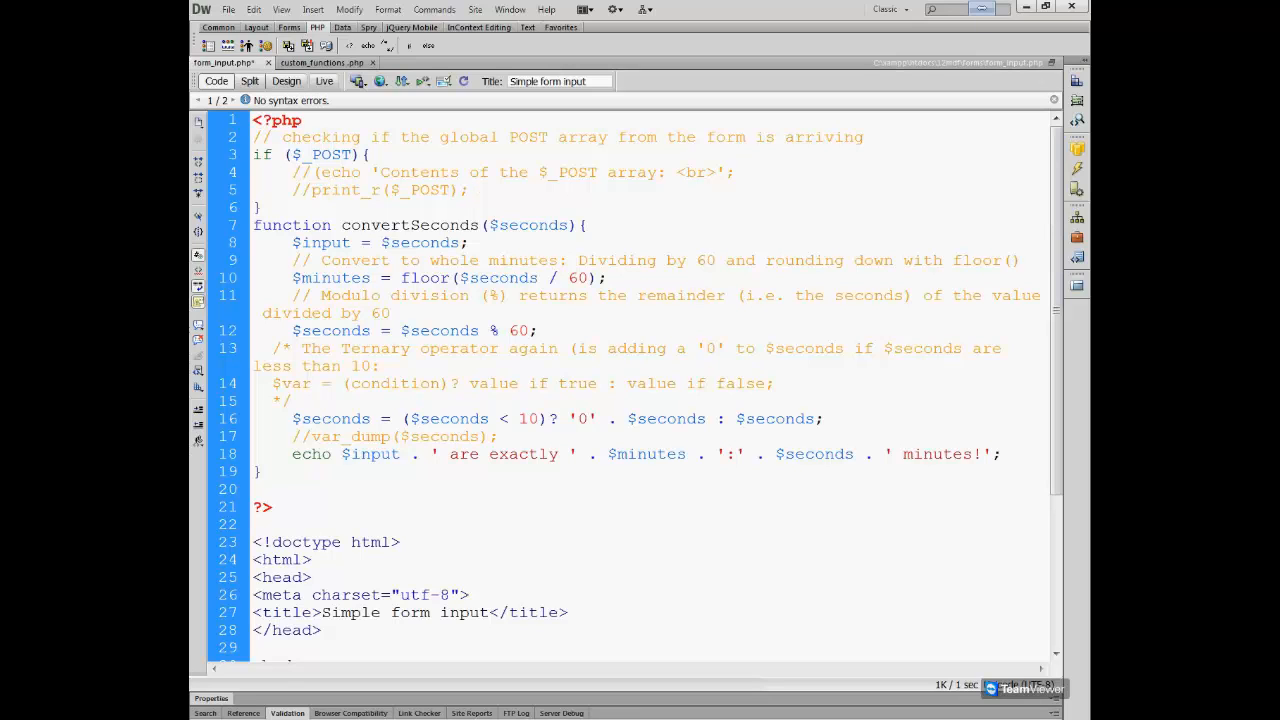
left_click(468, 190)
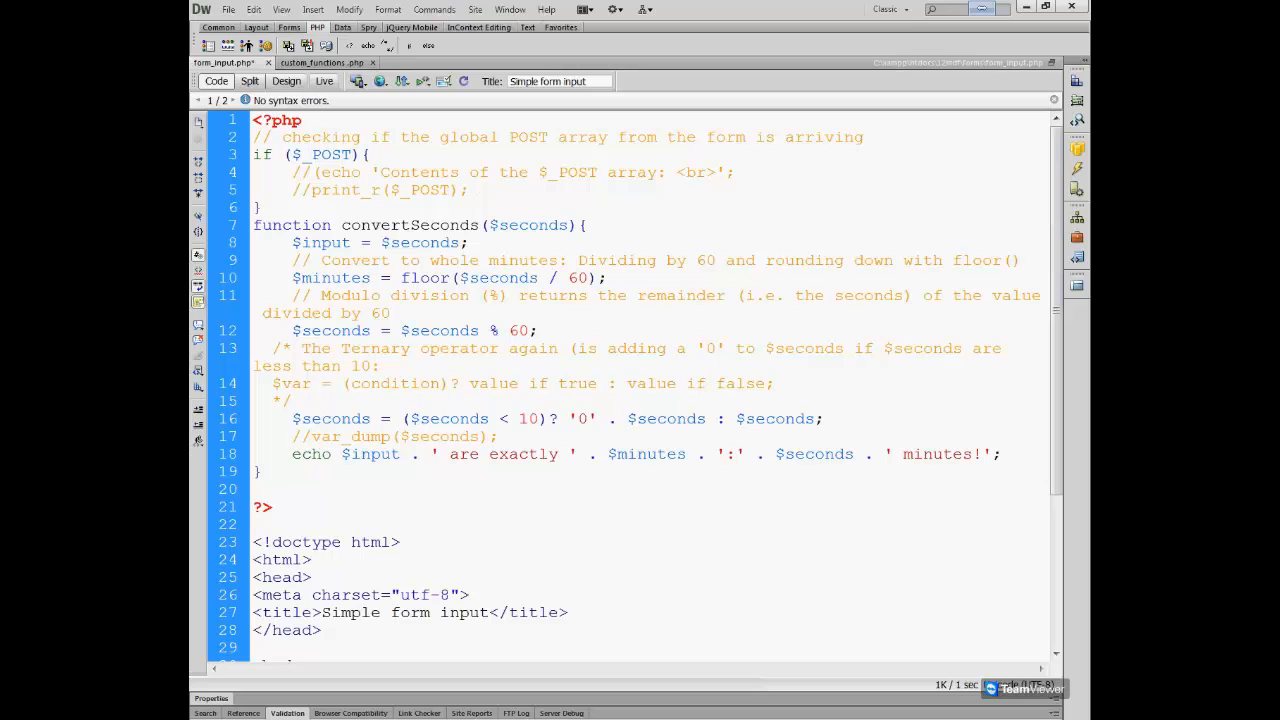
left_click(468, 190)
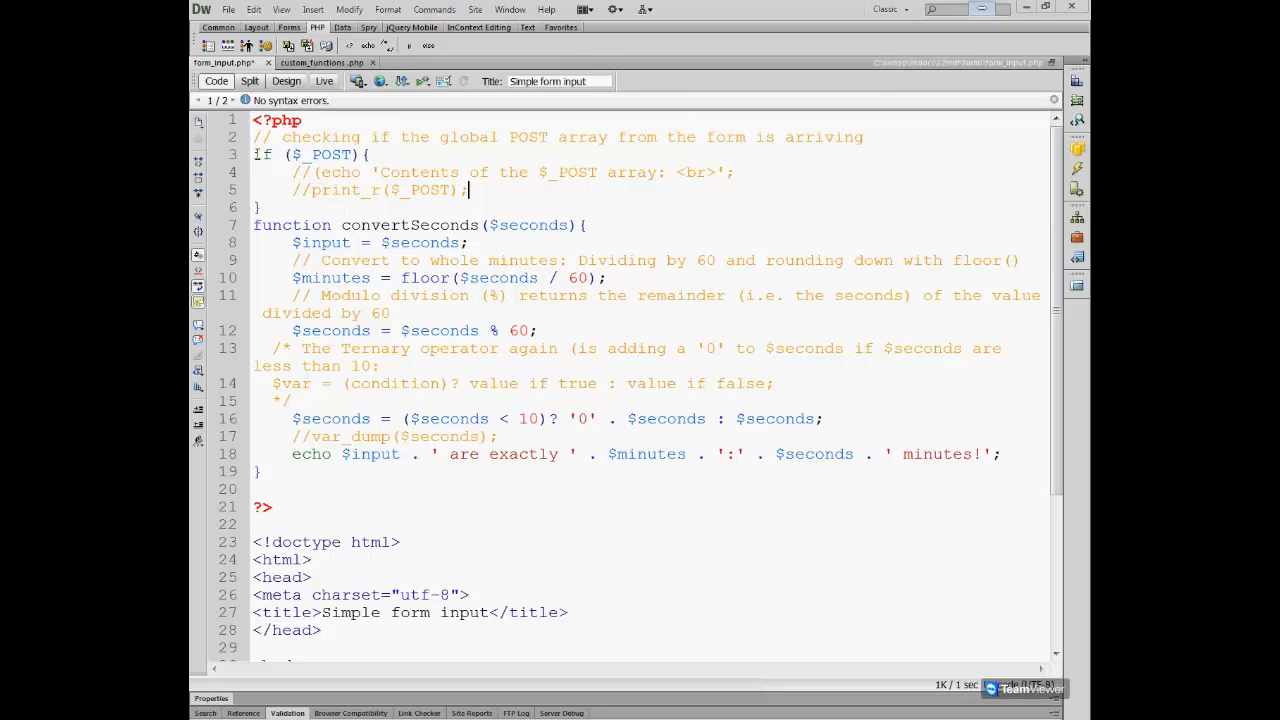
mouse_move(258, 156)
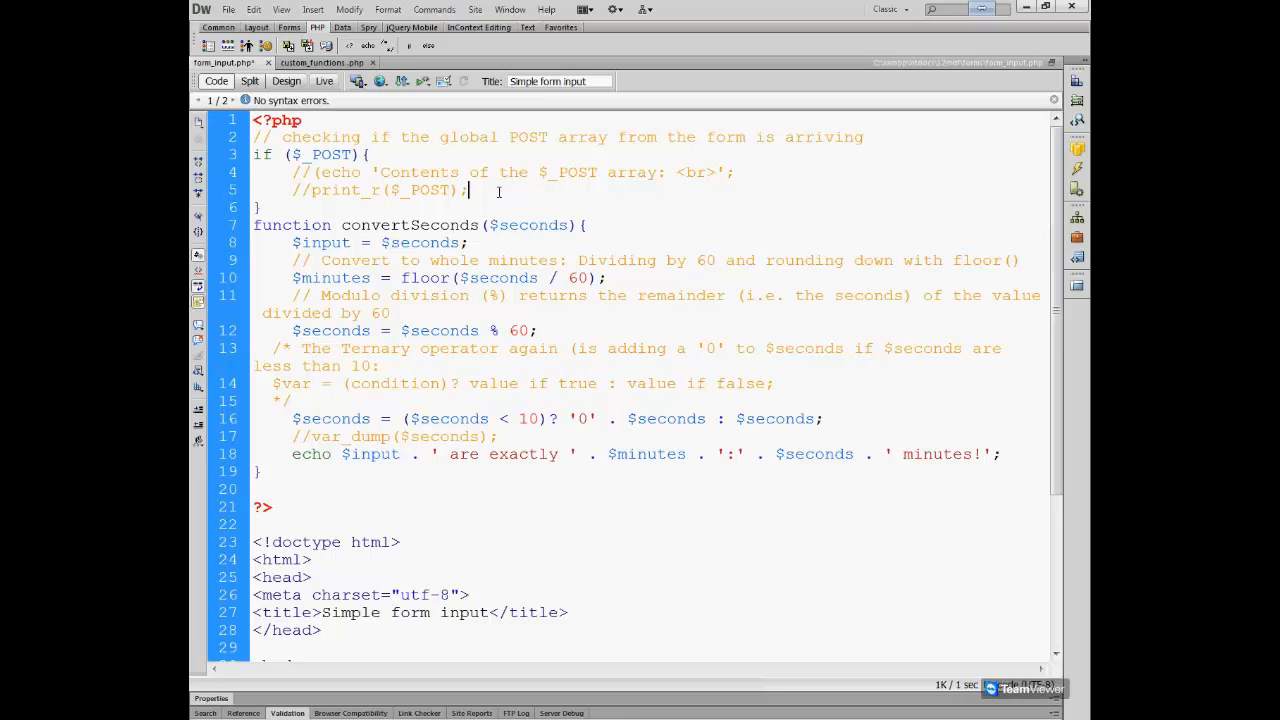
Add a convertSeconds(); call on a new line inside the if block.
key("Return")
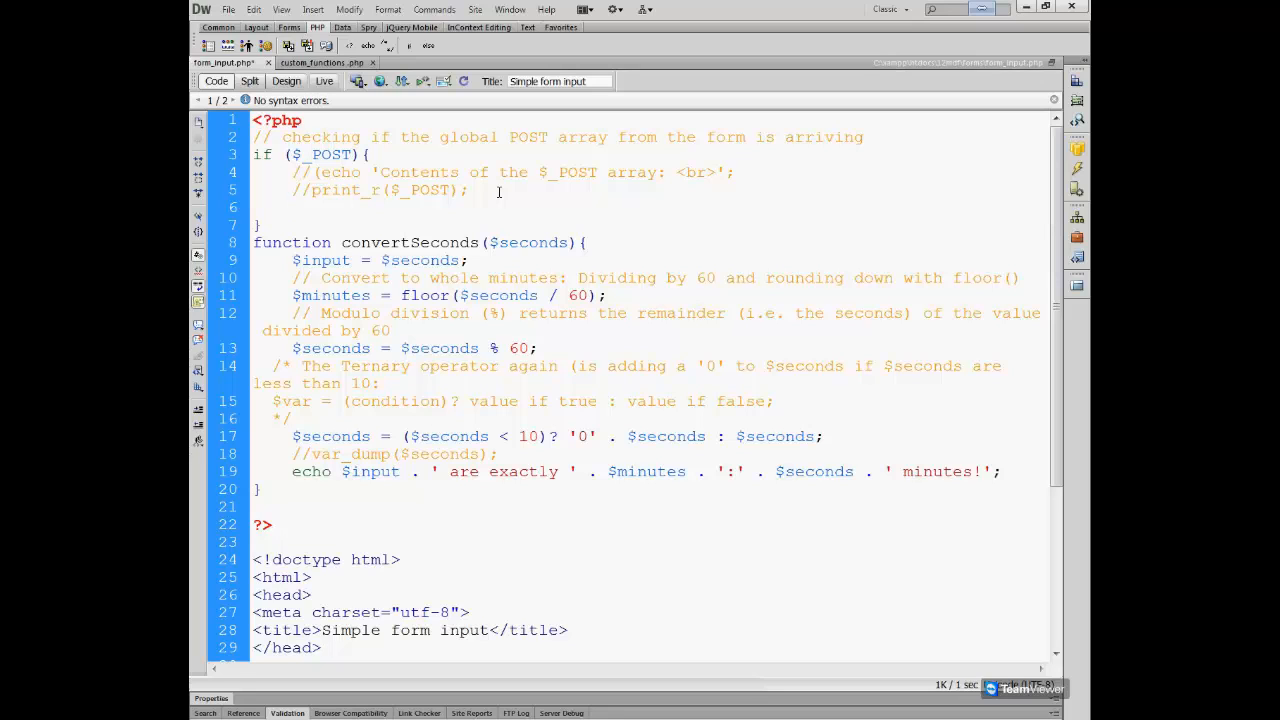
type("convertSe")
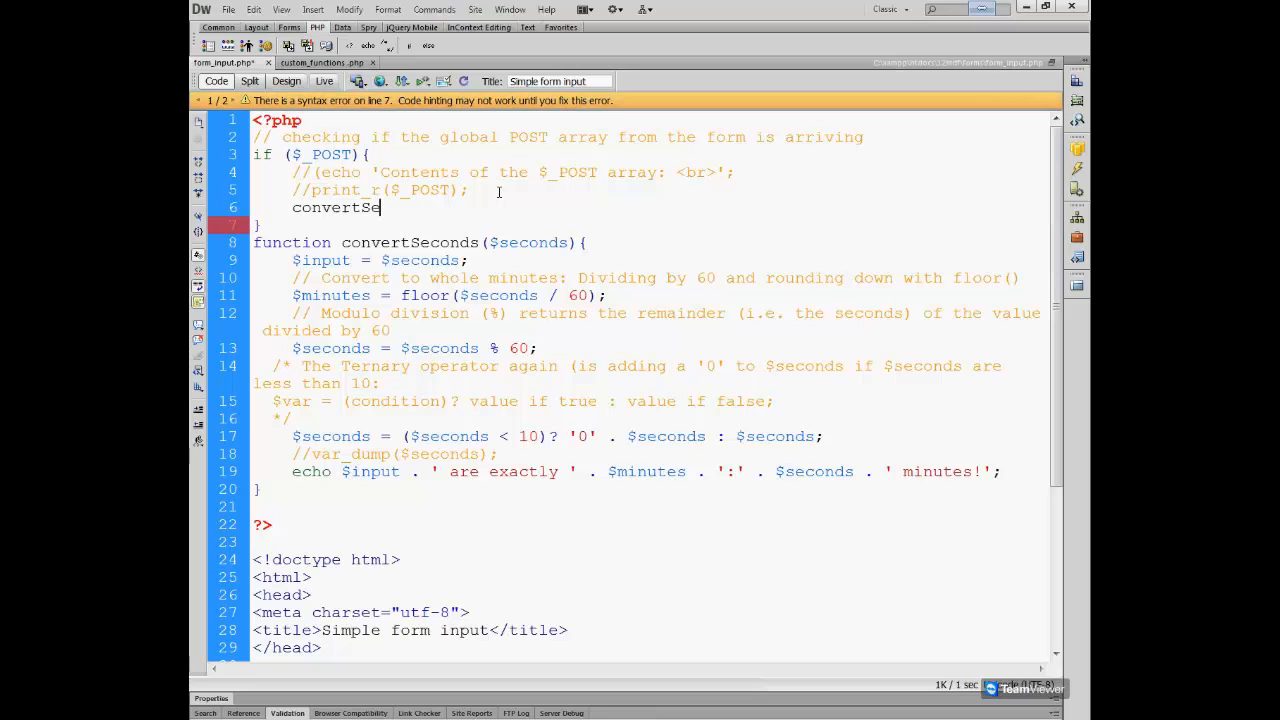
type("conds")
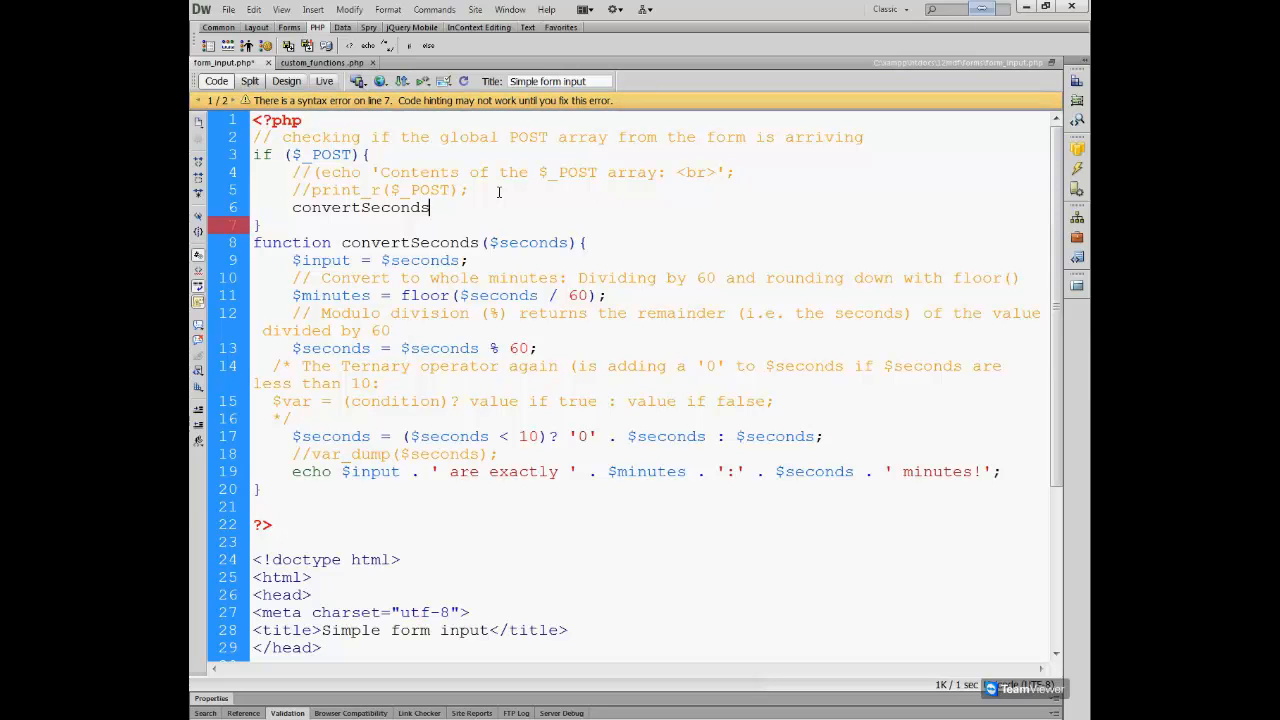
type("();")
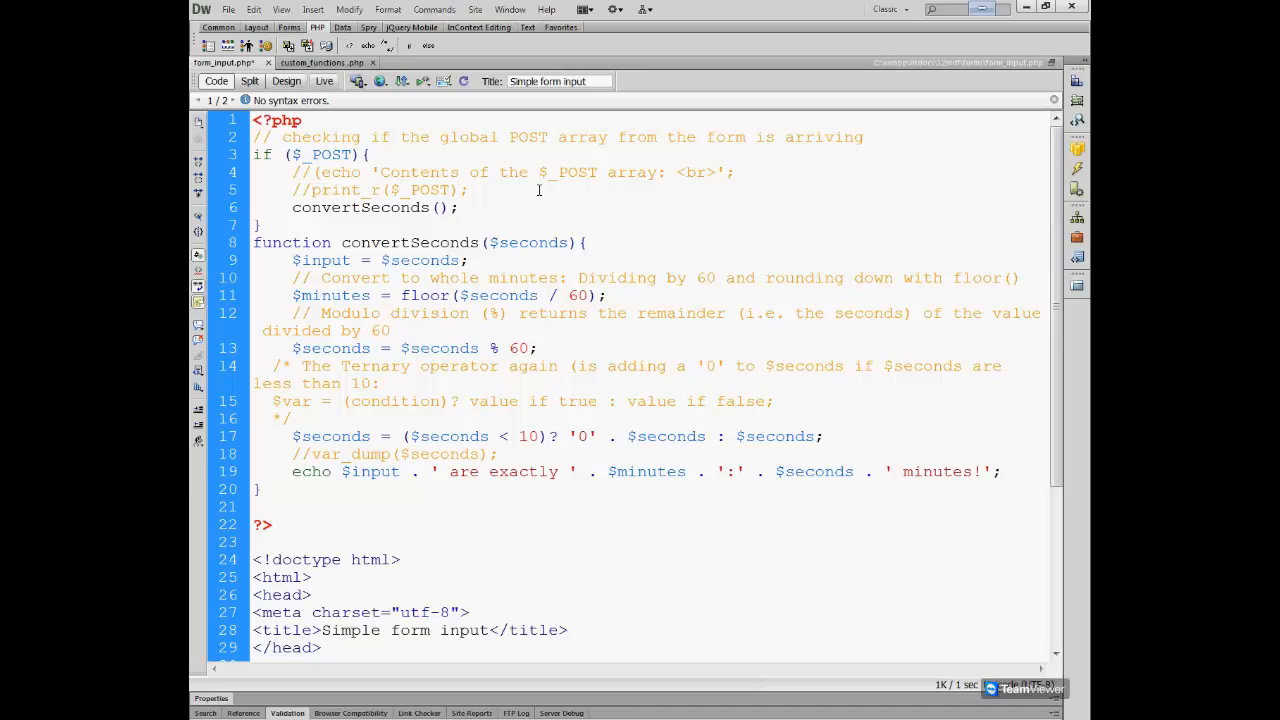
Pass $_POST['seconds'] as the argument to convertSeconds.
left_click(438, 206)
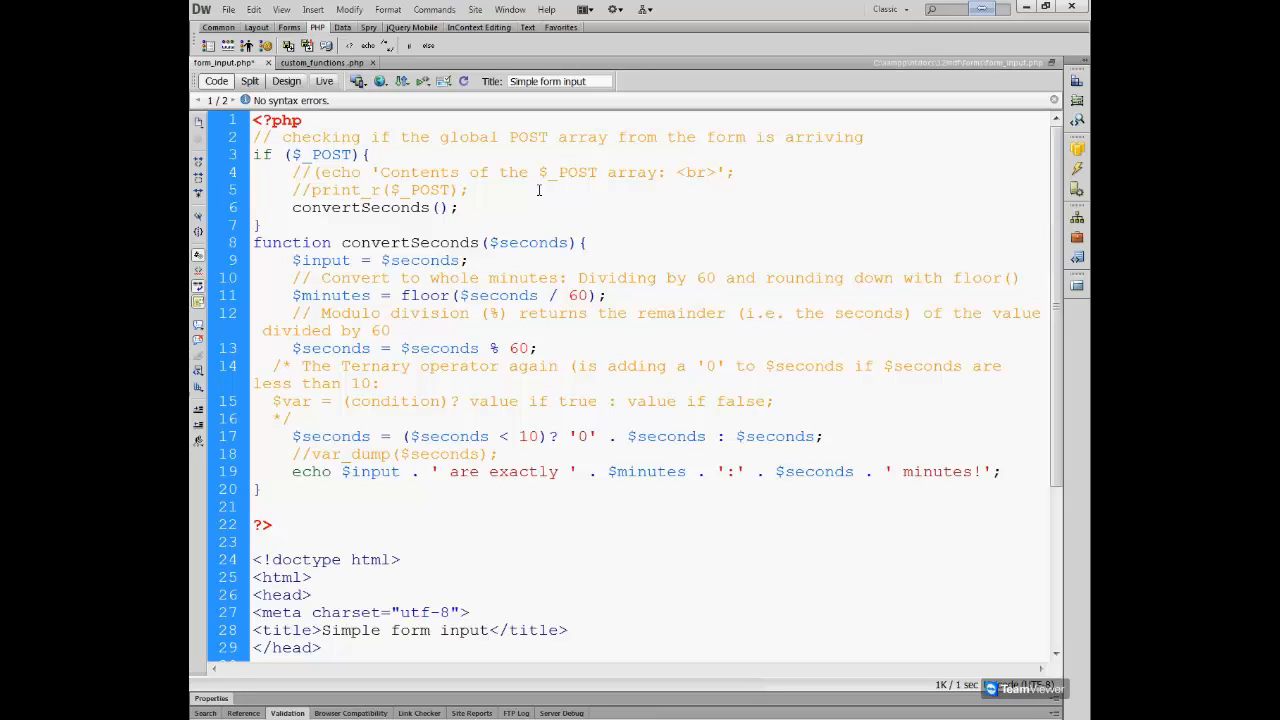
left_click(438, 206)
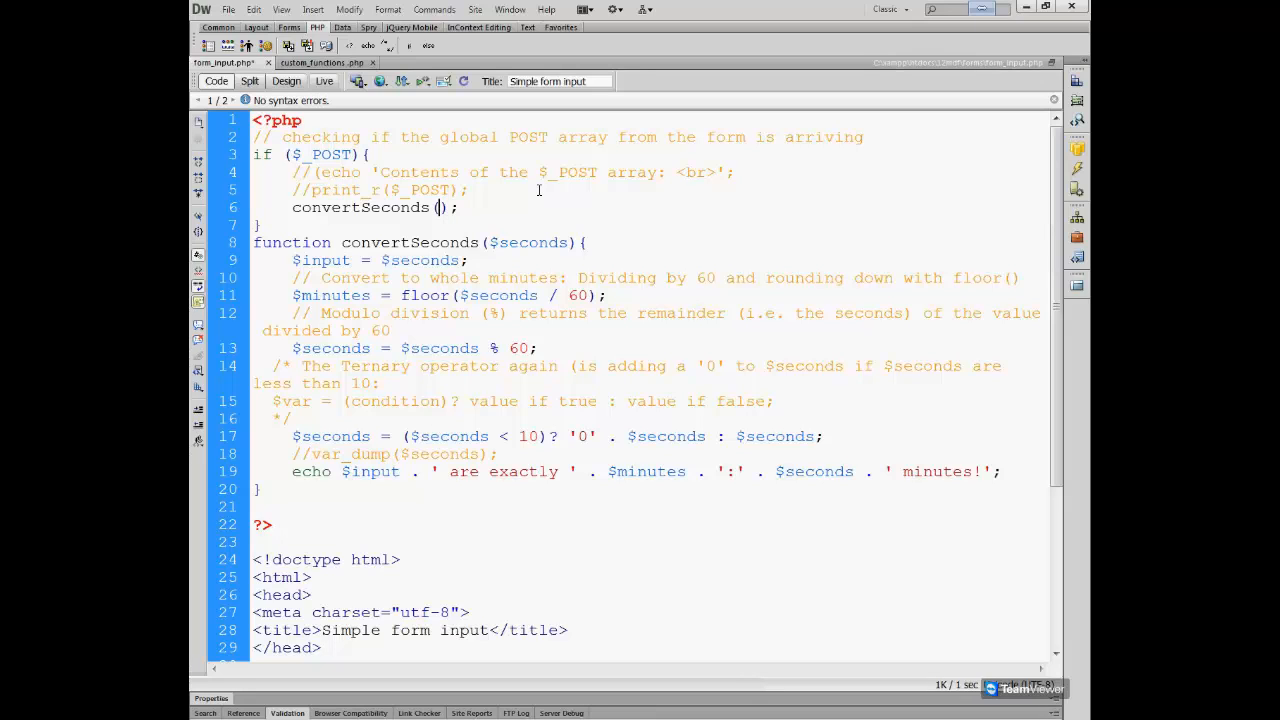
type("$")
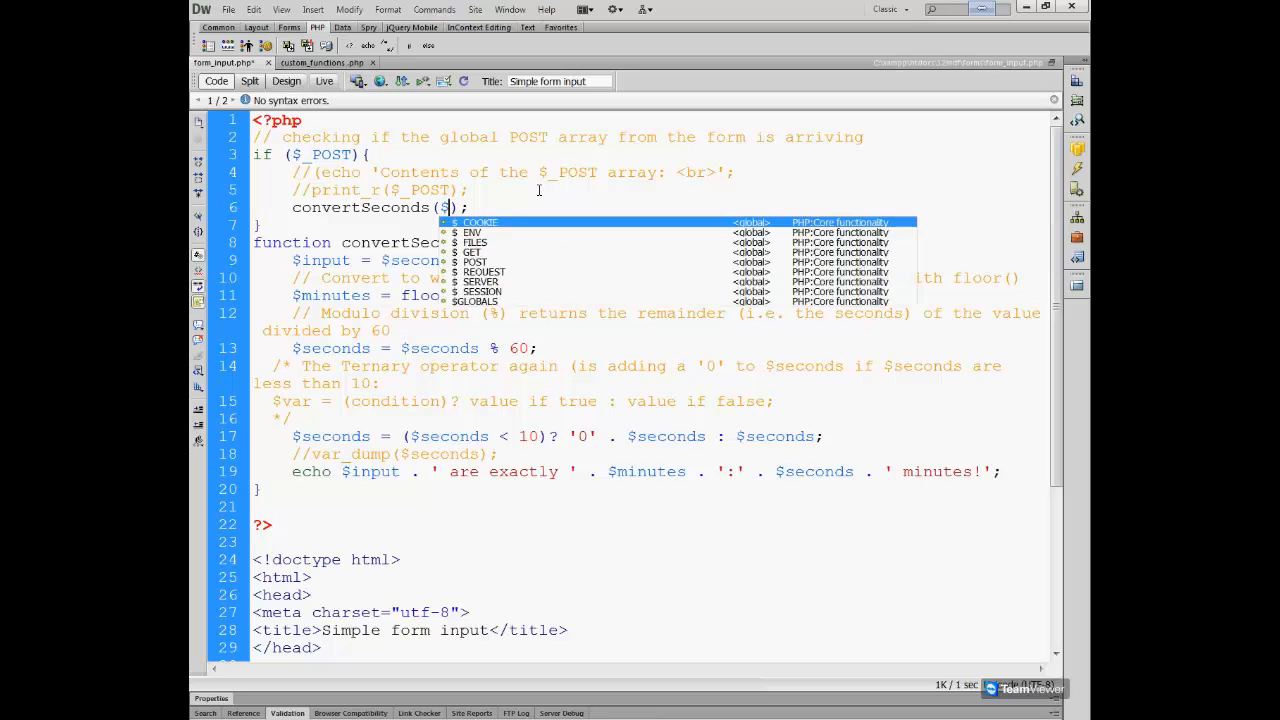
type("_POST")
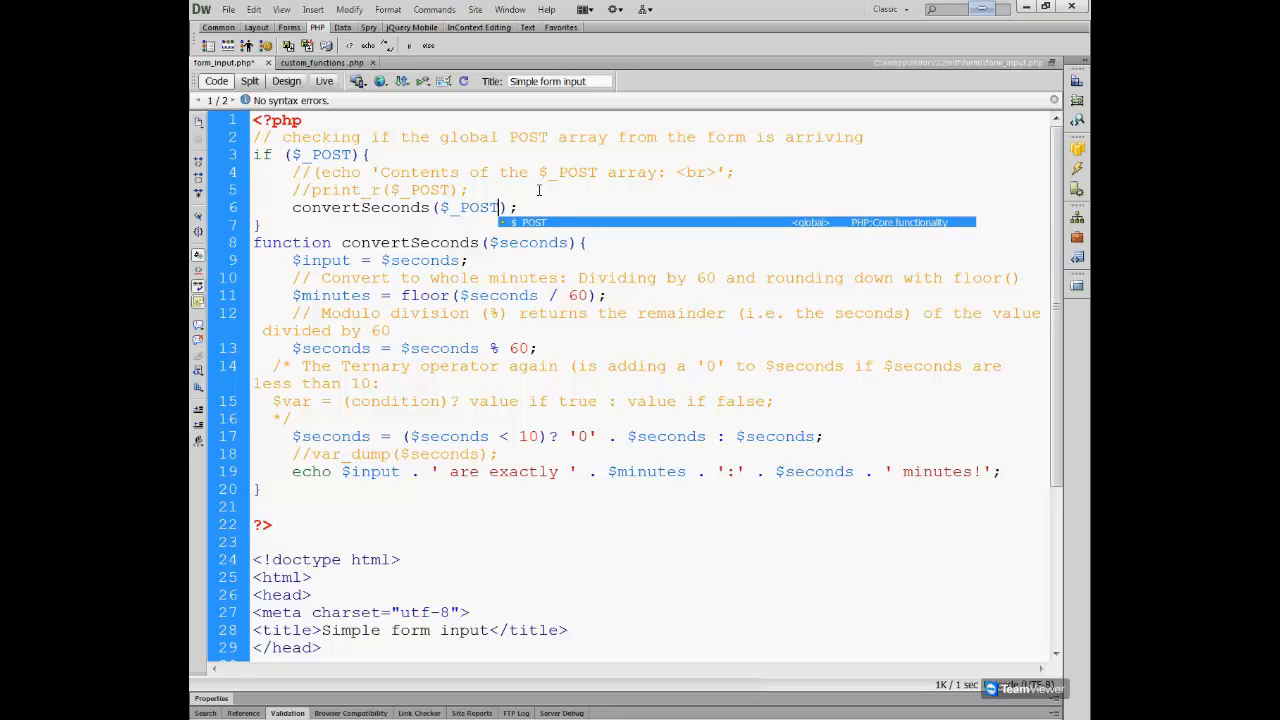
type("[]")
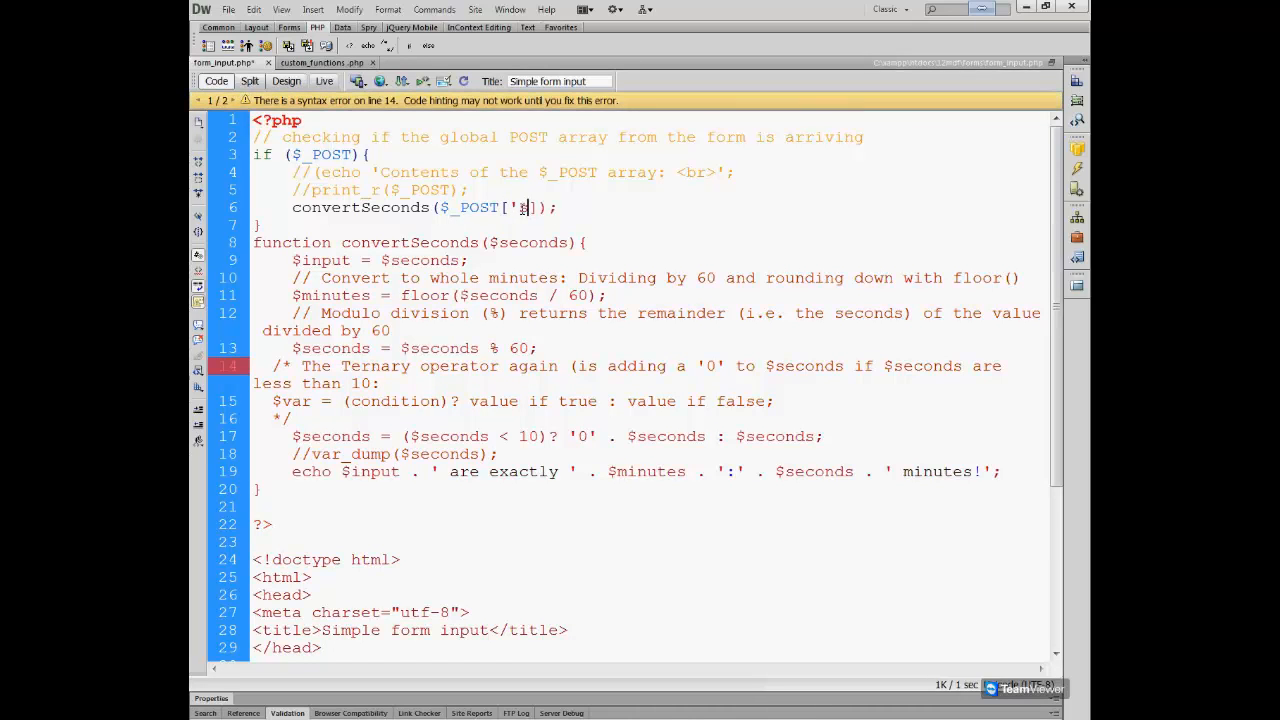
type("econds")
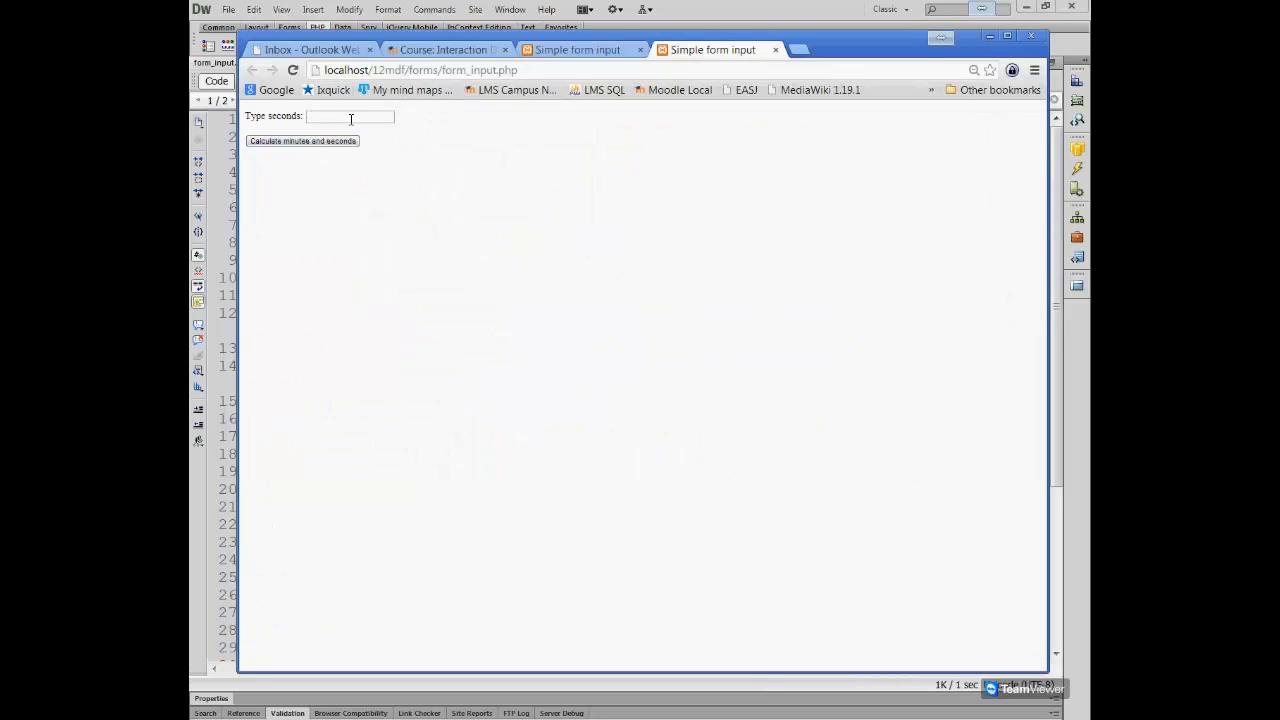
Submit 345234 seconds, see 5753:54 minutes, and close the old form tab.
type("345234")
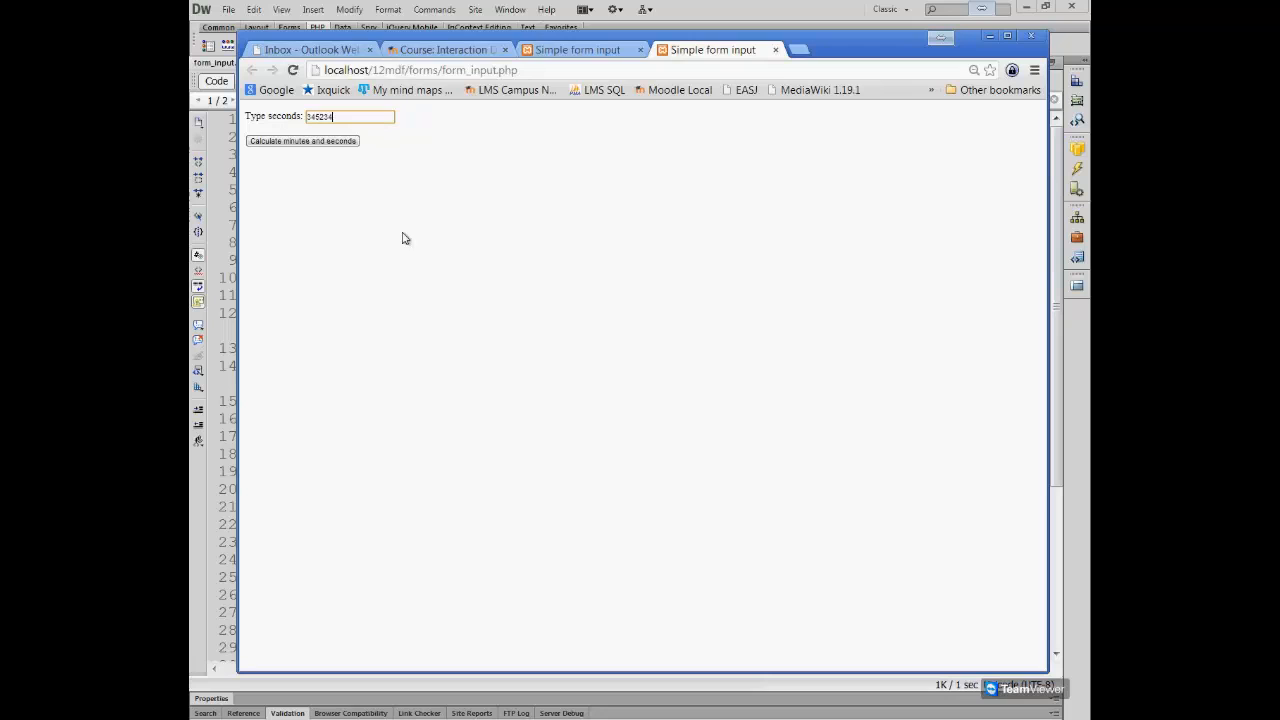
left_click(302, 140)
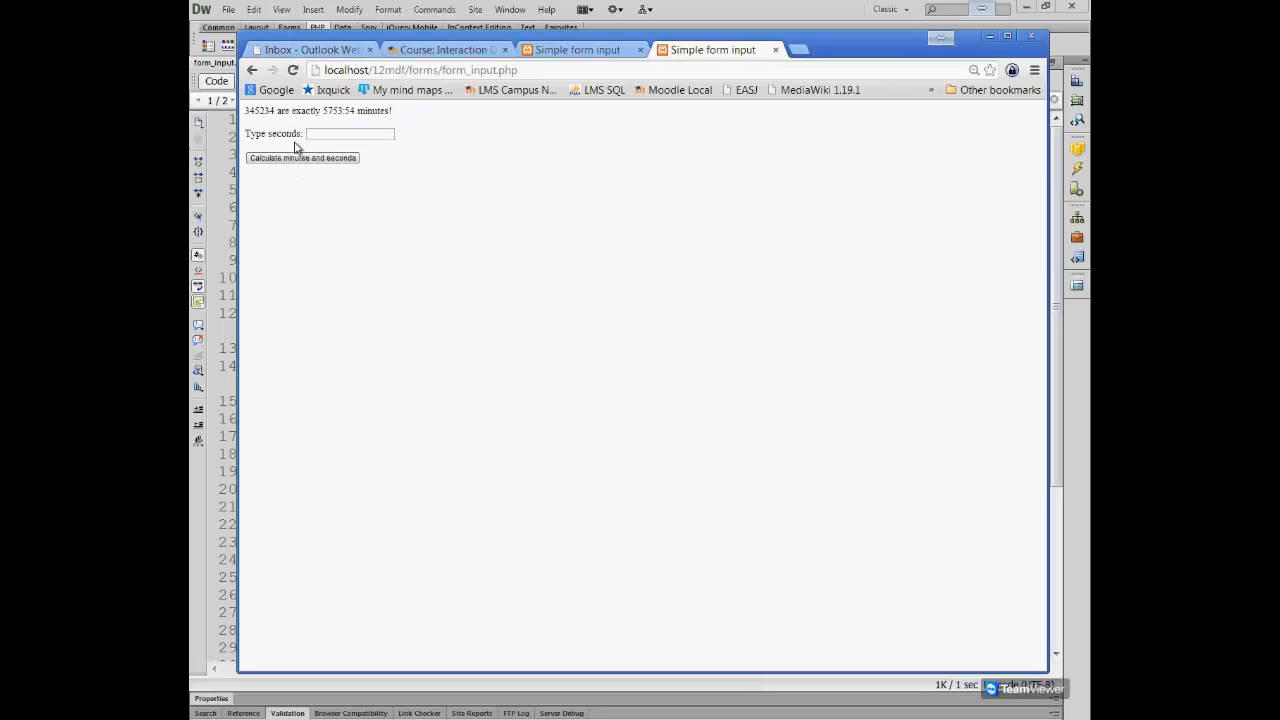
mouse_move(584, 194)
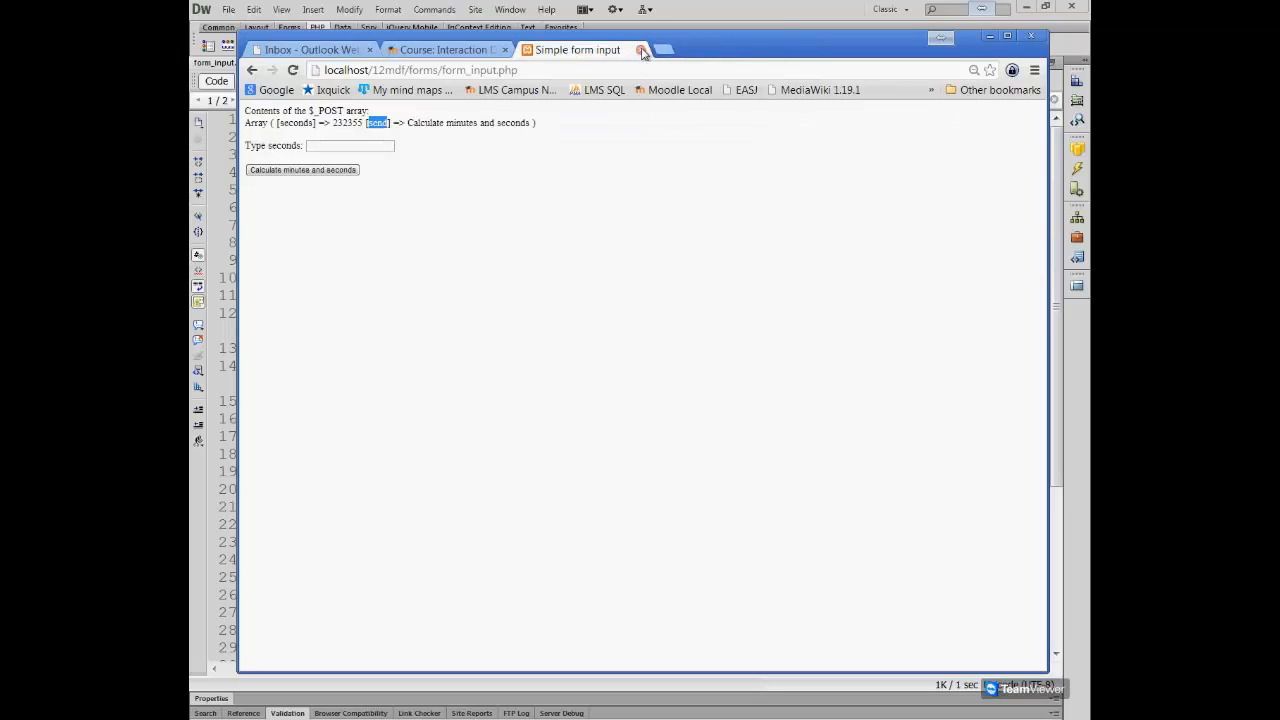
left_click(444, 48)
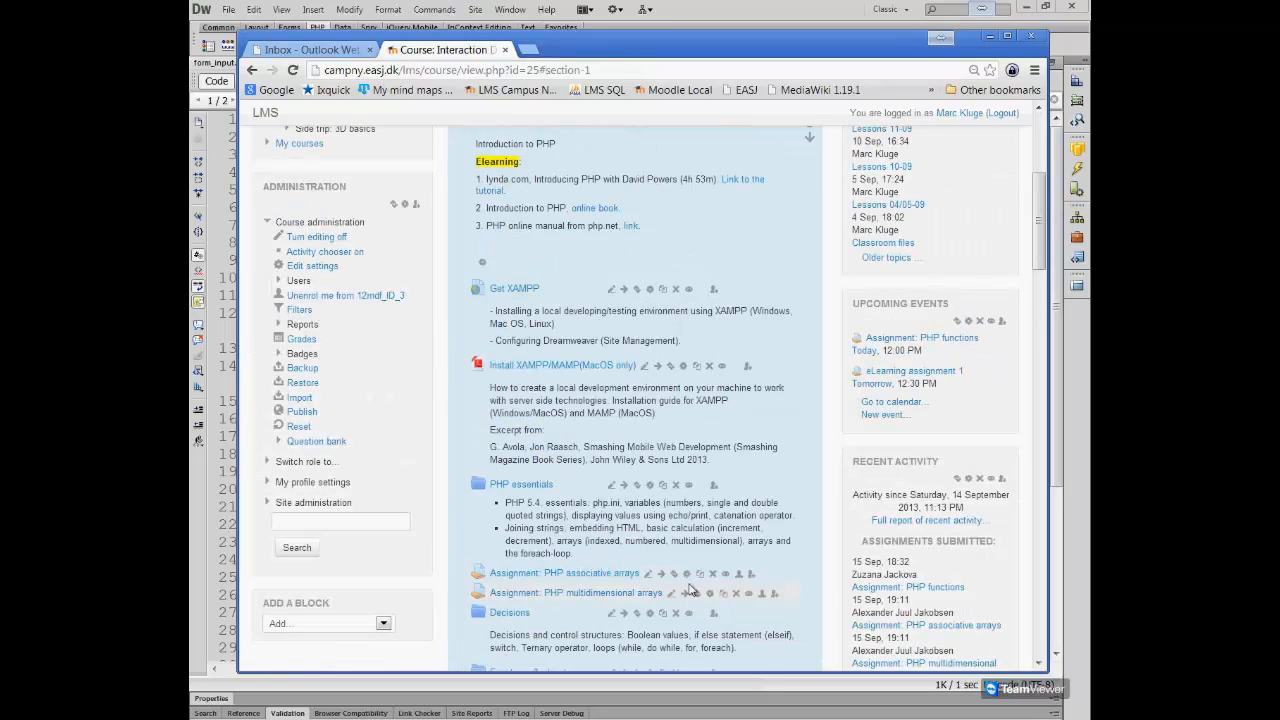
Scroll the course page down to the Forms topic and eLearning assignment 1 link.
scroll("down", 3)
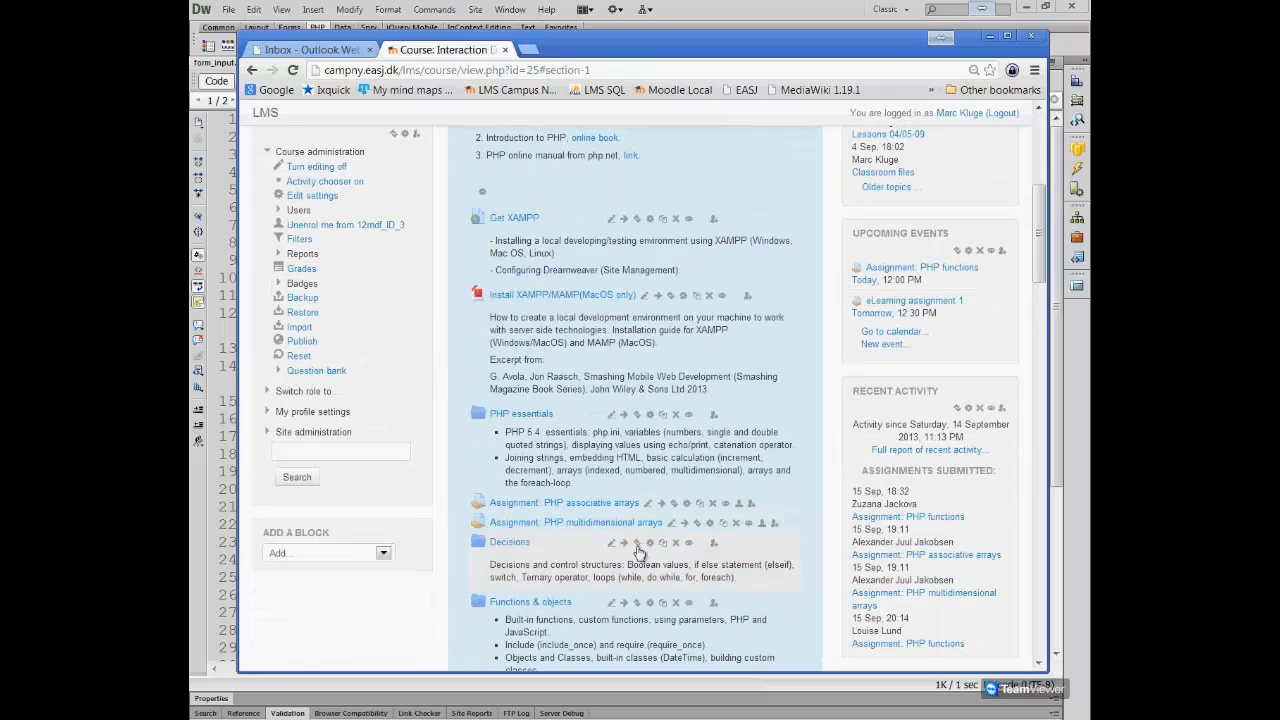
mouse_move(636, 544)
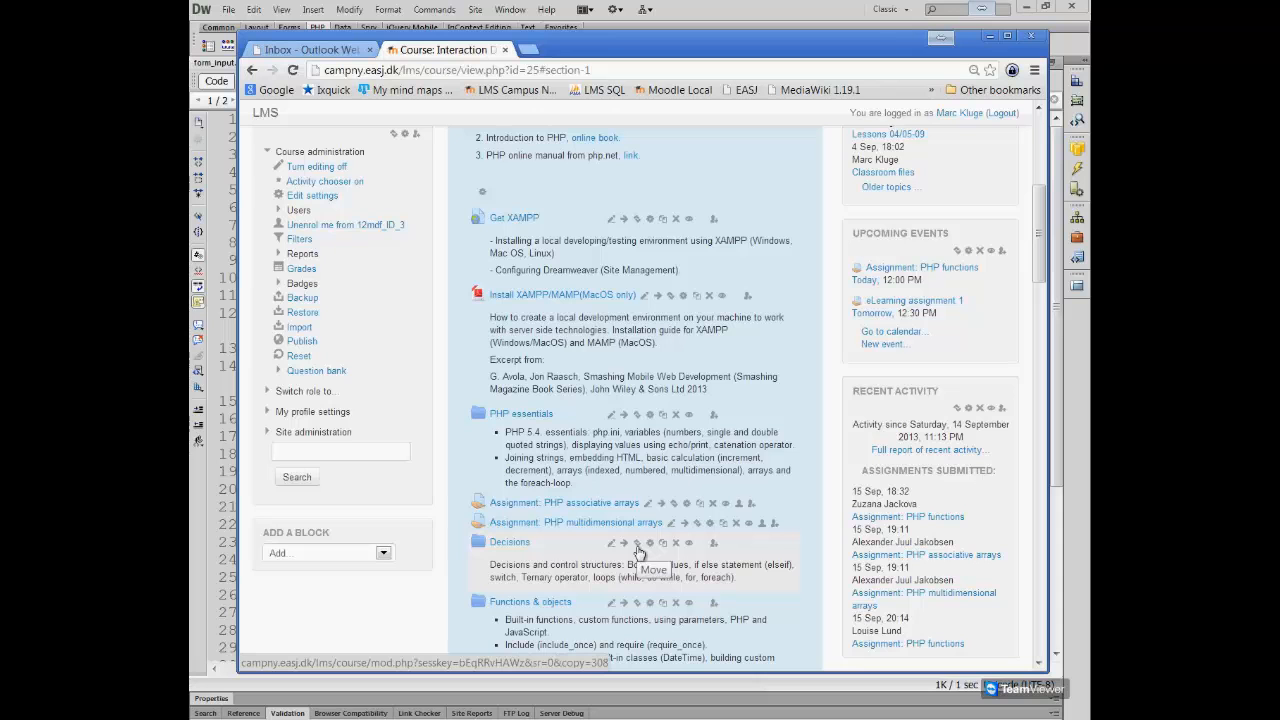
scroll("down", 3)
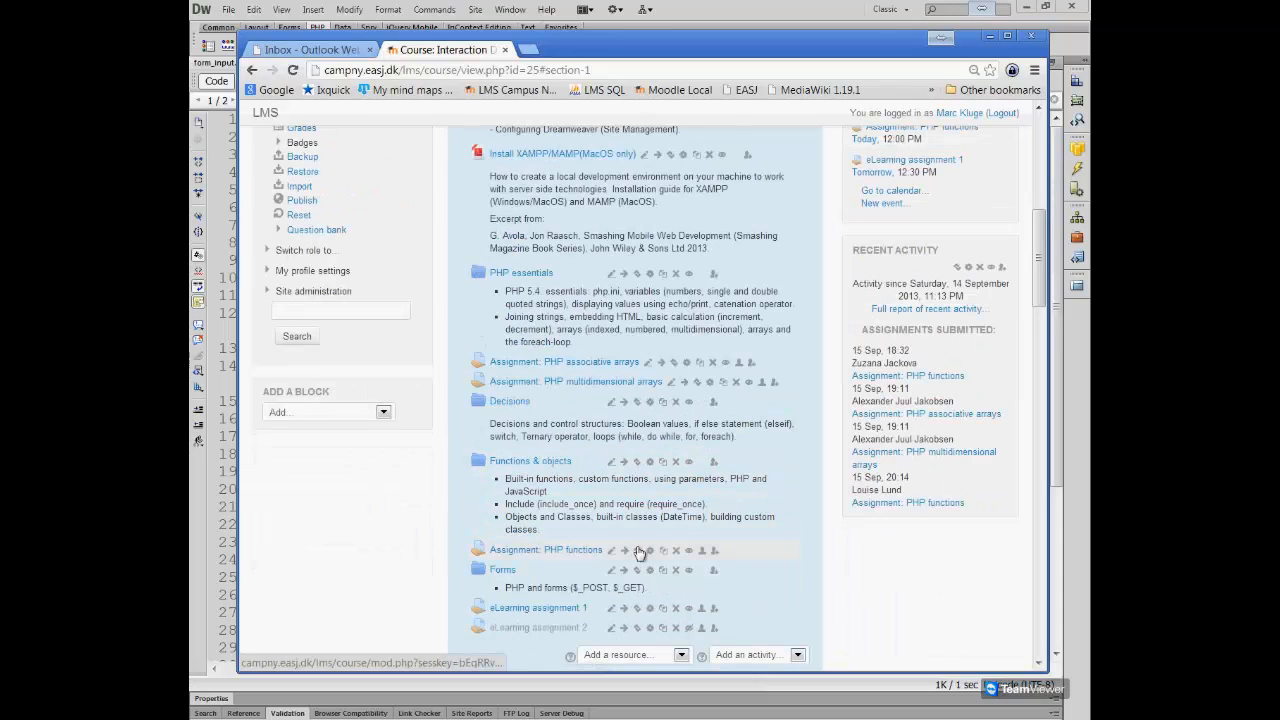
scroll("down", 3)
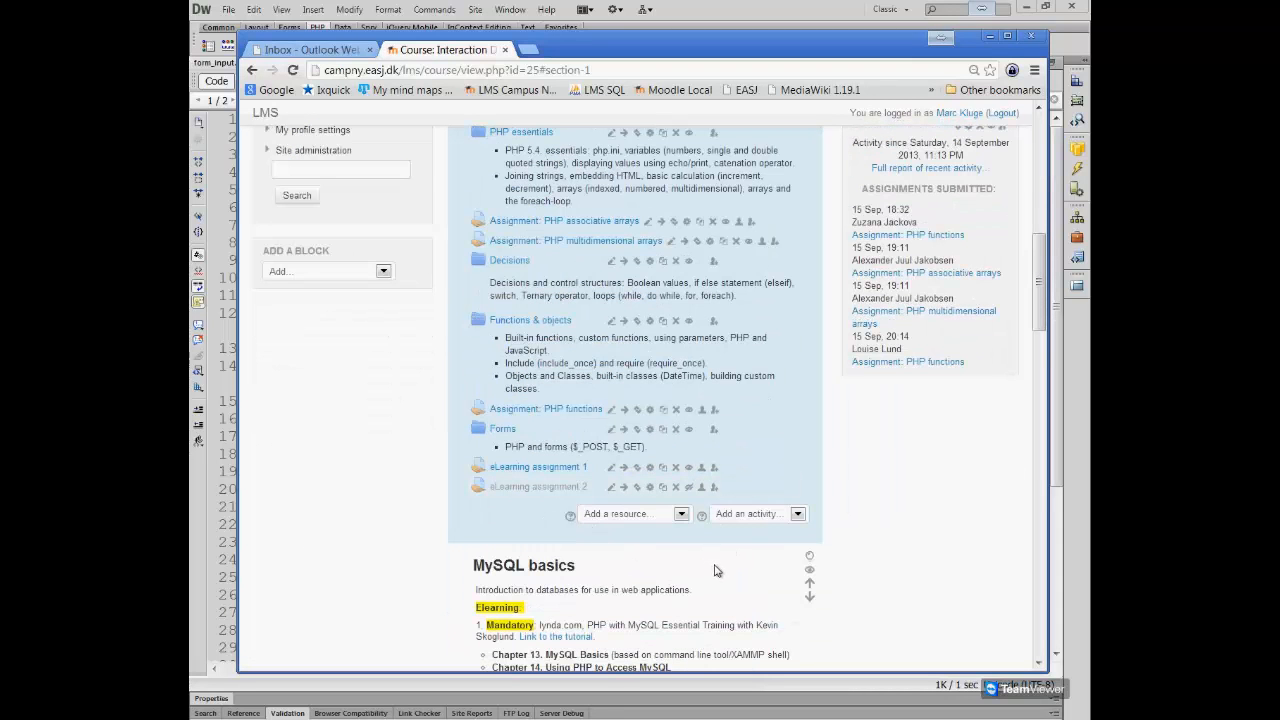
mouse_move(710, 572)
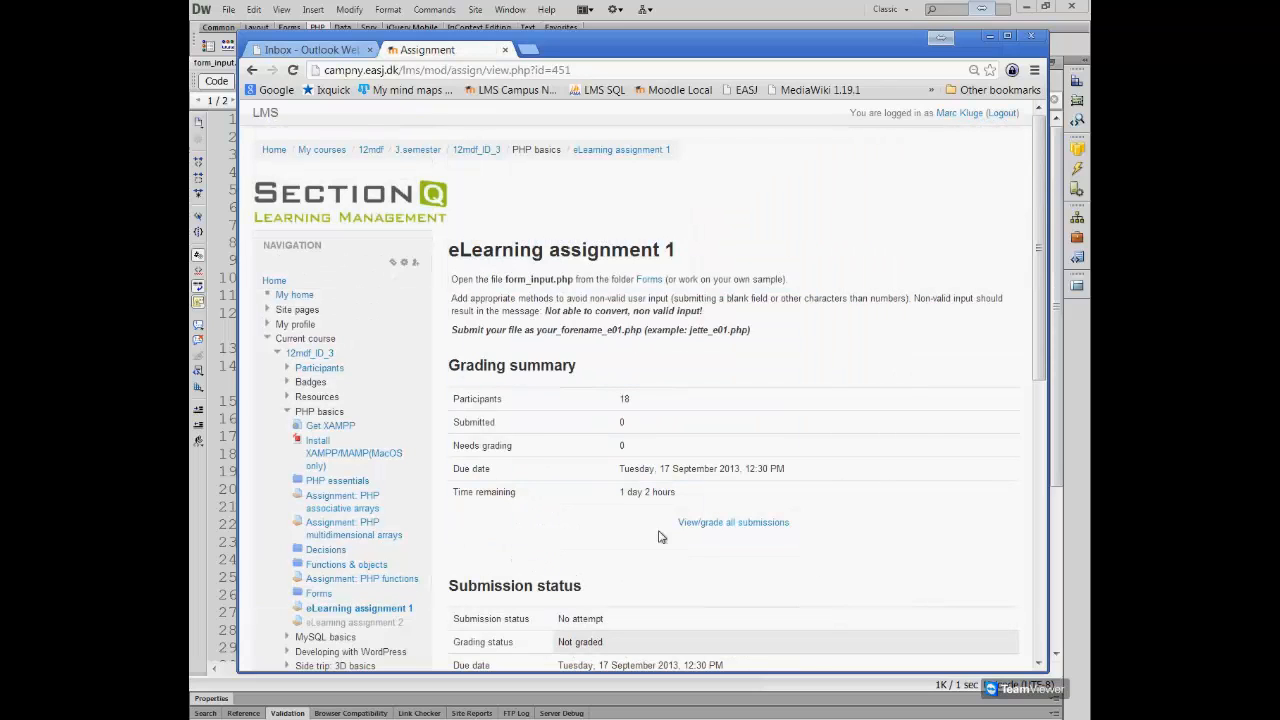
mouse_move(756, 390)
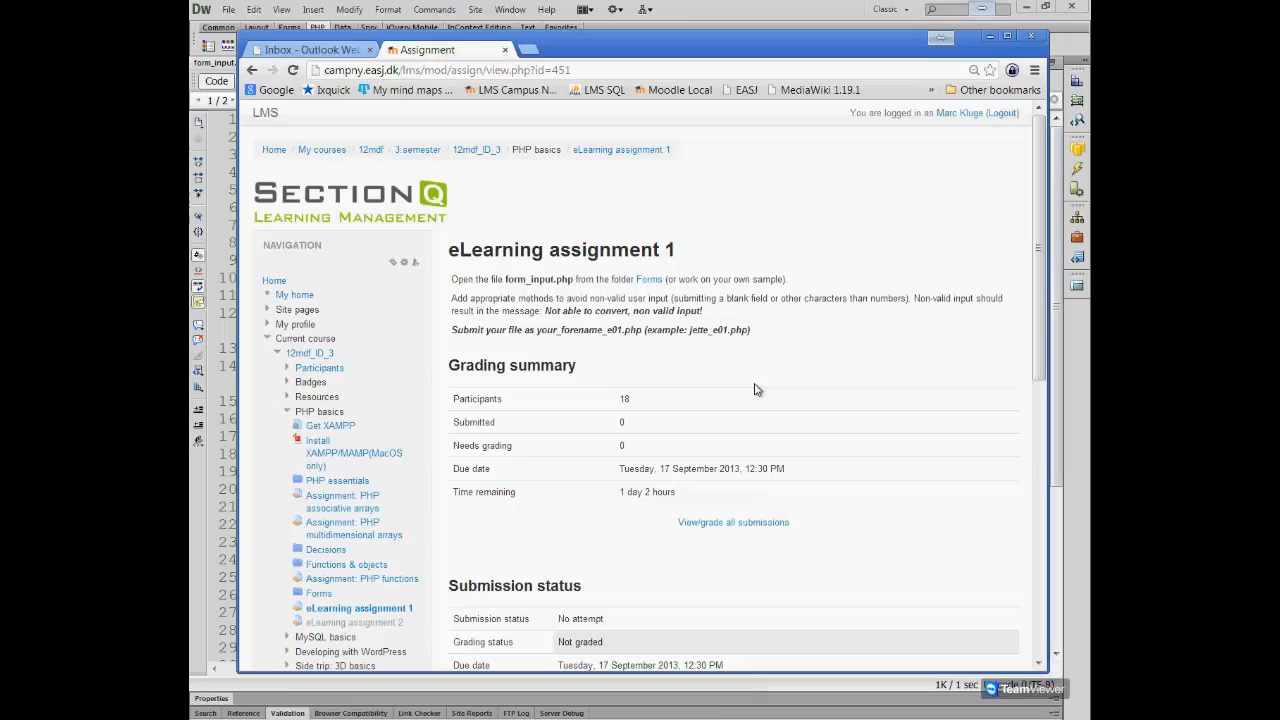
mouse_move(556, 472)
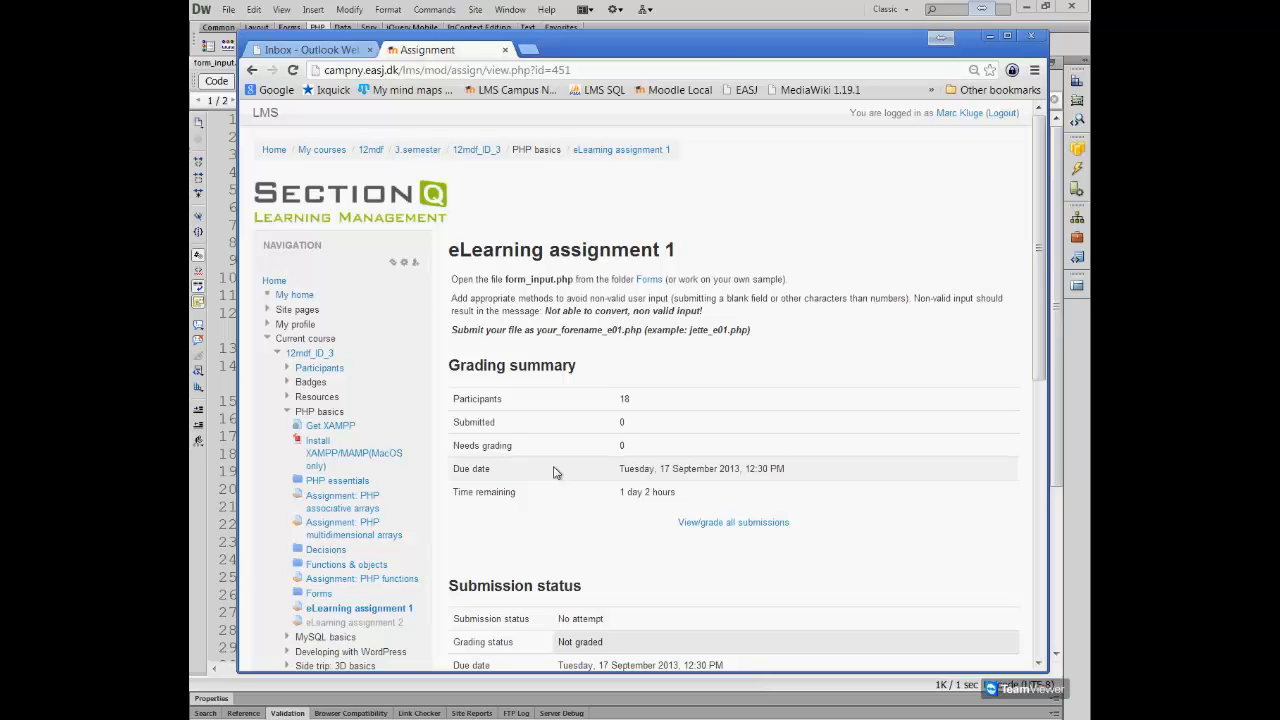
mouse_move(752, 42)
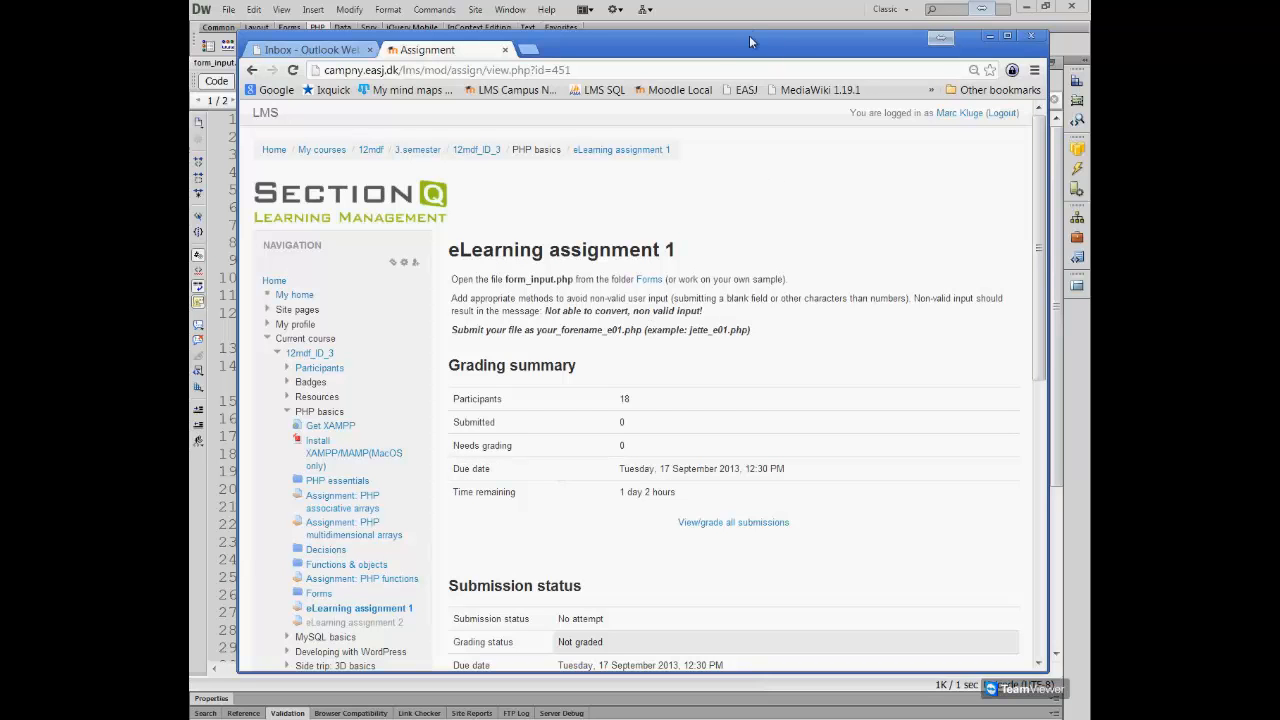